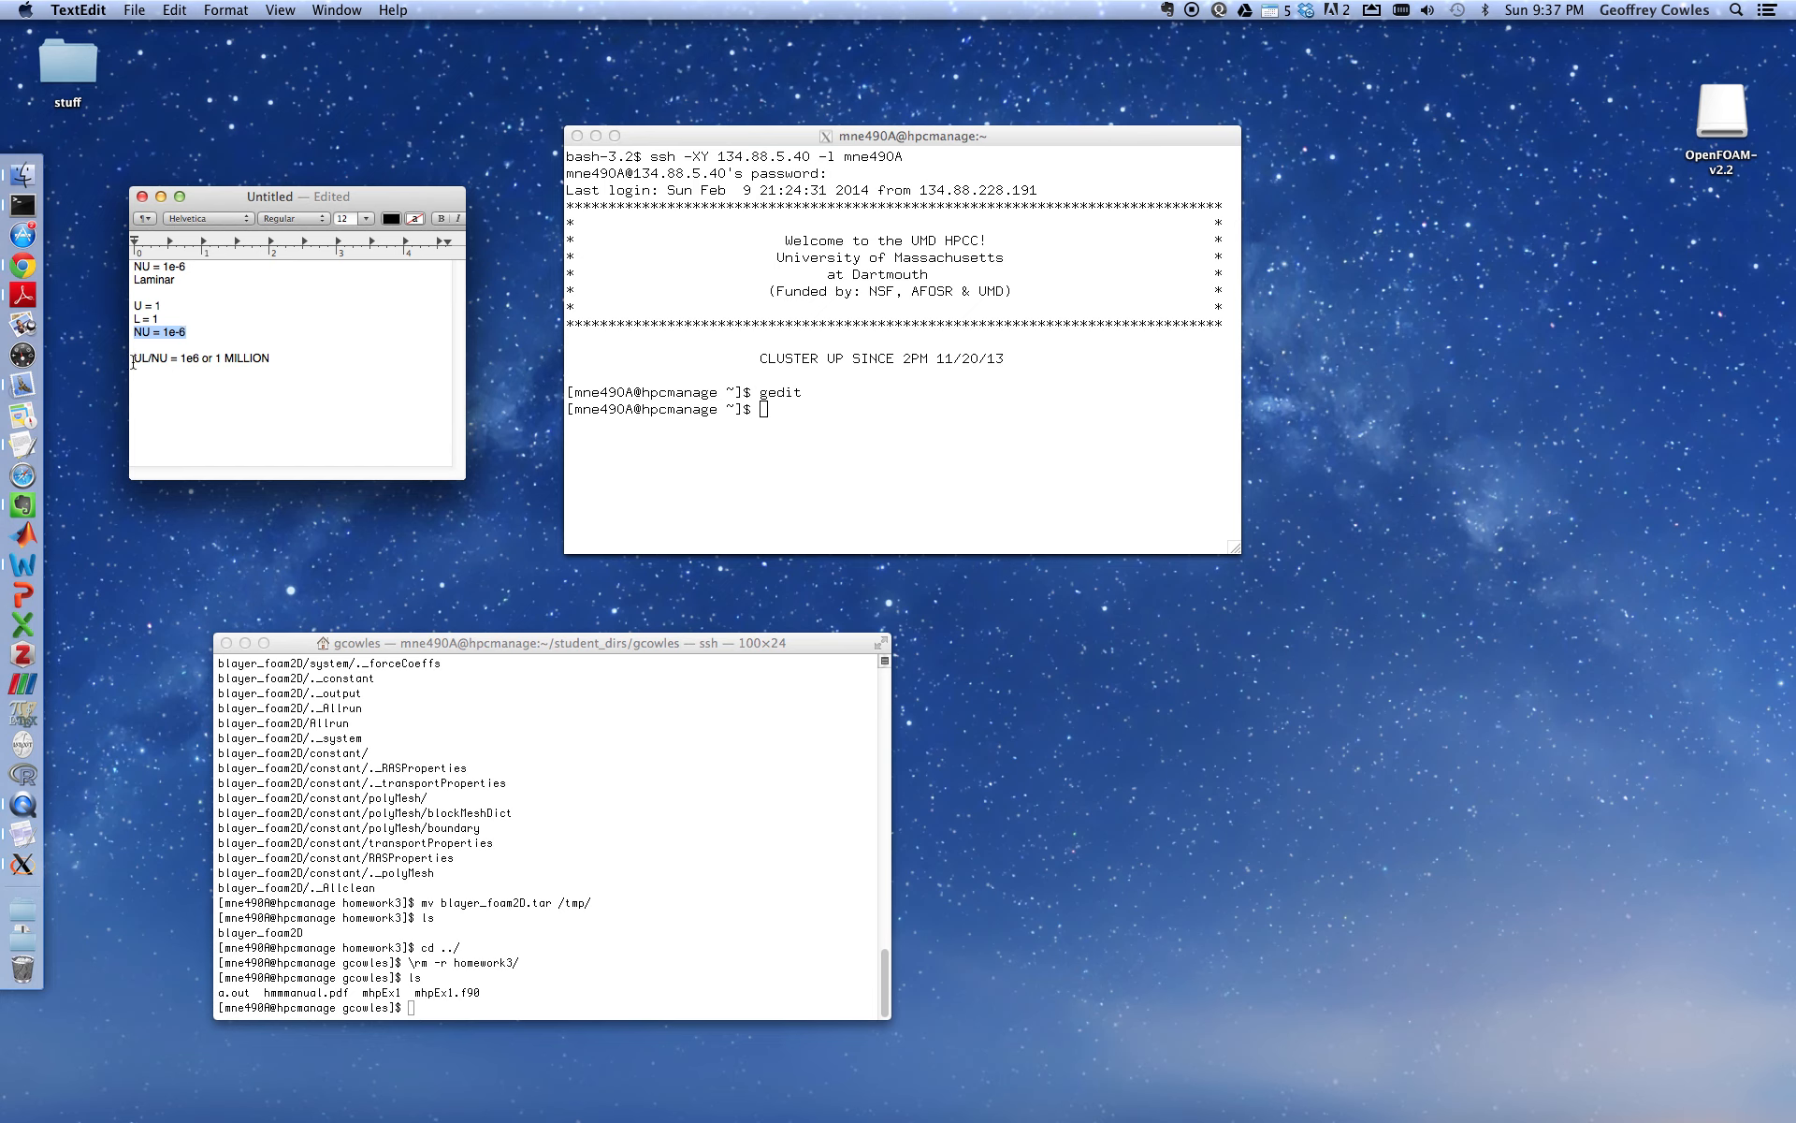
# Append the units m^2/s after 'NU = 1e-6' in the case notes
pyautogui.doubleClick(149, 358)
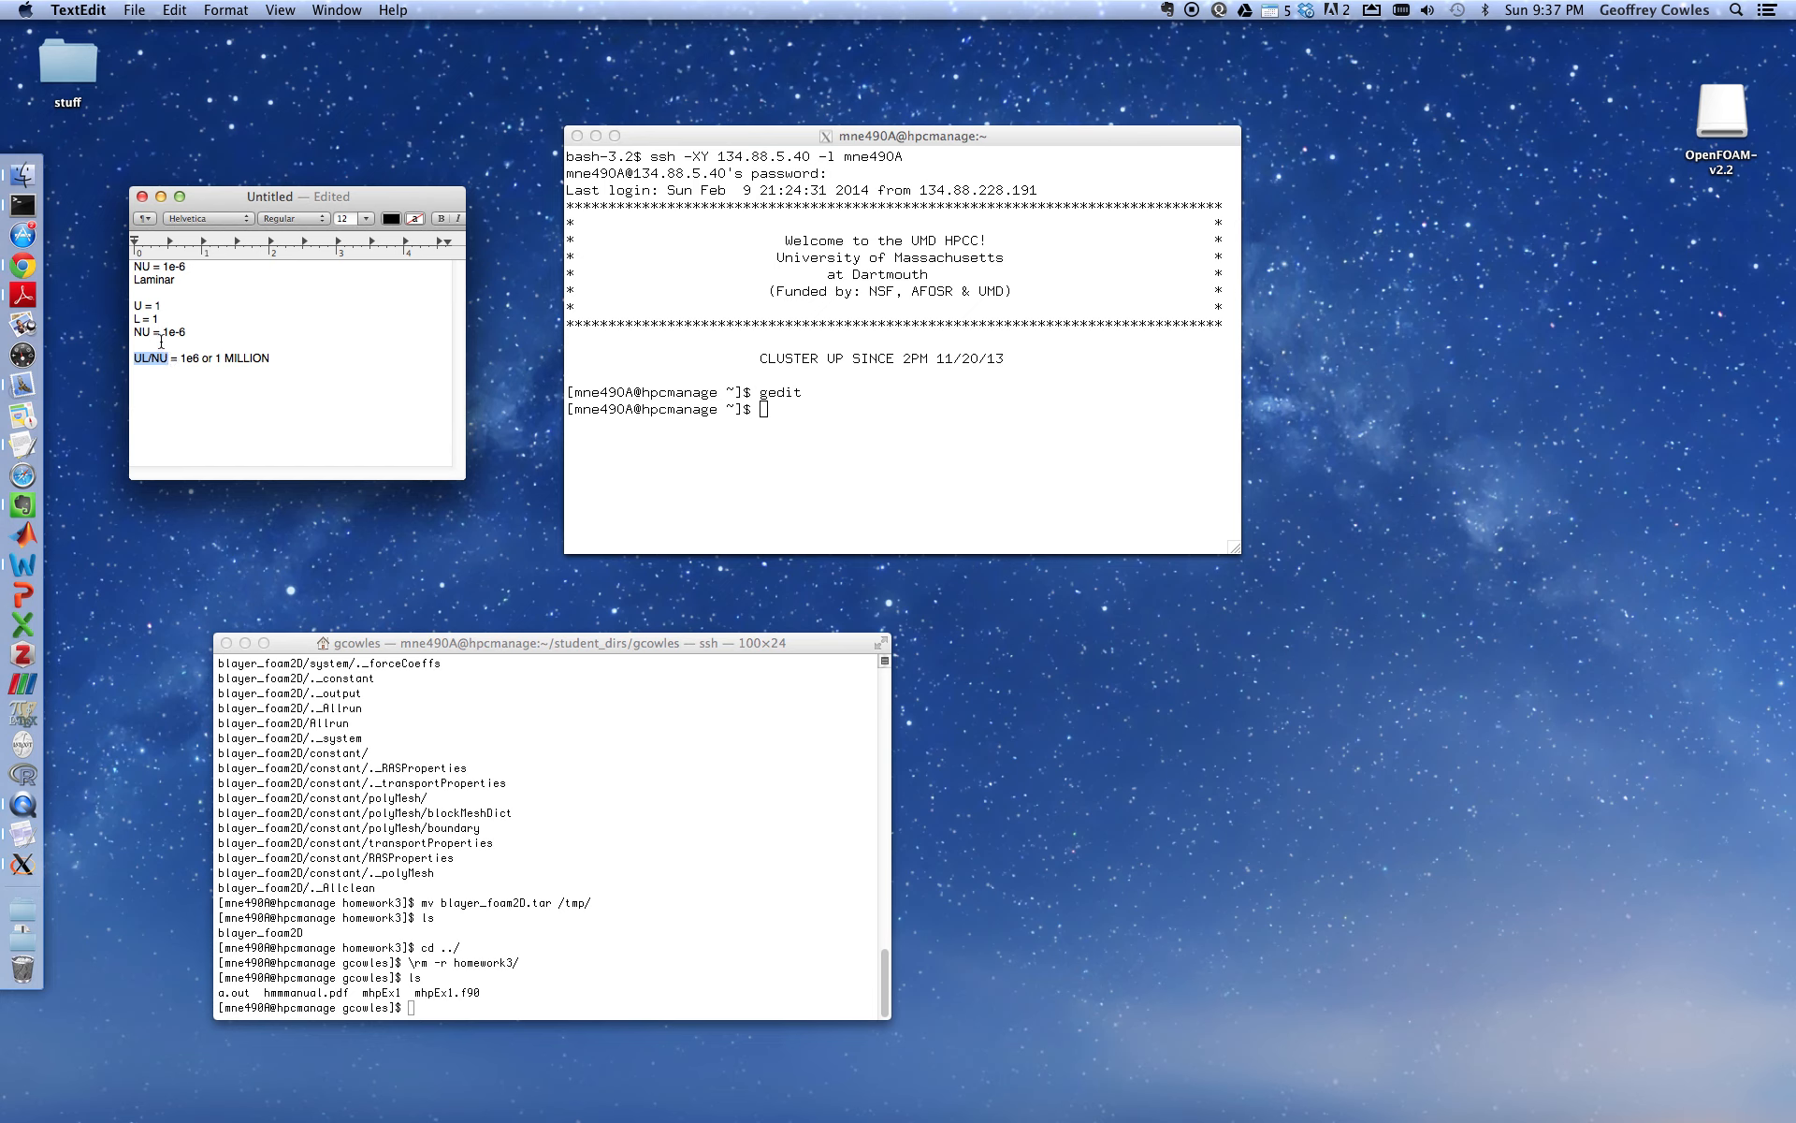
pyautogui.doubleClick(180, 332)
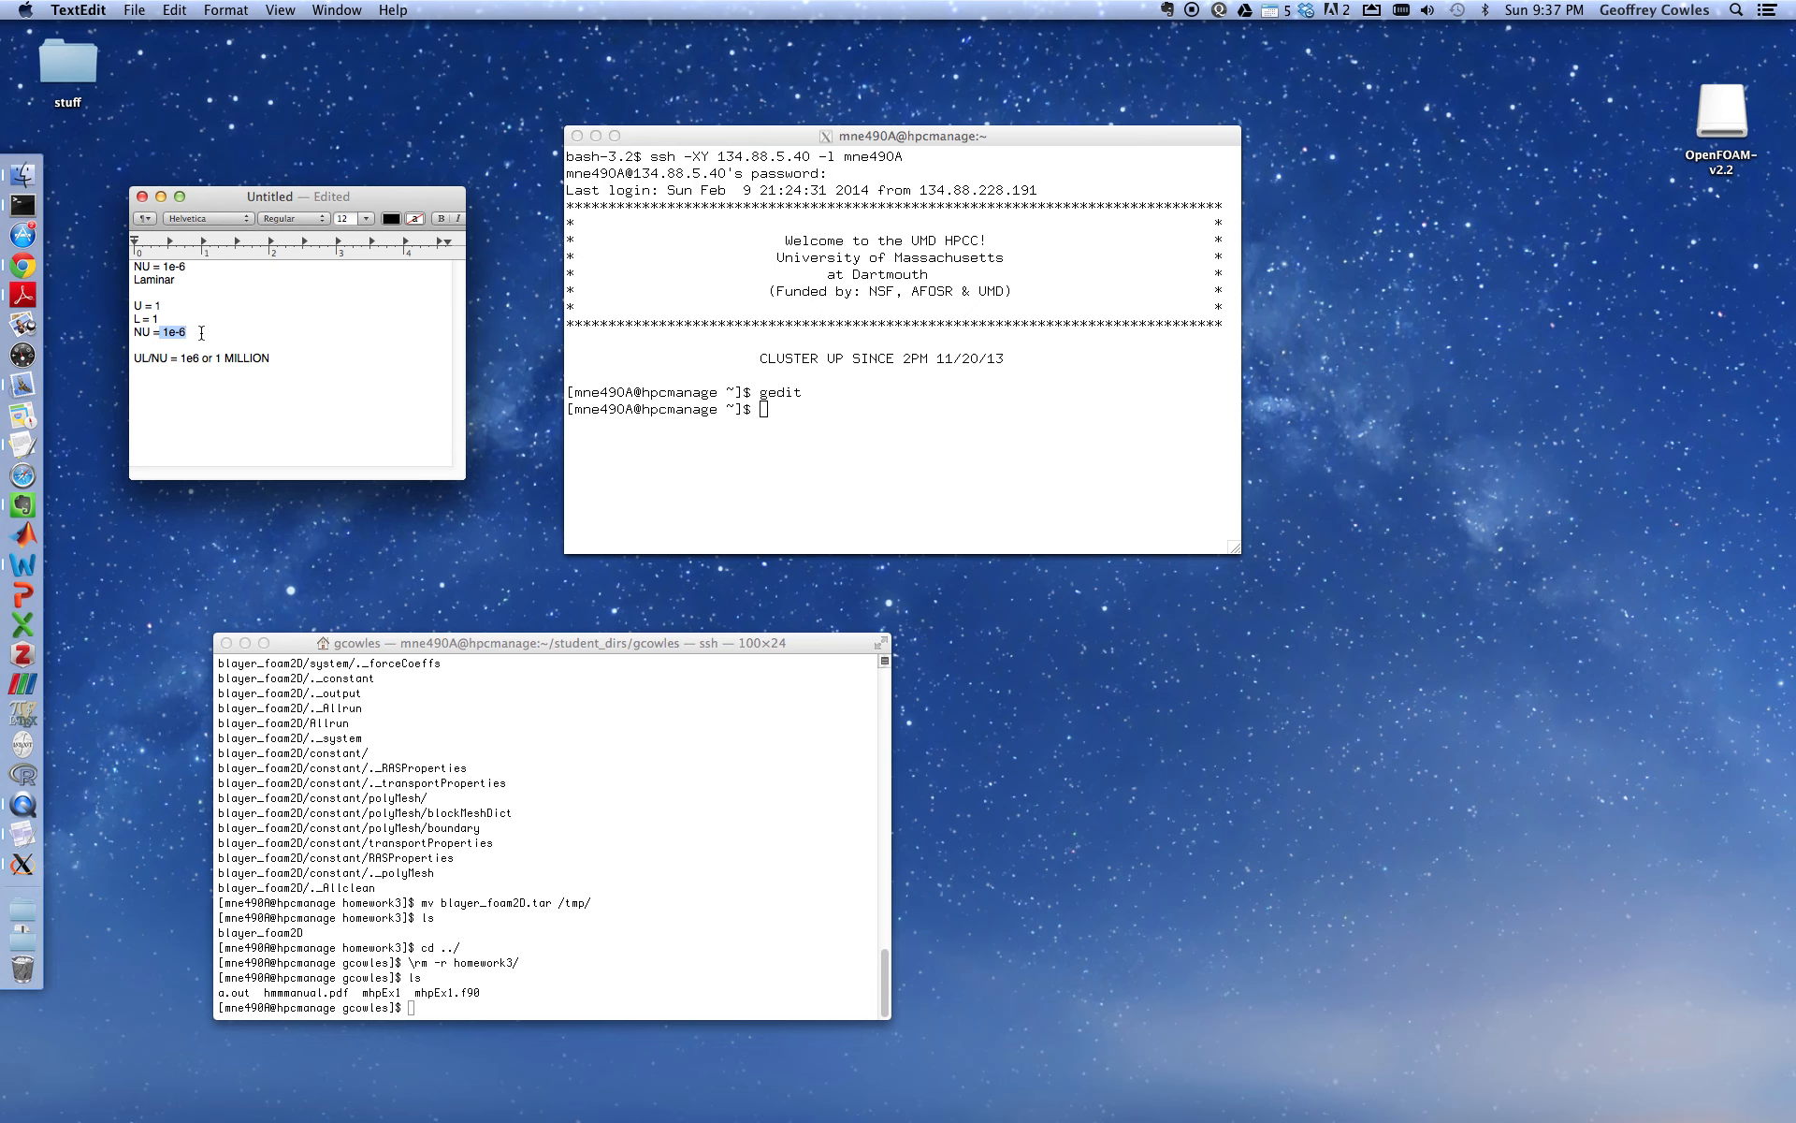
pyautogui.write('m')
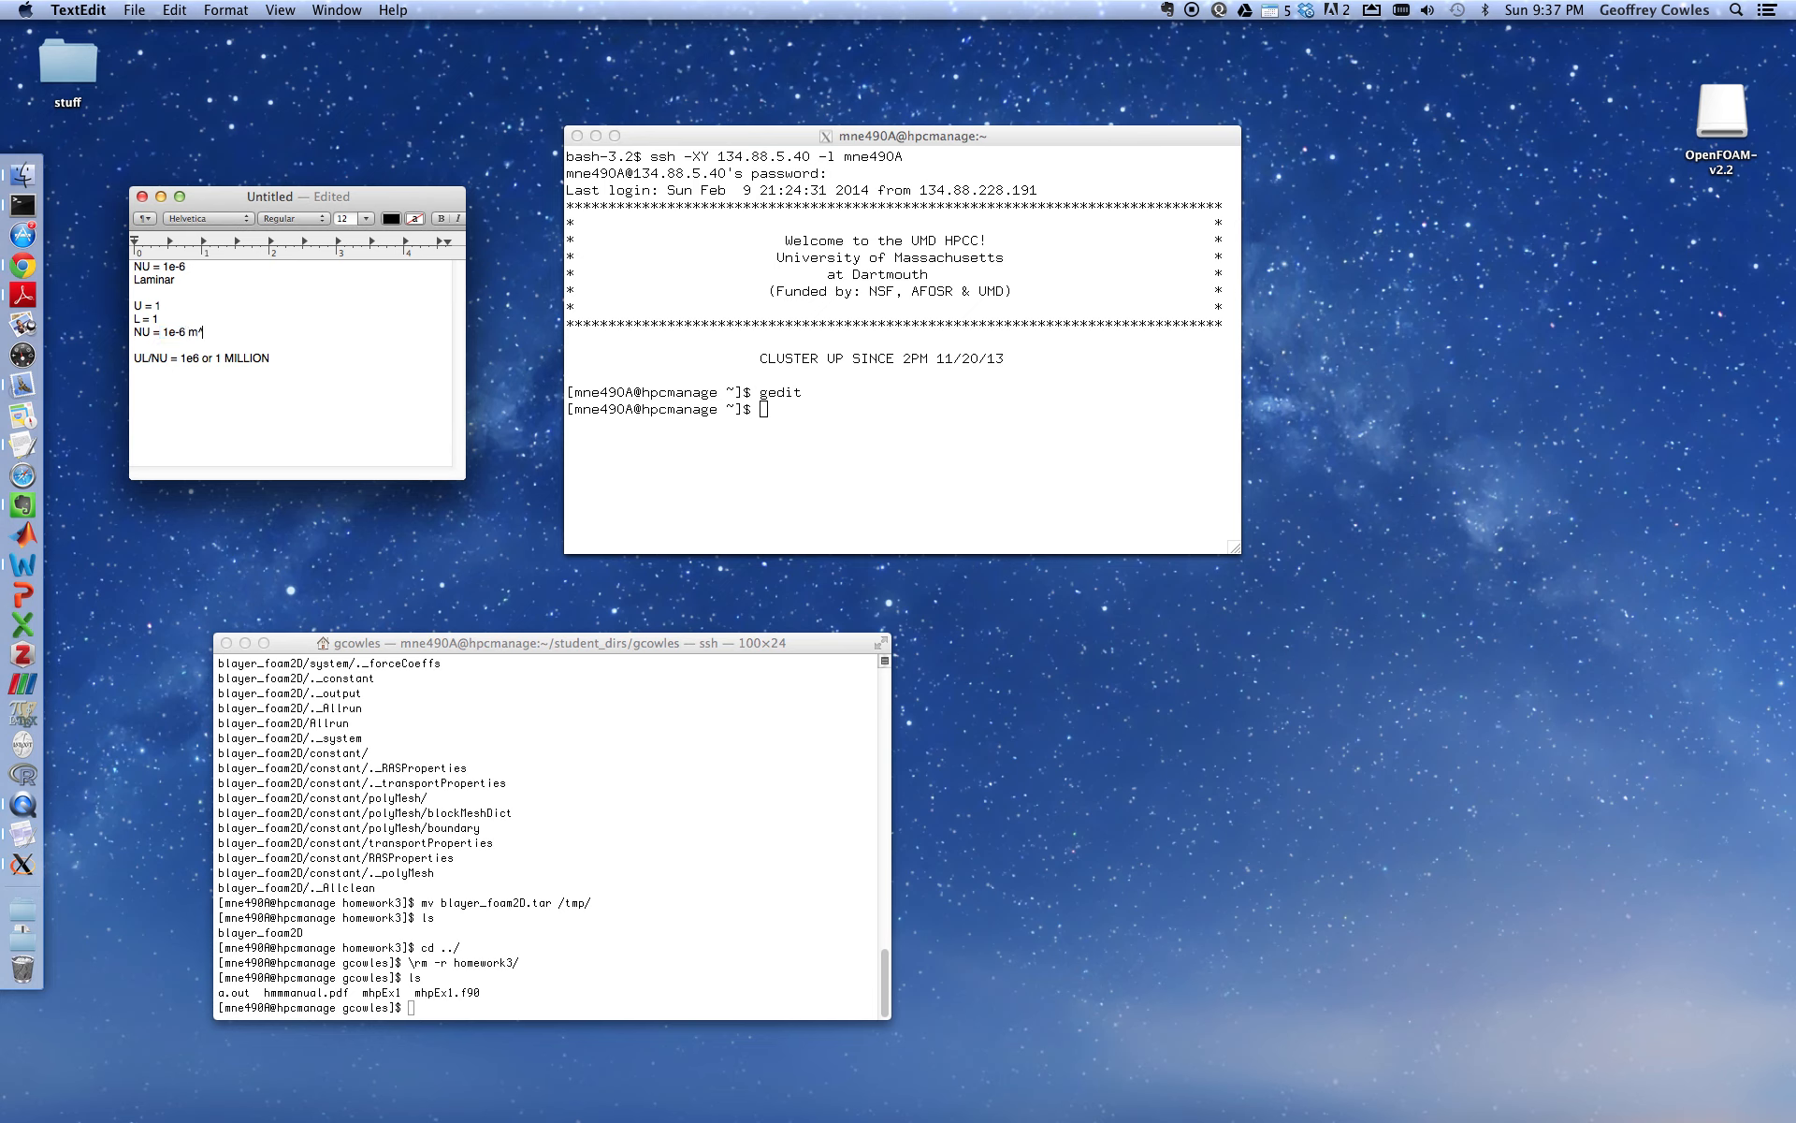
pyautogui.write('^2/s')
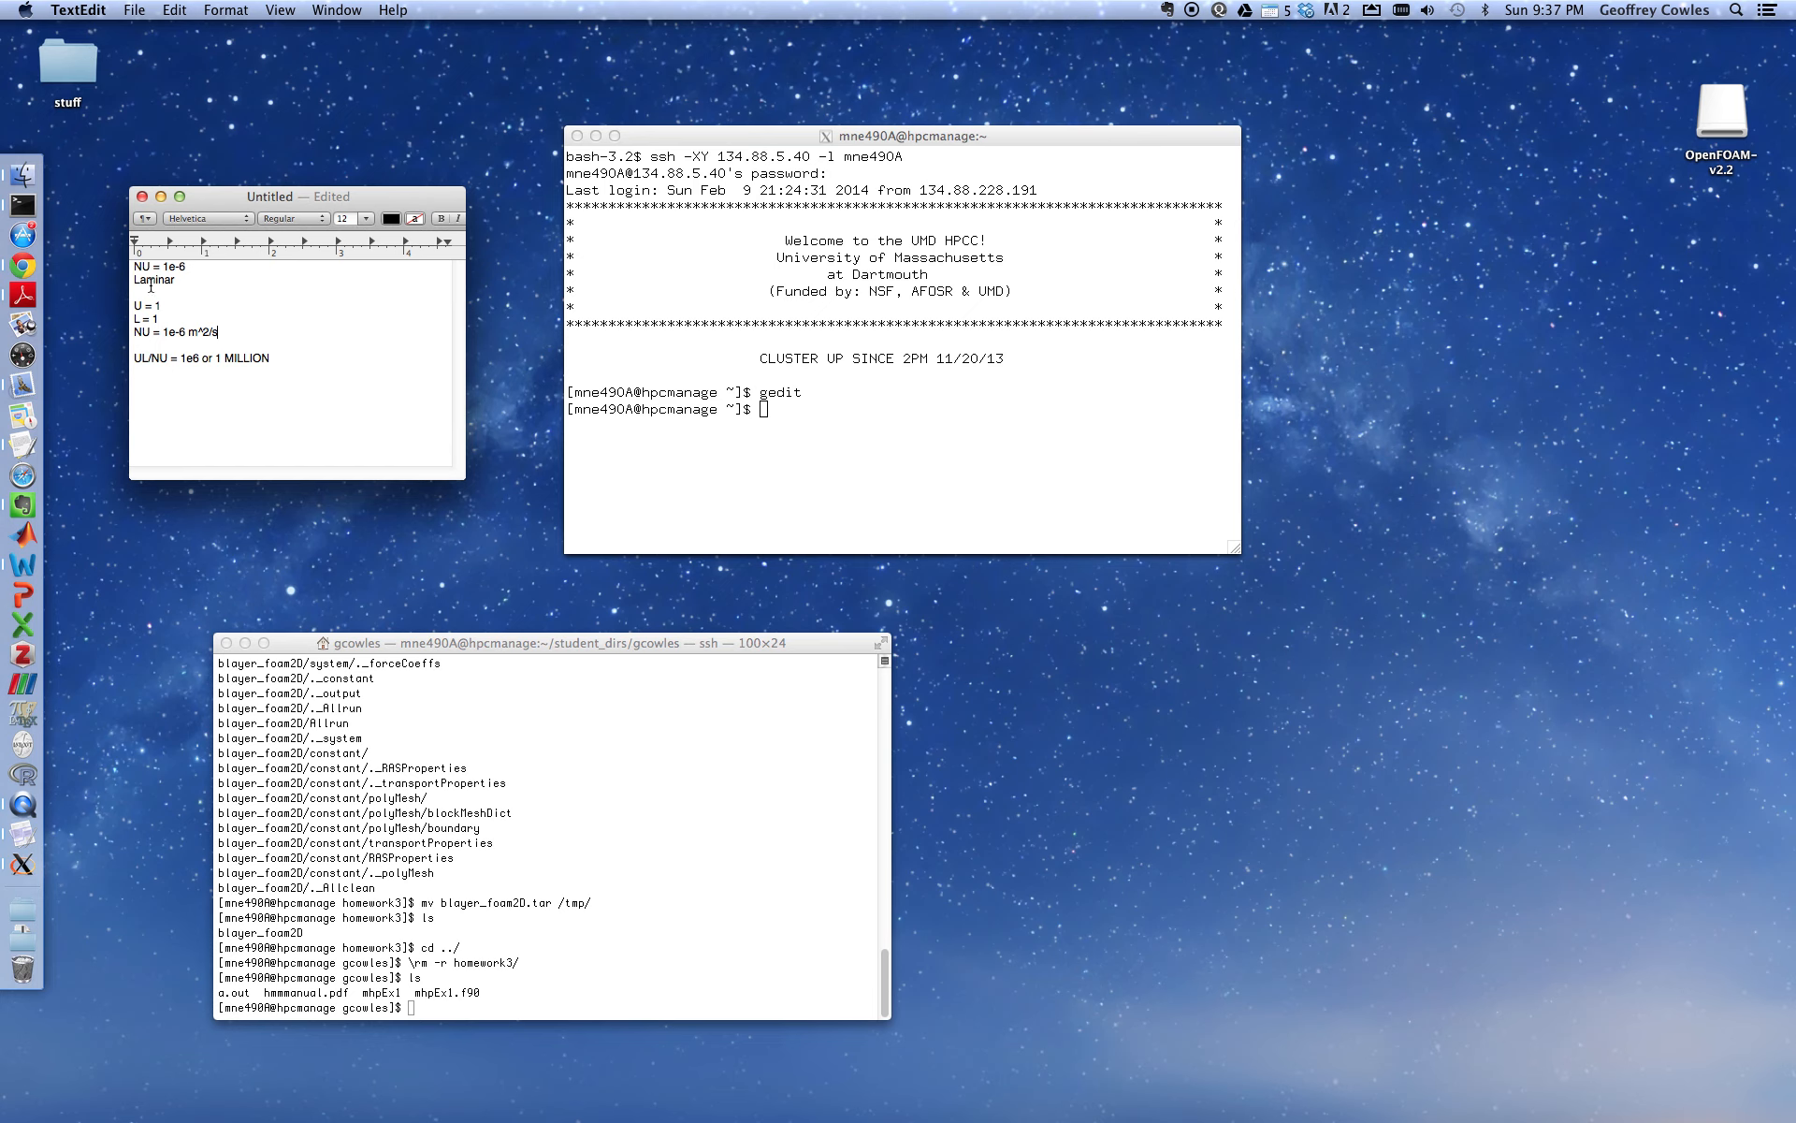
pyautogui.doubleClick(149, 279)
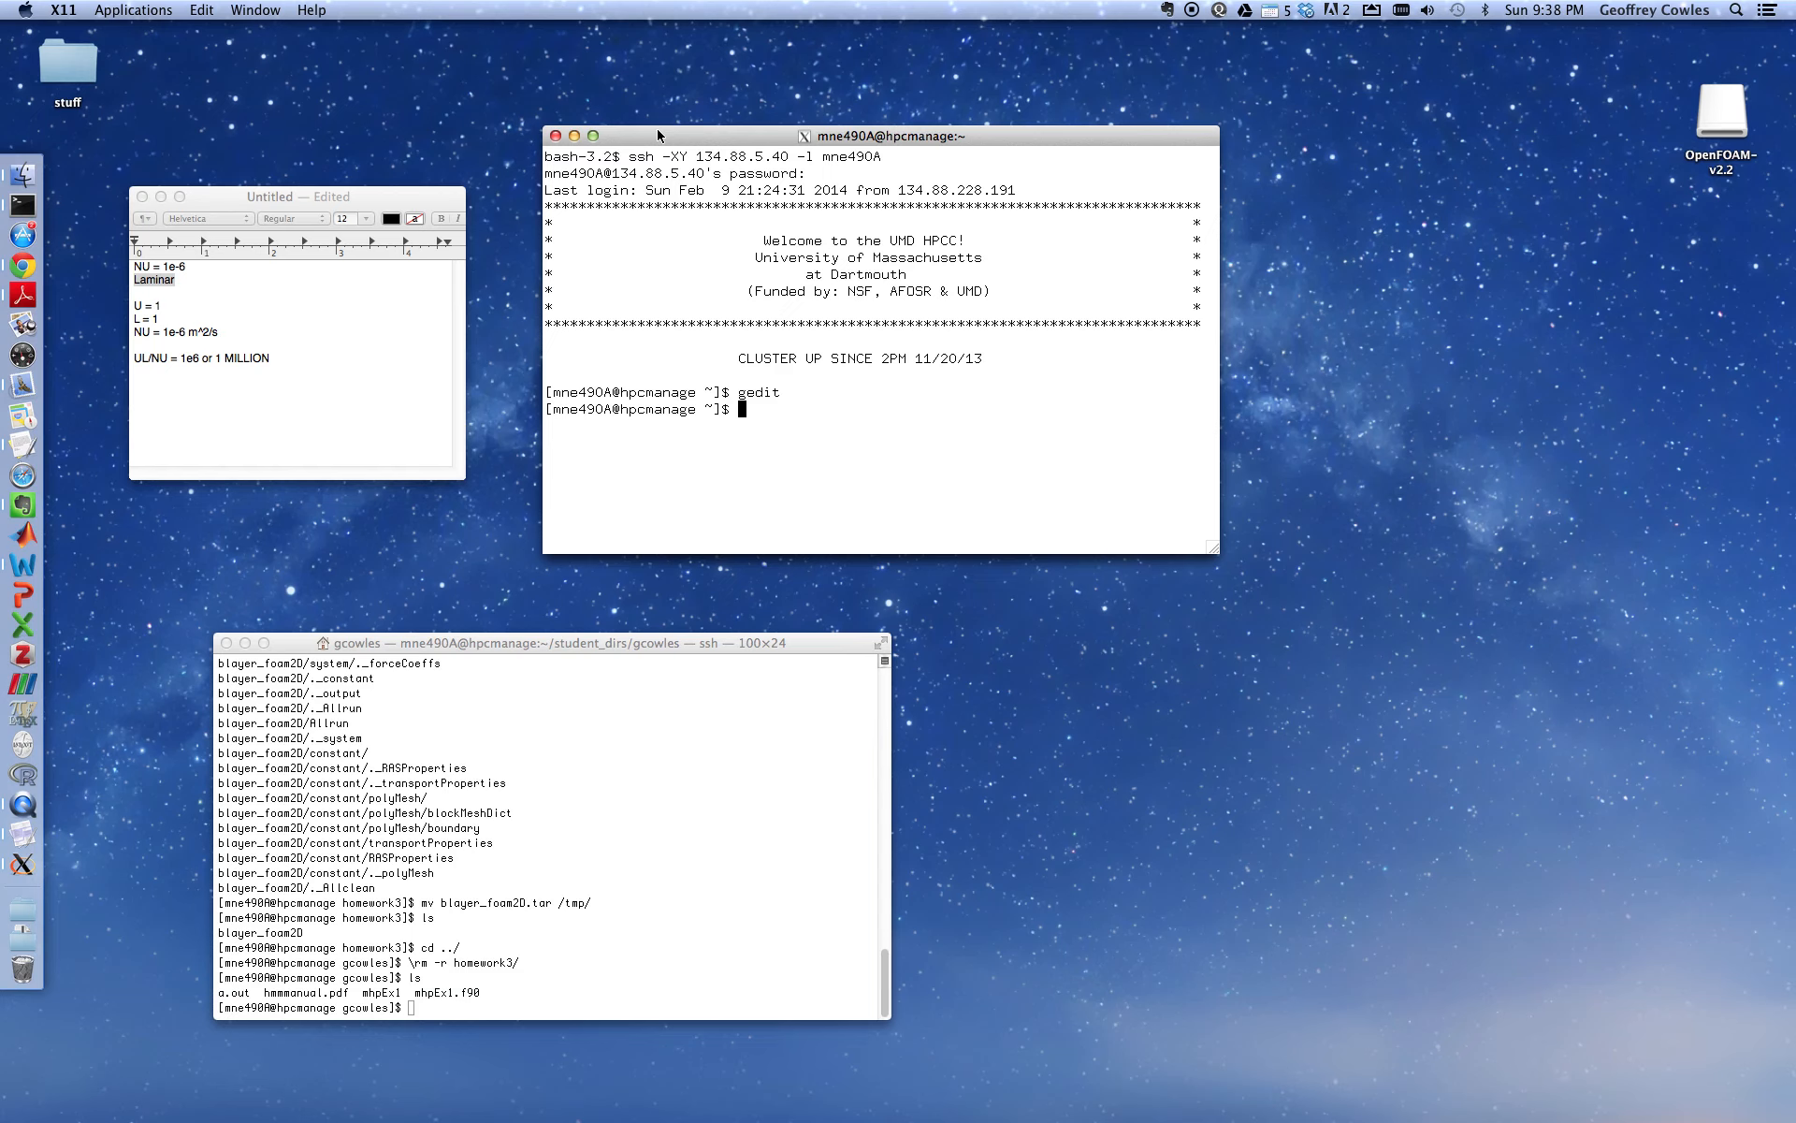
pyautogui.click(64, 10)
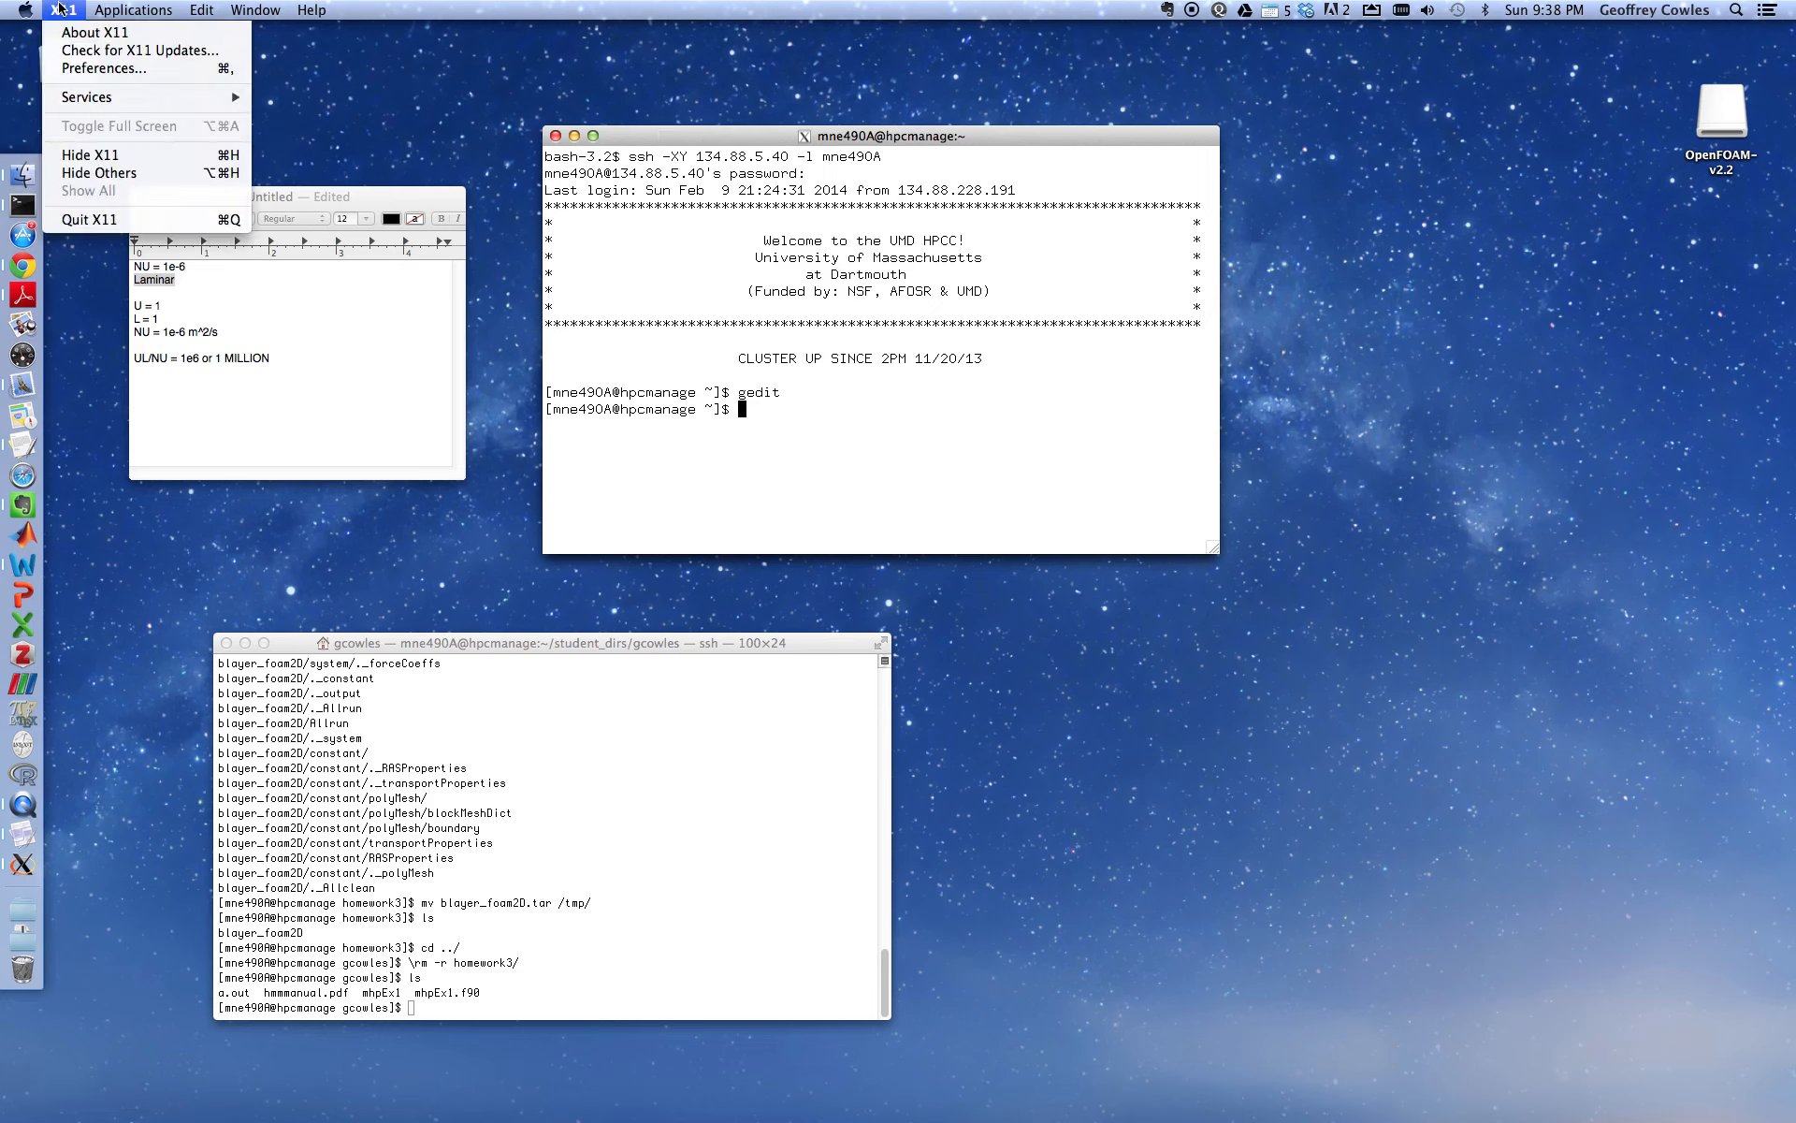
pyautogui.click(133, 10)
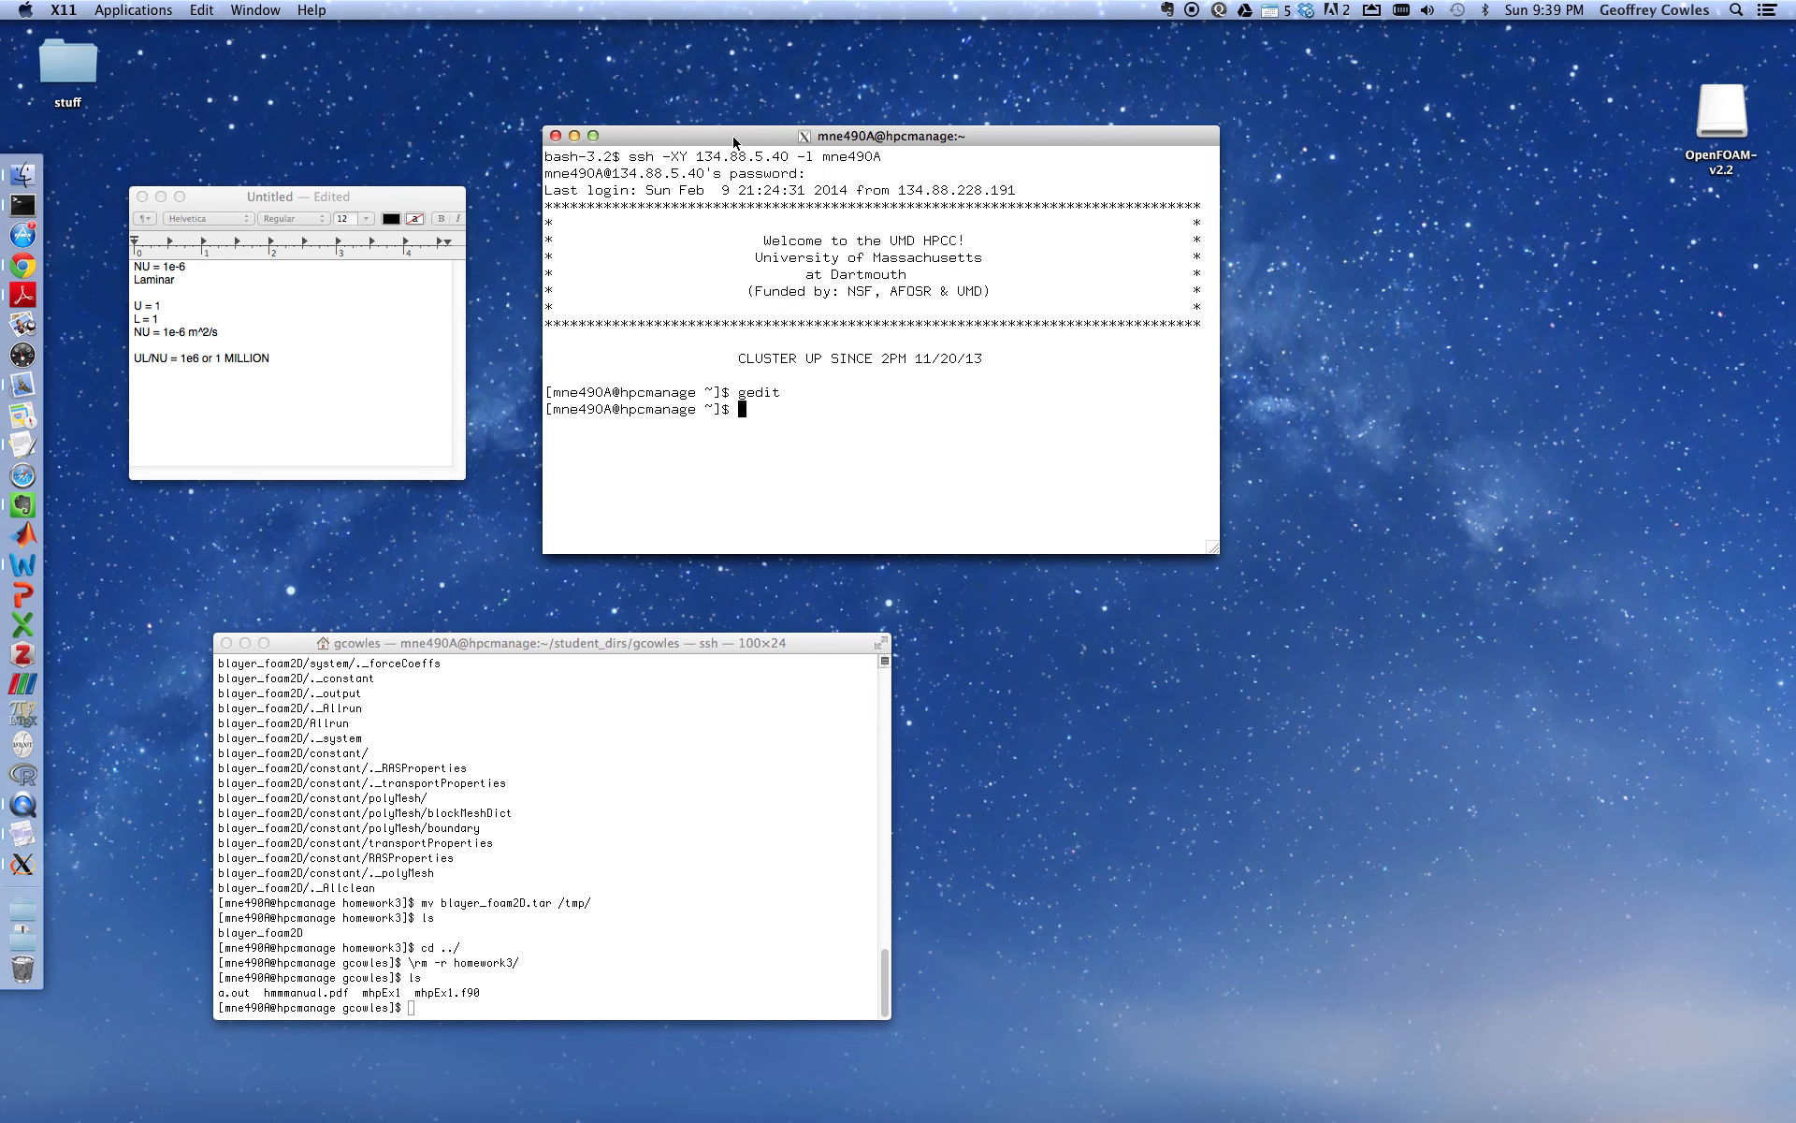
pyautogui.write('pwd')
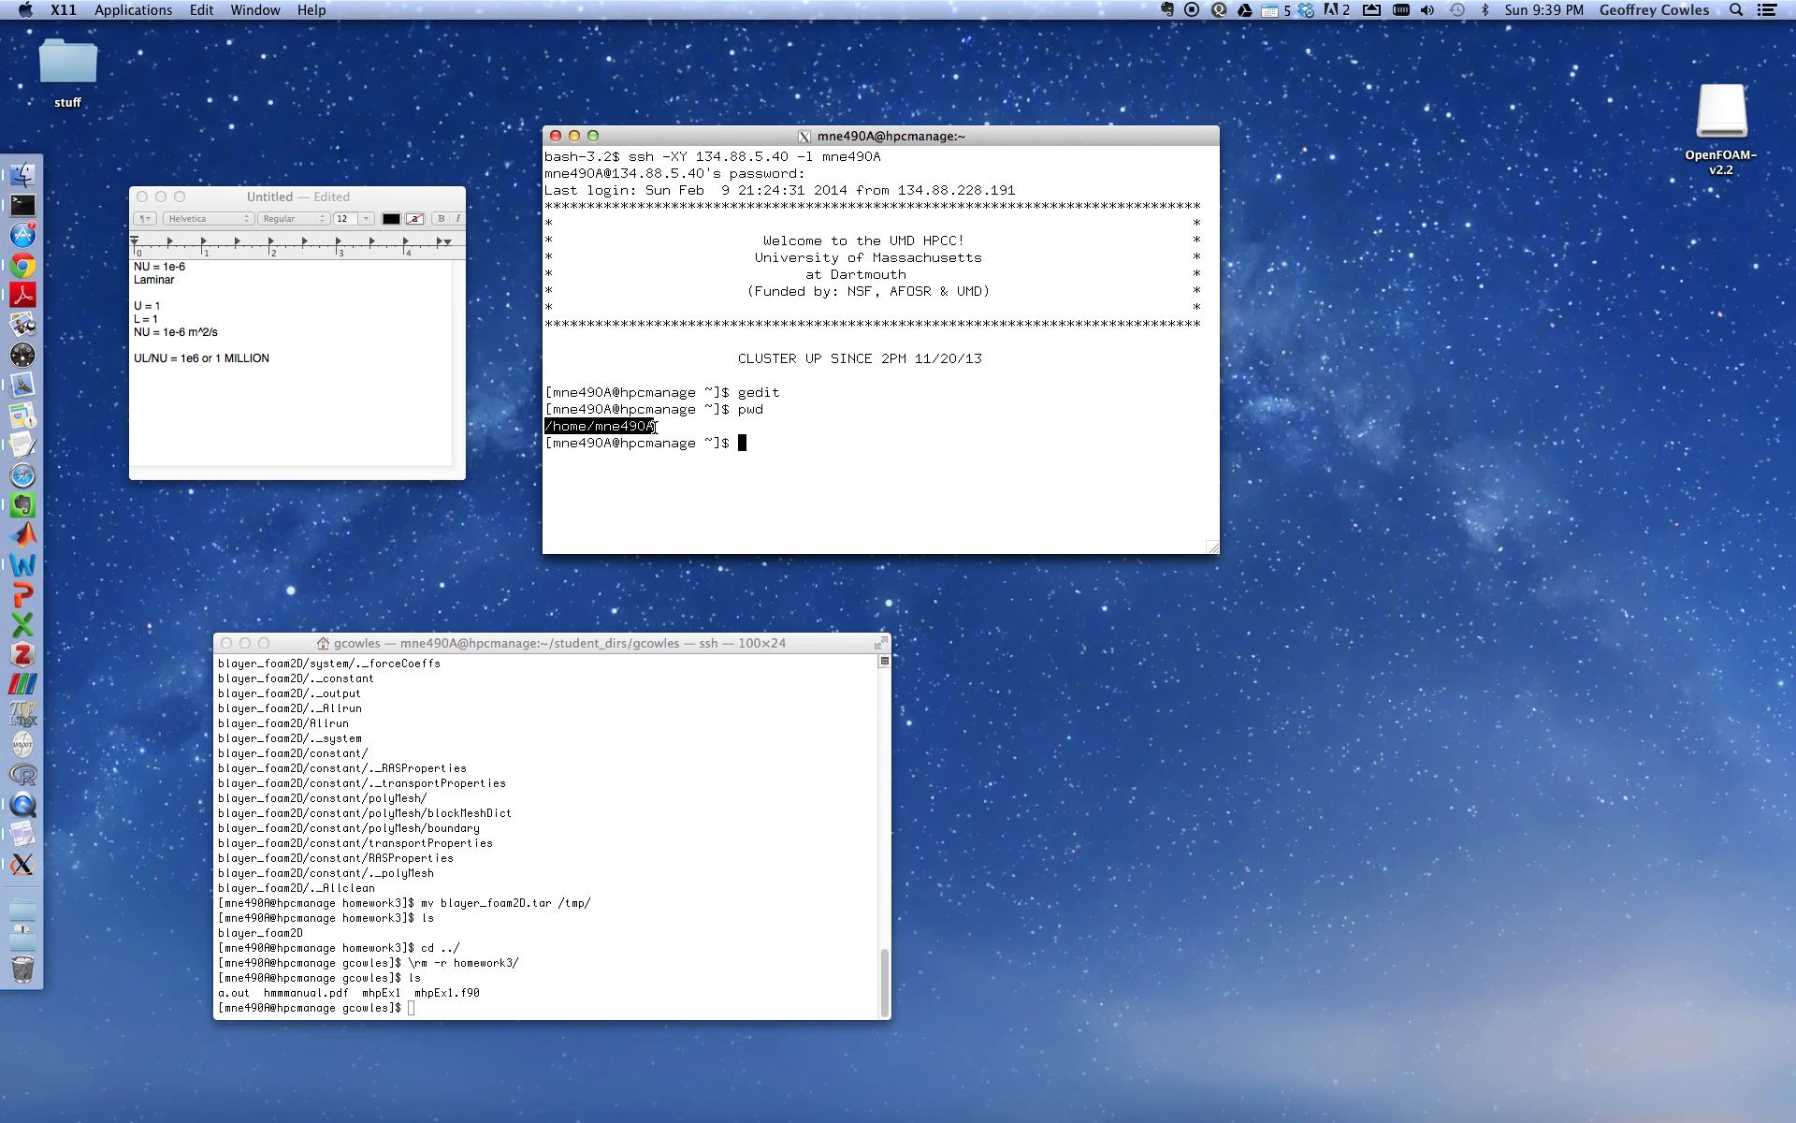
pyautogui.write('ls')
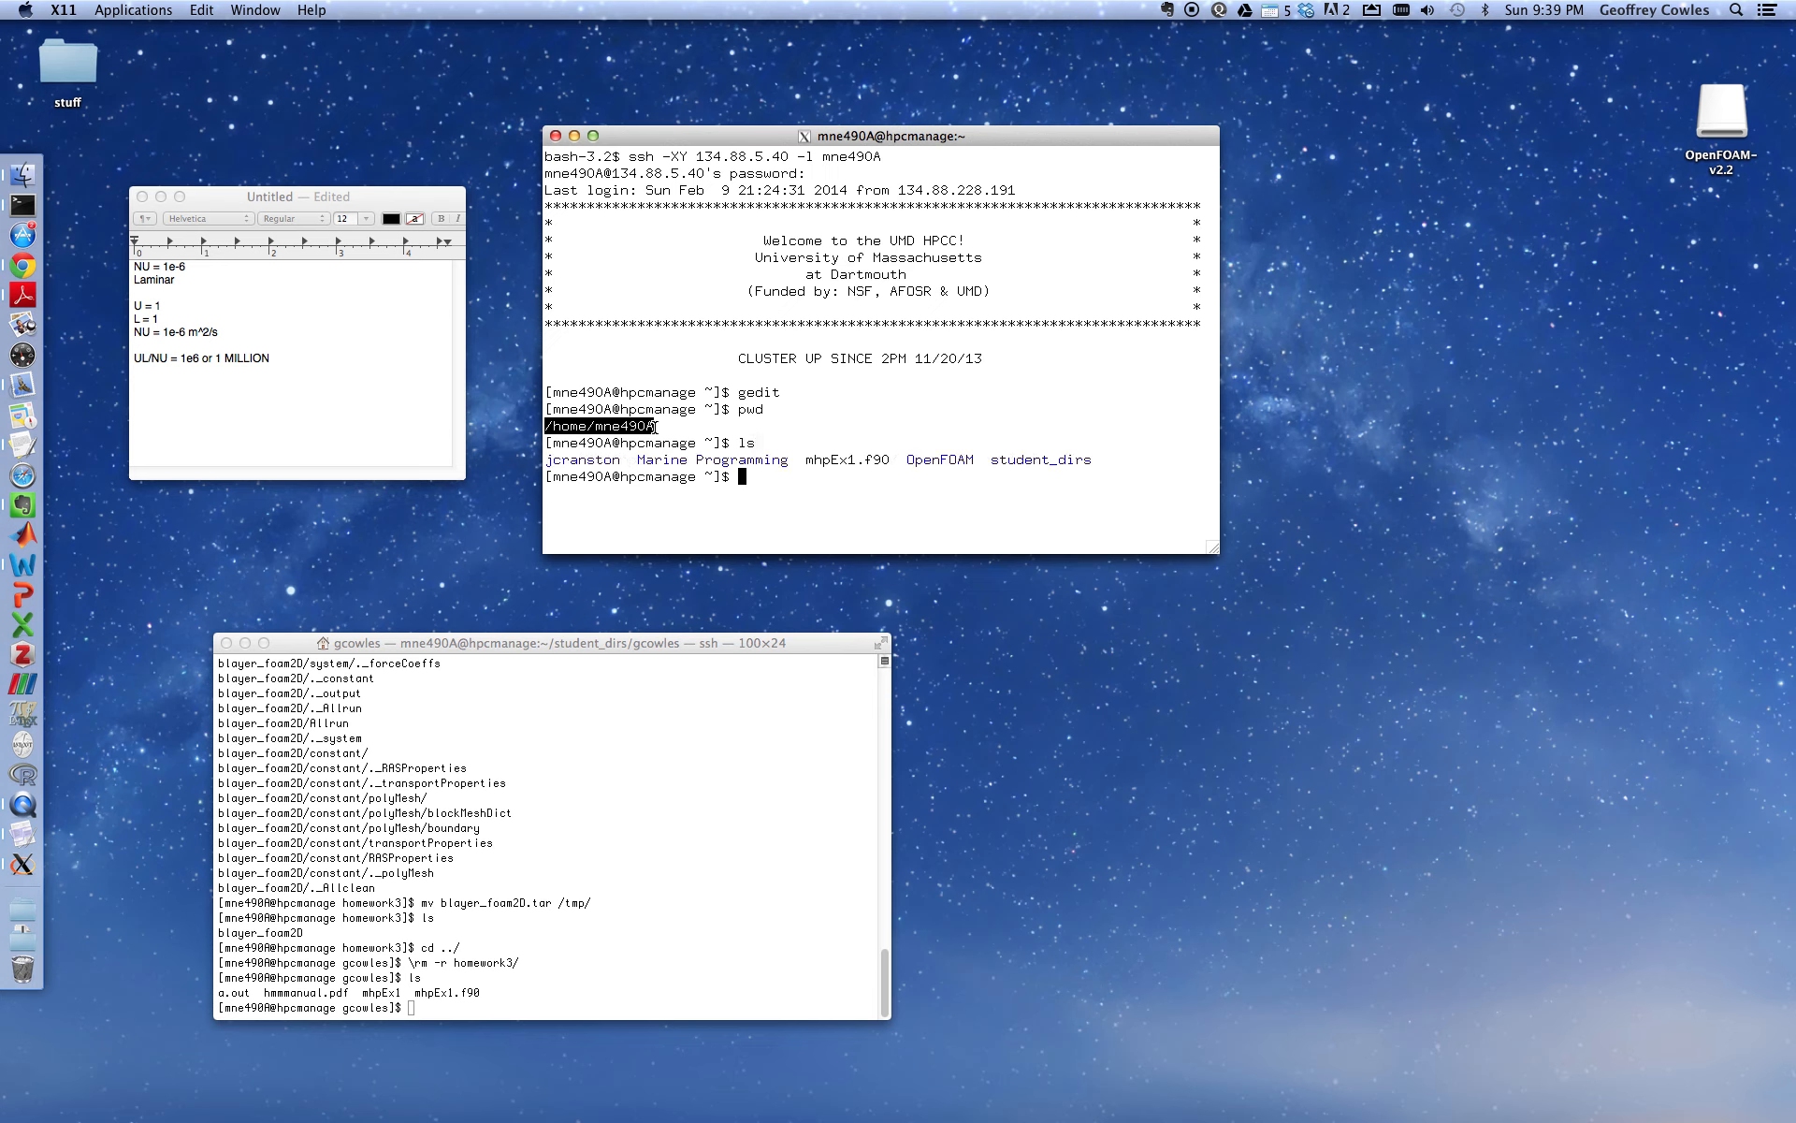
pyautogui.write('cd student_dirs/')
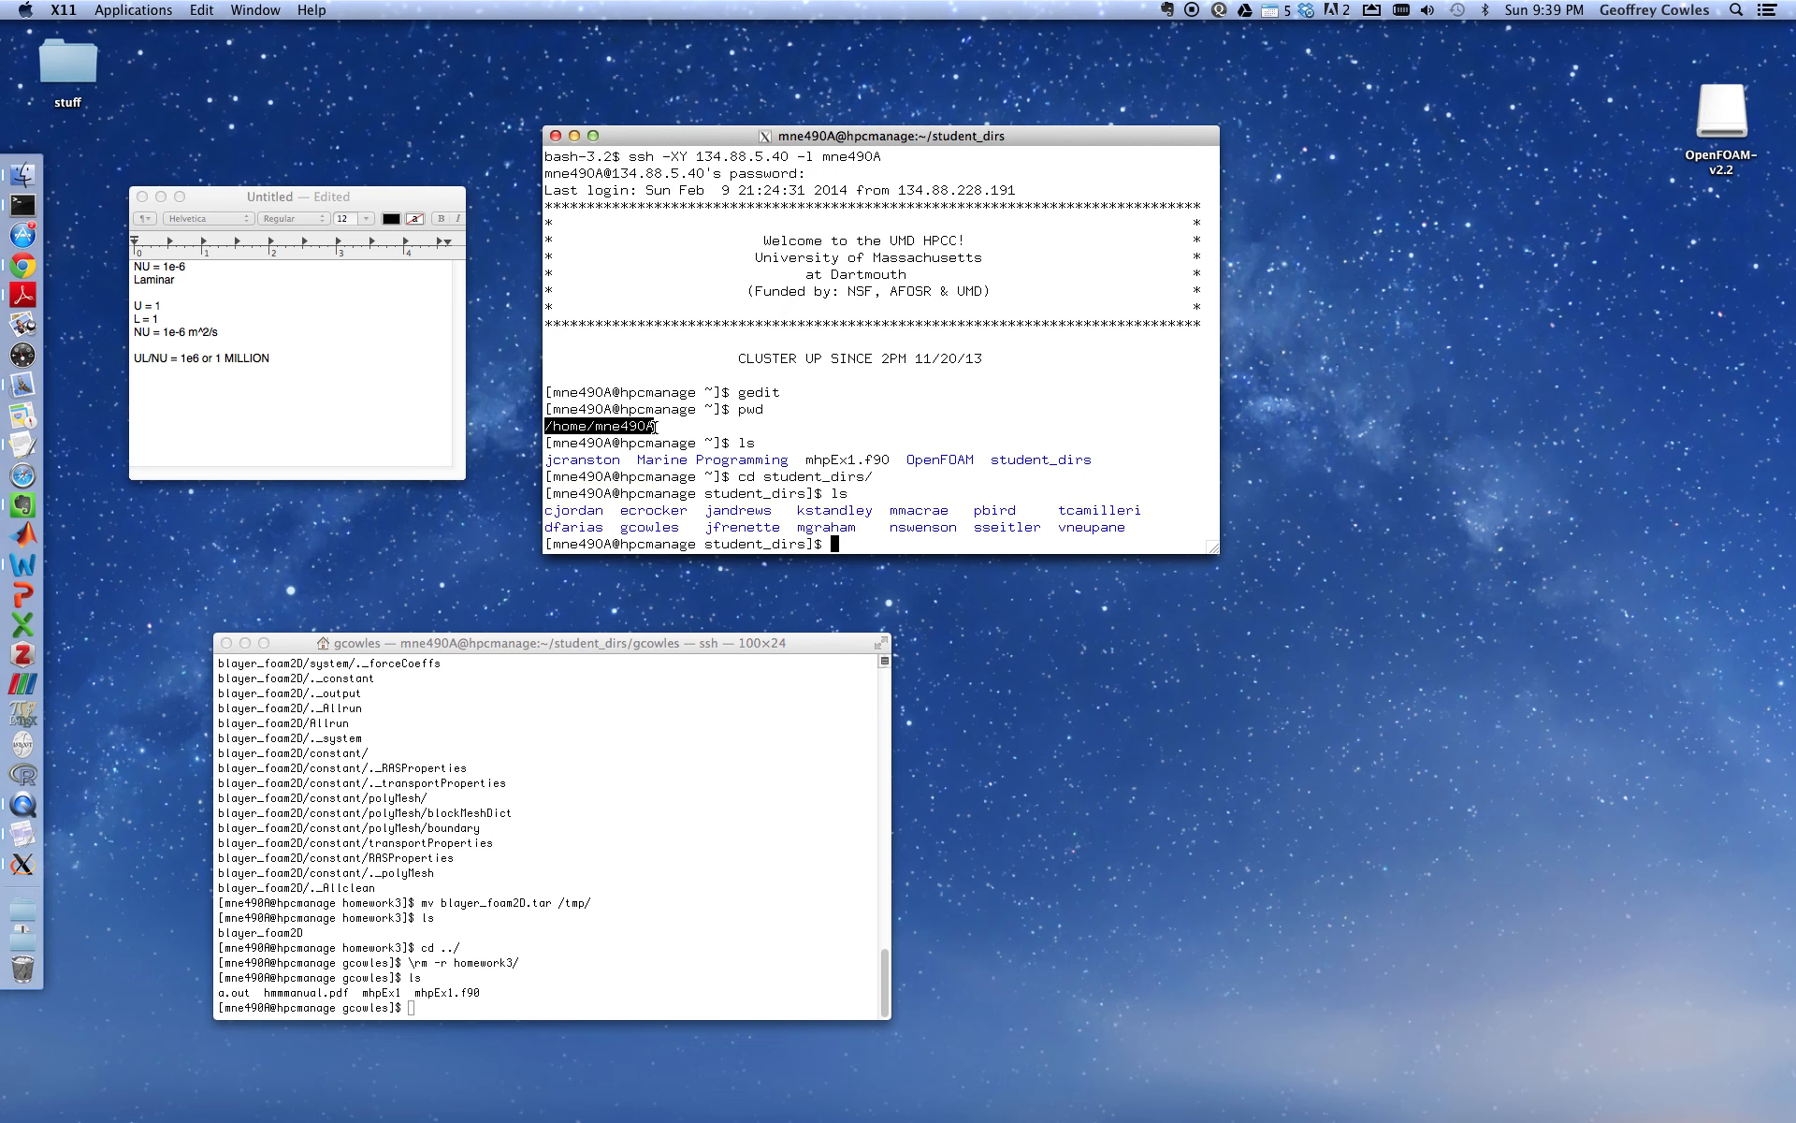
pyautogui.write('cd gcowles/')
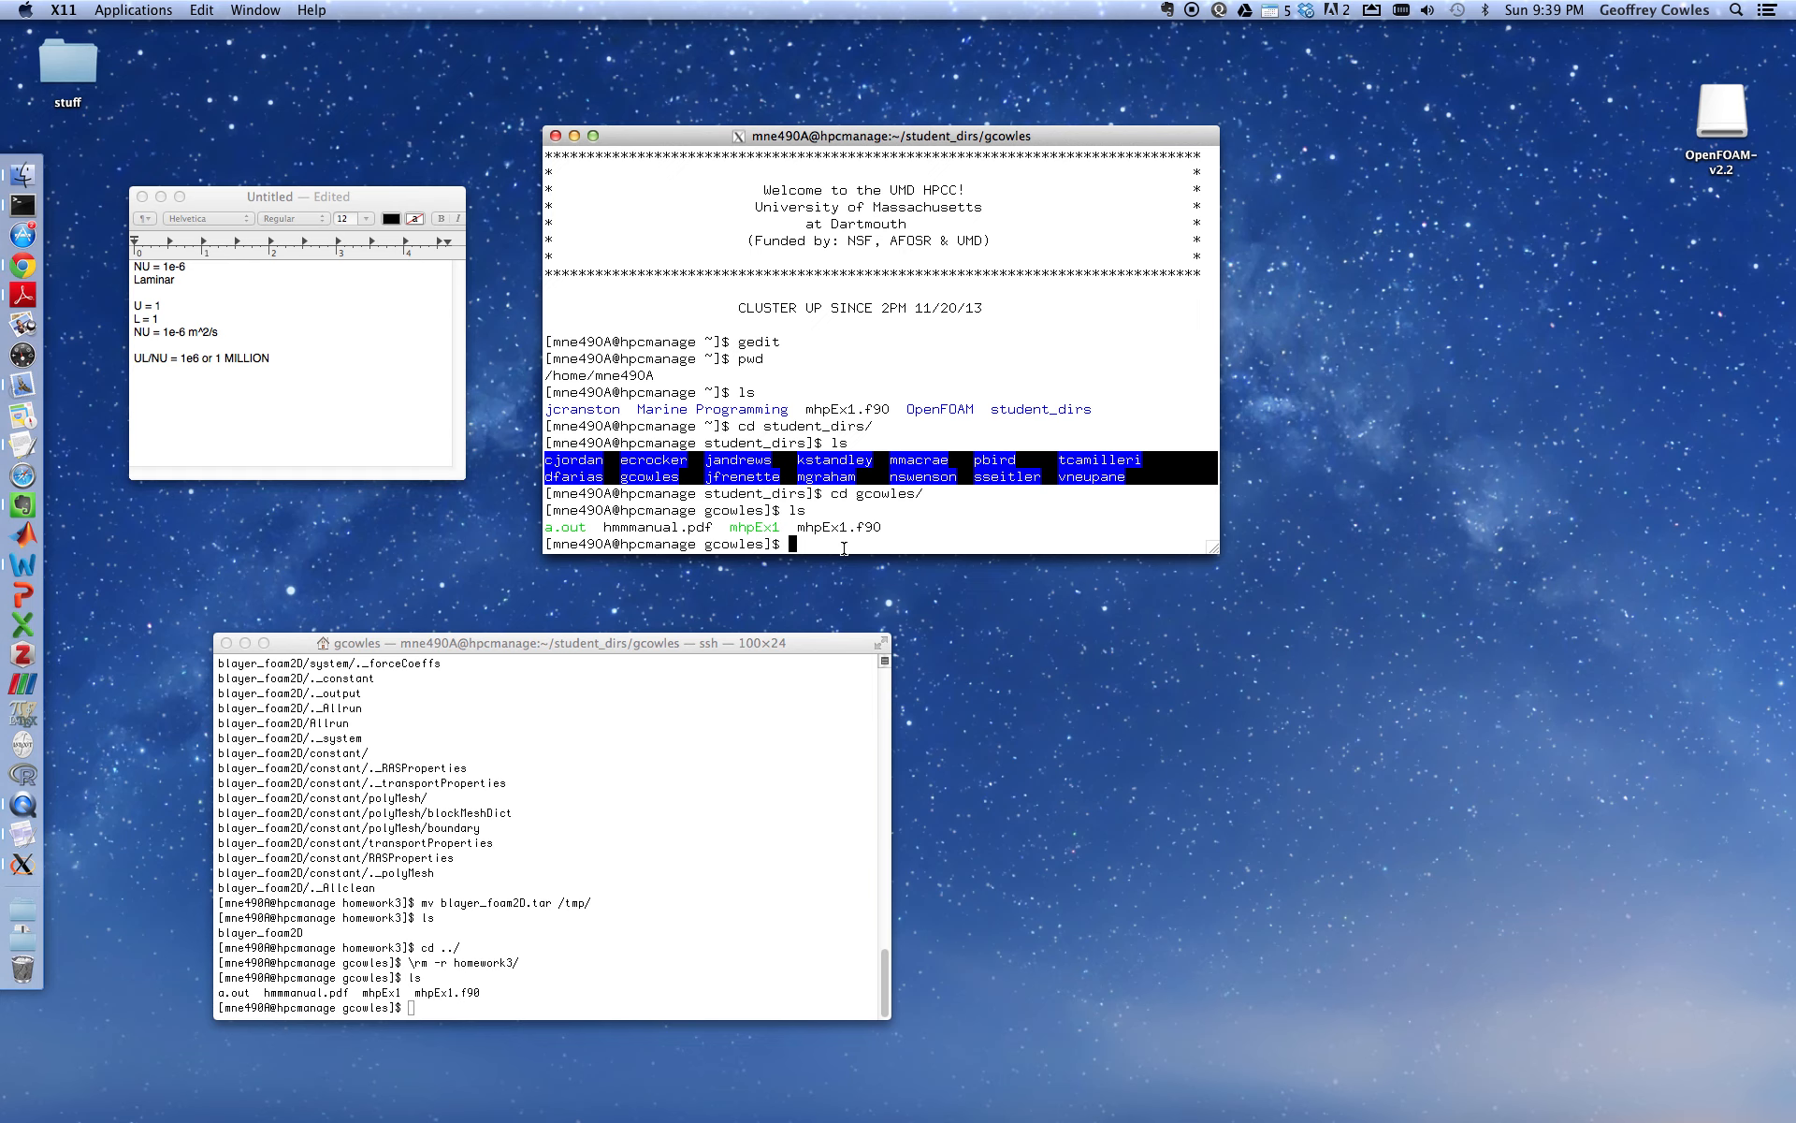
pyautogui.write('pwd')
pyautogui.write('ls')
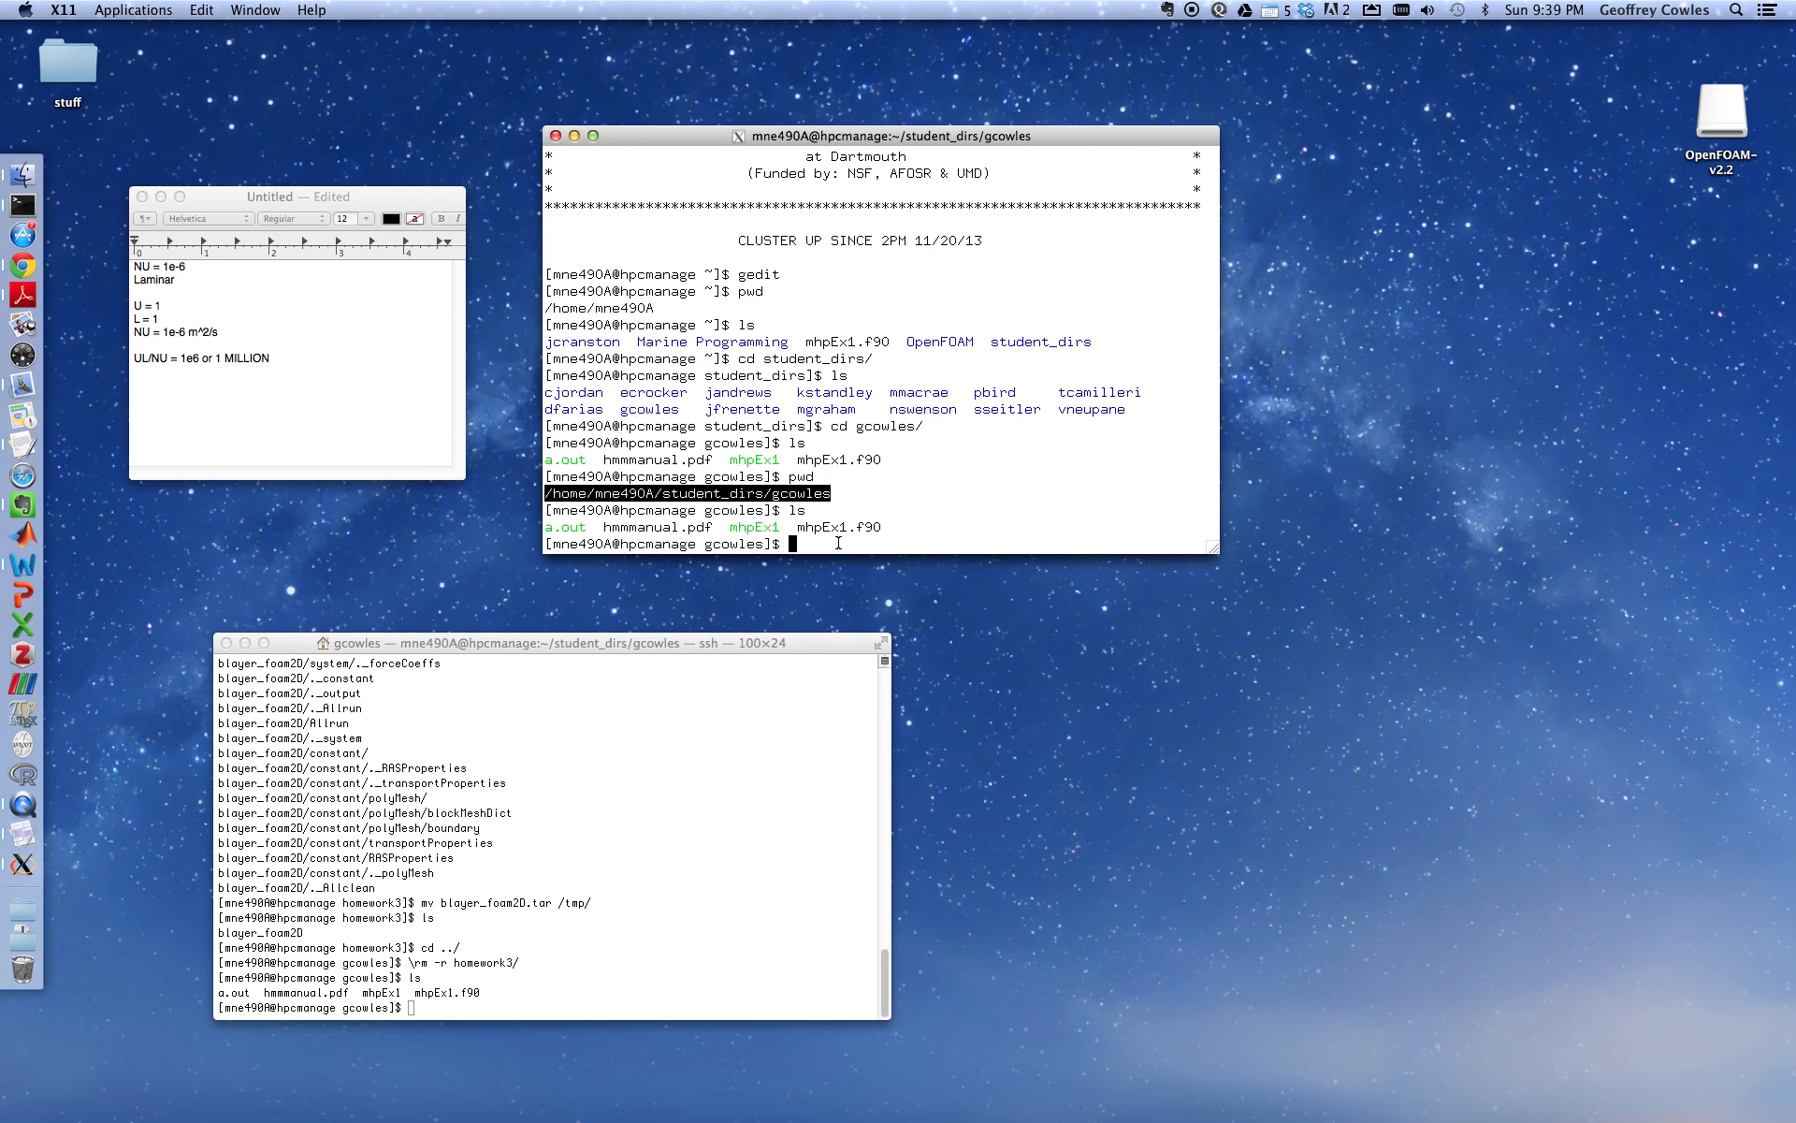
pyautogui.write('mkdir')
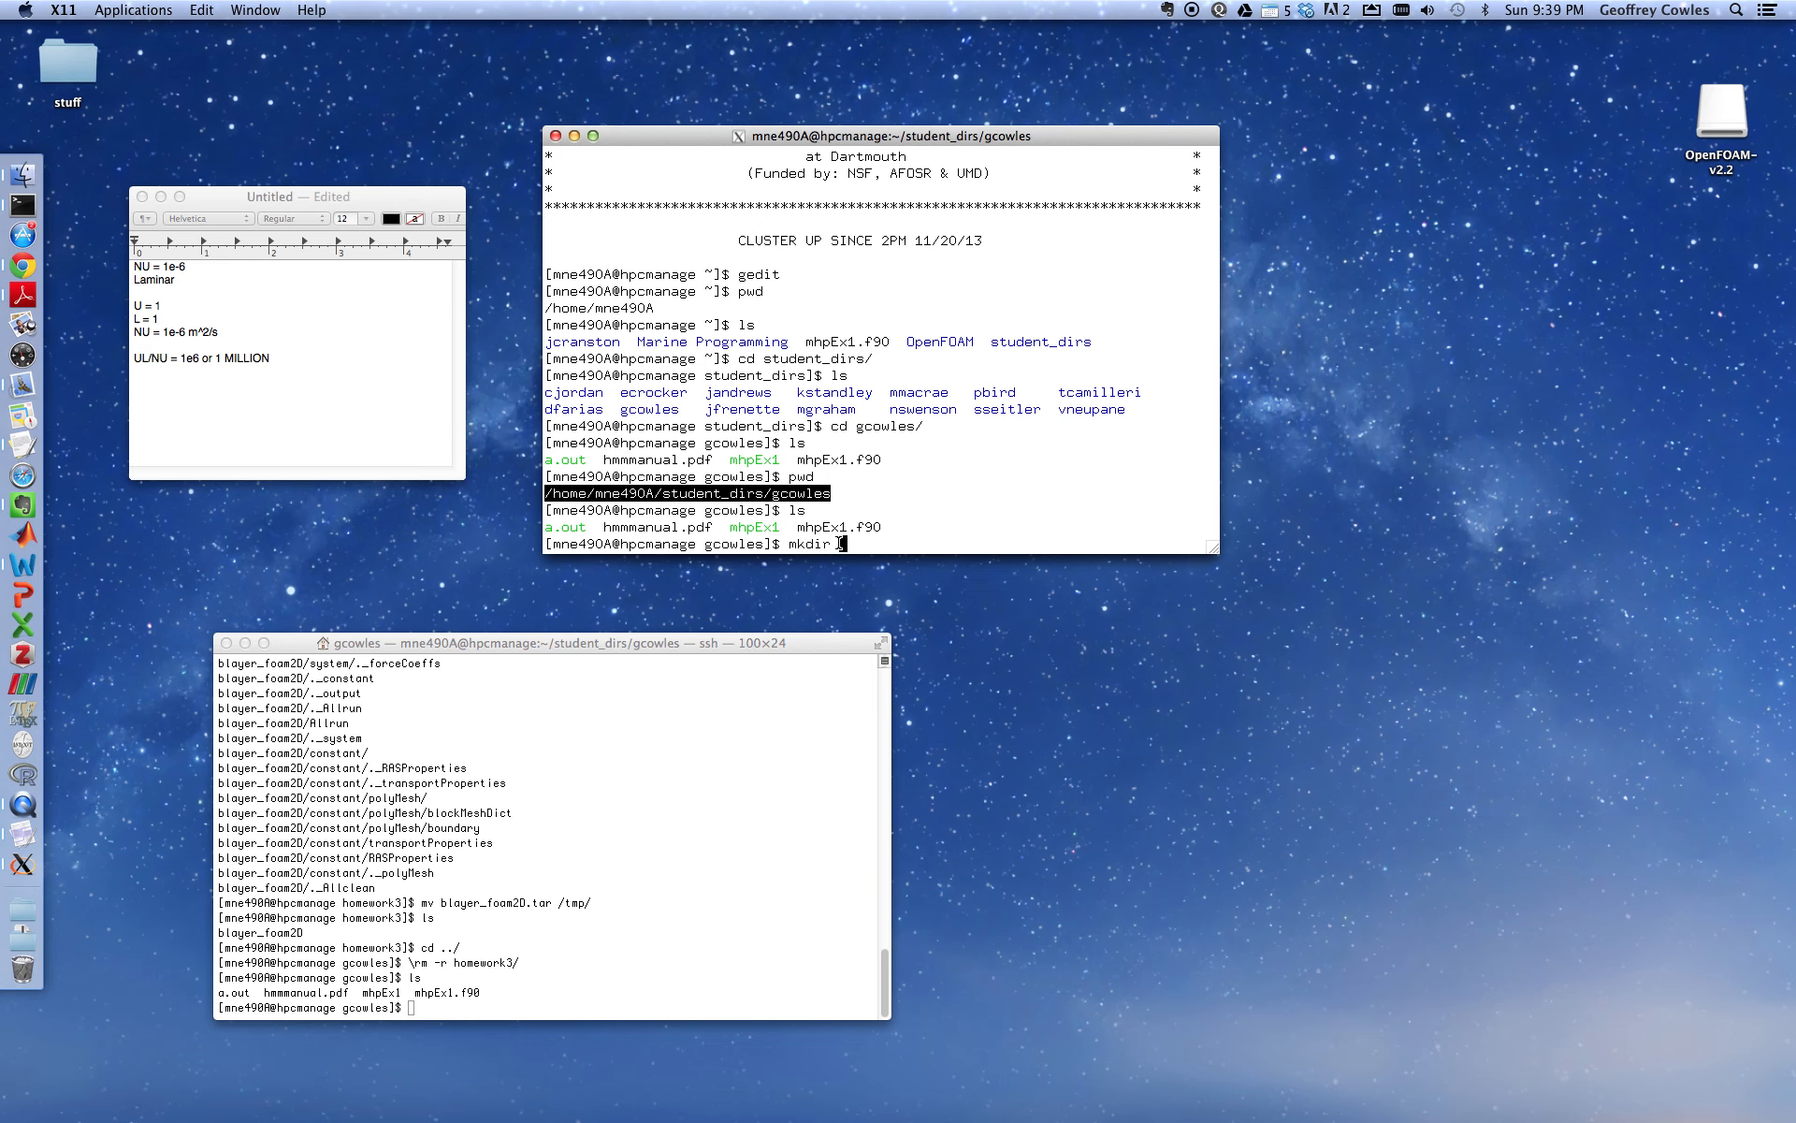
# Create the homework3 directory with mkdir homework3
pyautogui.write('homework3')
pyautogui.write('c')
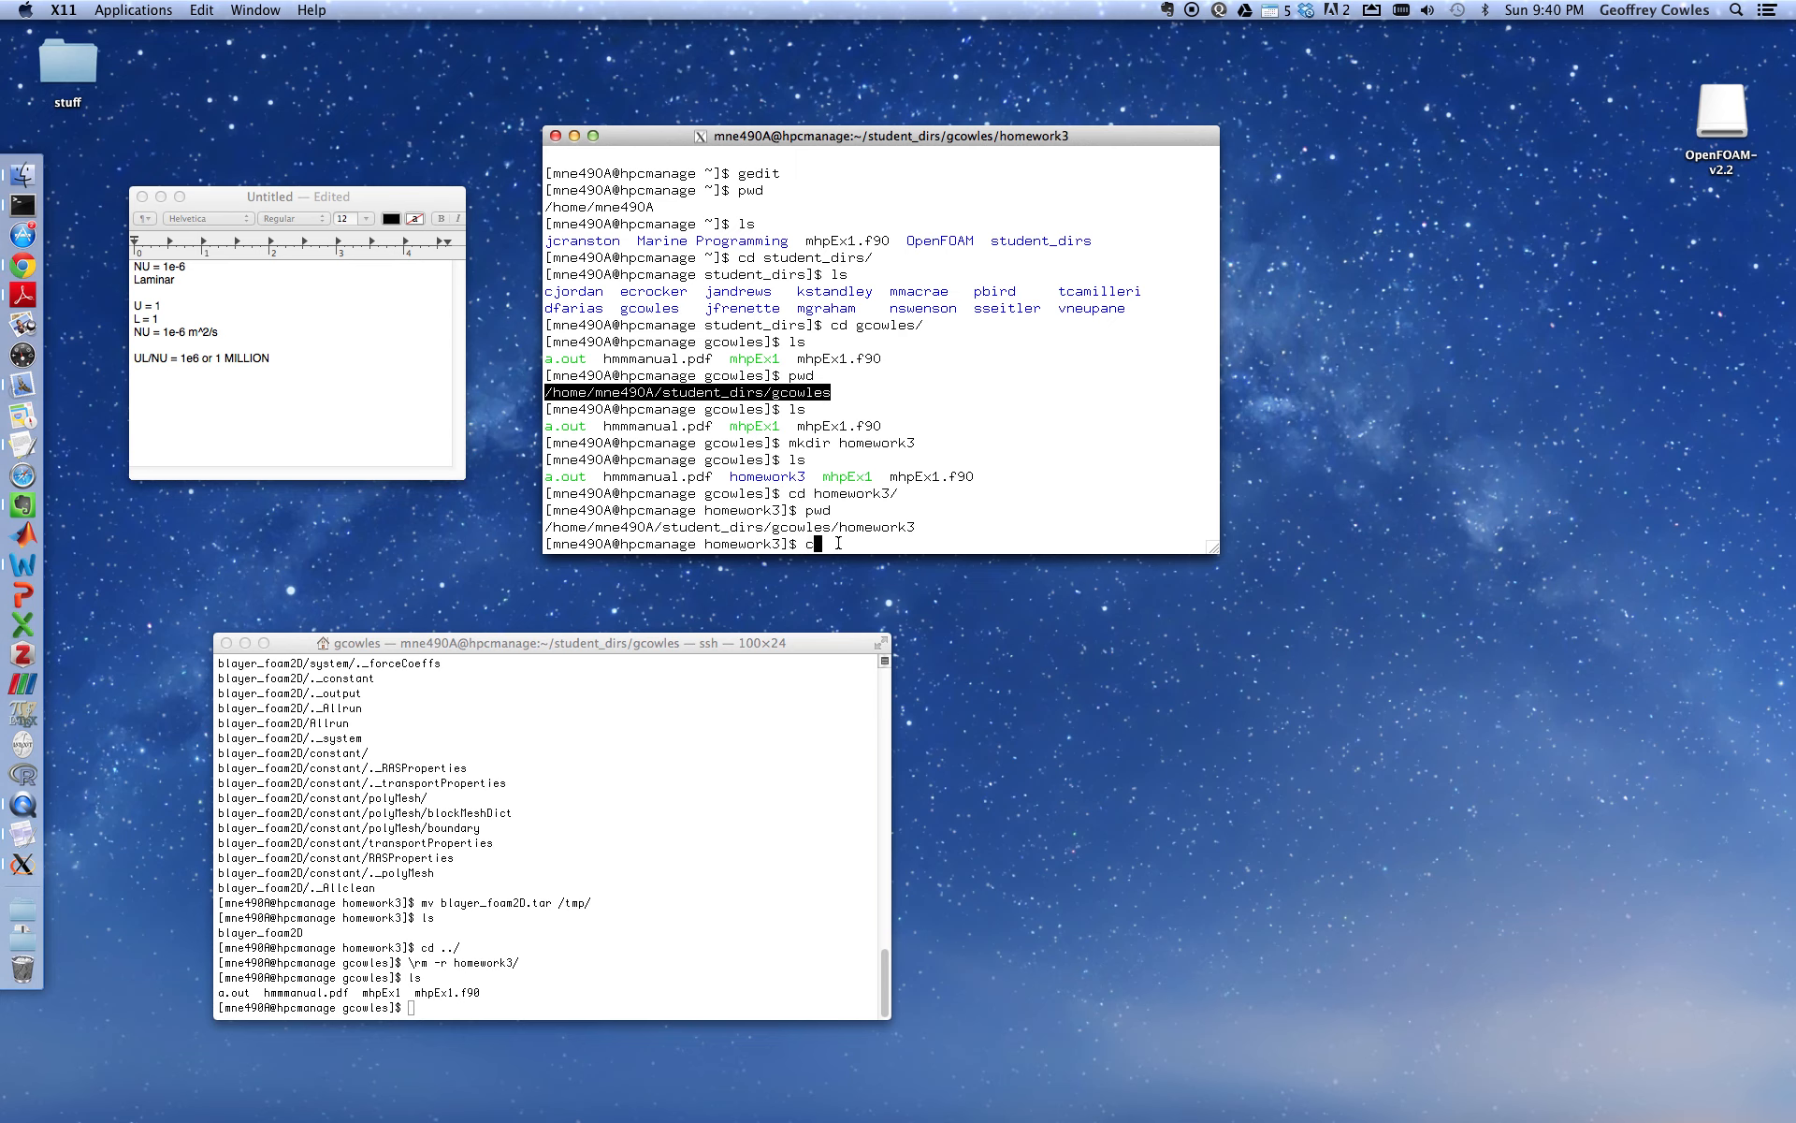
# Print the shell's environment variables with env to check the WM_ settings
pyautogui.press('Return')
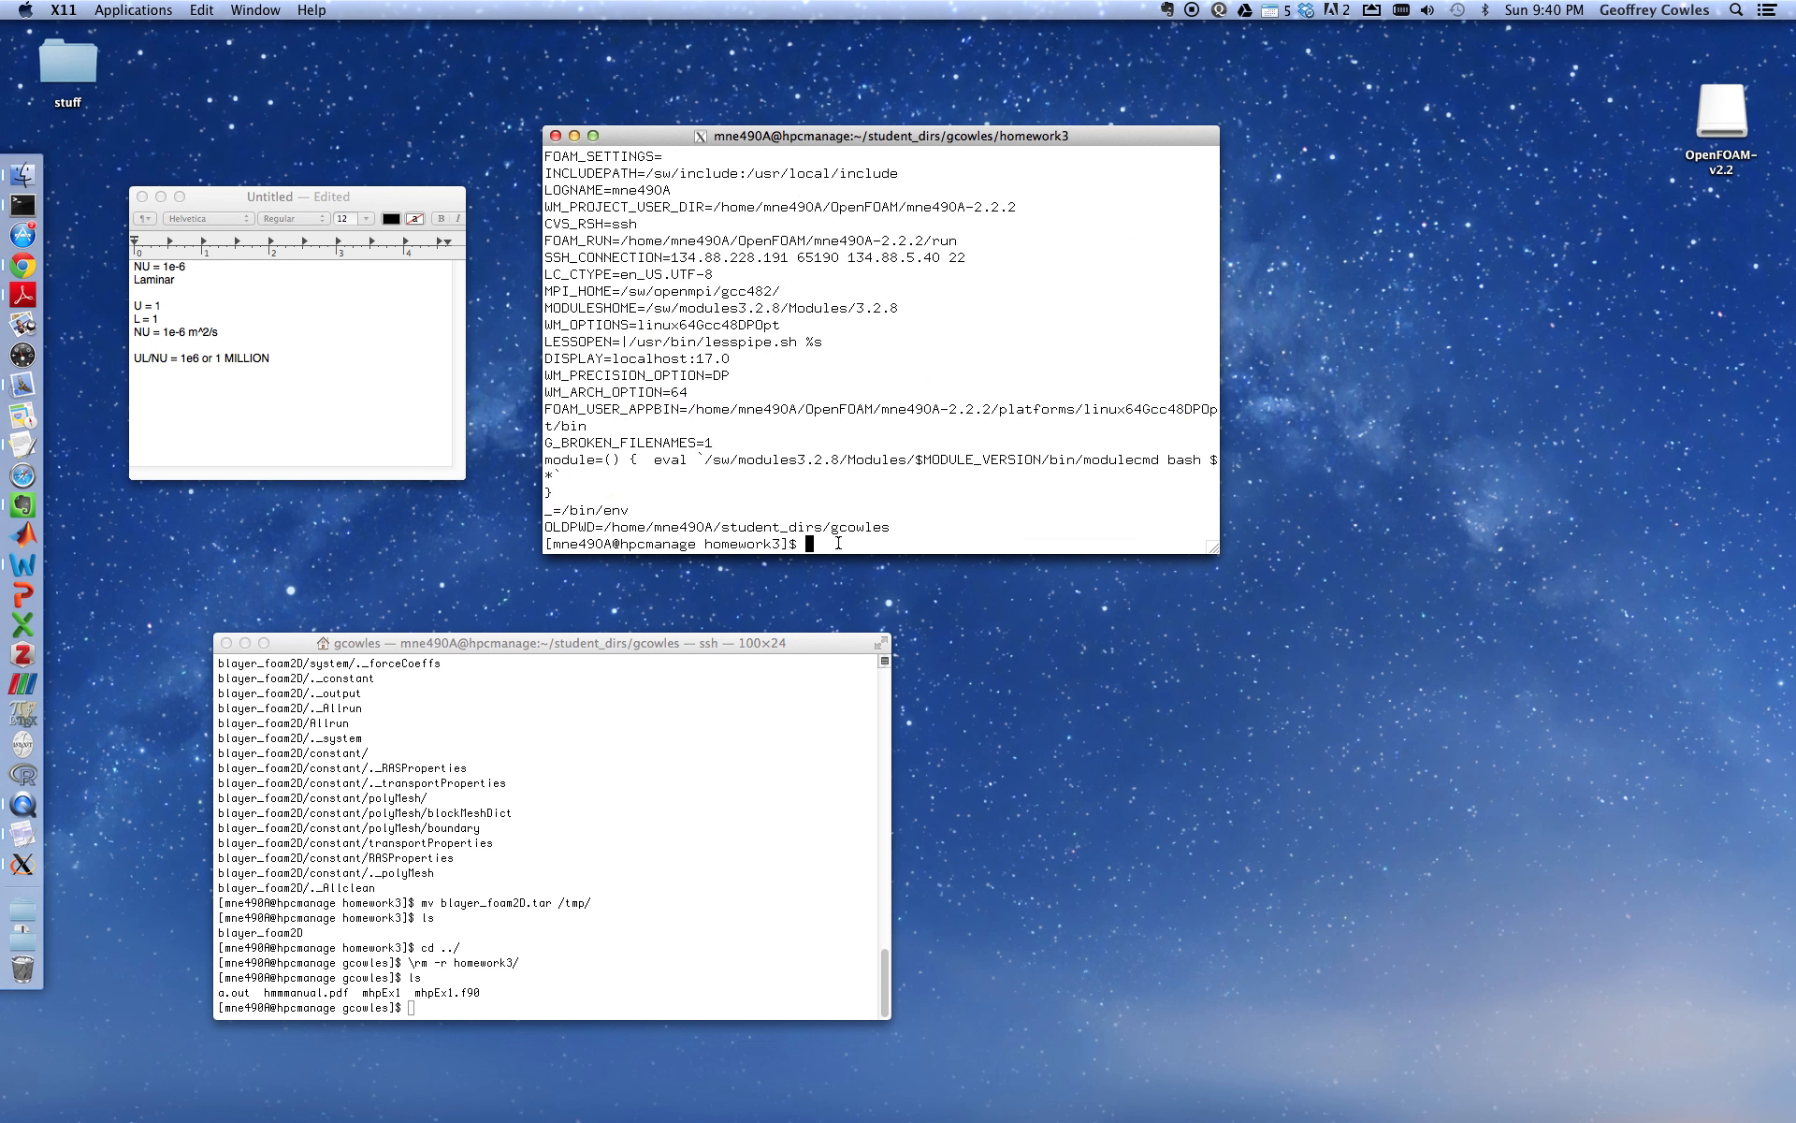
pyautogui.write('env')
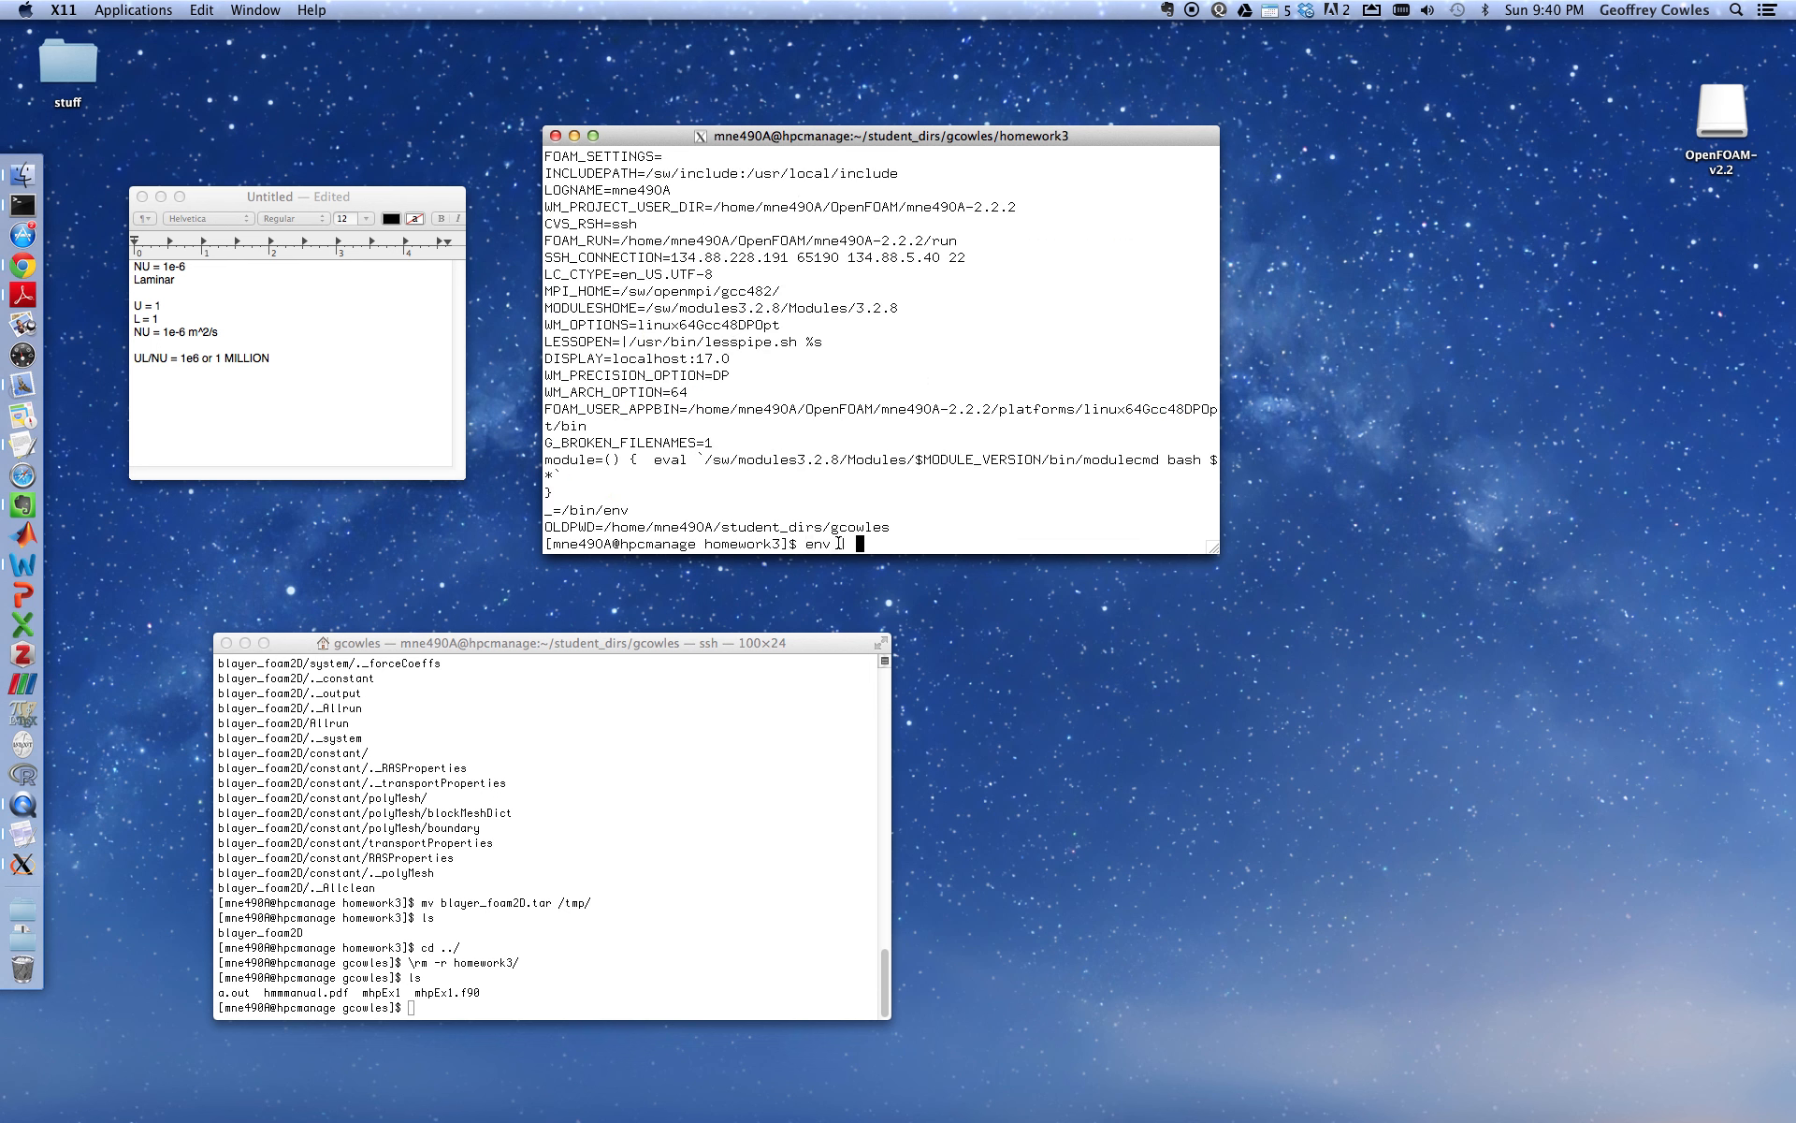
pyautogui.press('Return')
pyautogui.write('cp /tmp/blayer_foam2D.tar .')
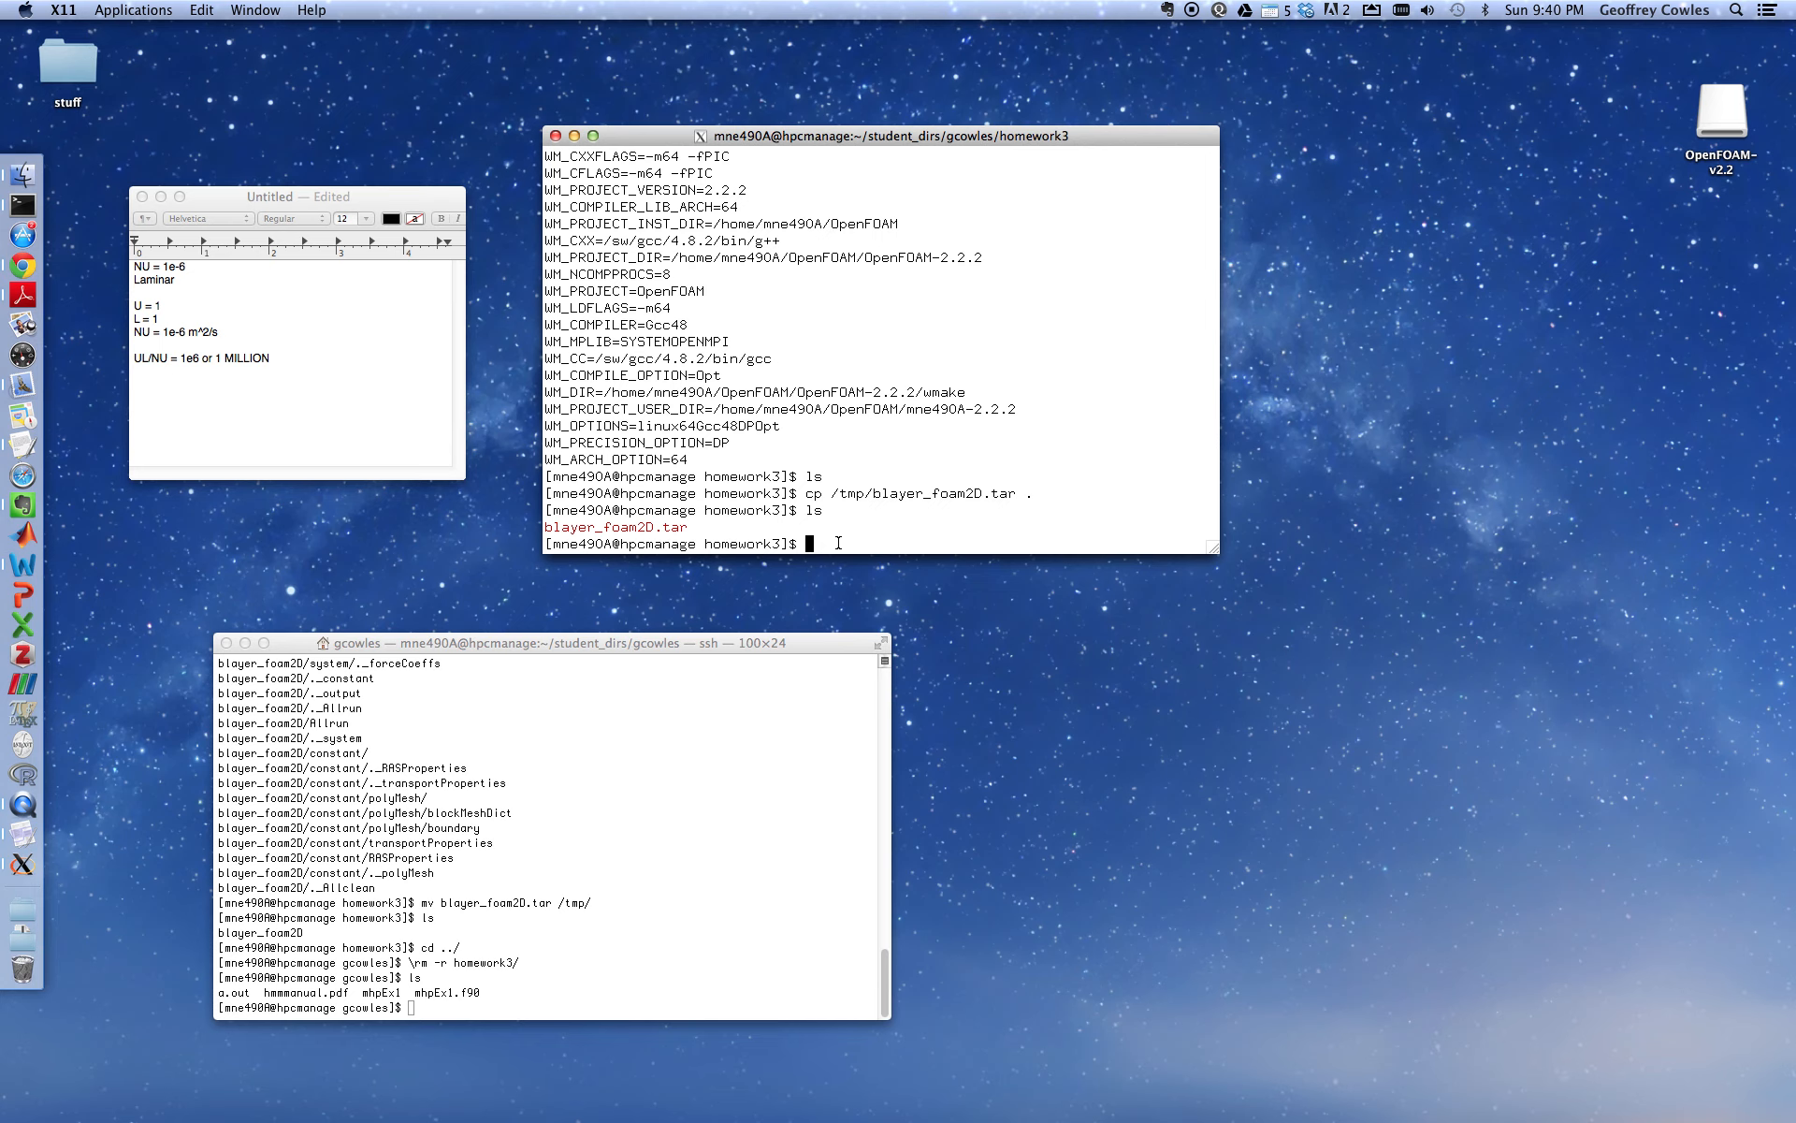
# Extract blayer_foam2D.tar in homework3 with tar xvf
pyautogui.write('tar xv')
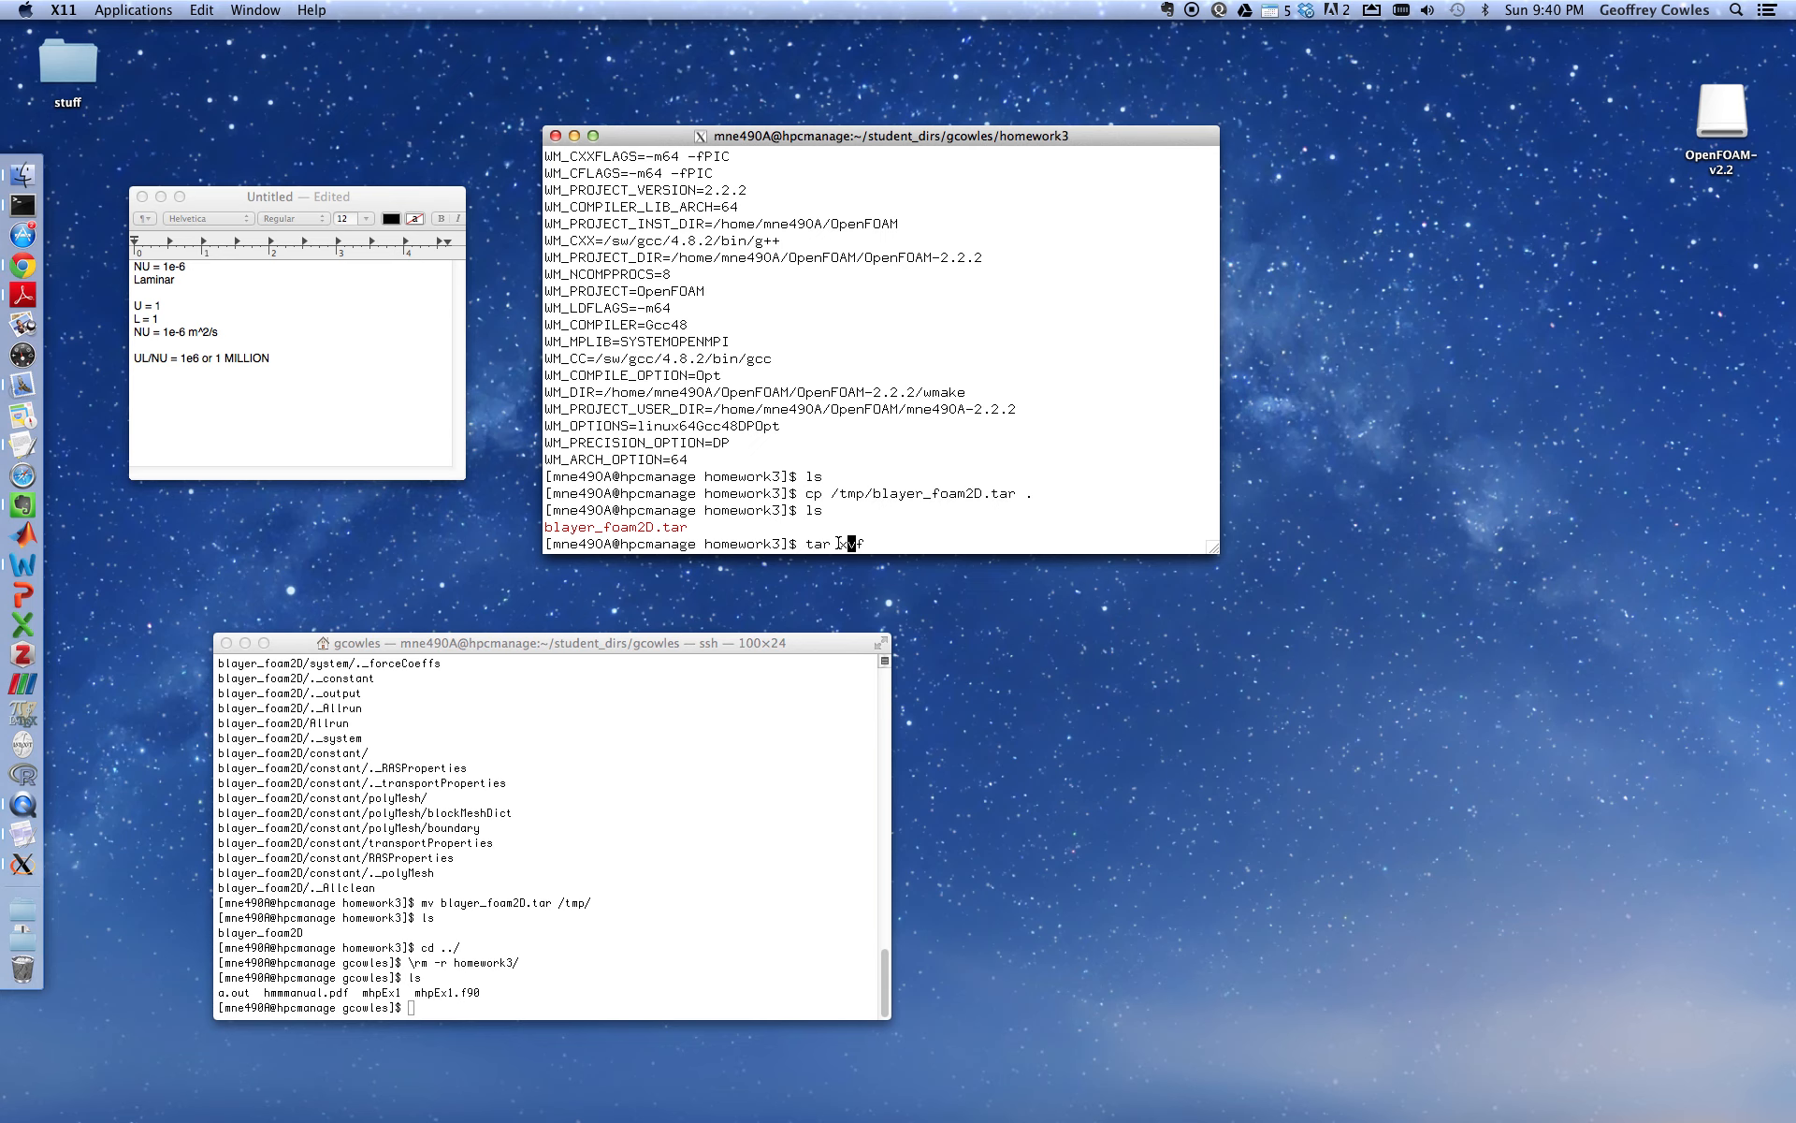
pyautogui.write('f')
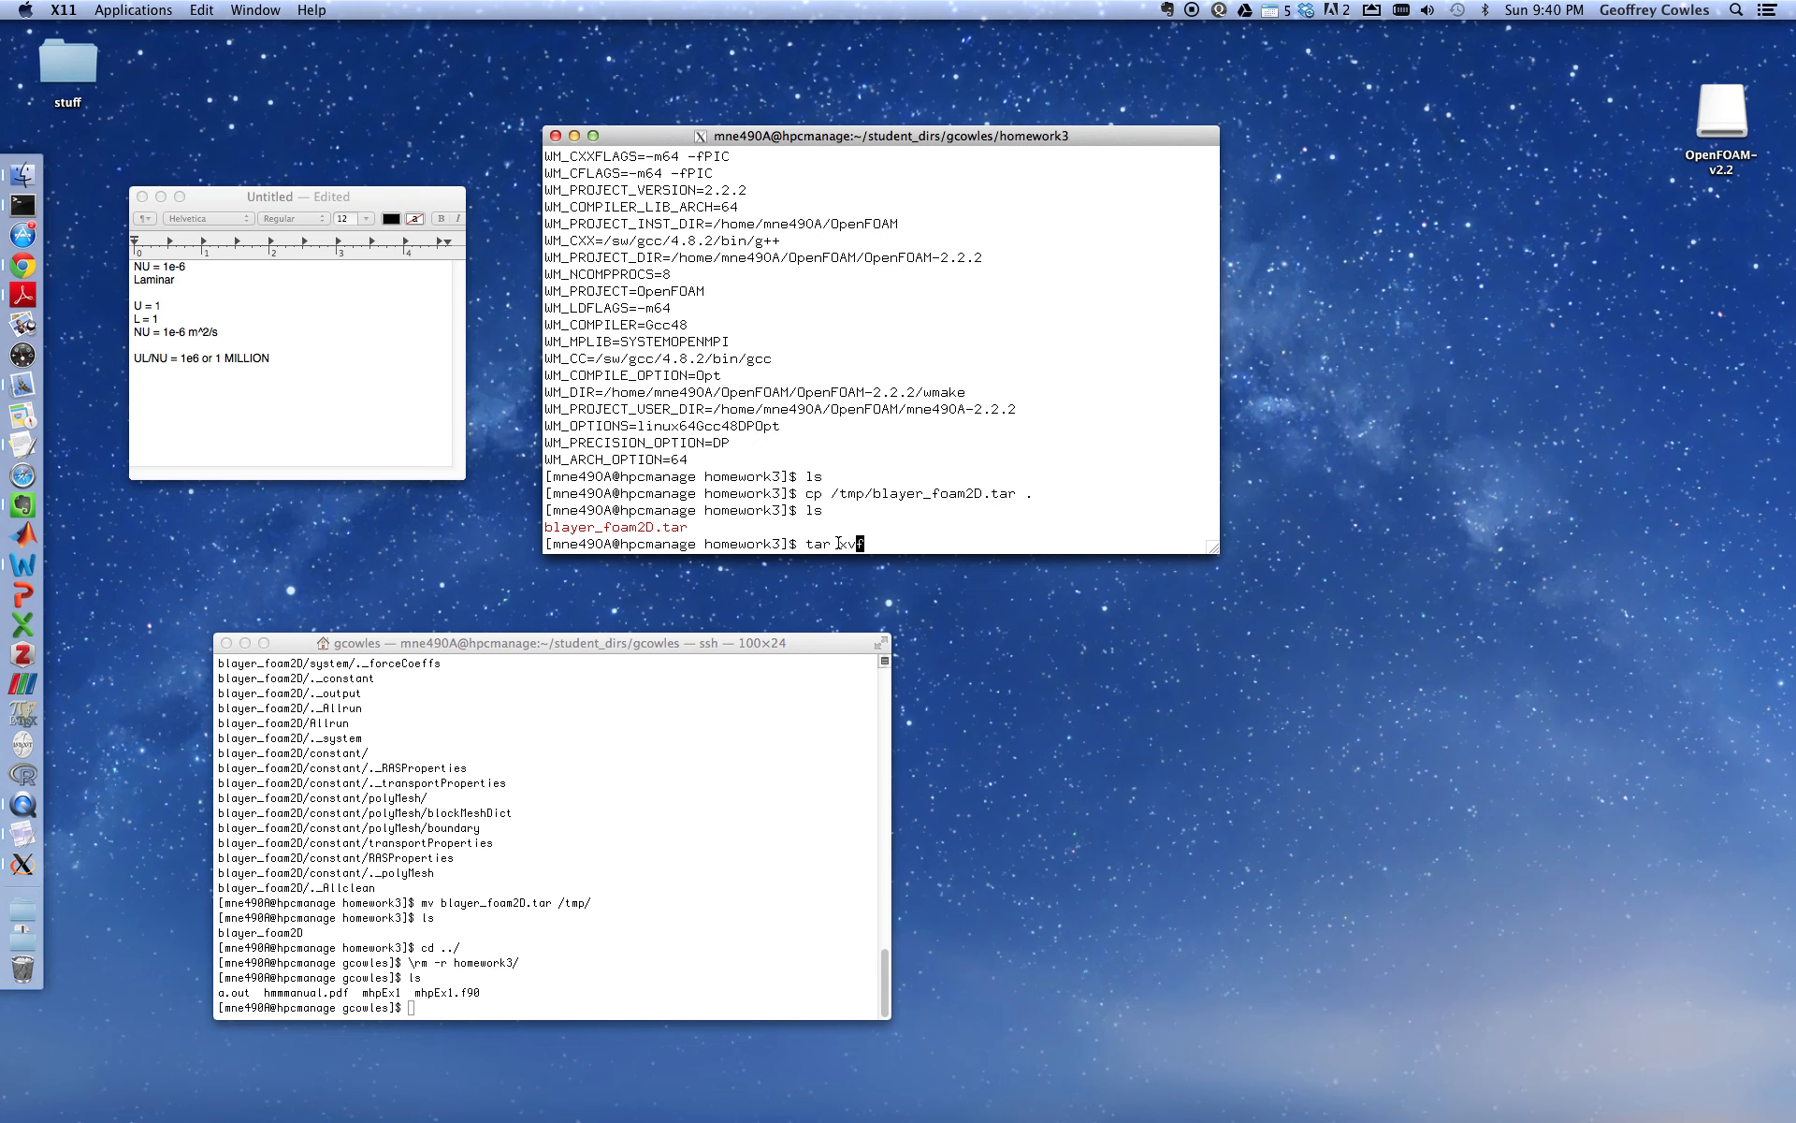
pyautogui.write('f')
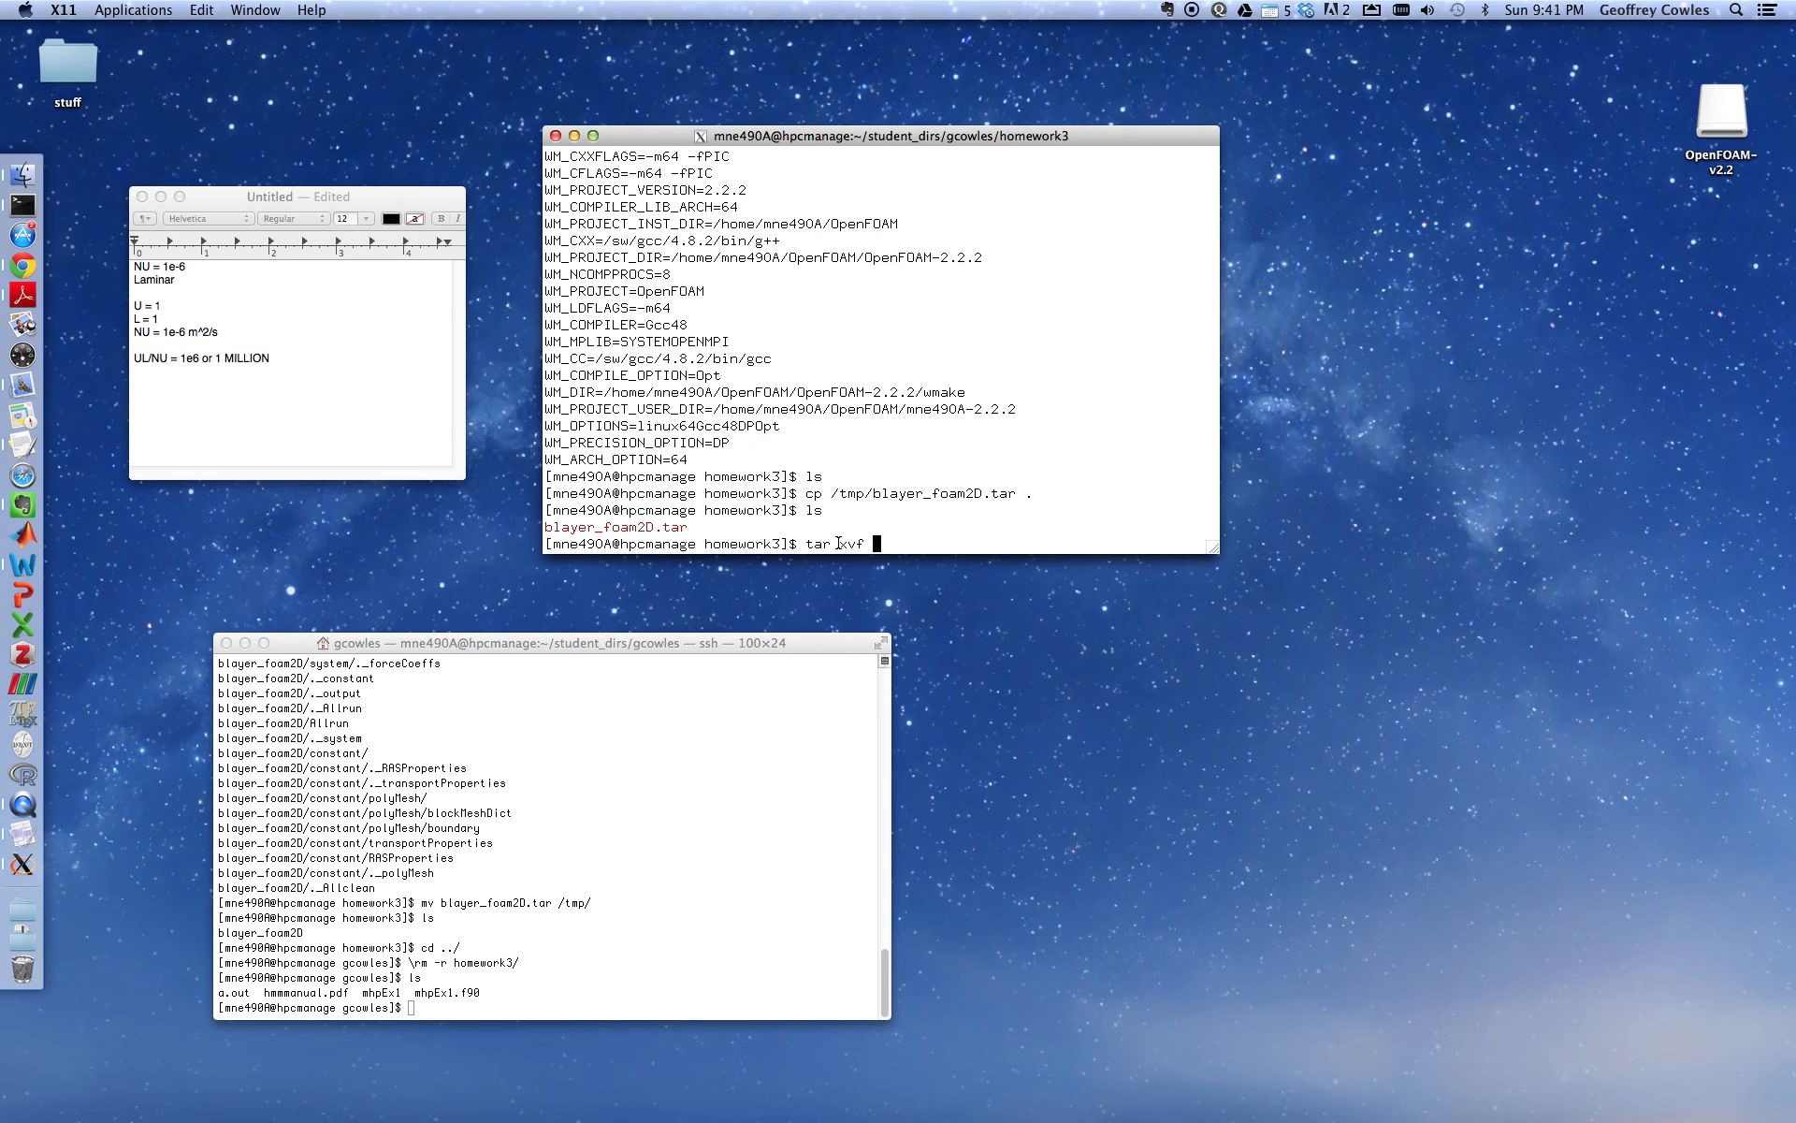
pyautogui.write('blayer_foam2D.tar')
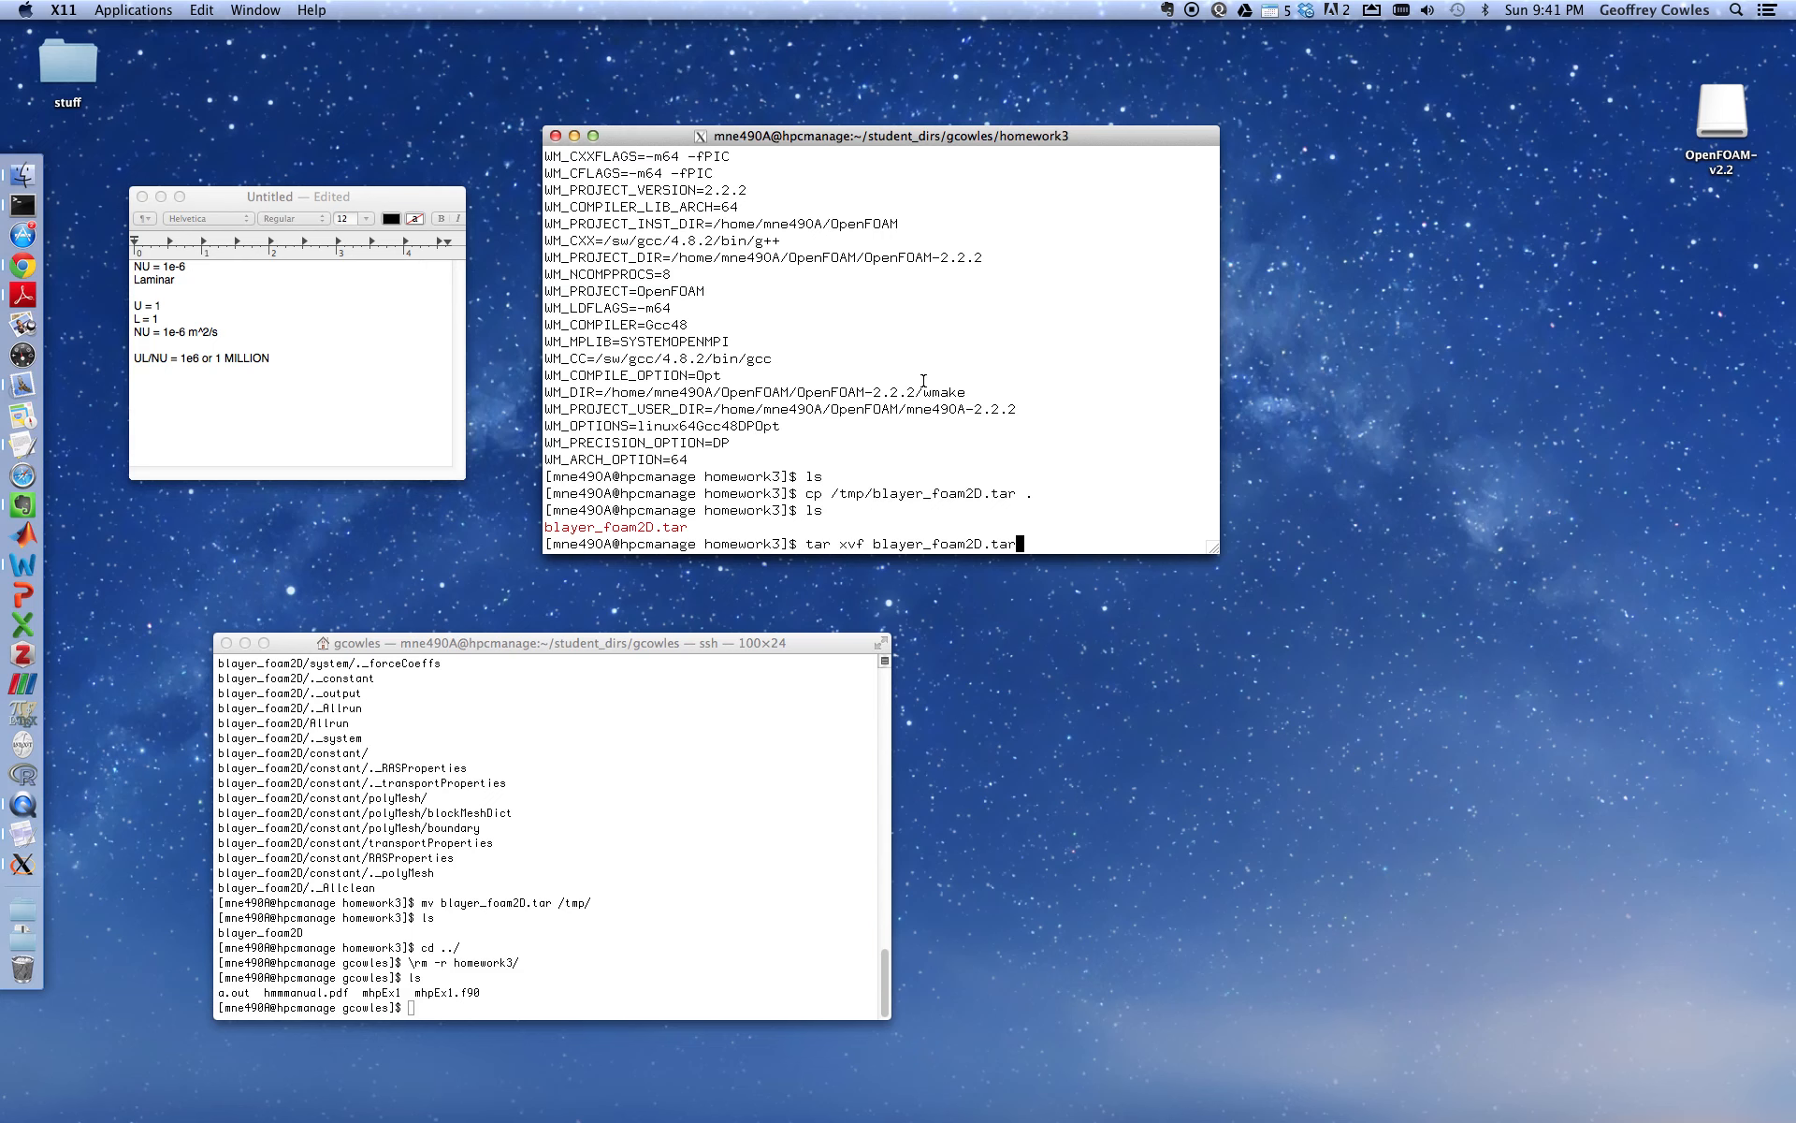
pyautogui.press('Return')
pyautogui.write('ls')
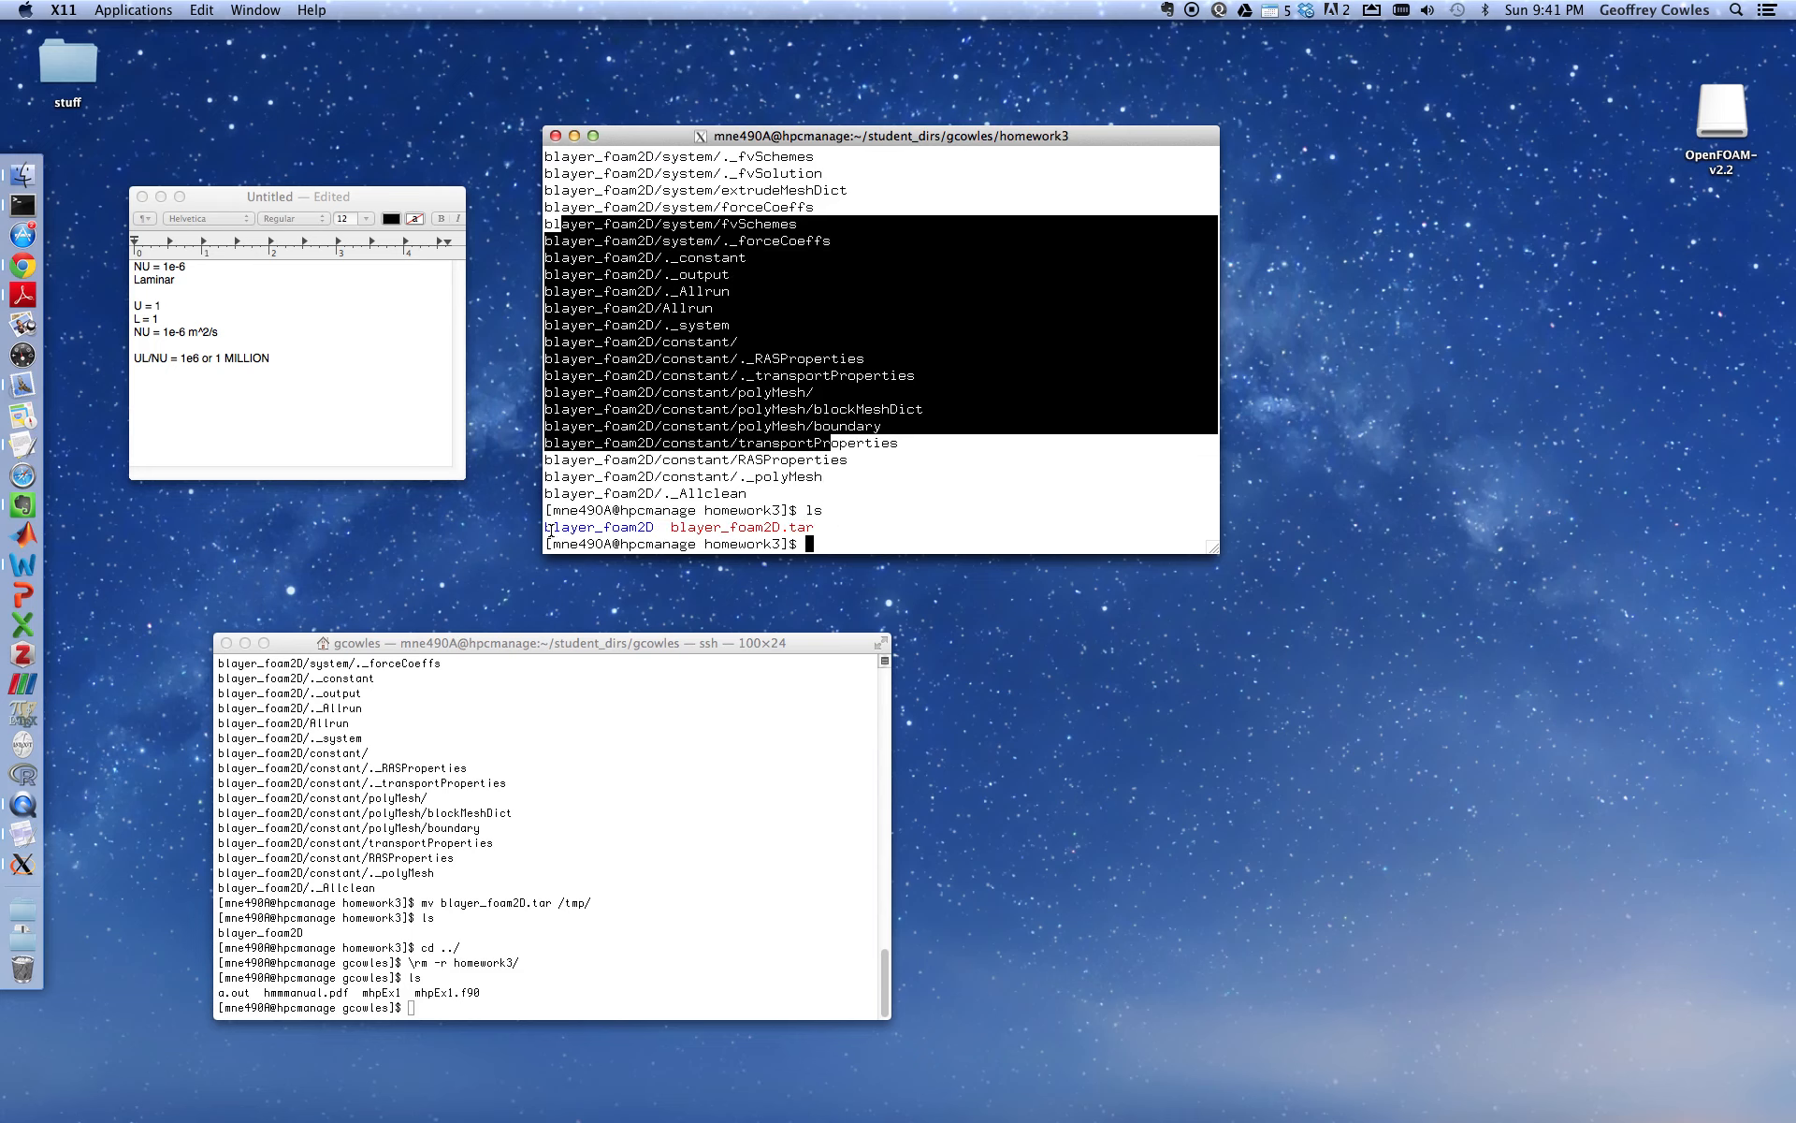
pyautogui.doubleClick(596, 526)
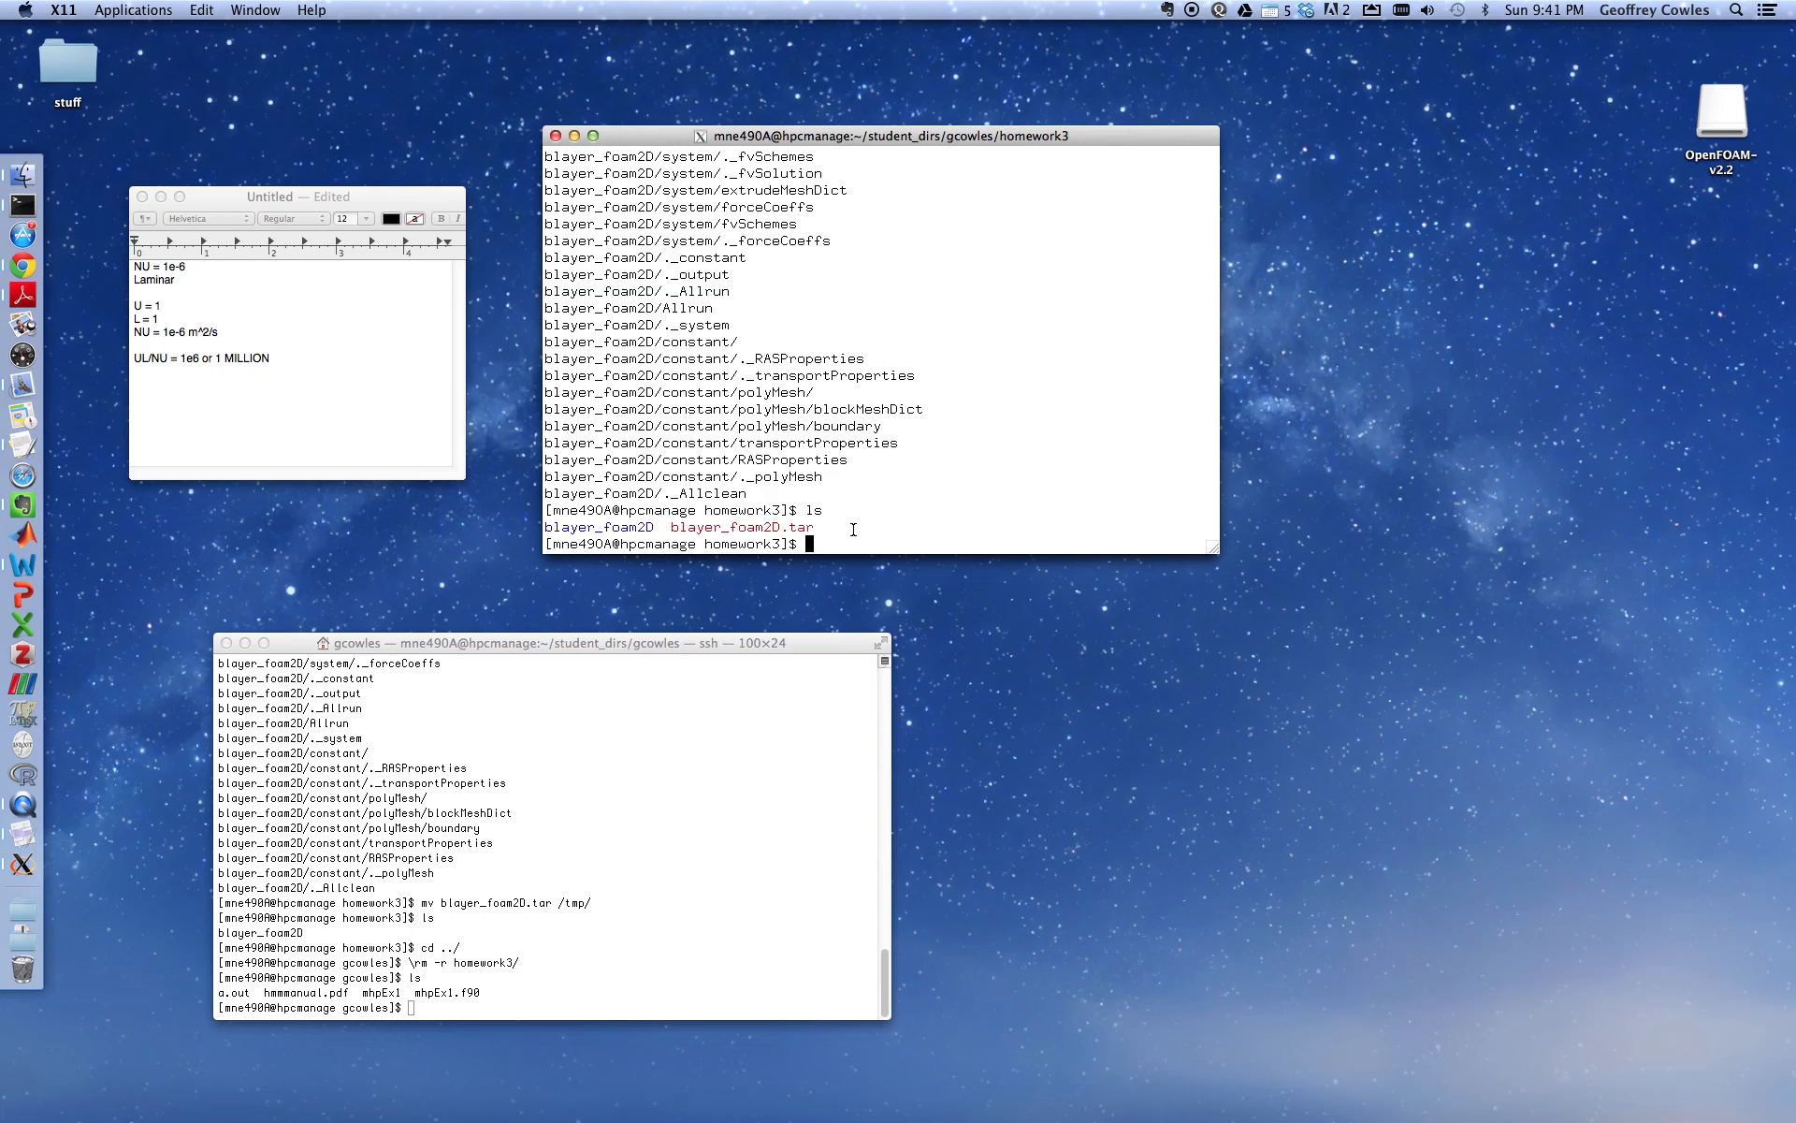
# Delete blayer_foam2D.tar and change into the blayer_foam2D case folder
pyautogui.write('rm b')
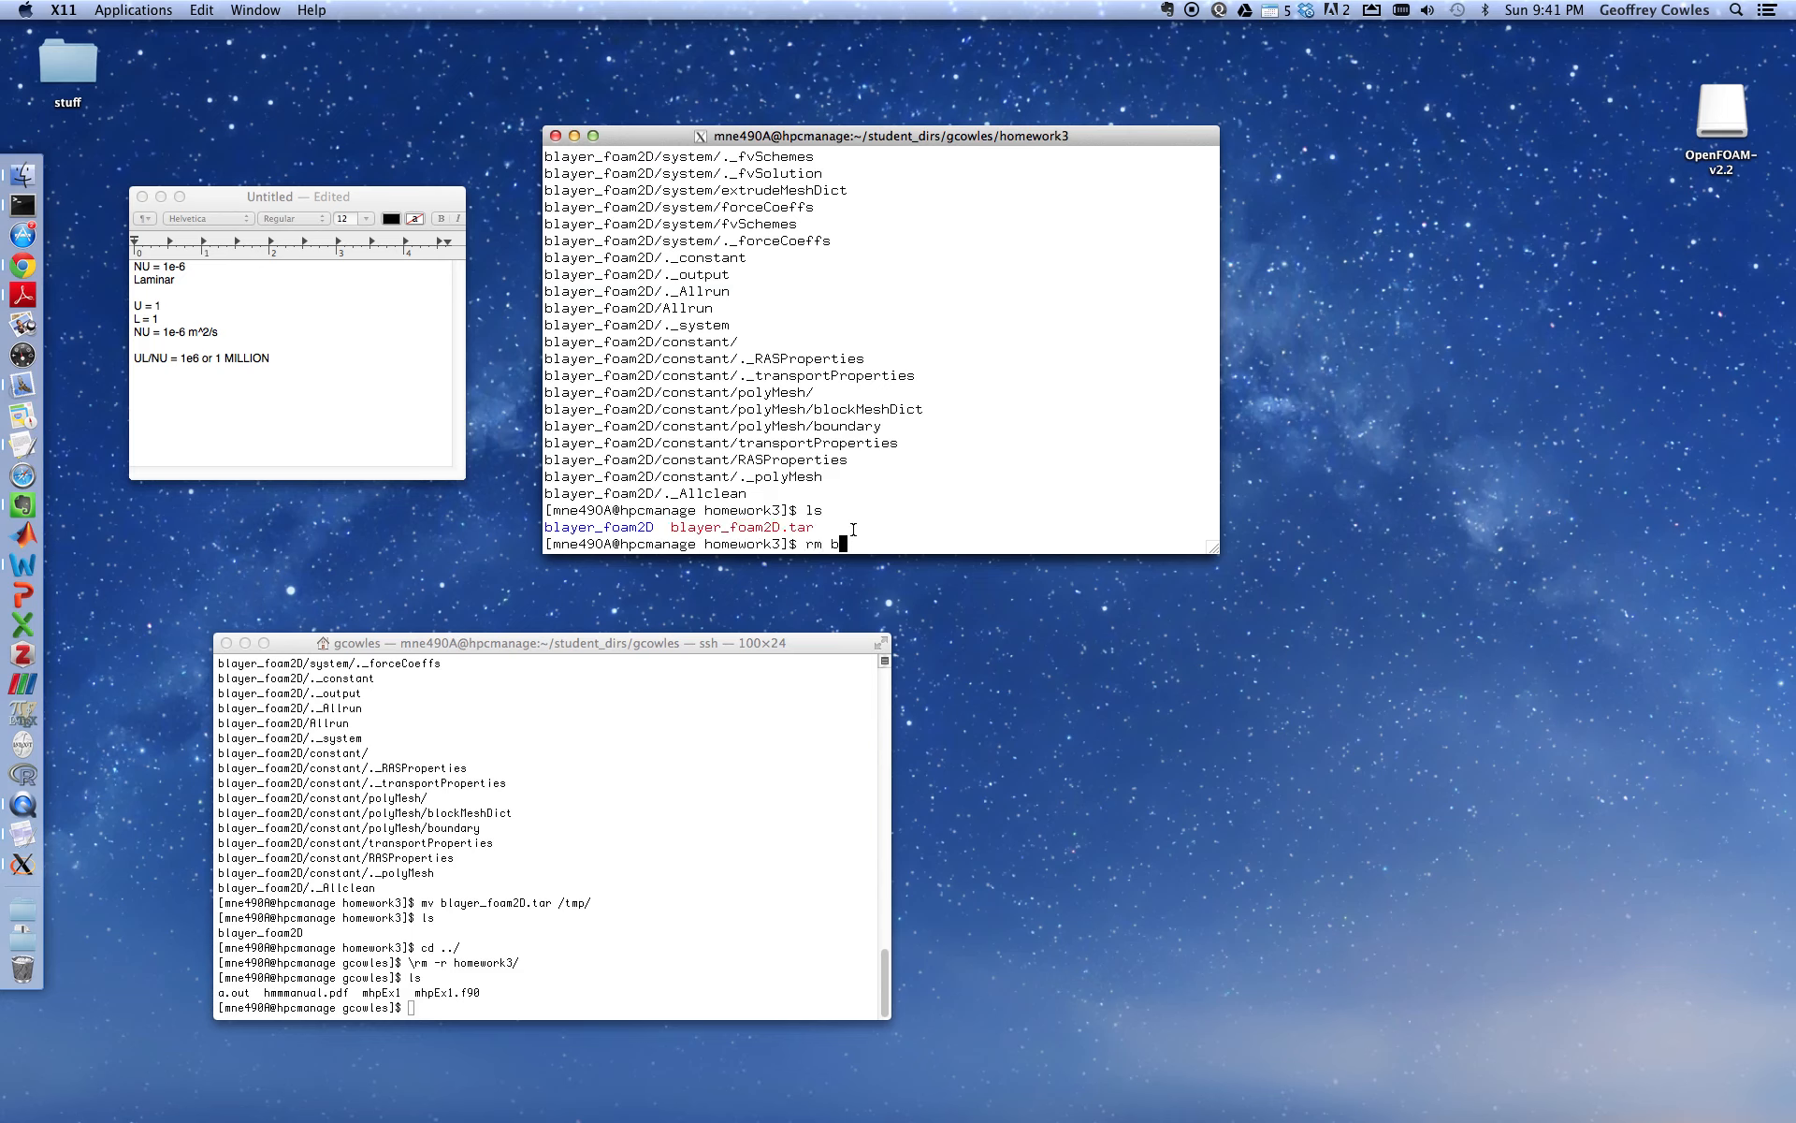
pyautogui.write('layer_foam2D')
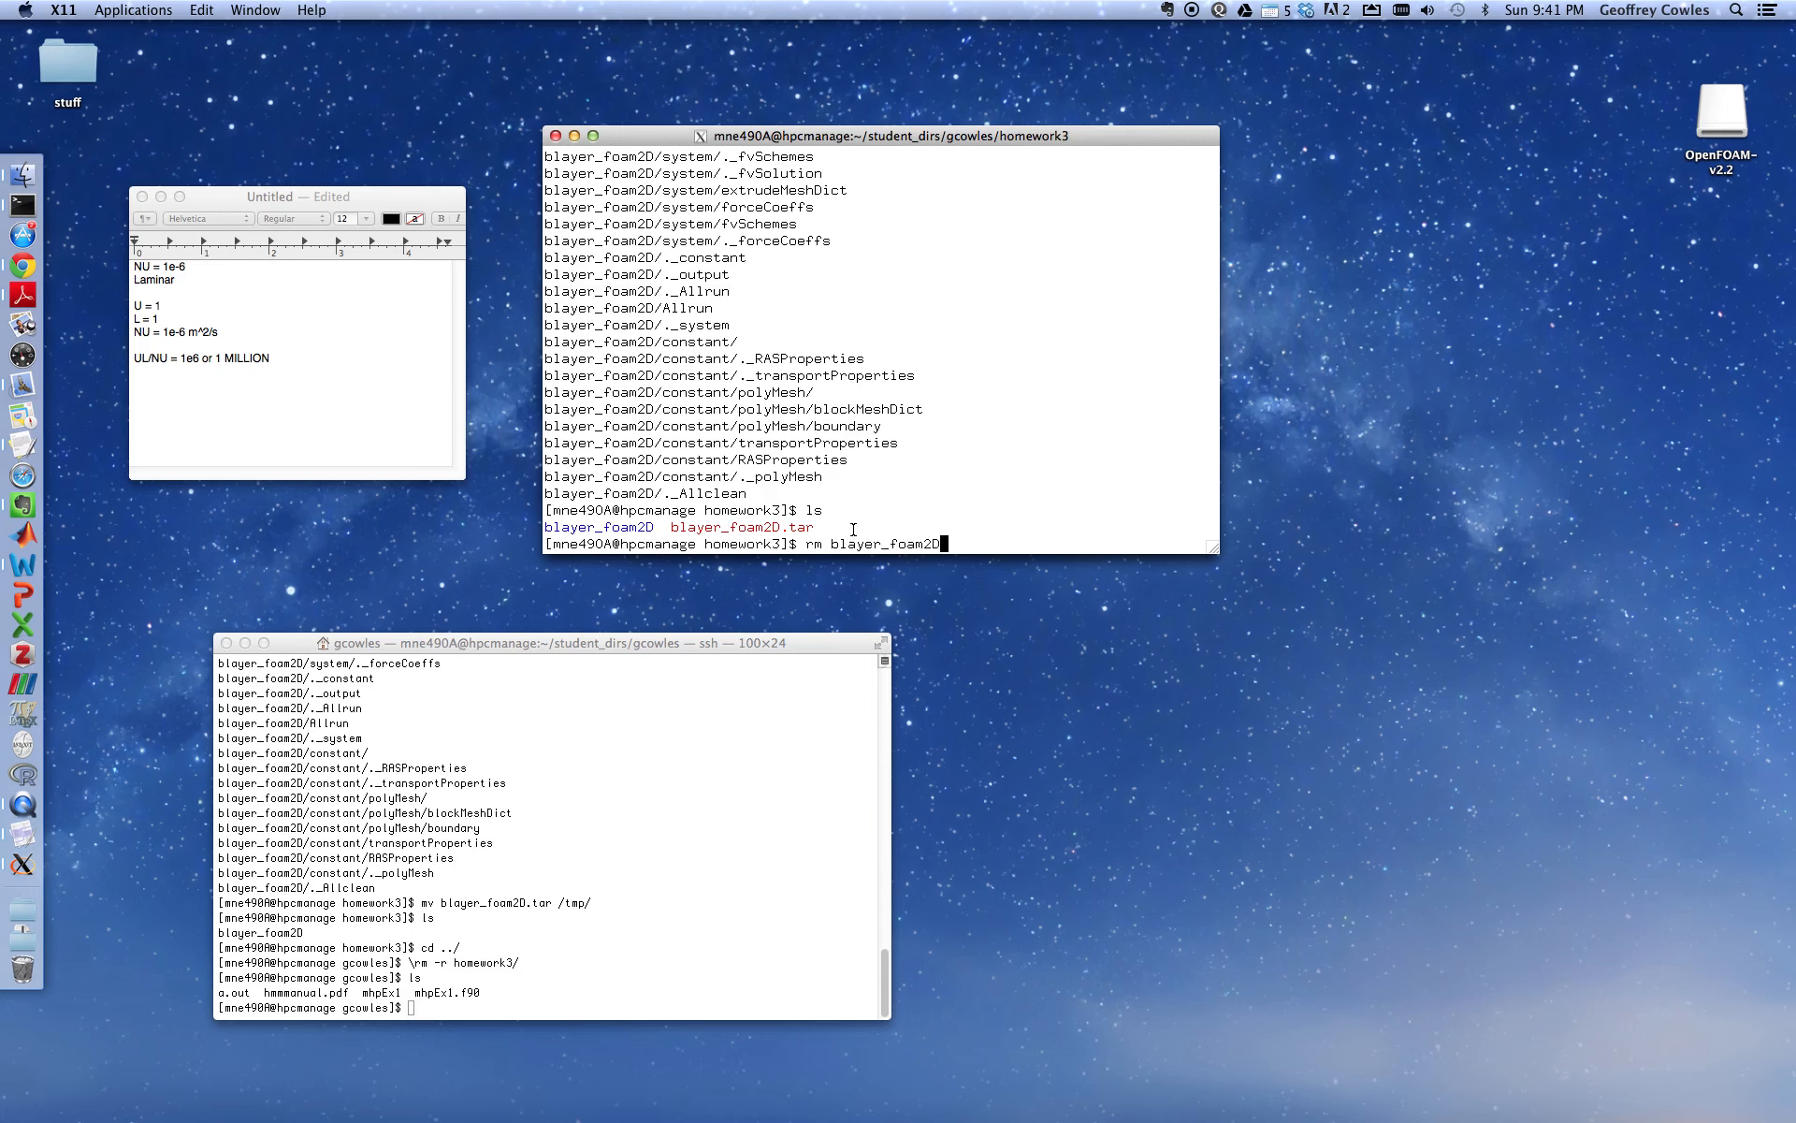
pyautogui.write('.tar')
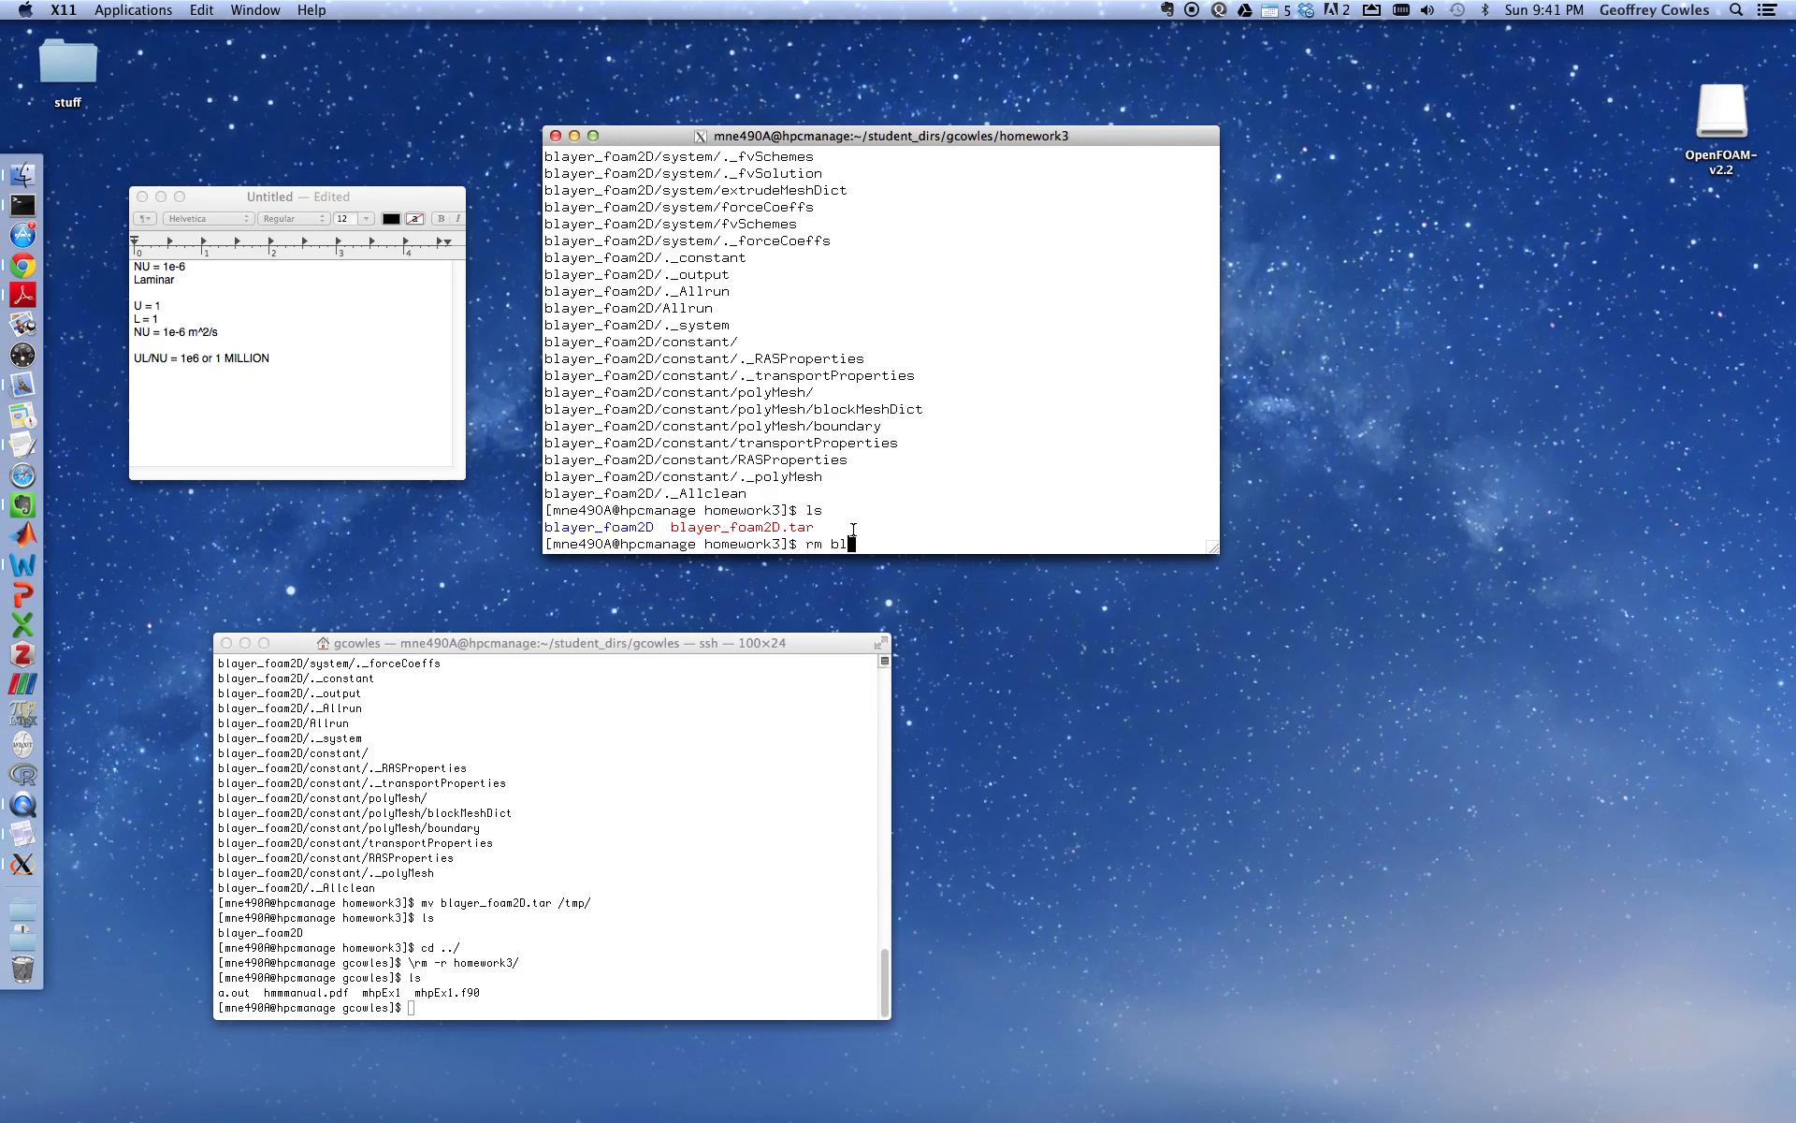
pyautogui.write('*.tar')
pyautogui.write('ls')
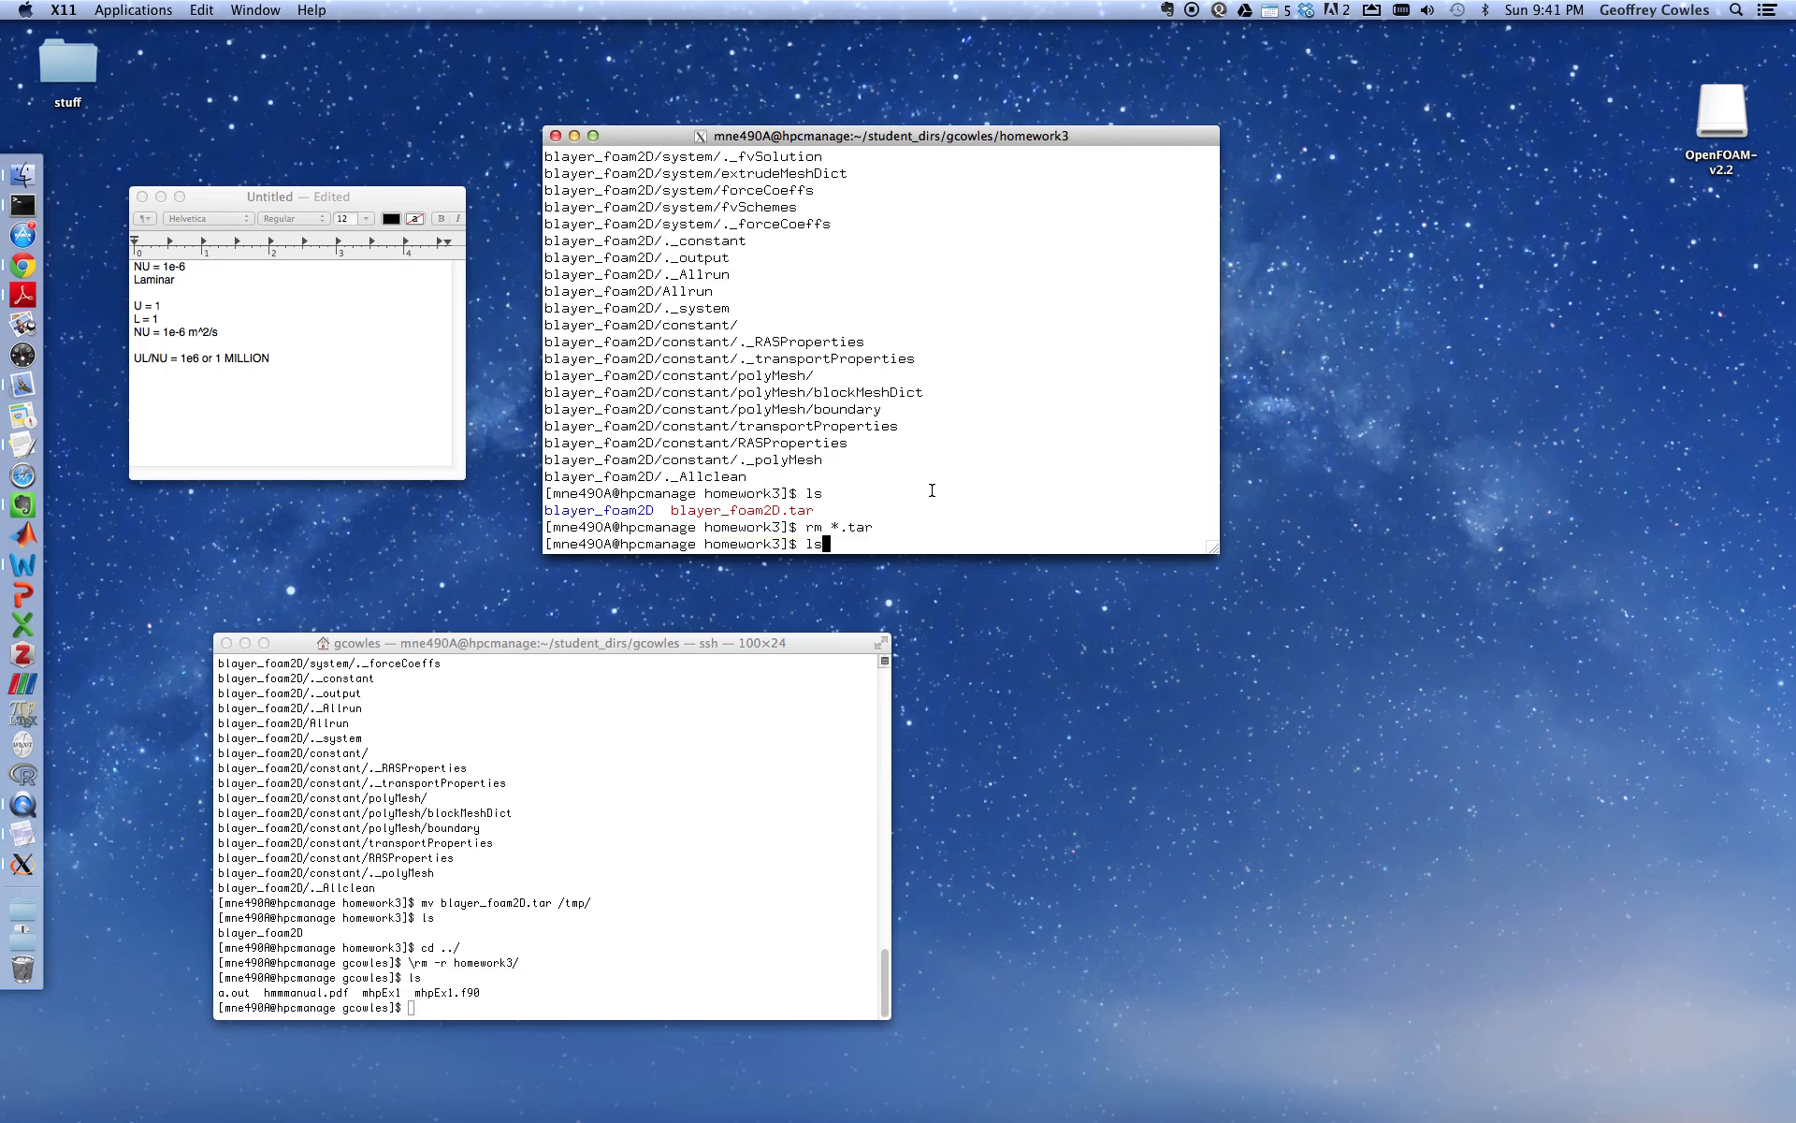
pyautogui.write('cd')
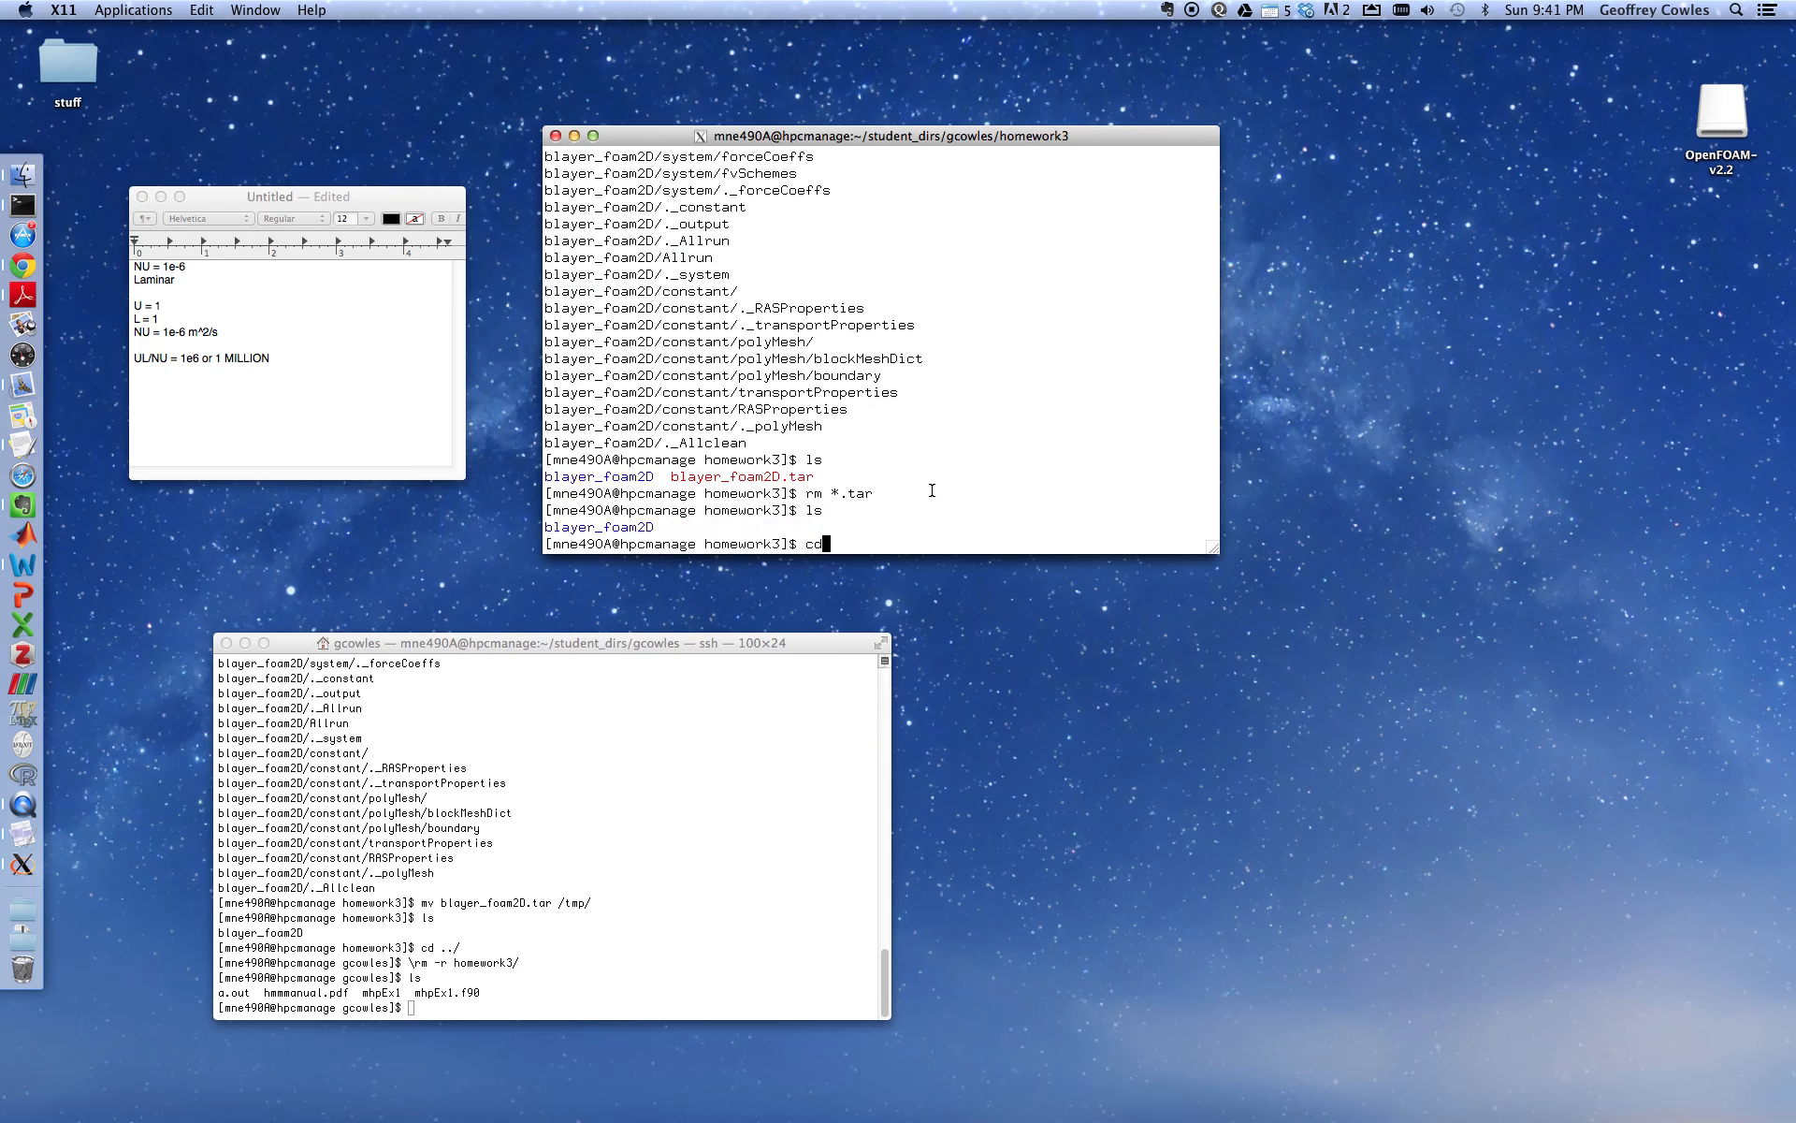
pyautogui.write('blayer_foam2D/')
pyautogui.write('ls')
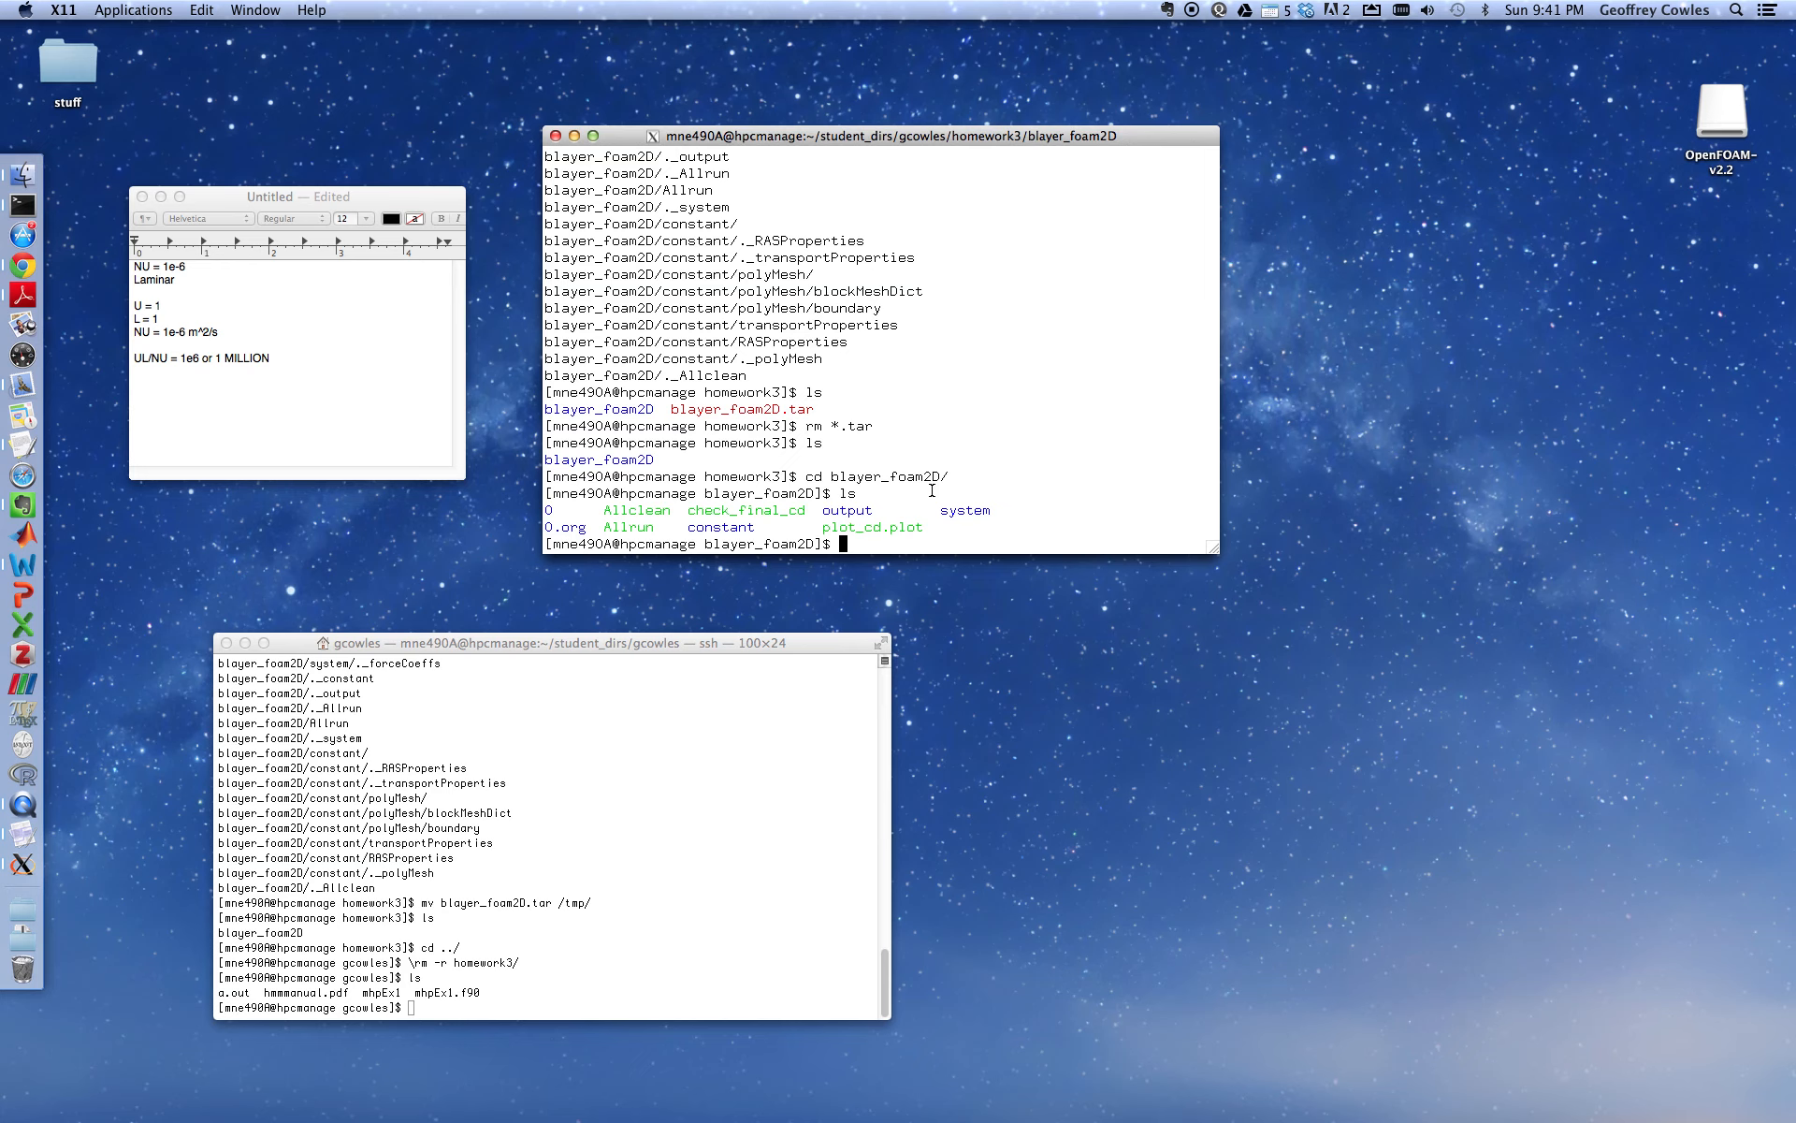
# Enter the constant folder, abandon a half-typed gedit command, and confirm the path with pwd
pyautogui.write('c')
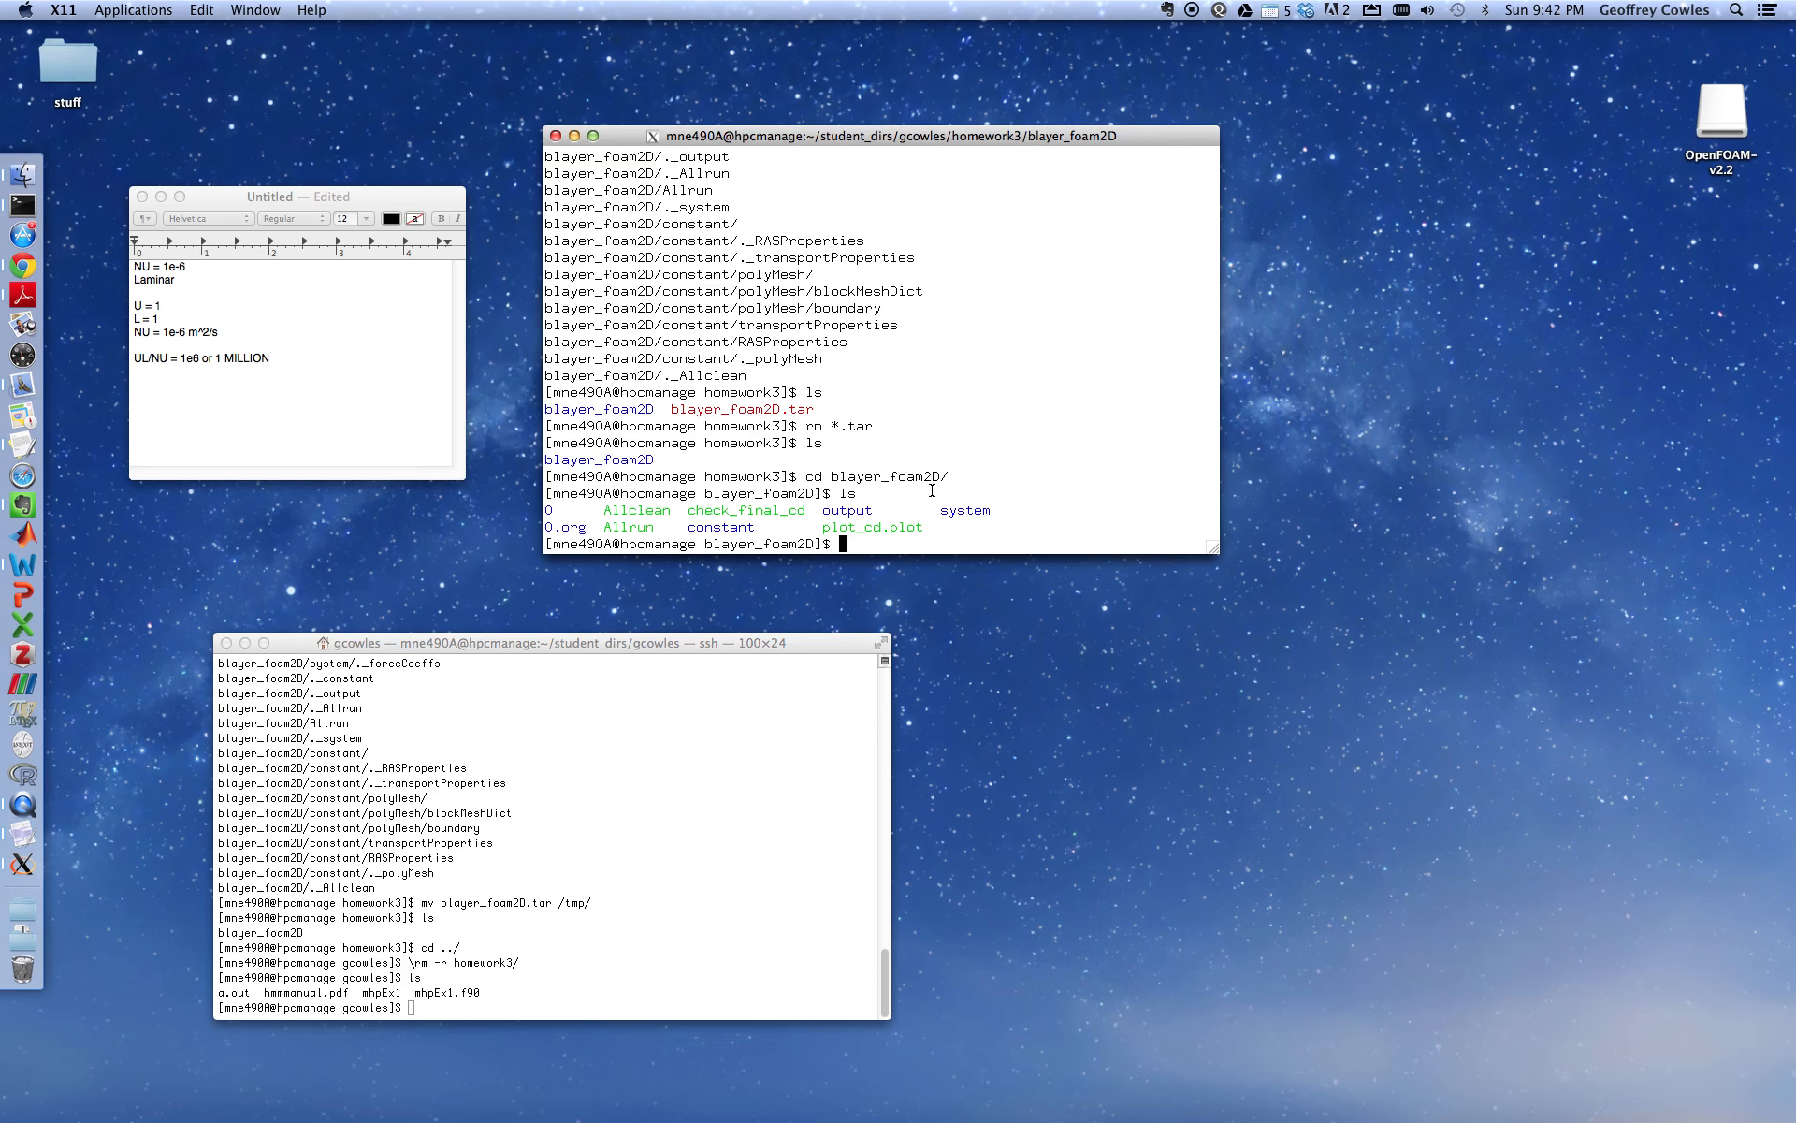
pyautogui.write('cd constant/')
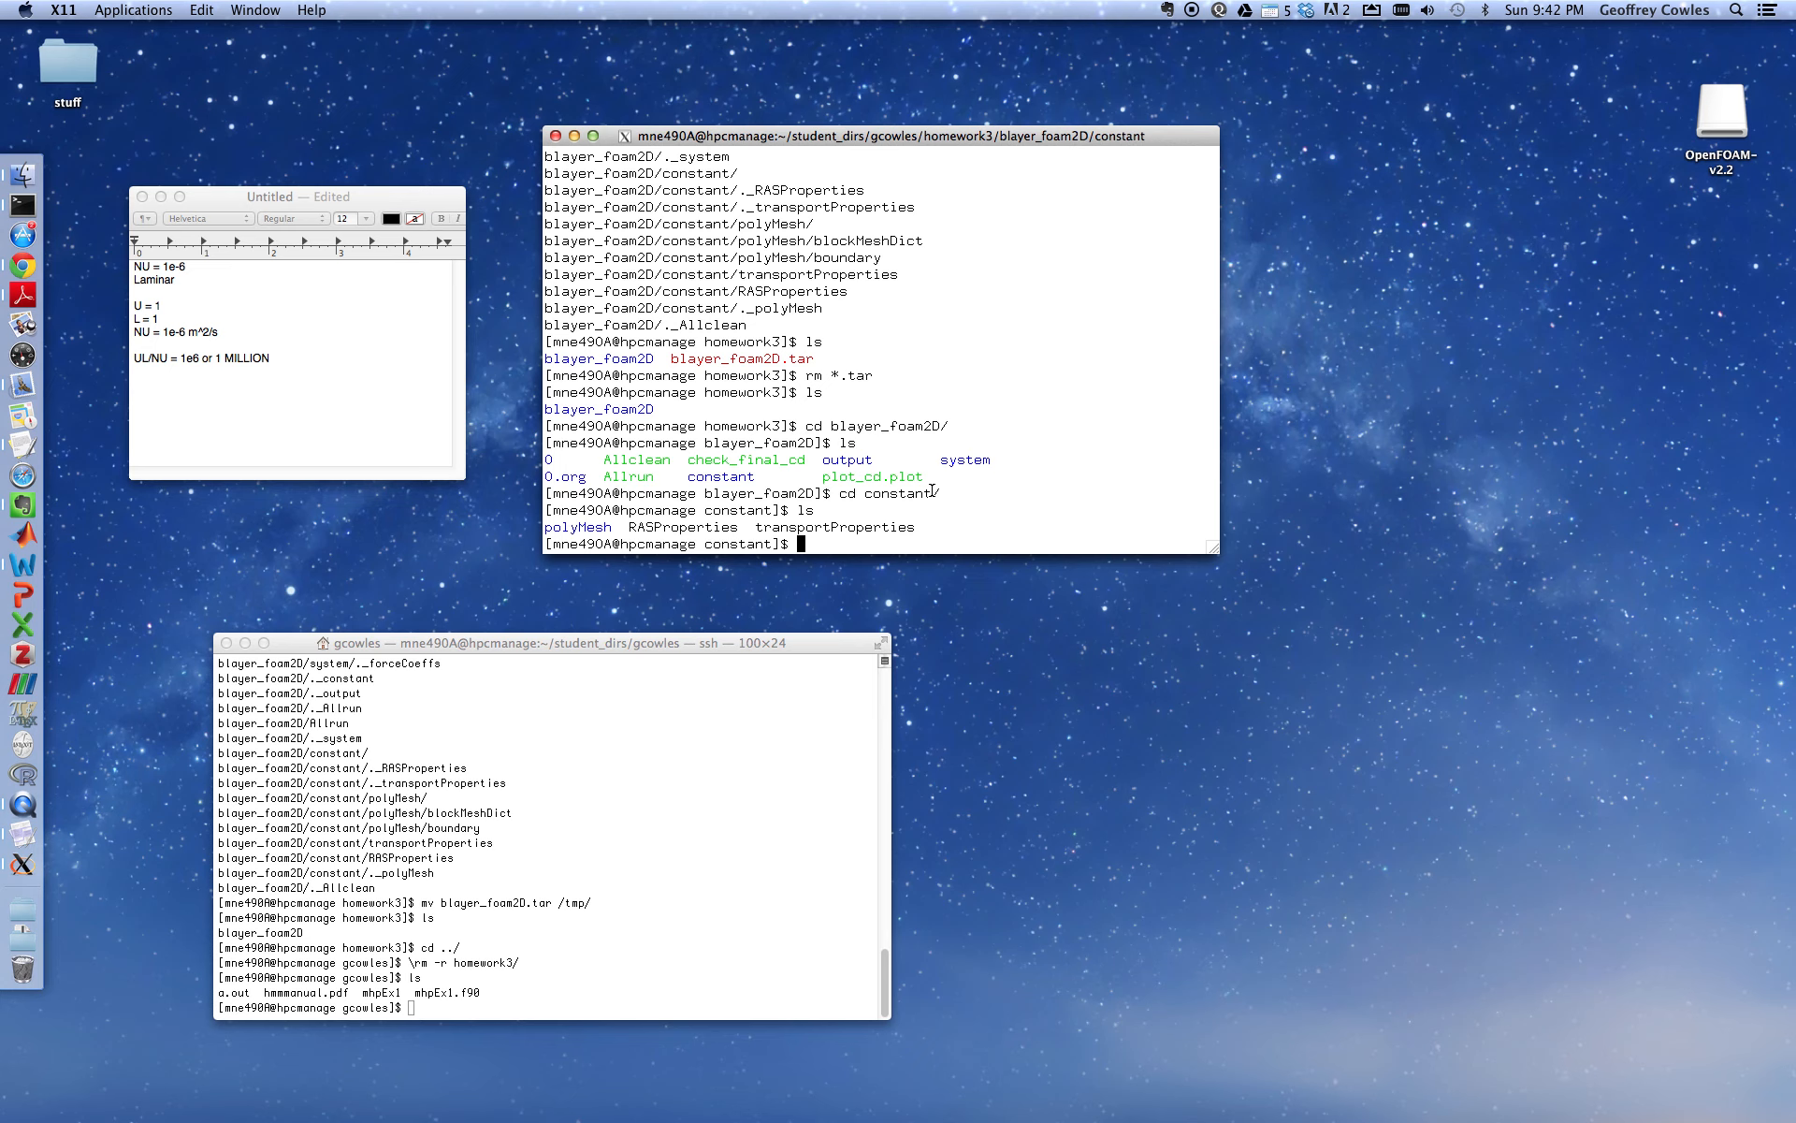
pyautogui.write('ged')
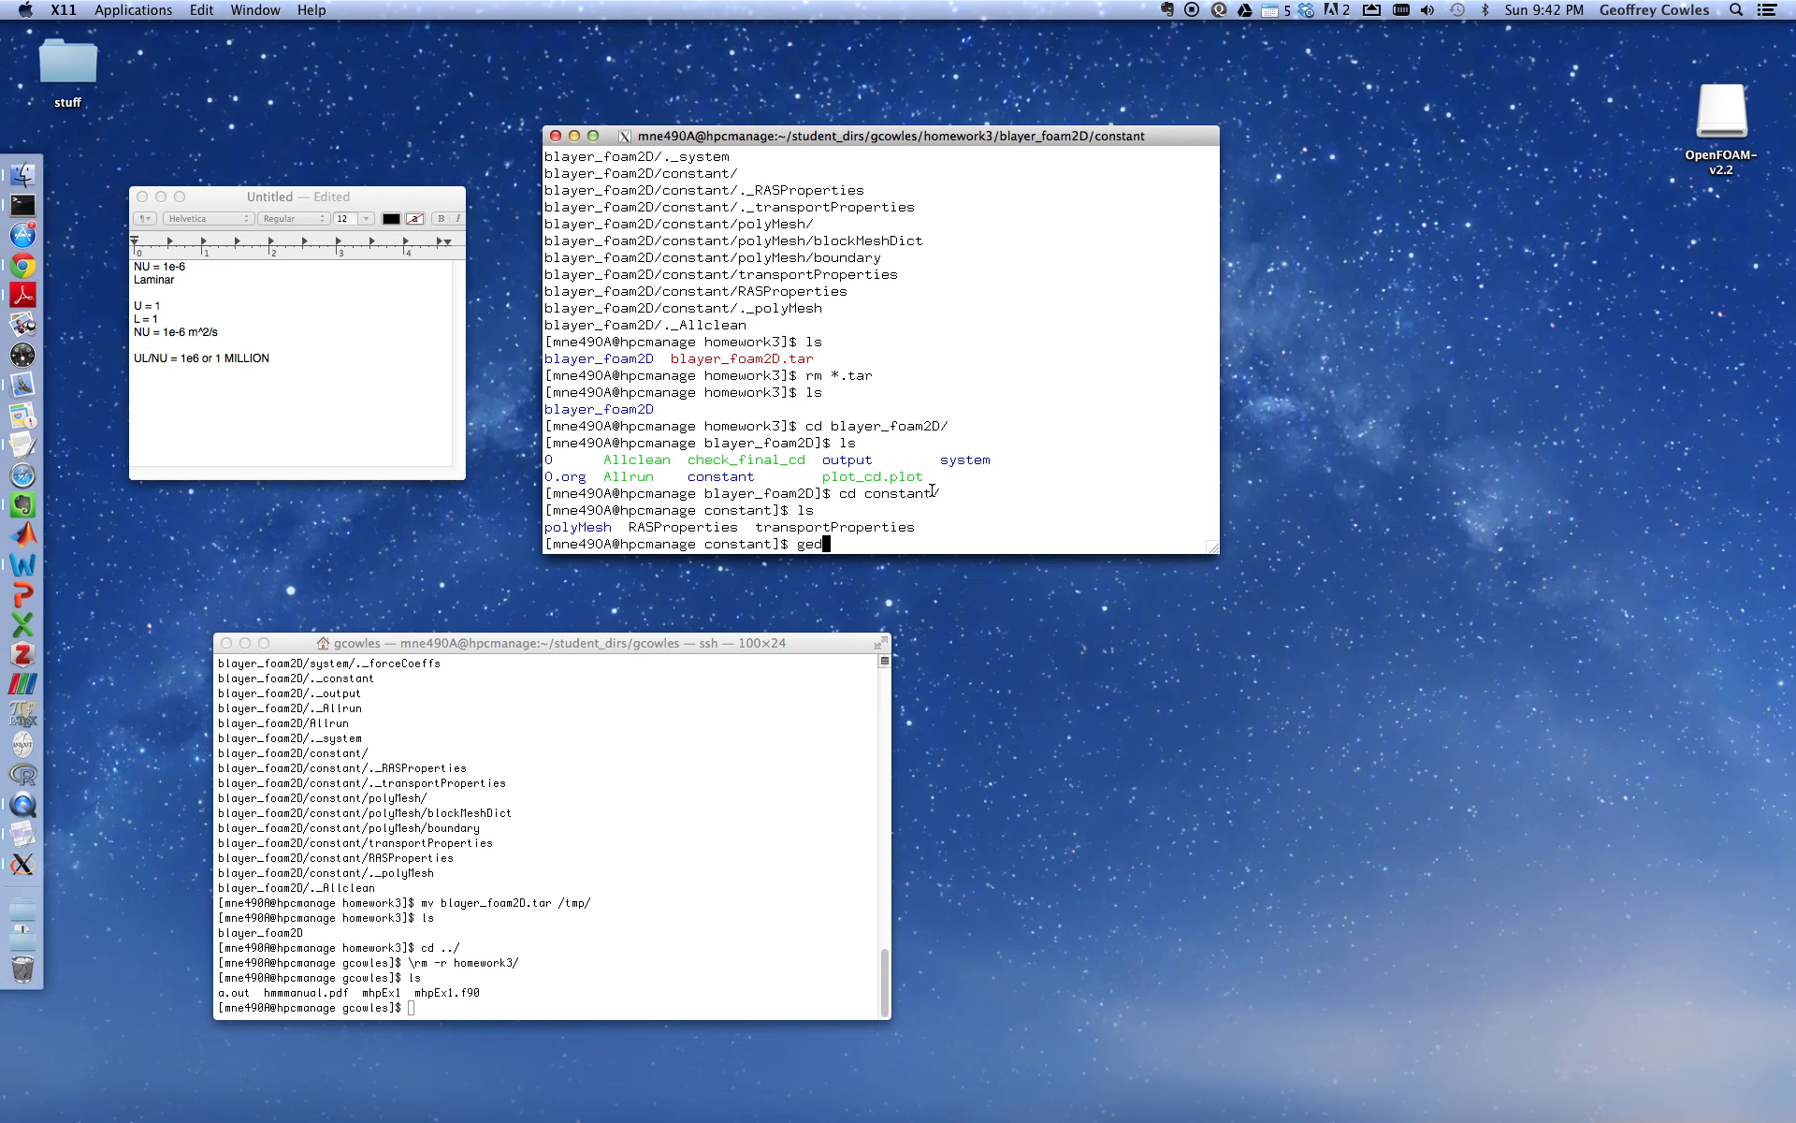
pyautogui.write('it transportProperties')
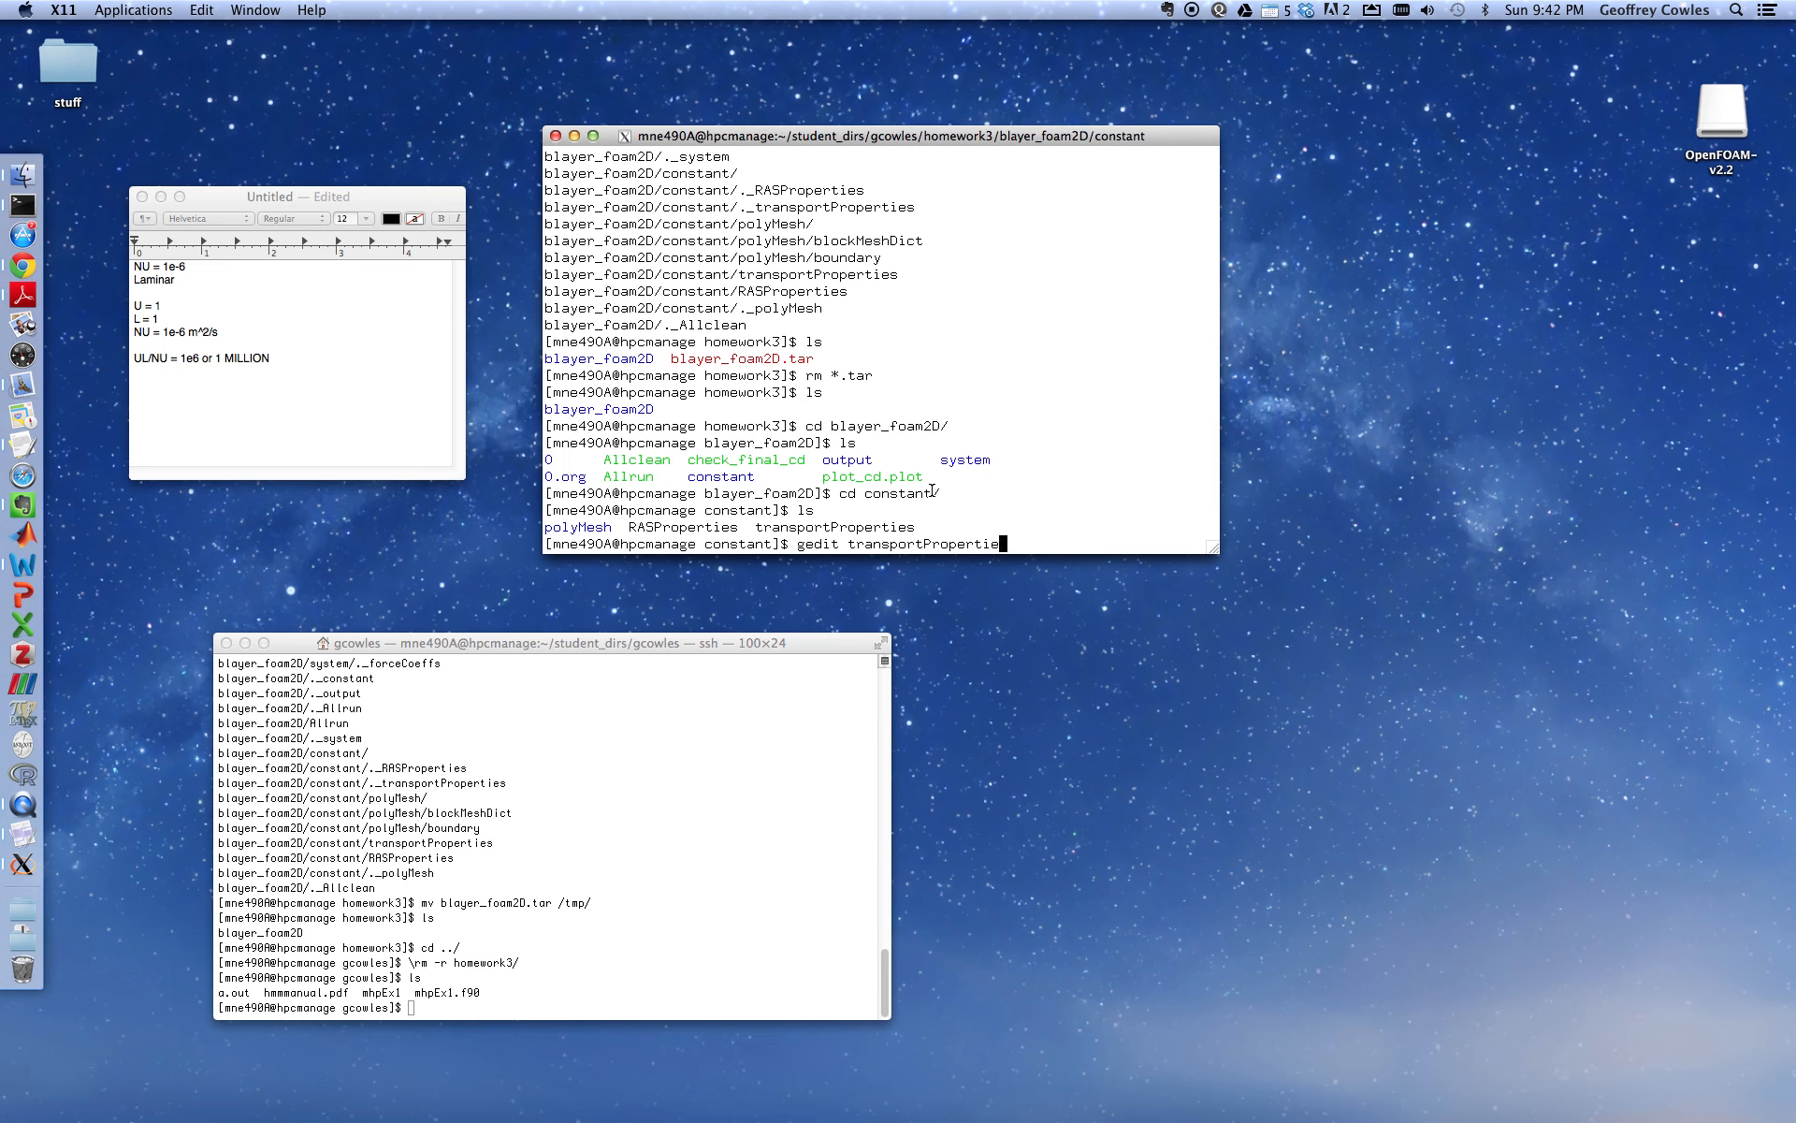
pyautogui.press('Backspace')
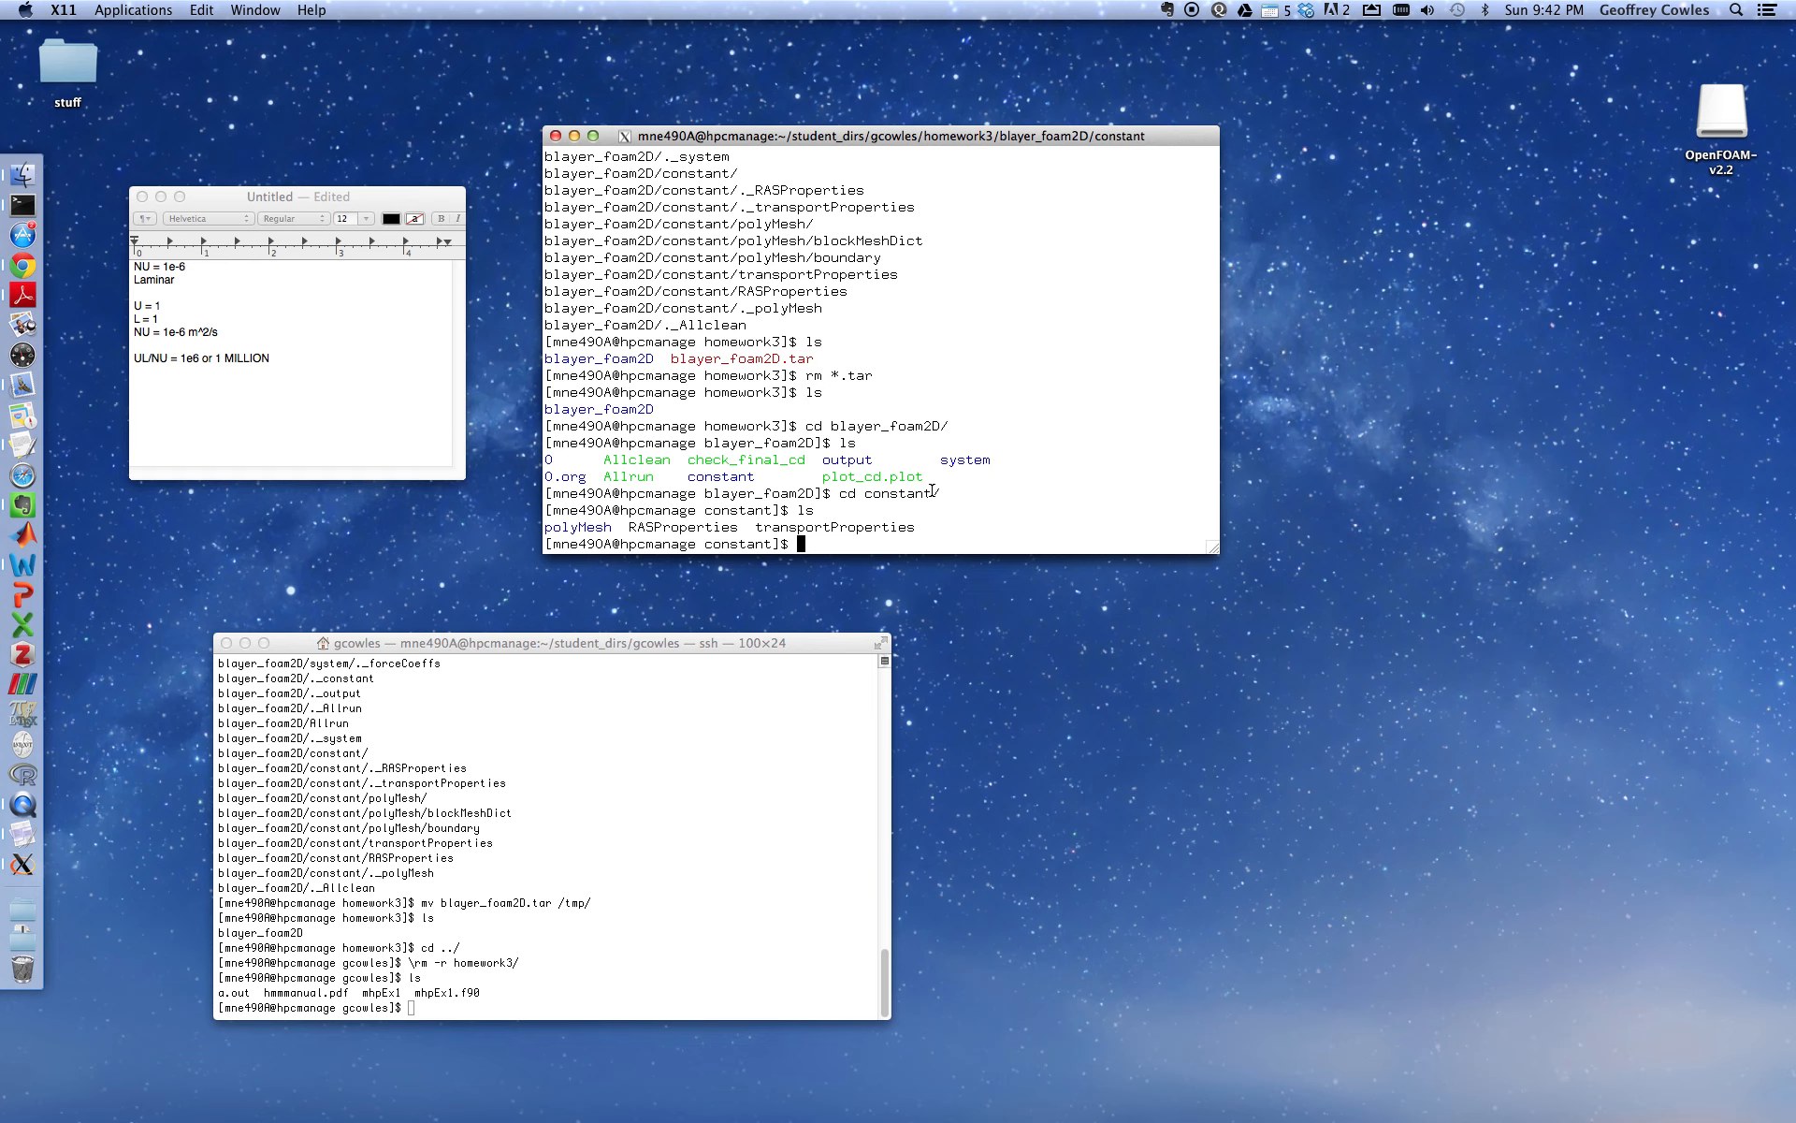
pyautogui.write('pwd')
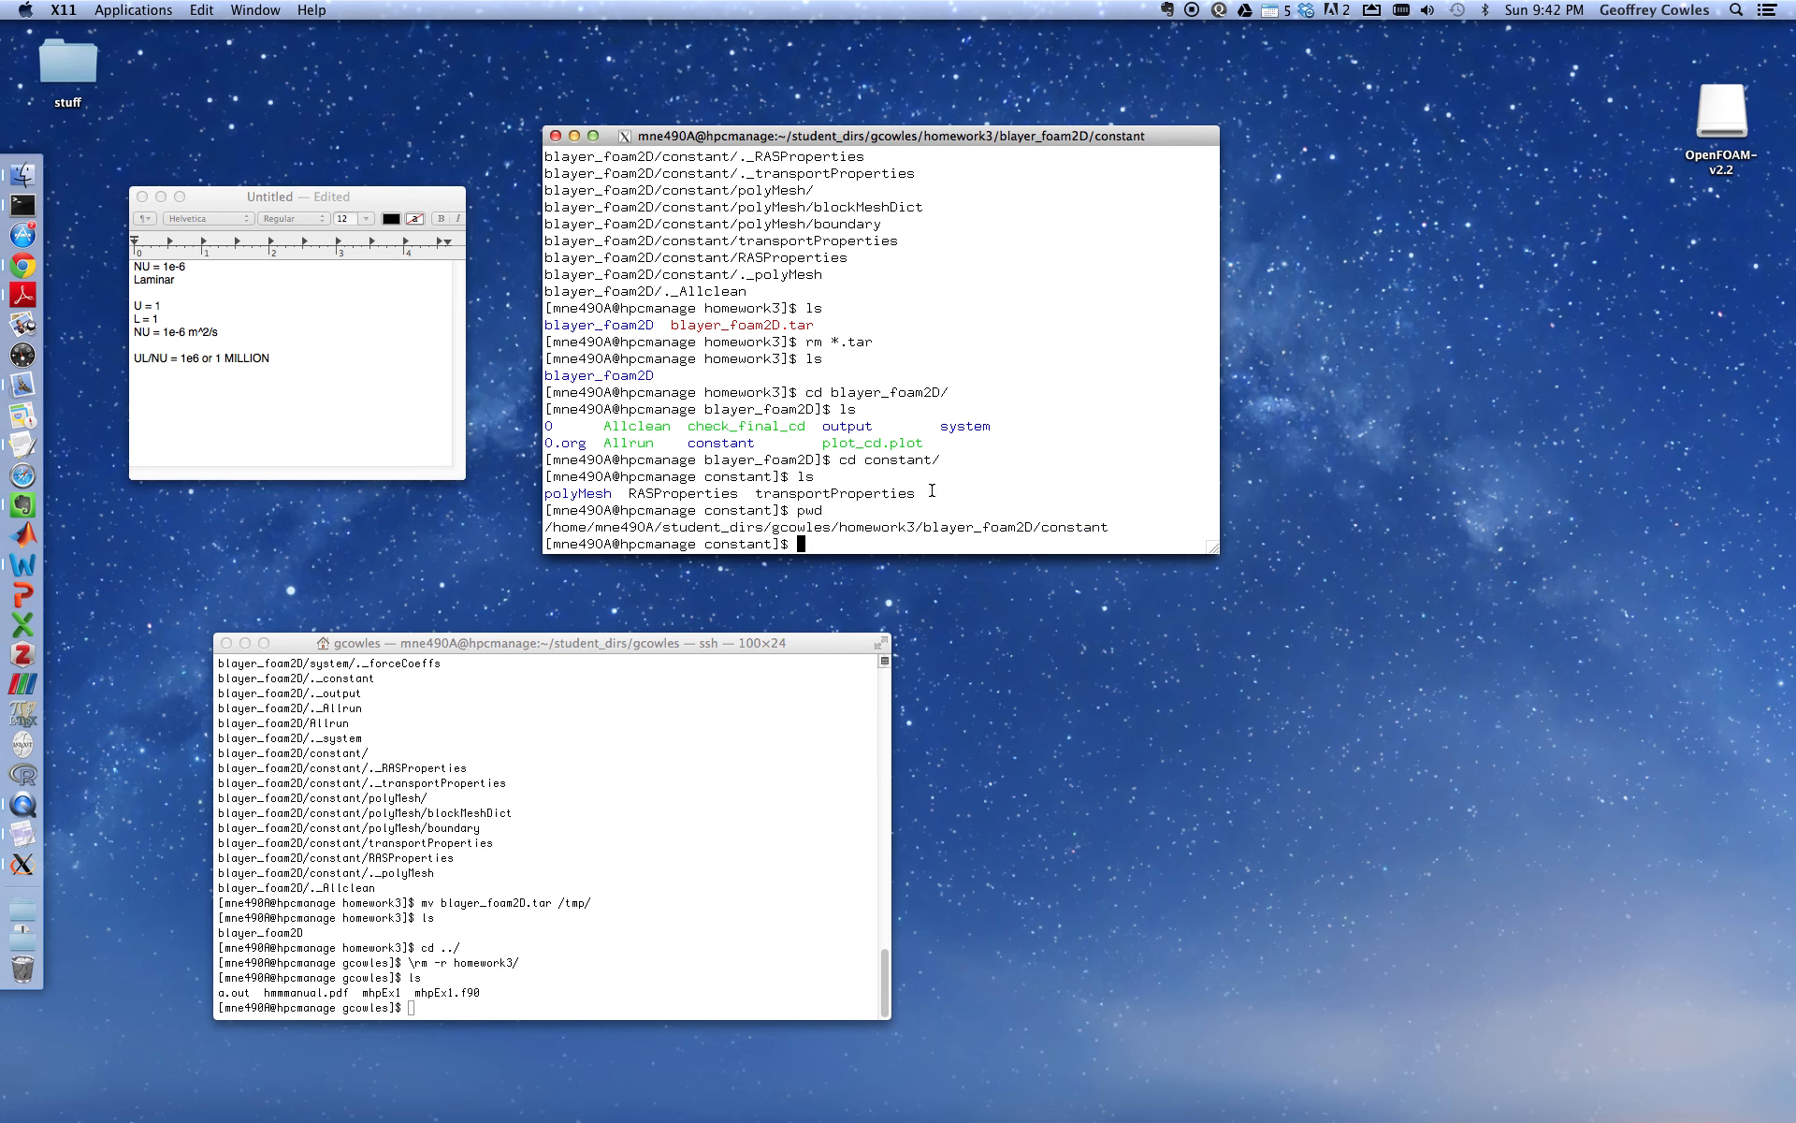
pyautogui.moveTo(770, 530)
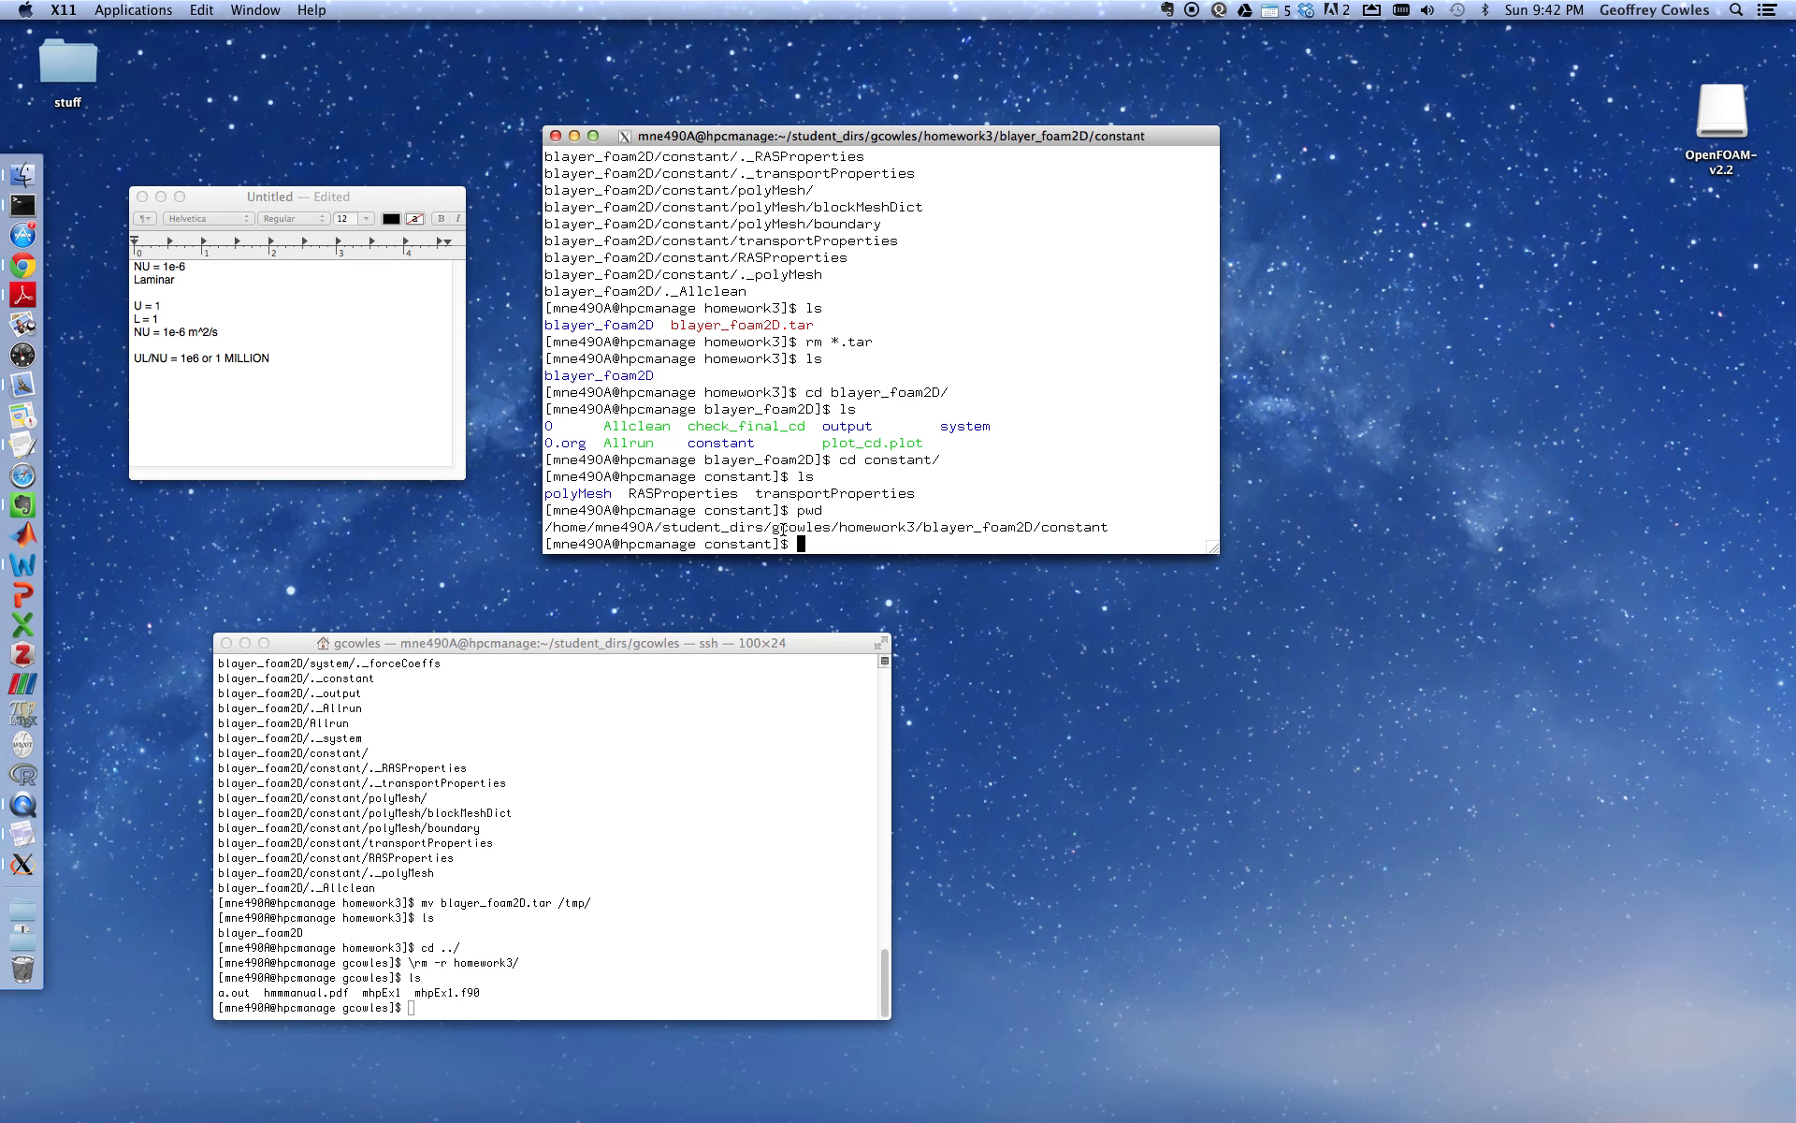
pyautogui.moveTo(995, 527)
pyautogui.write('ls')
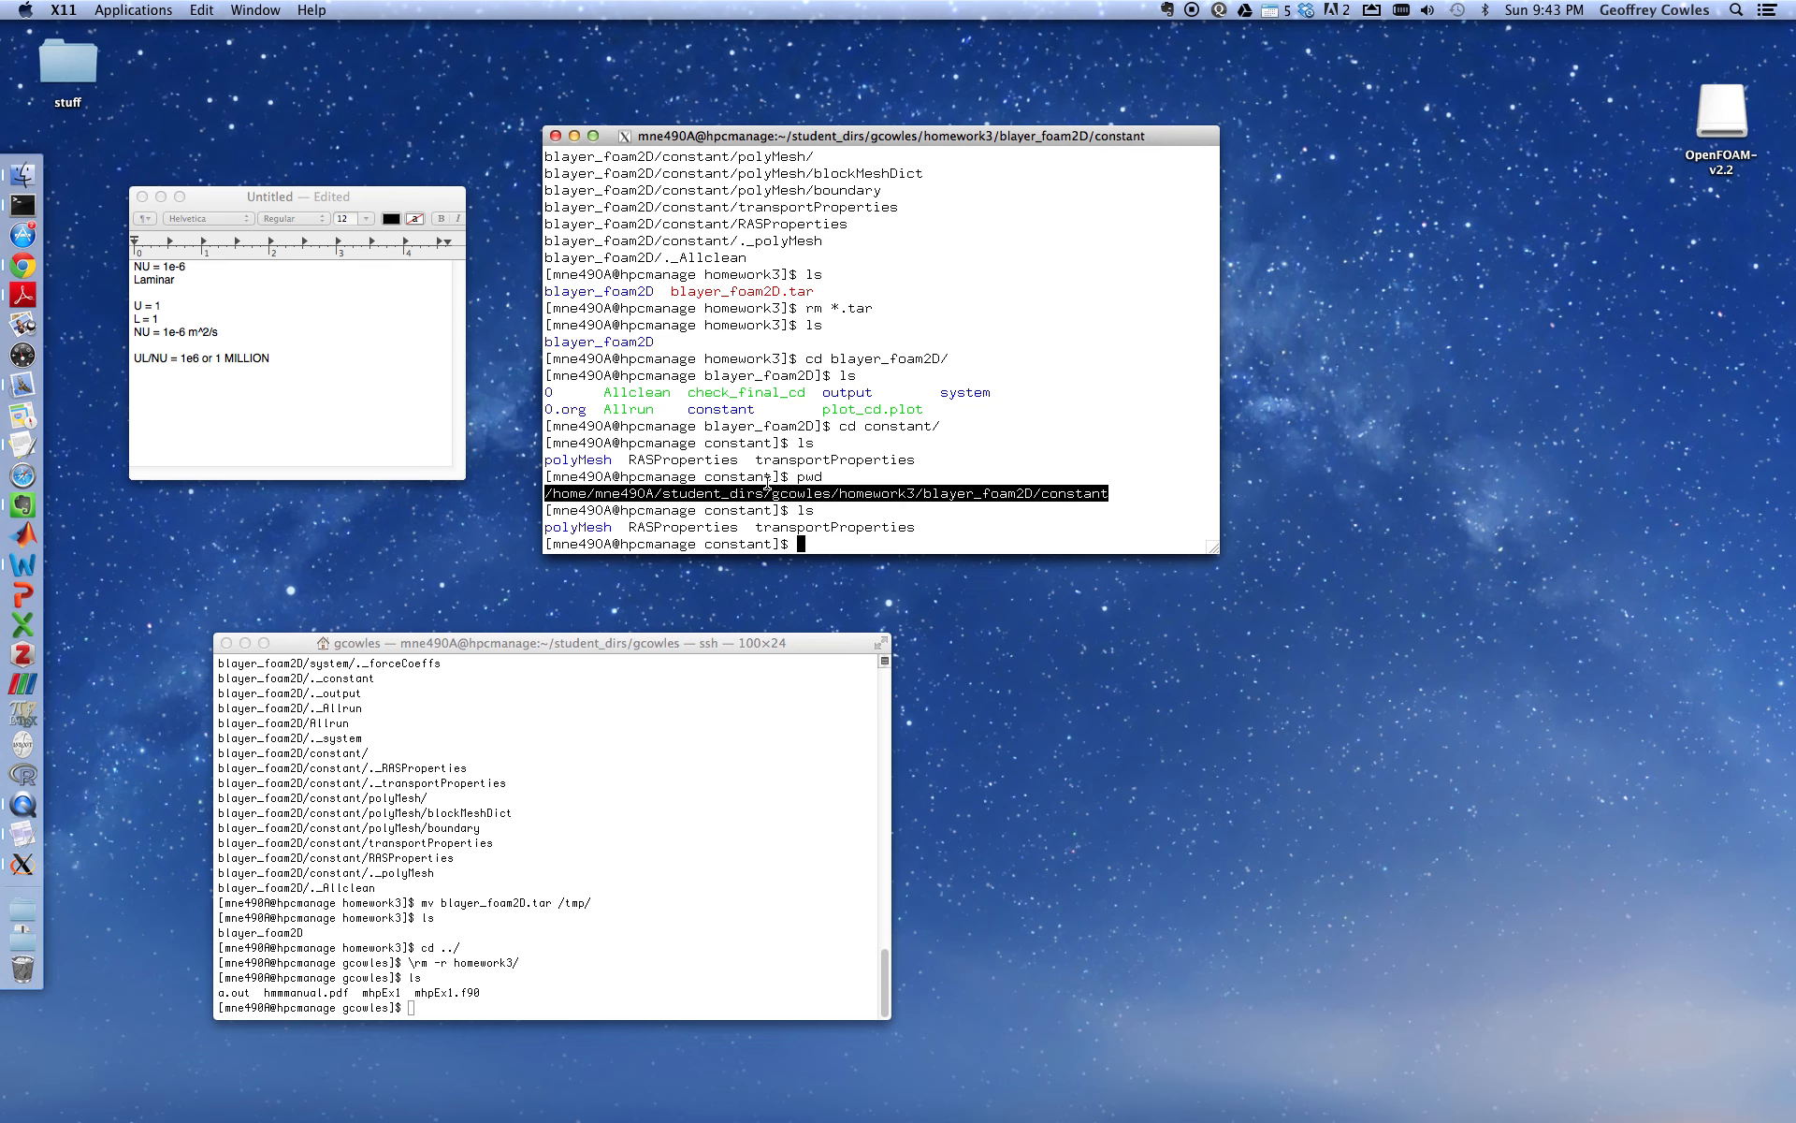
pyautogui.write('gedit transportProperties')
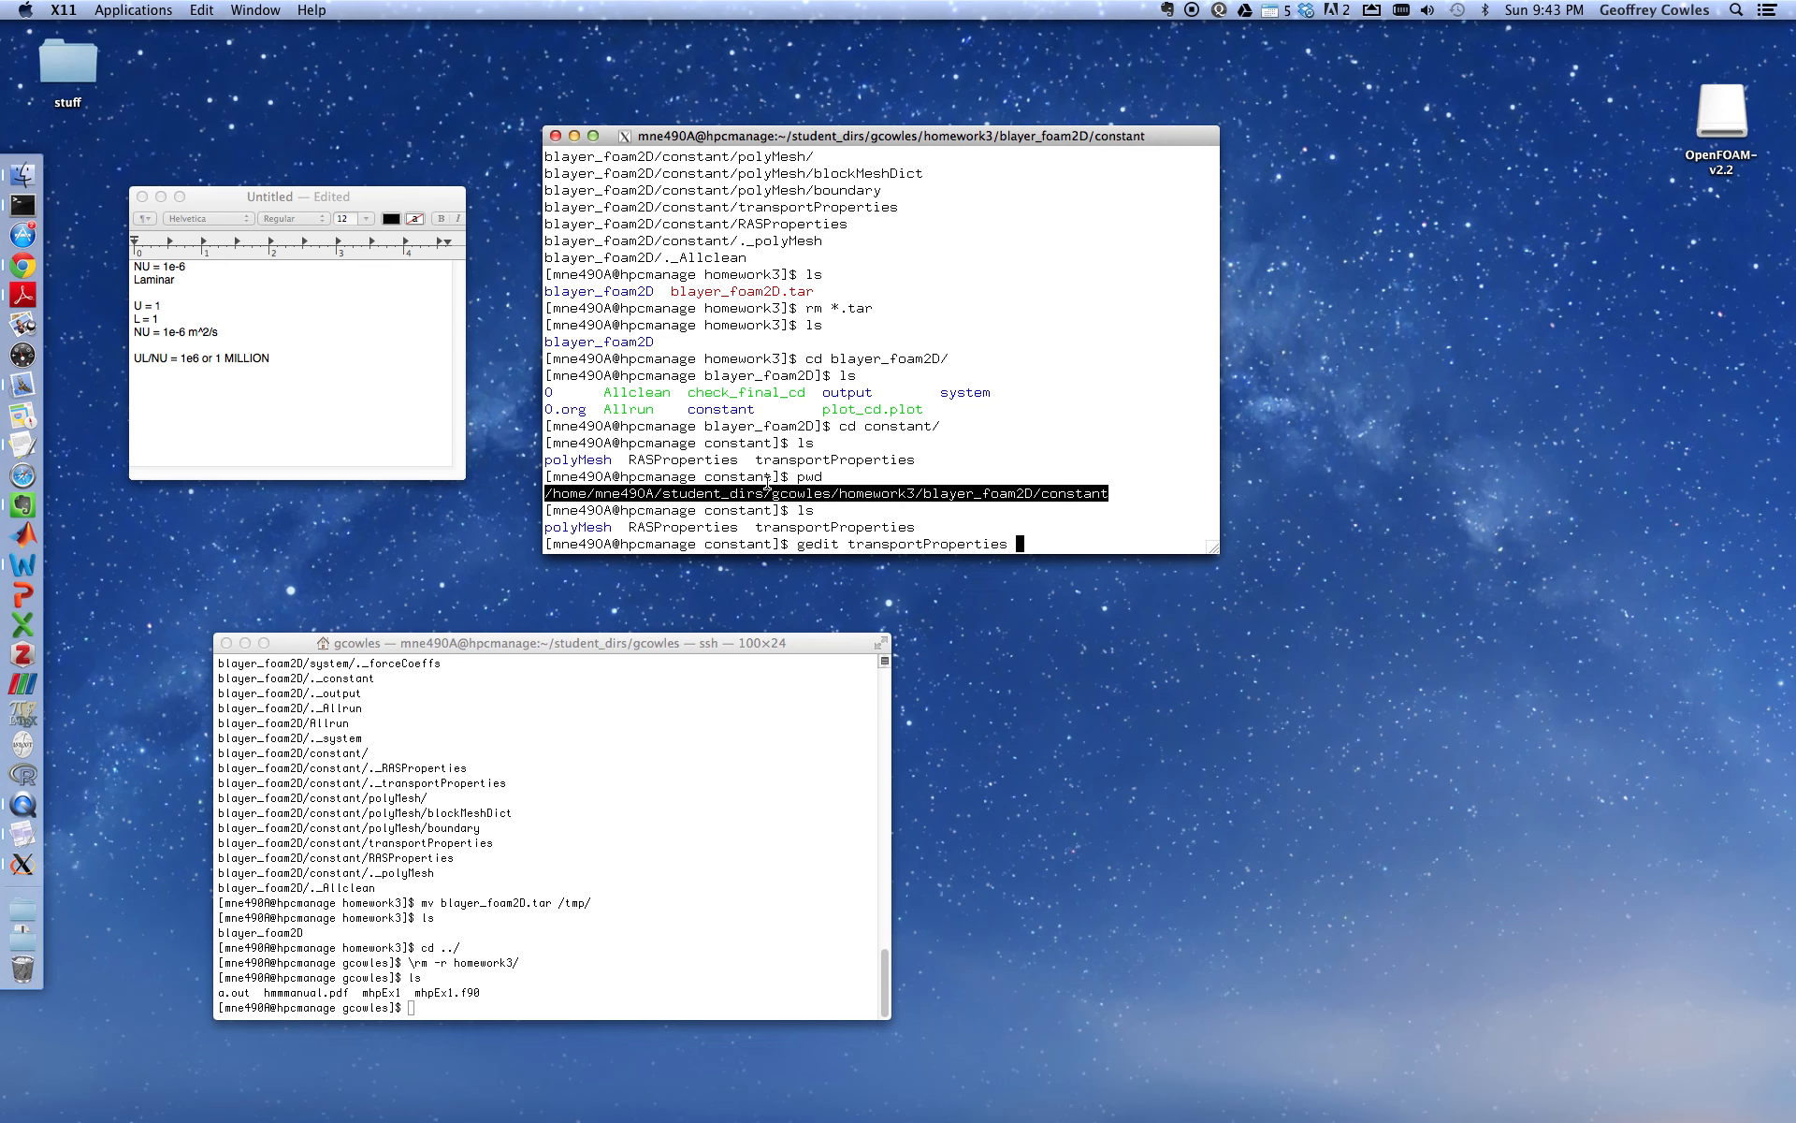
# Open transportProperties in gedit, check nu = 1e-06 with units 0 2 -1 0 0 0 0, and save
pyautogui.press('Return')
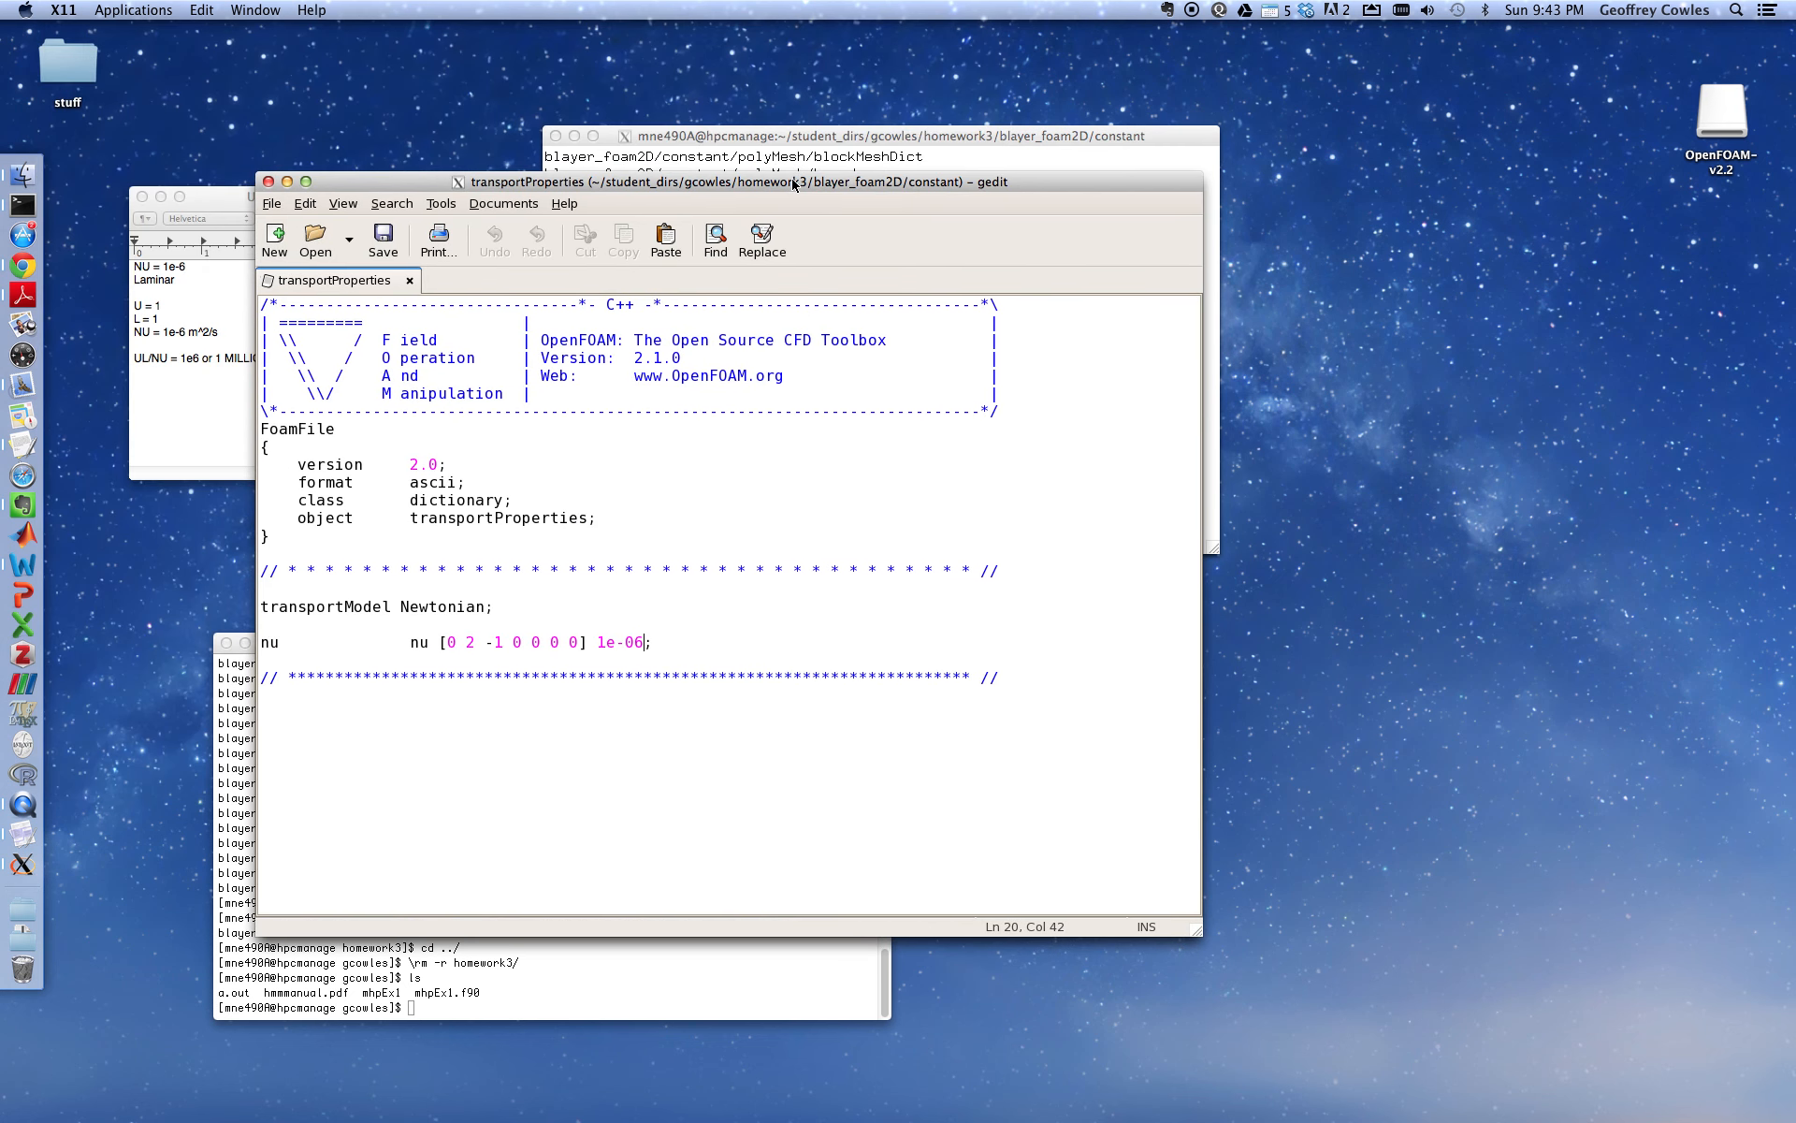
pyautogui.moveTo(599, 317)
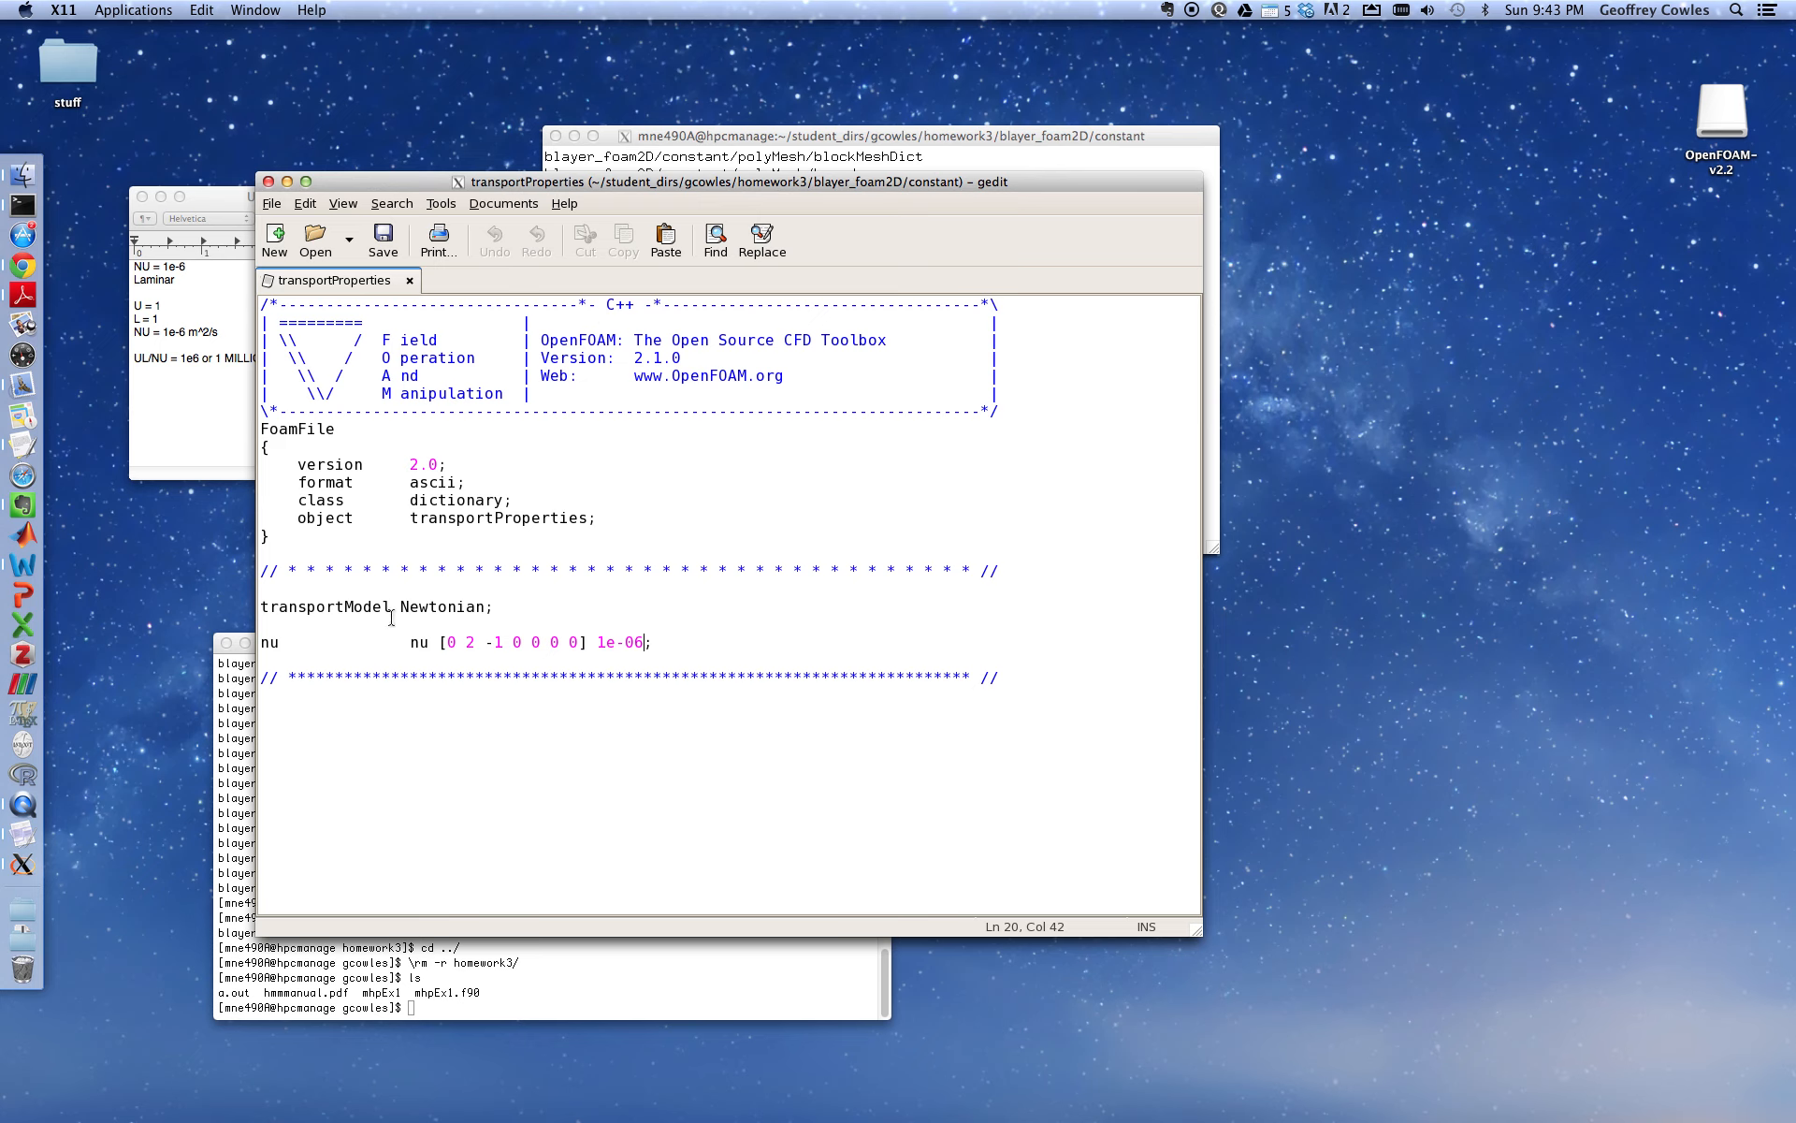
pyautogui.doubleClick(269, 642)
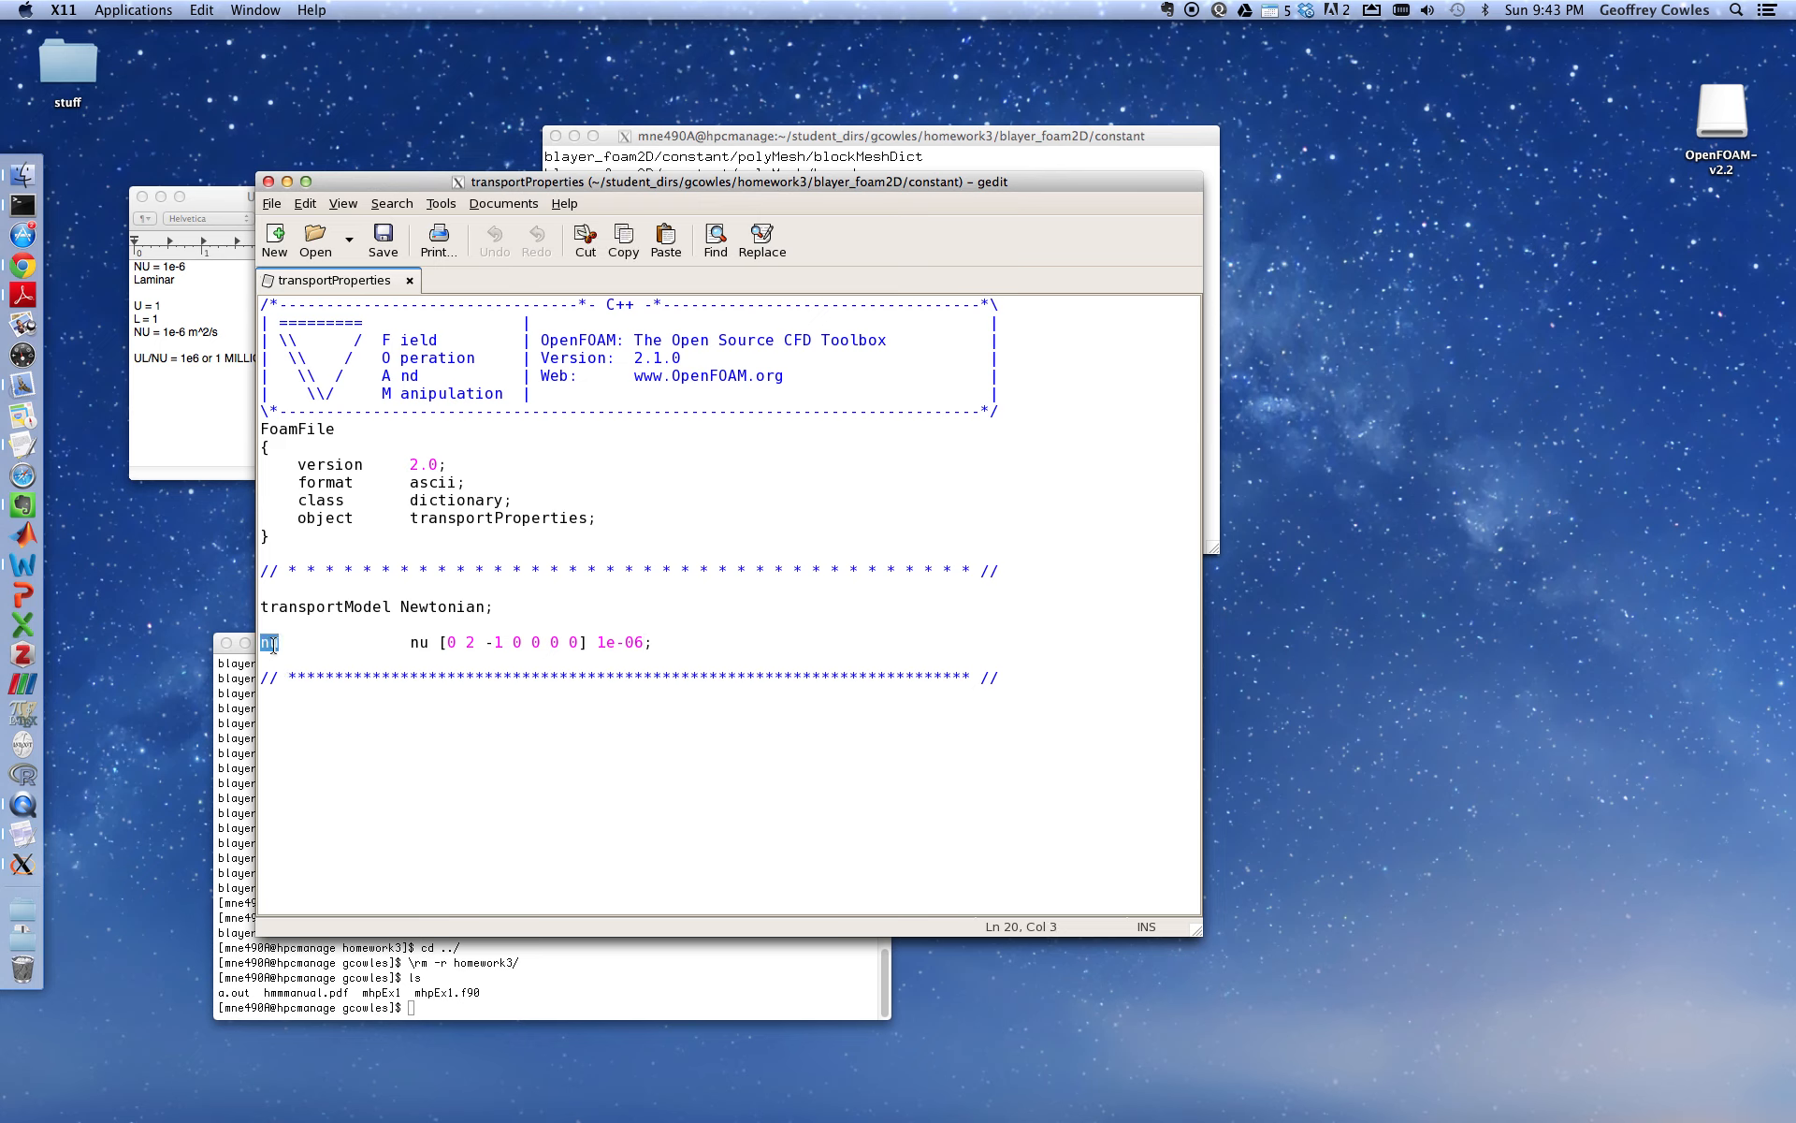
pyautogui.click(443, 643)
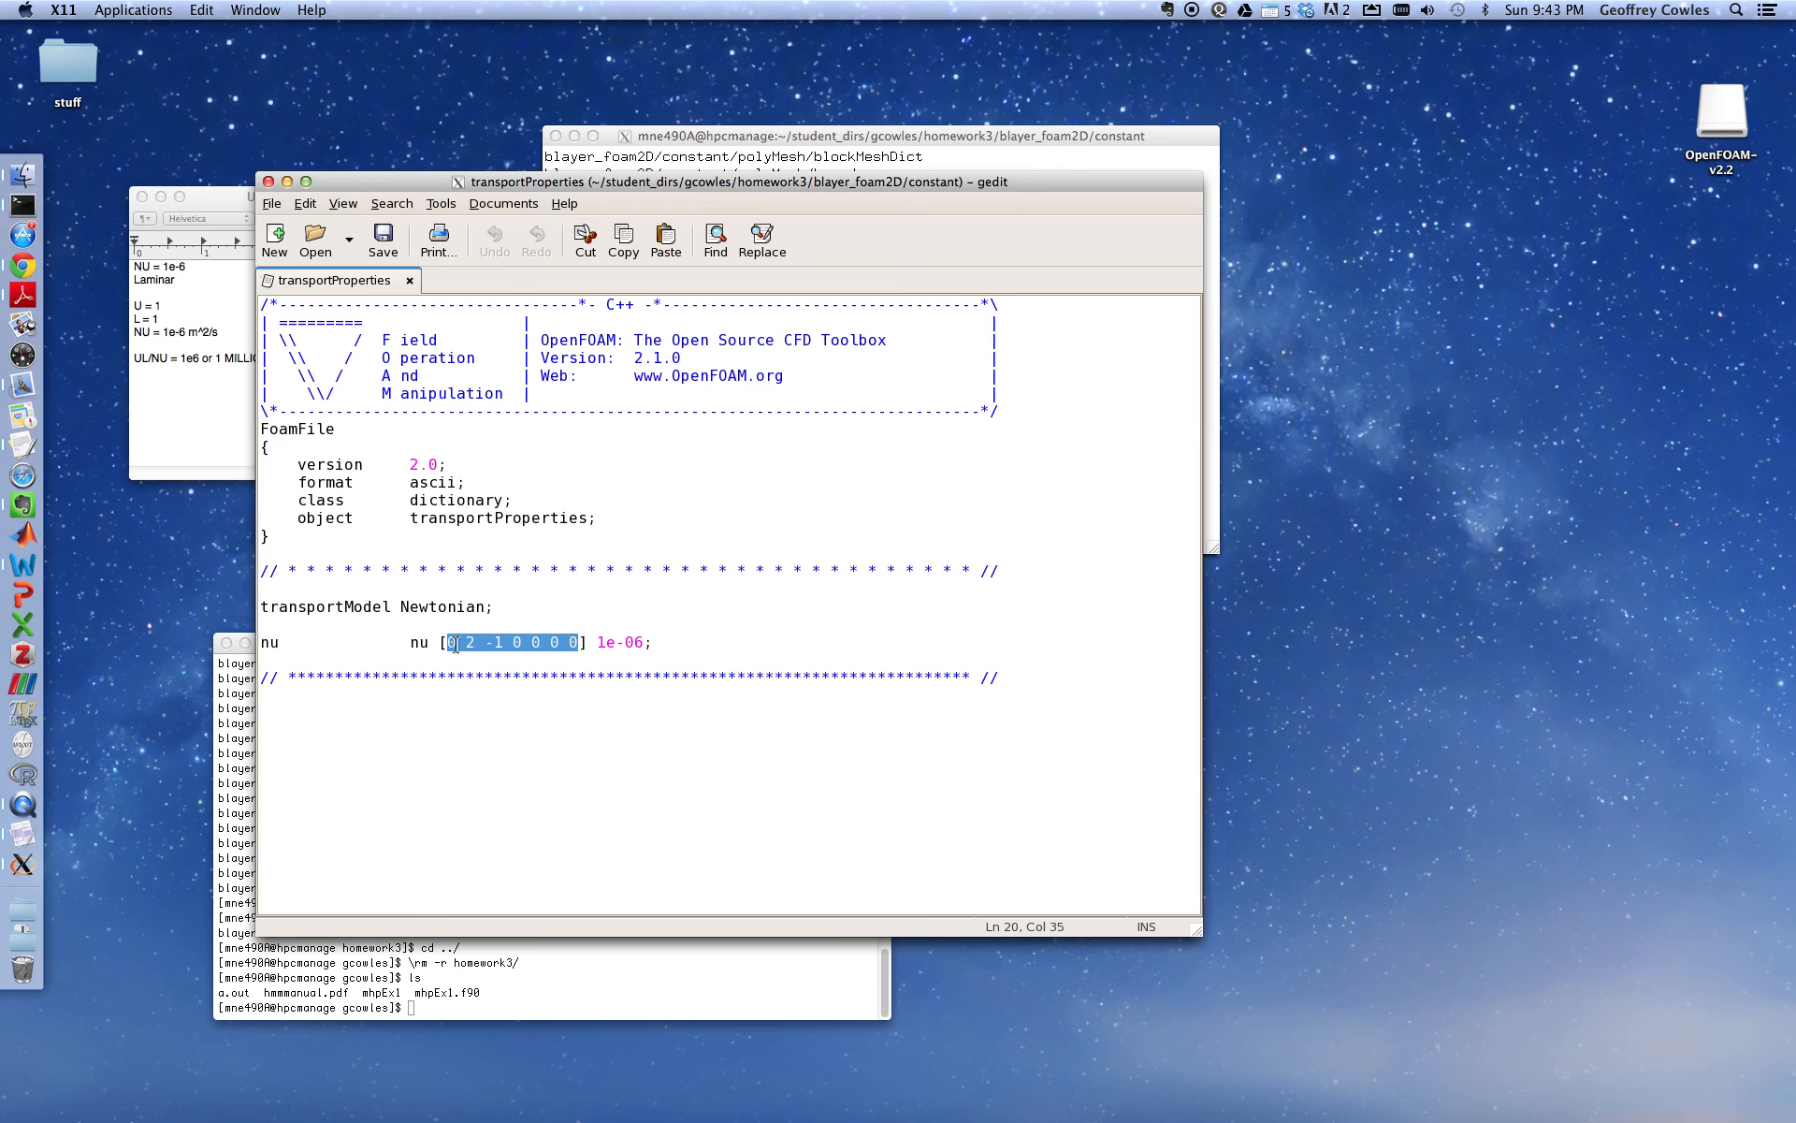
pyautogui.click(450, 642)
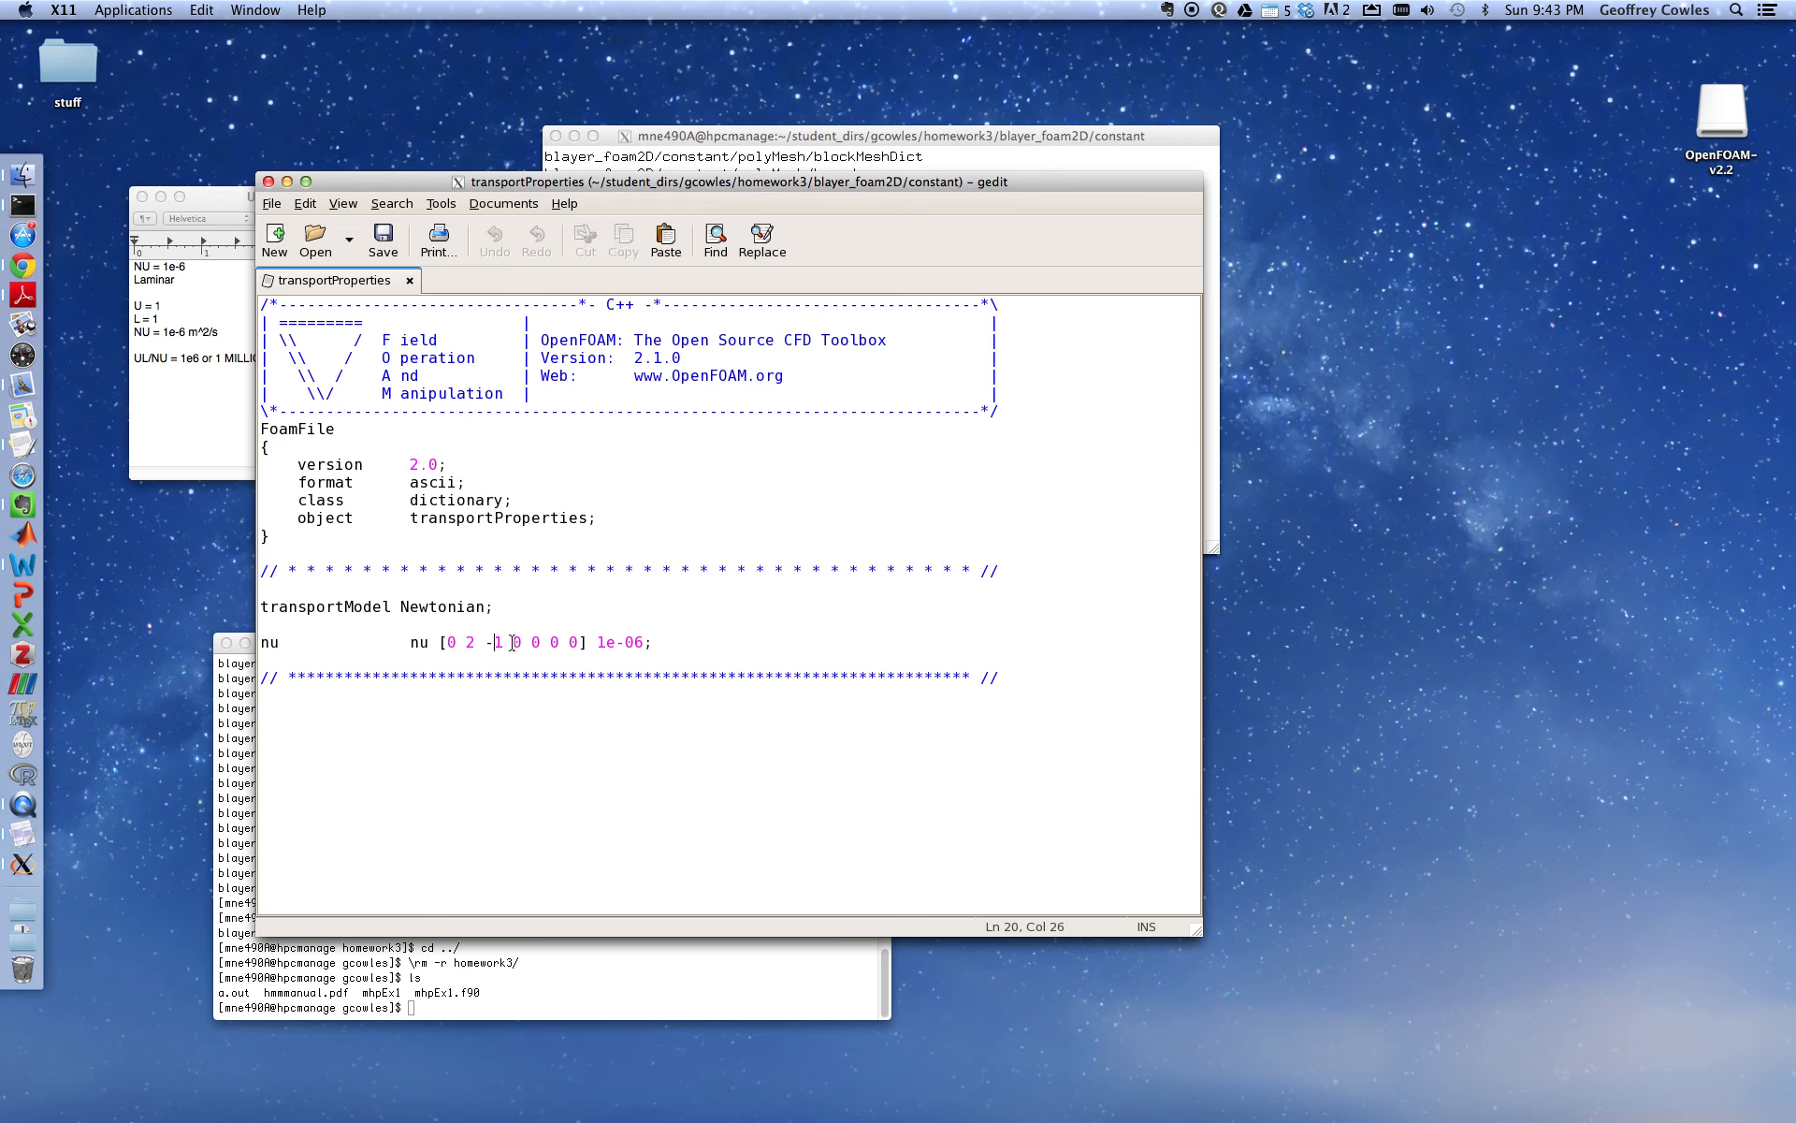
pyautogui.moveTo(527, 642); pyautogui.dragTo(581, 642)
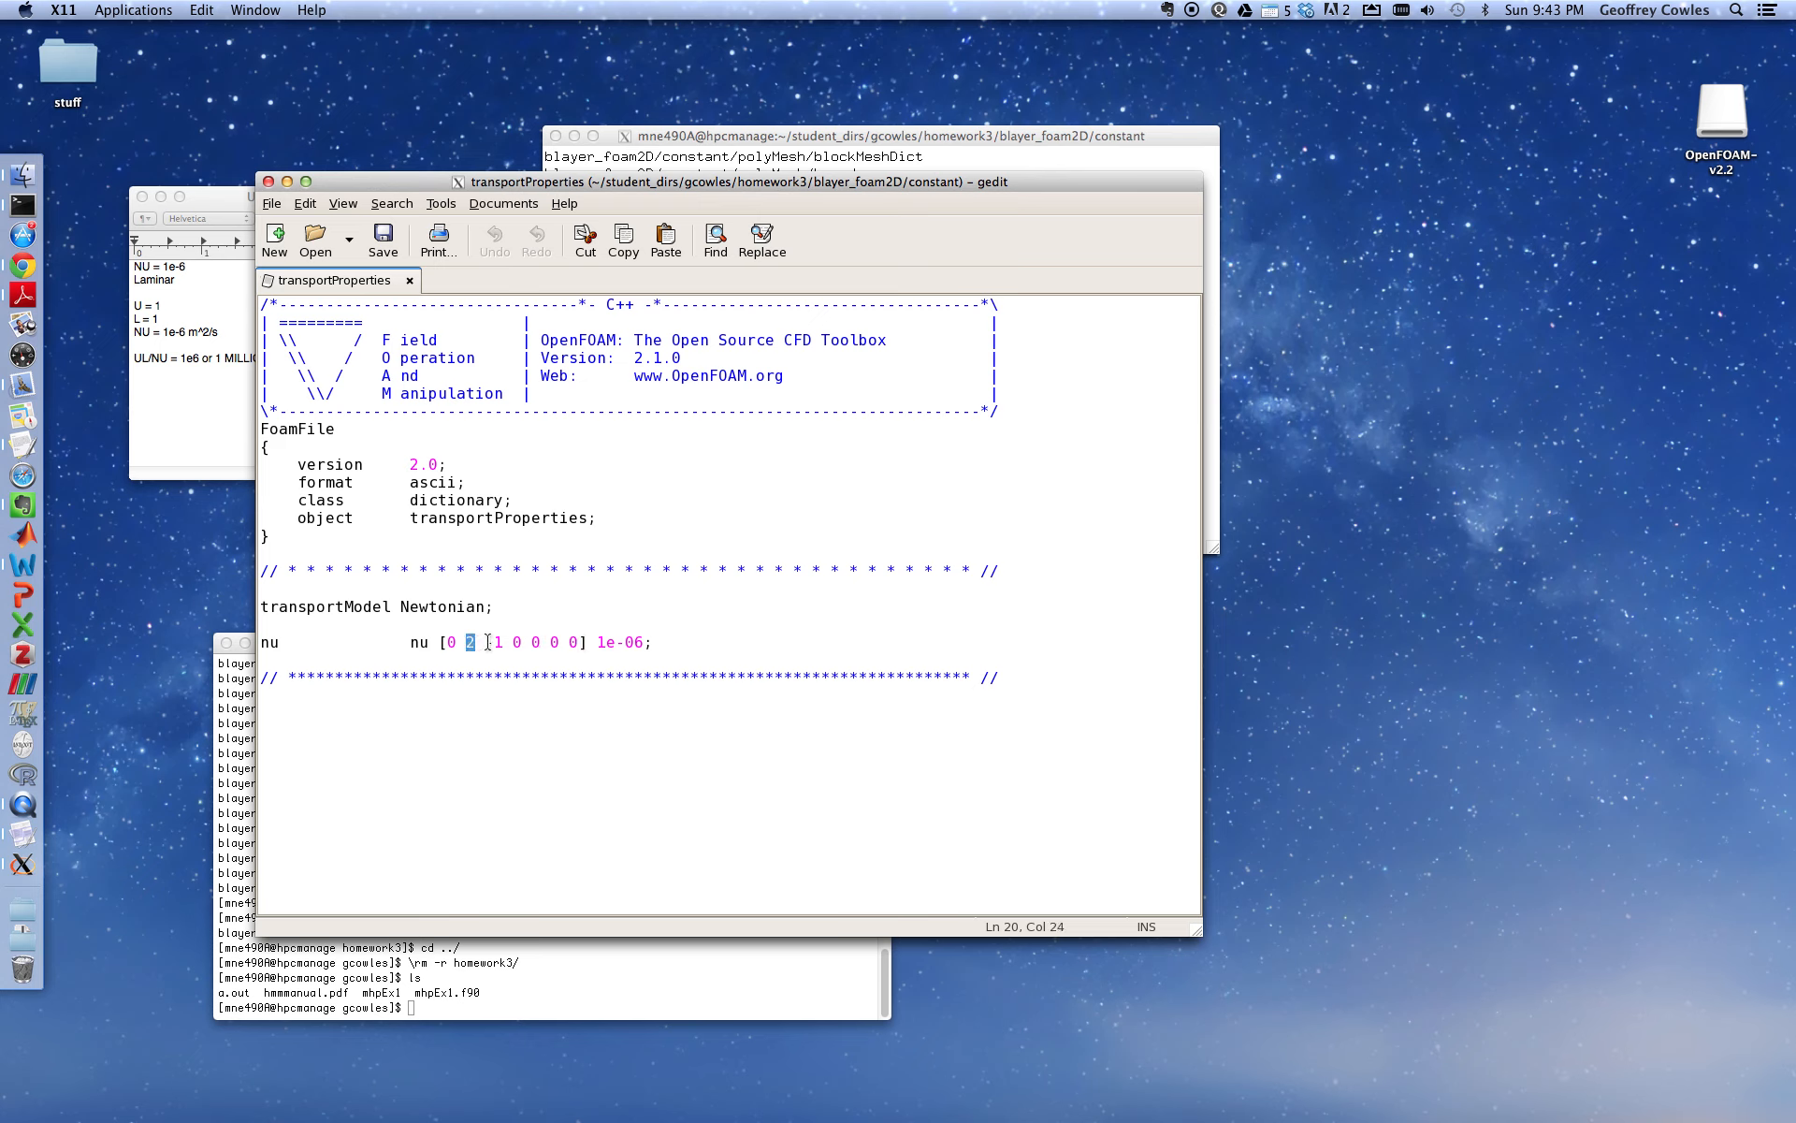
pyautogui.write('-')
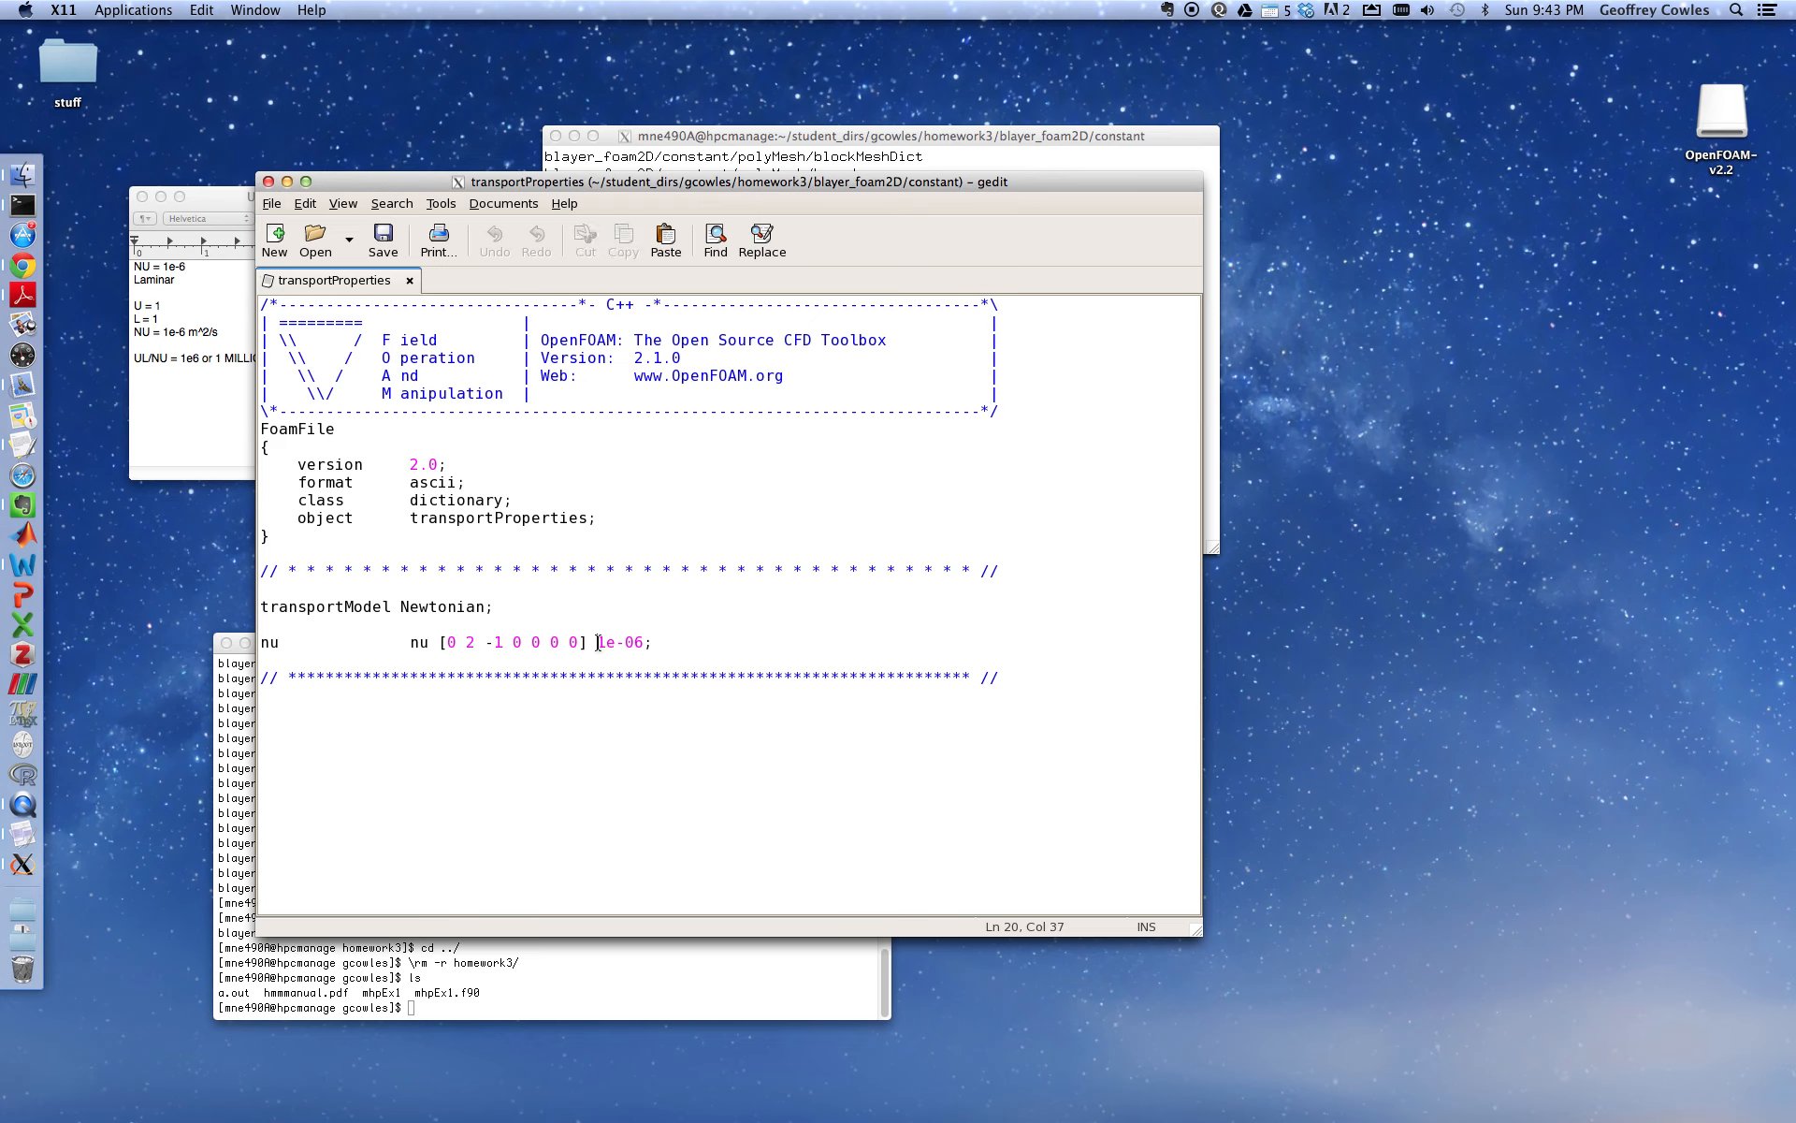
pyautogui.moveTo(597, 642); pyautogui.dragTo(643, 642)
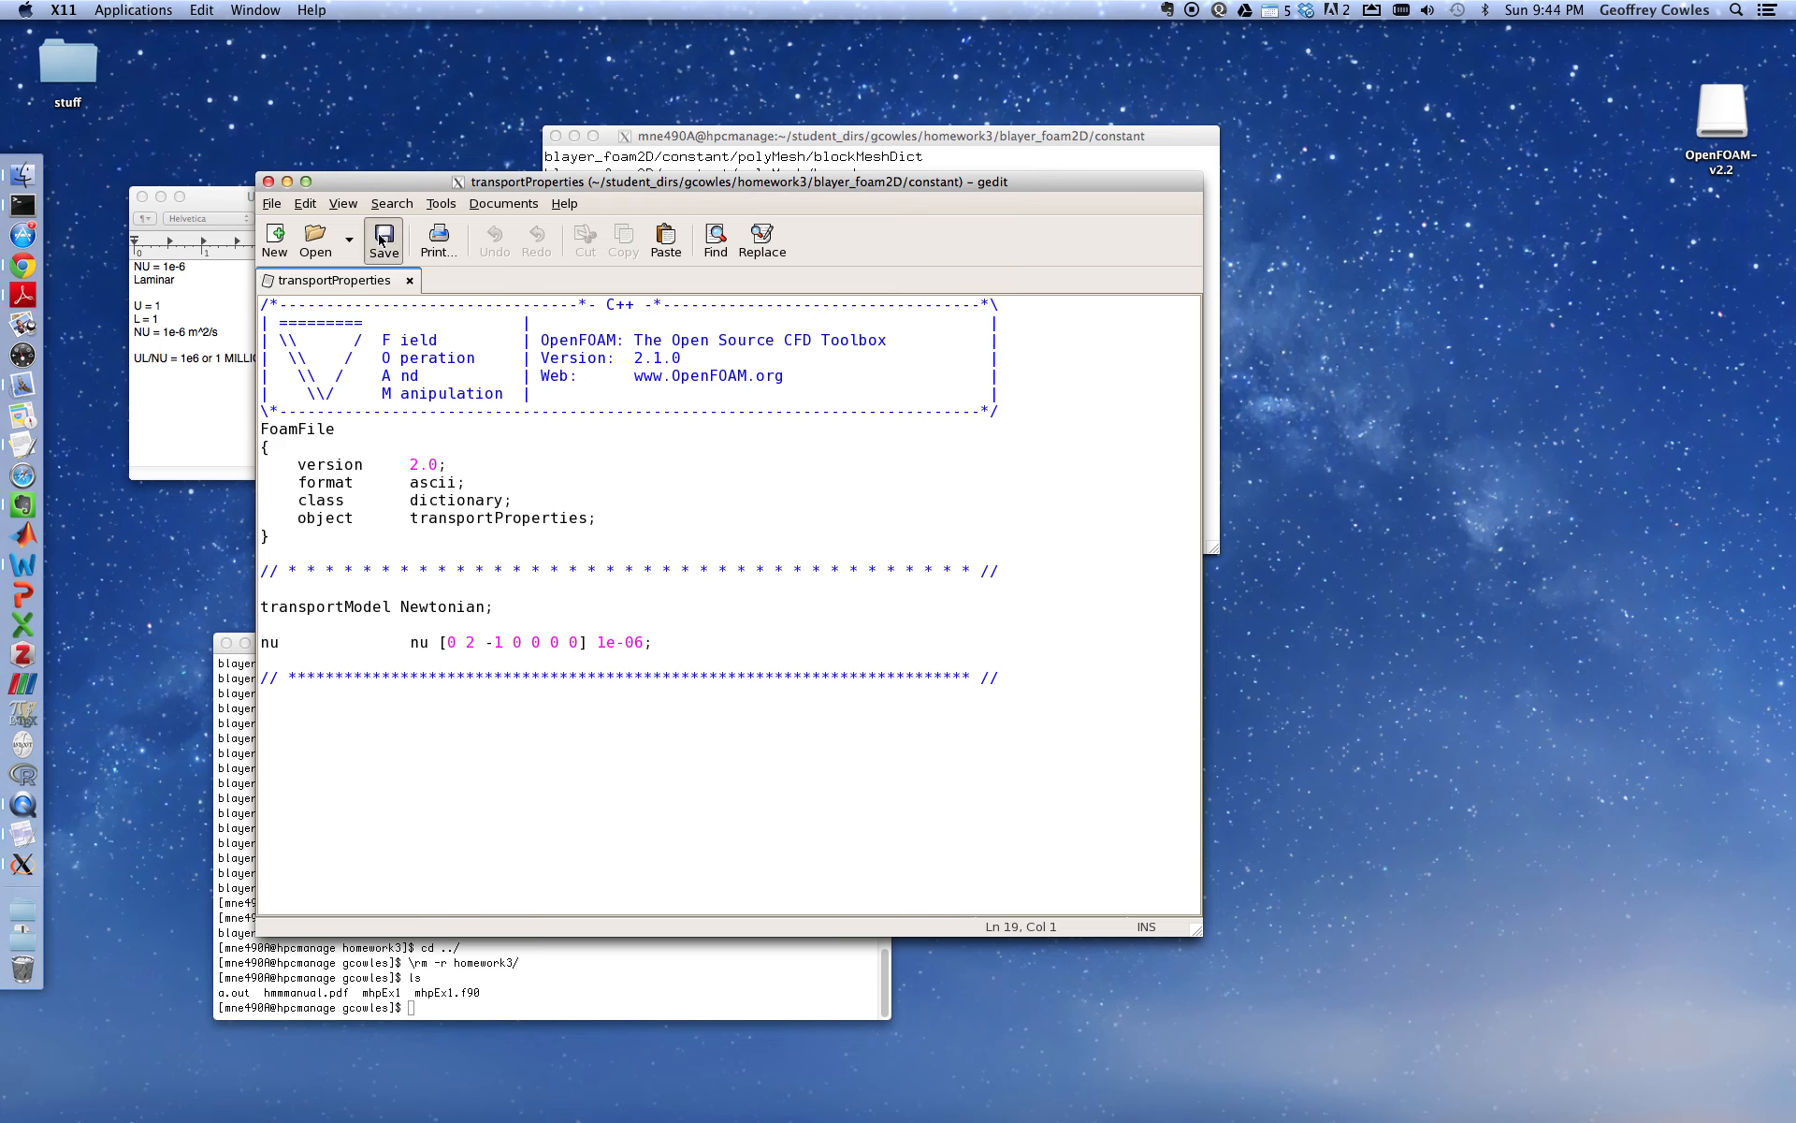
pyautogui.click(382, 241)
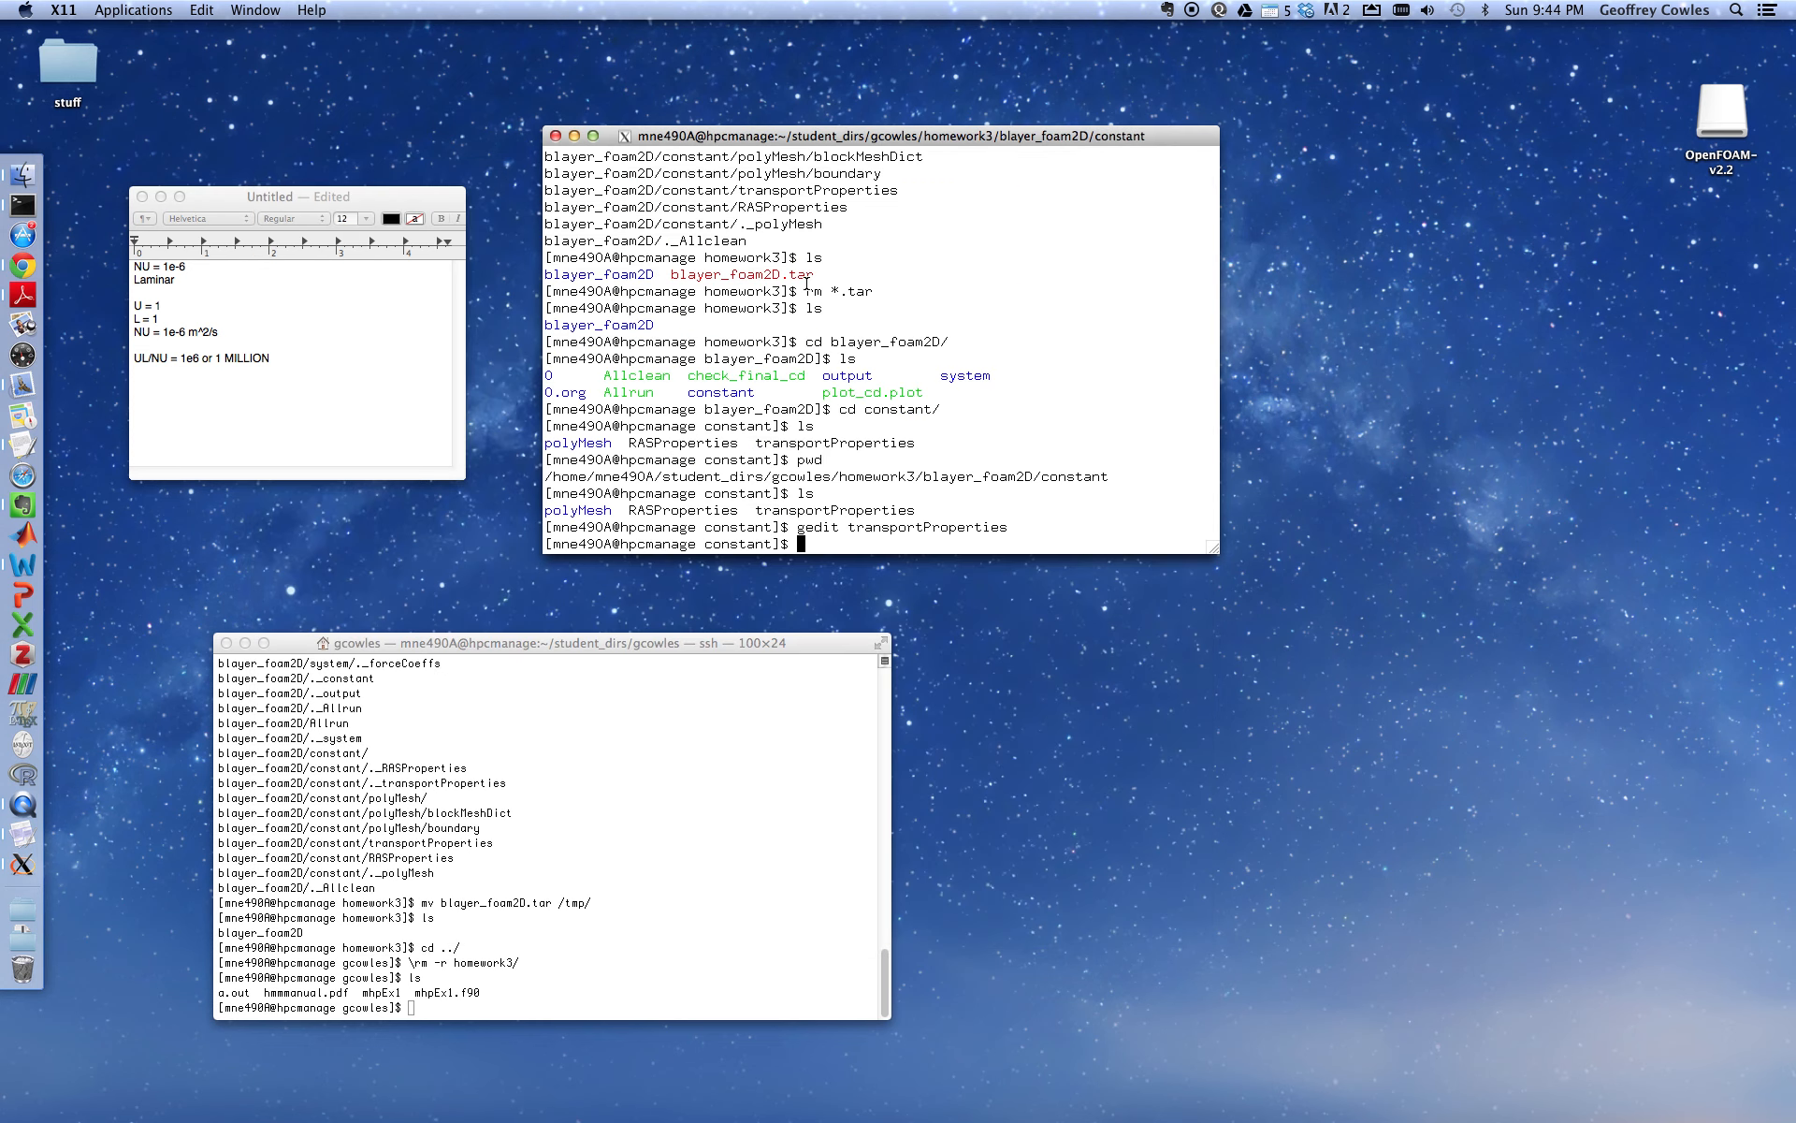
# Open RASProperties in gedit, keep turbulence set to off, and close the file
pyautogui.press('Return')
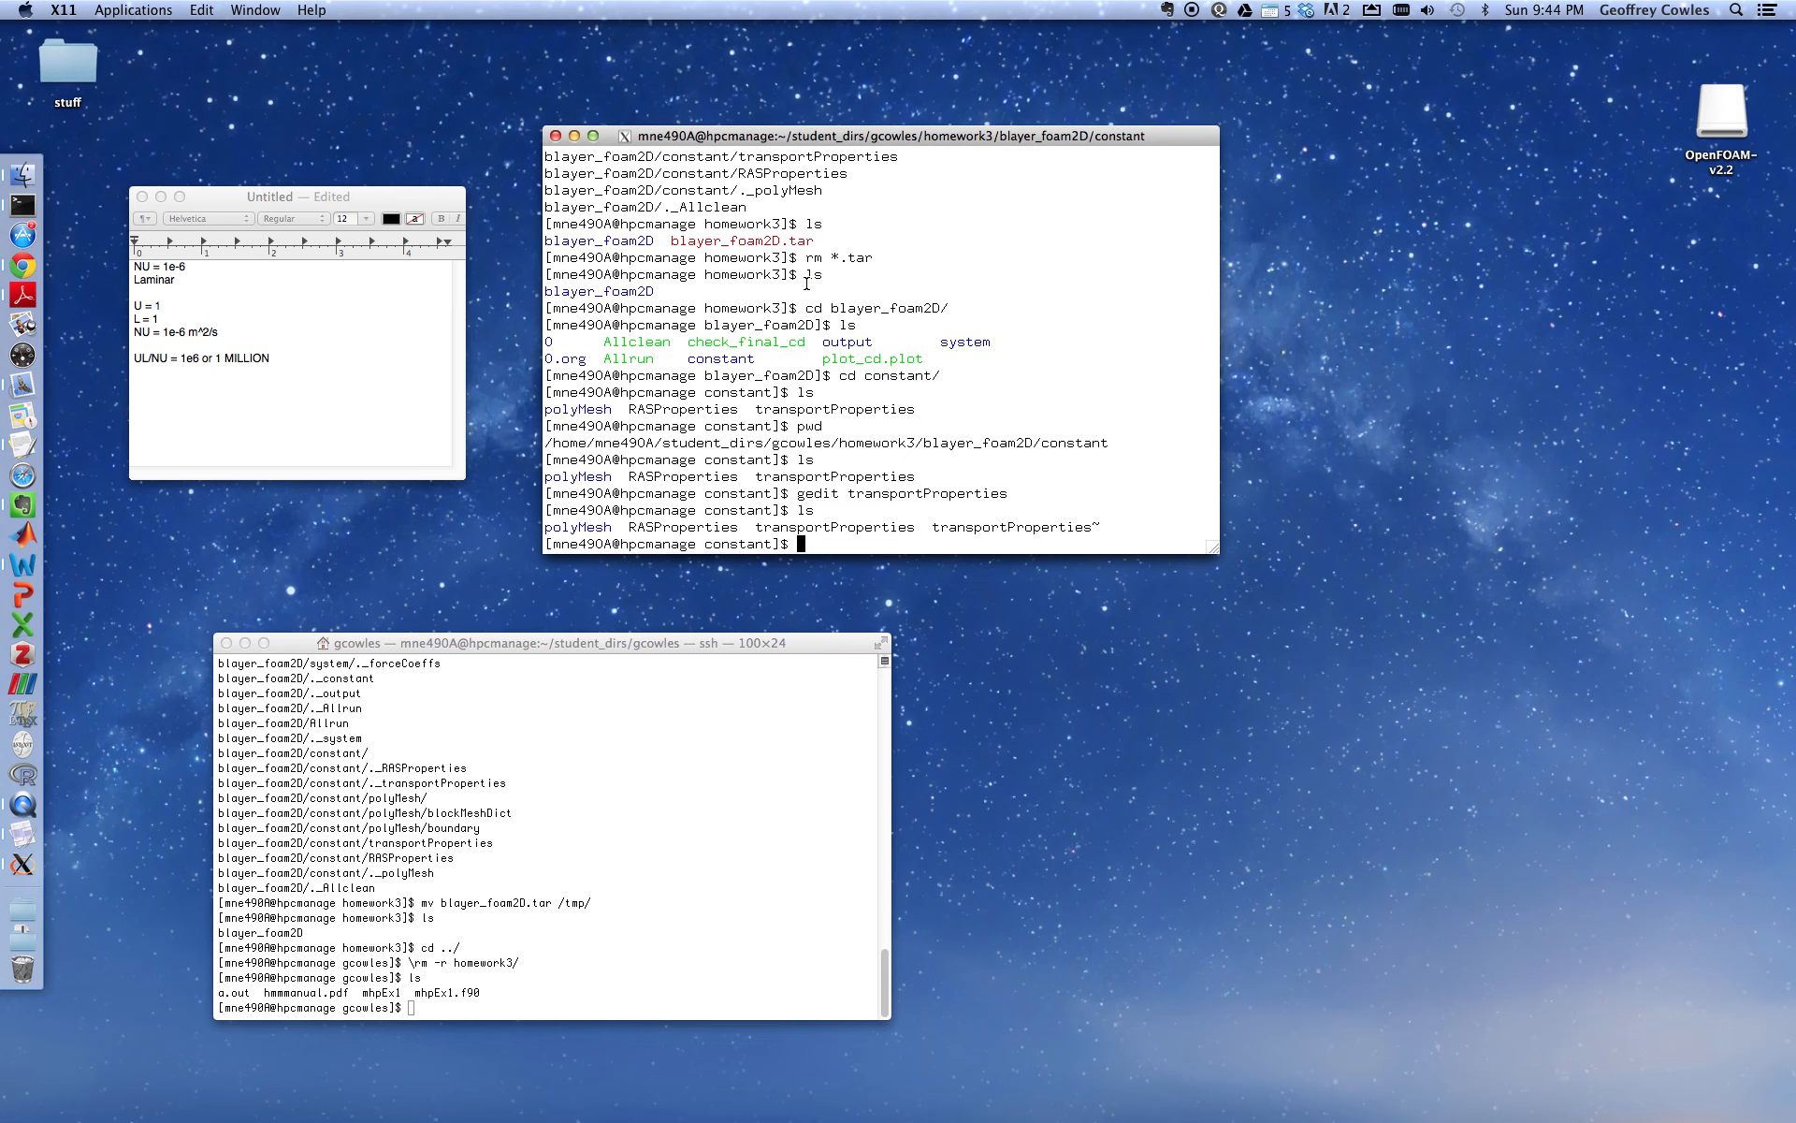
pyautogui.write('gedit RASProperties')
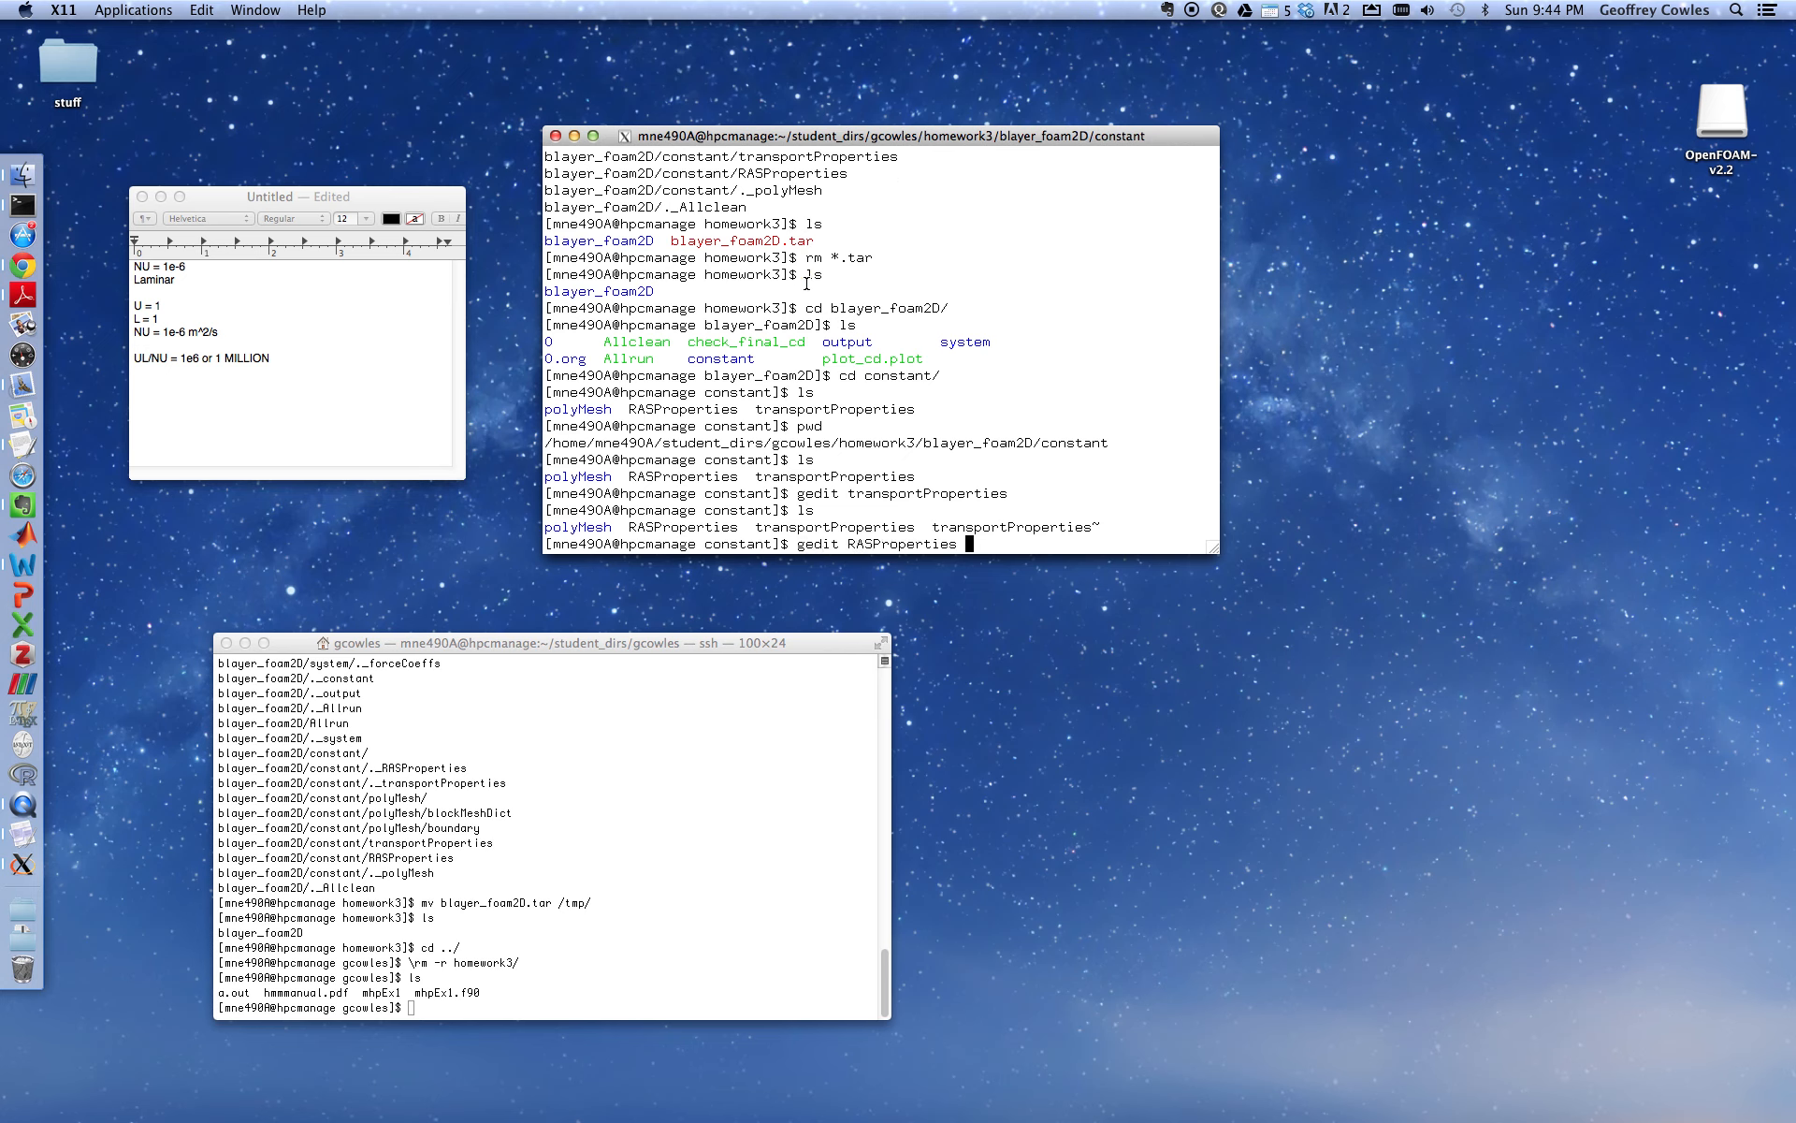
pyautogui.press('Return')
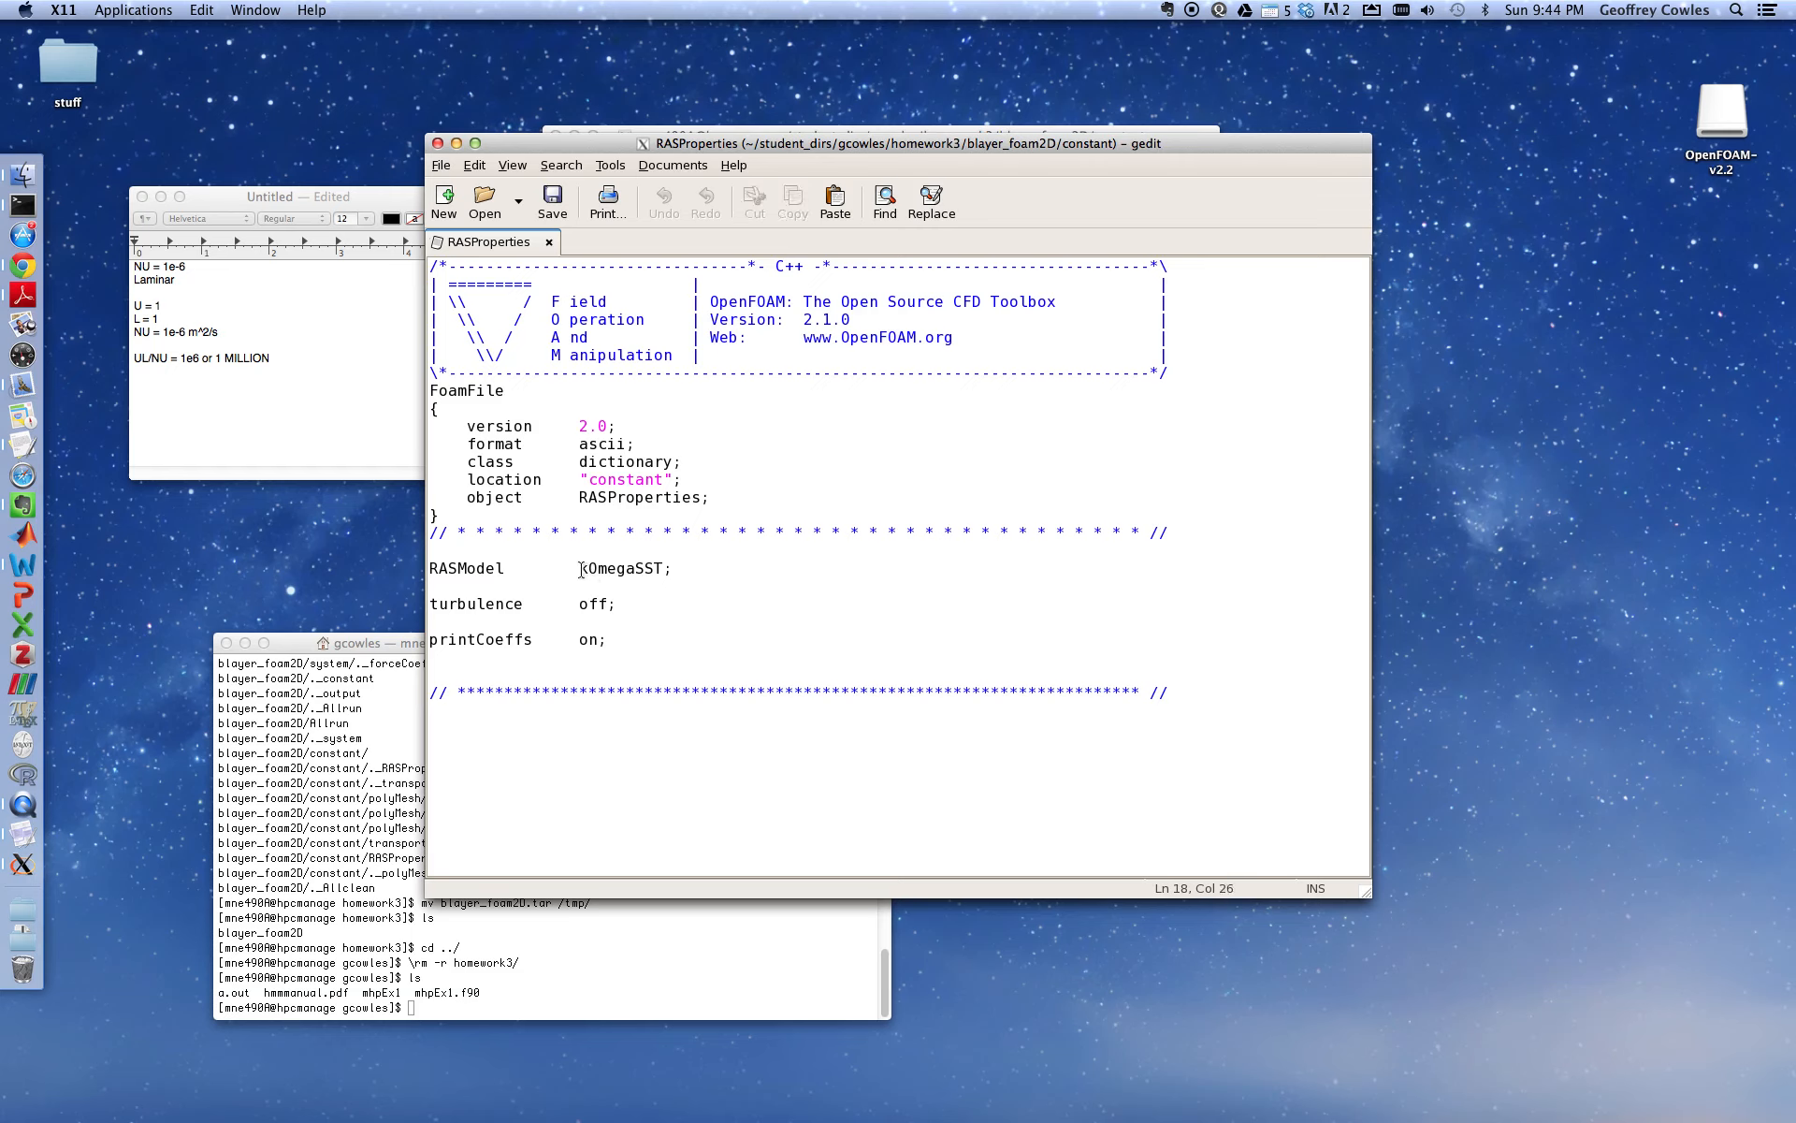
pyautogui.doubleClick(622, 567)
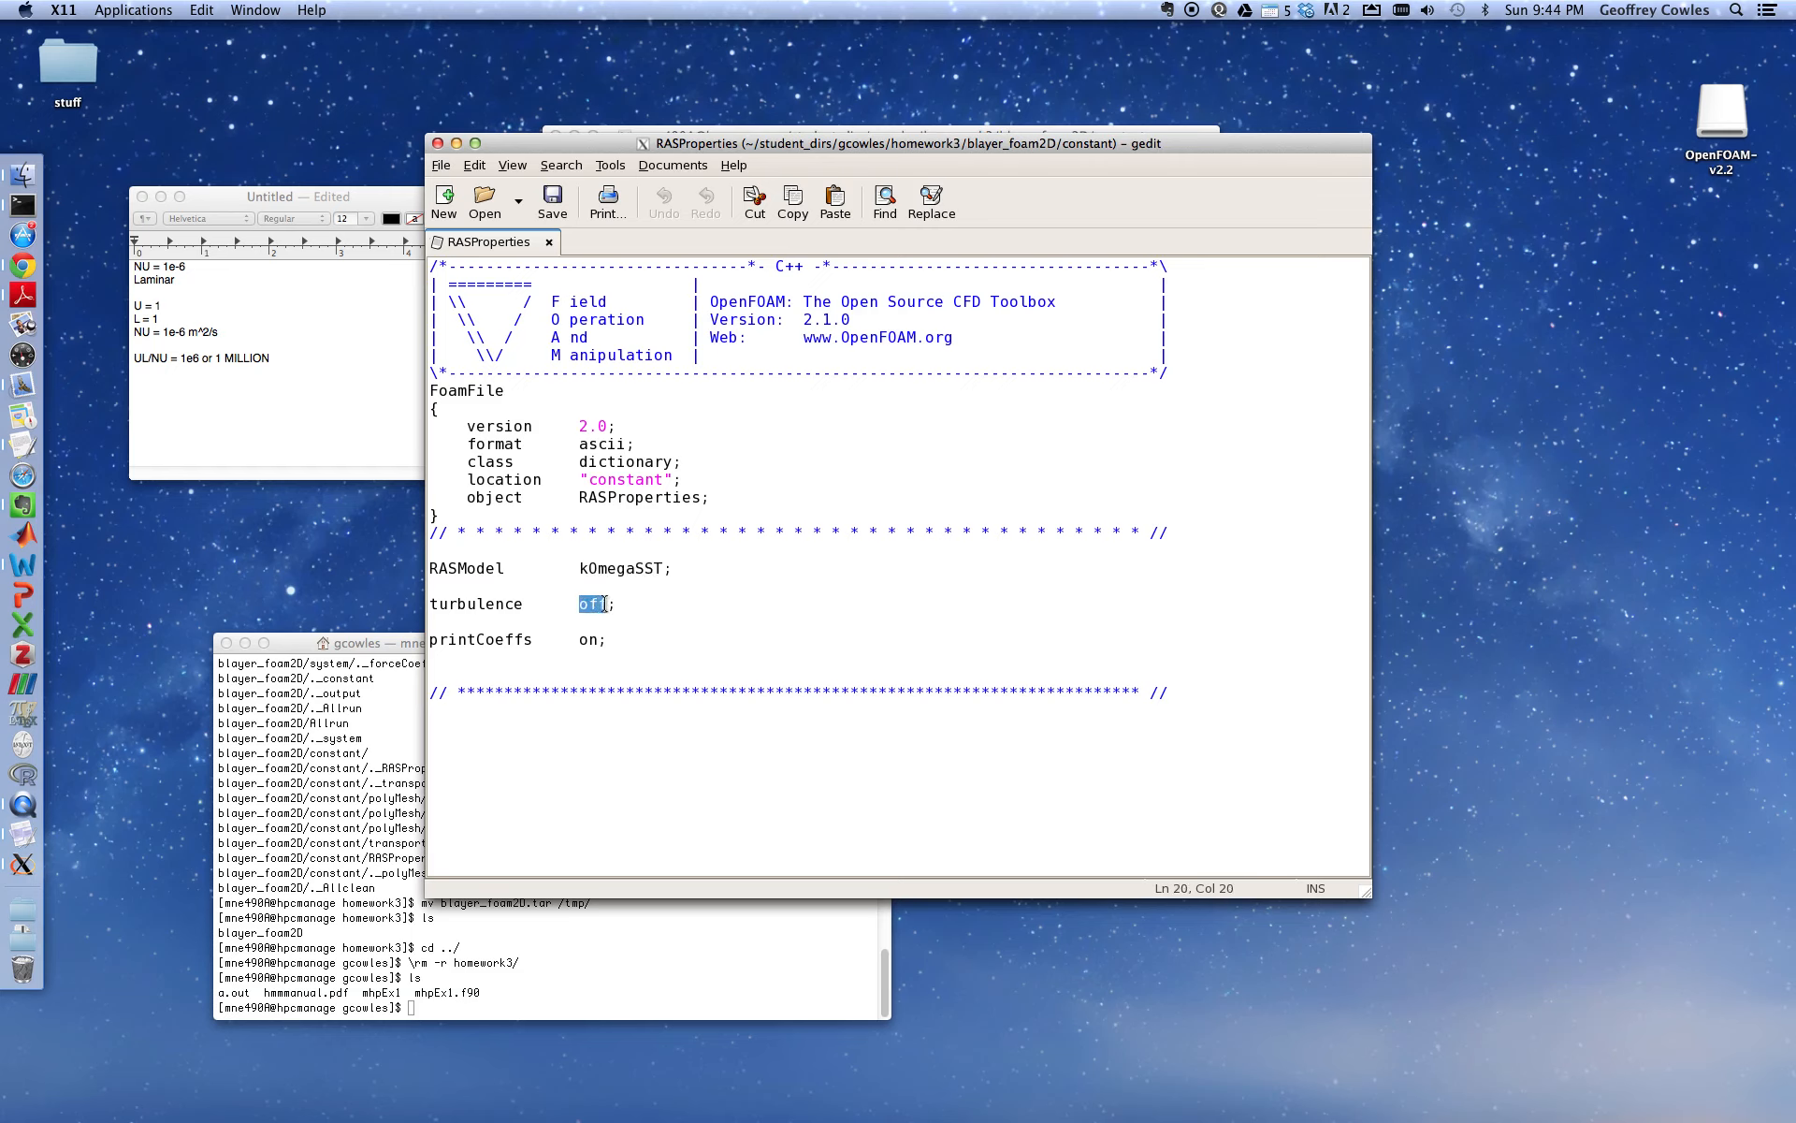
pyautogui.press('Delete')
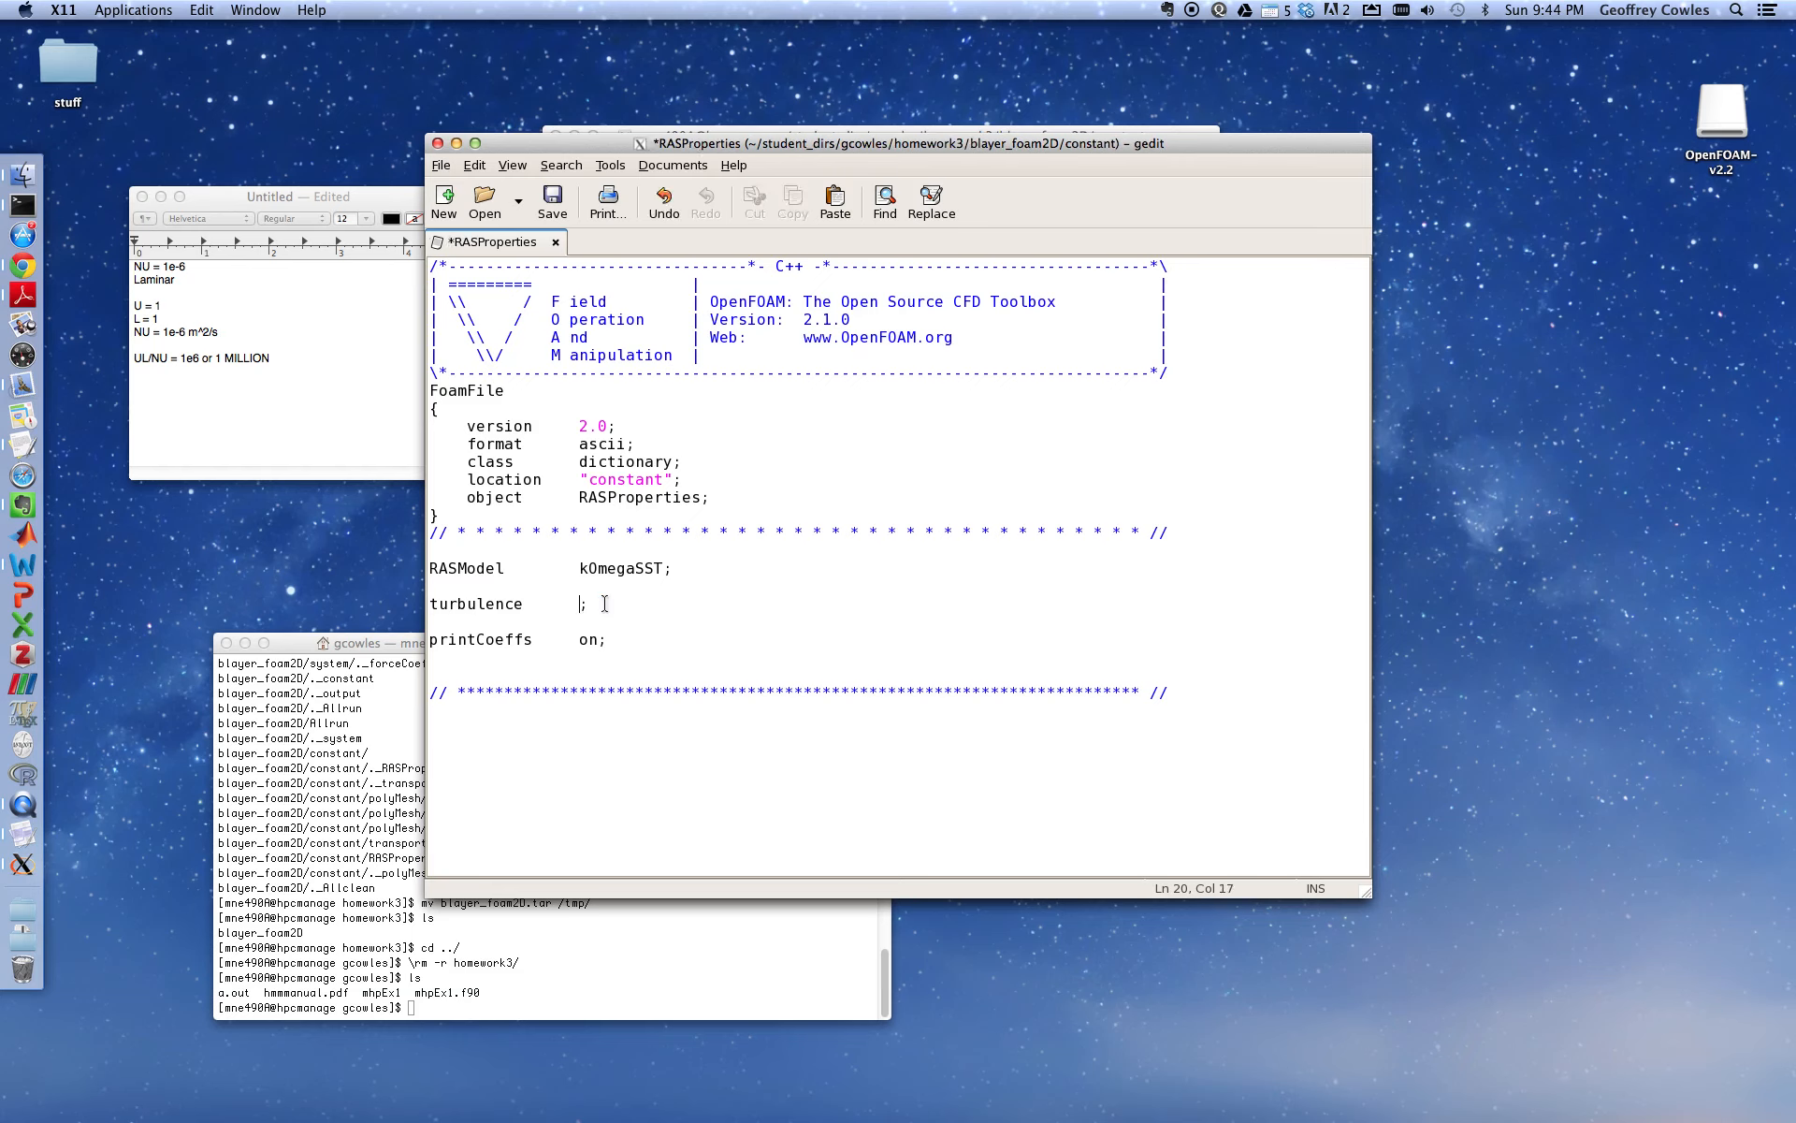
pyautogui.write('on')
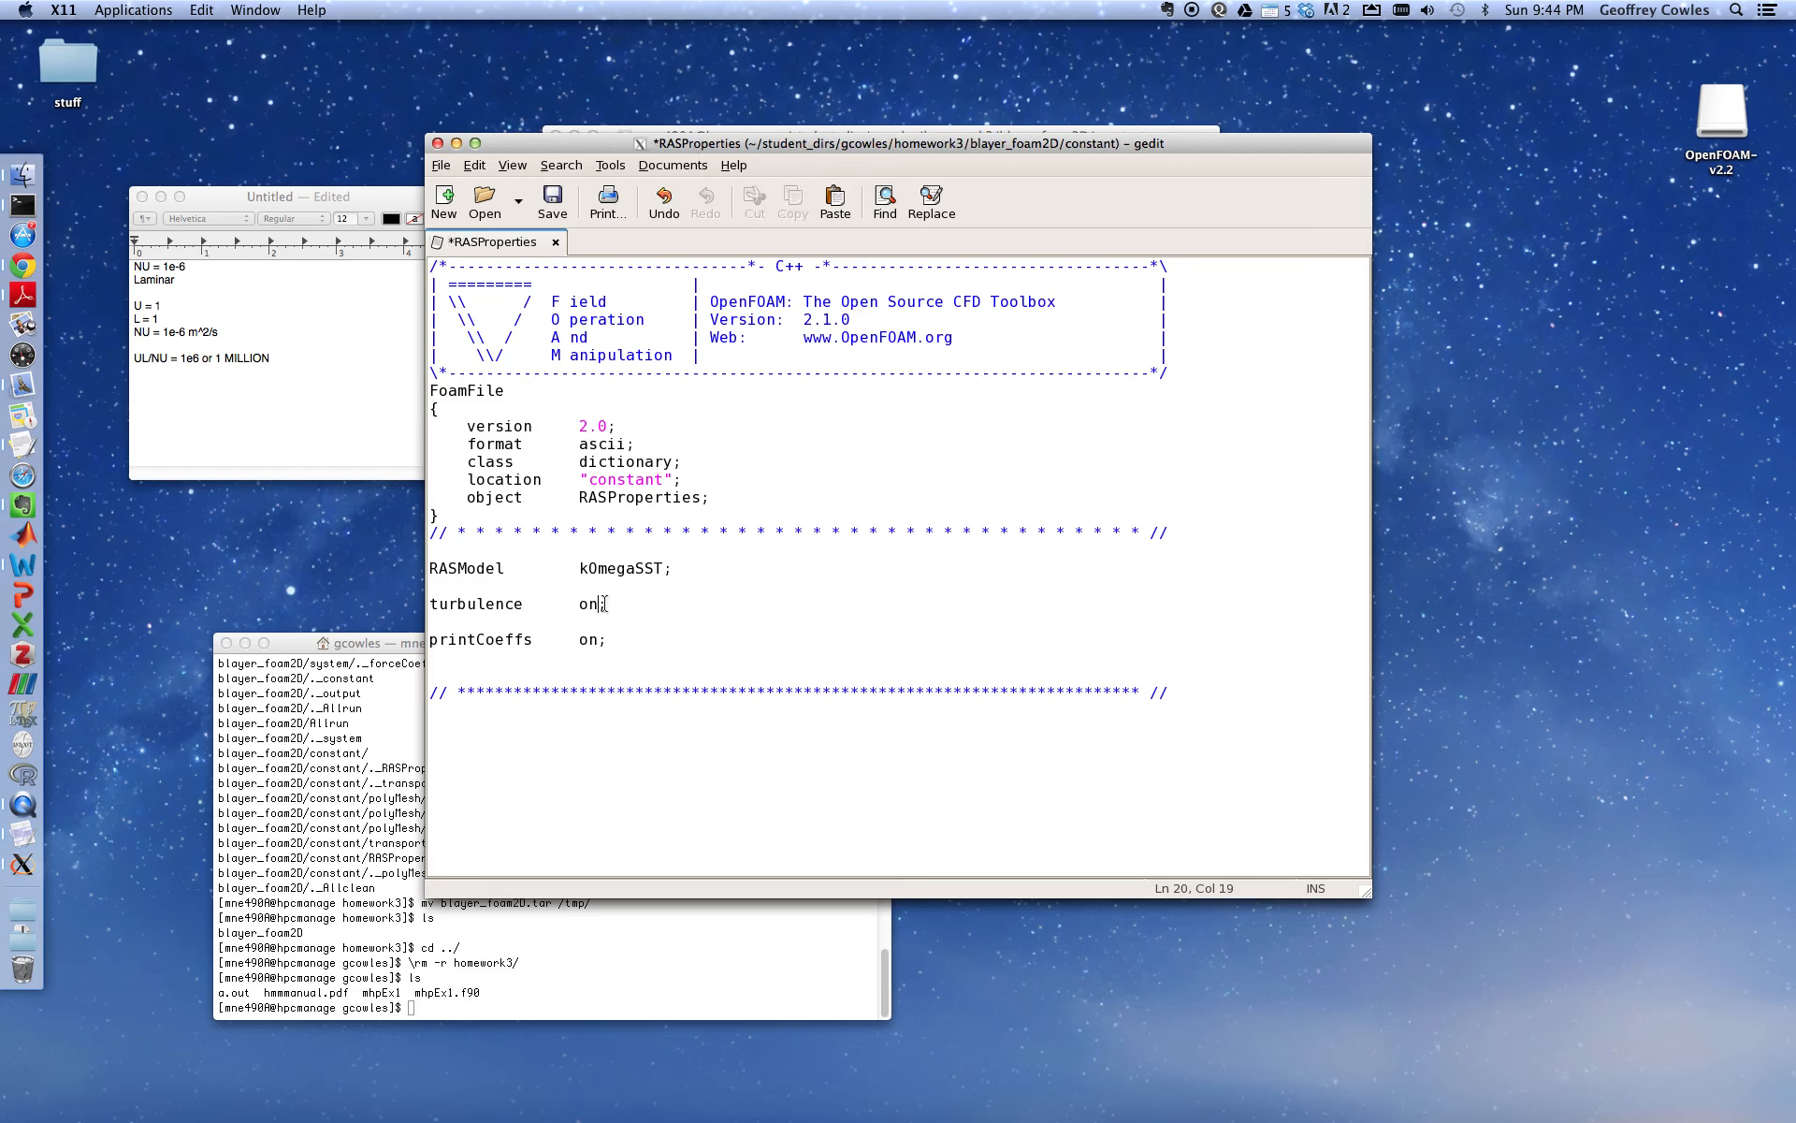
pyautogui.write('off')
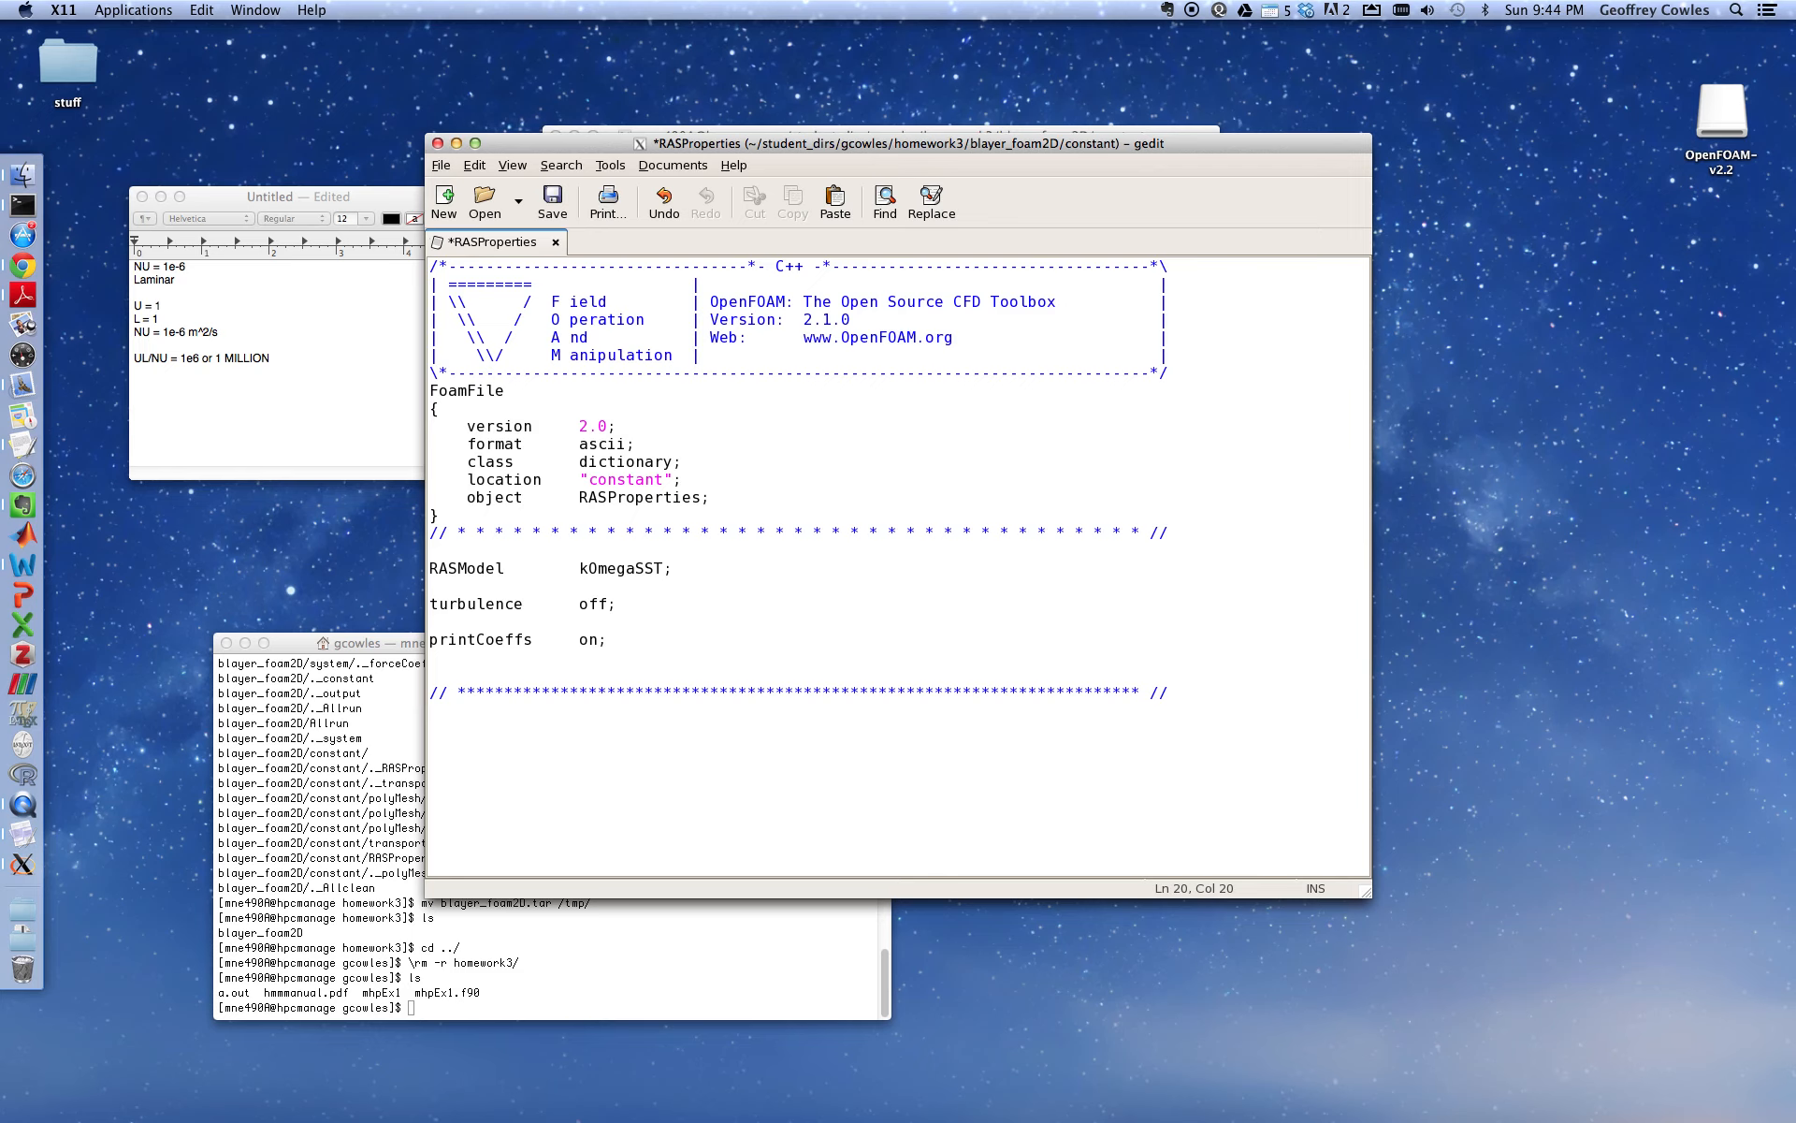
pyautogui.click(607, 603)
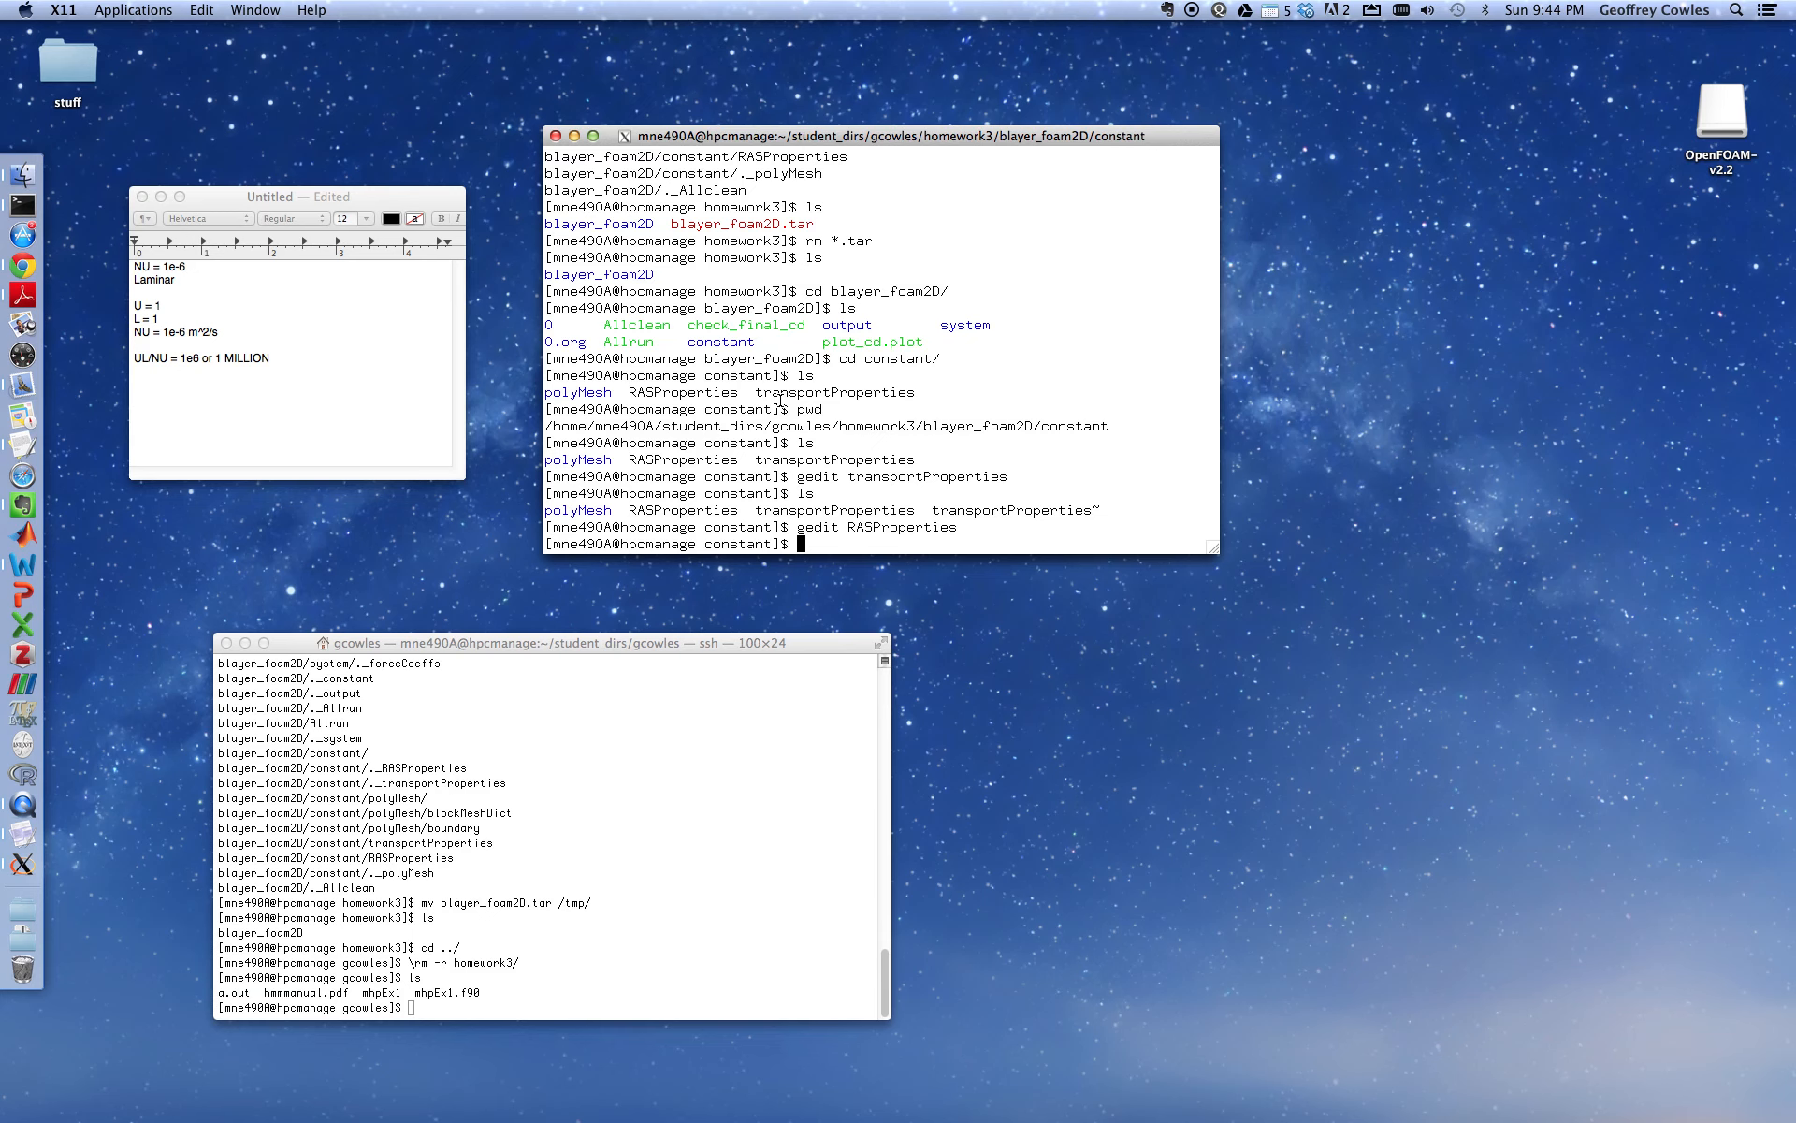
# Confirm the blayer_foam2D location with pwd and ls, then run ./Allclean
pyautogui.write('ls')
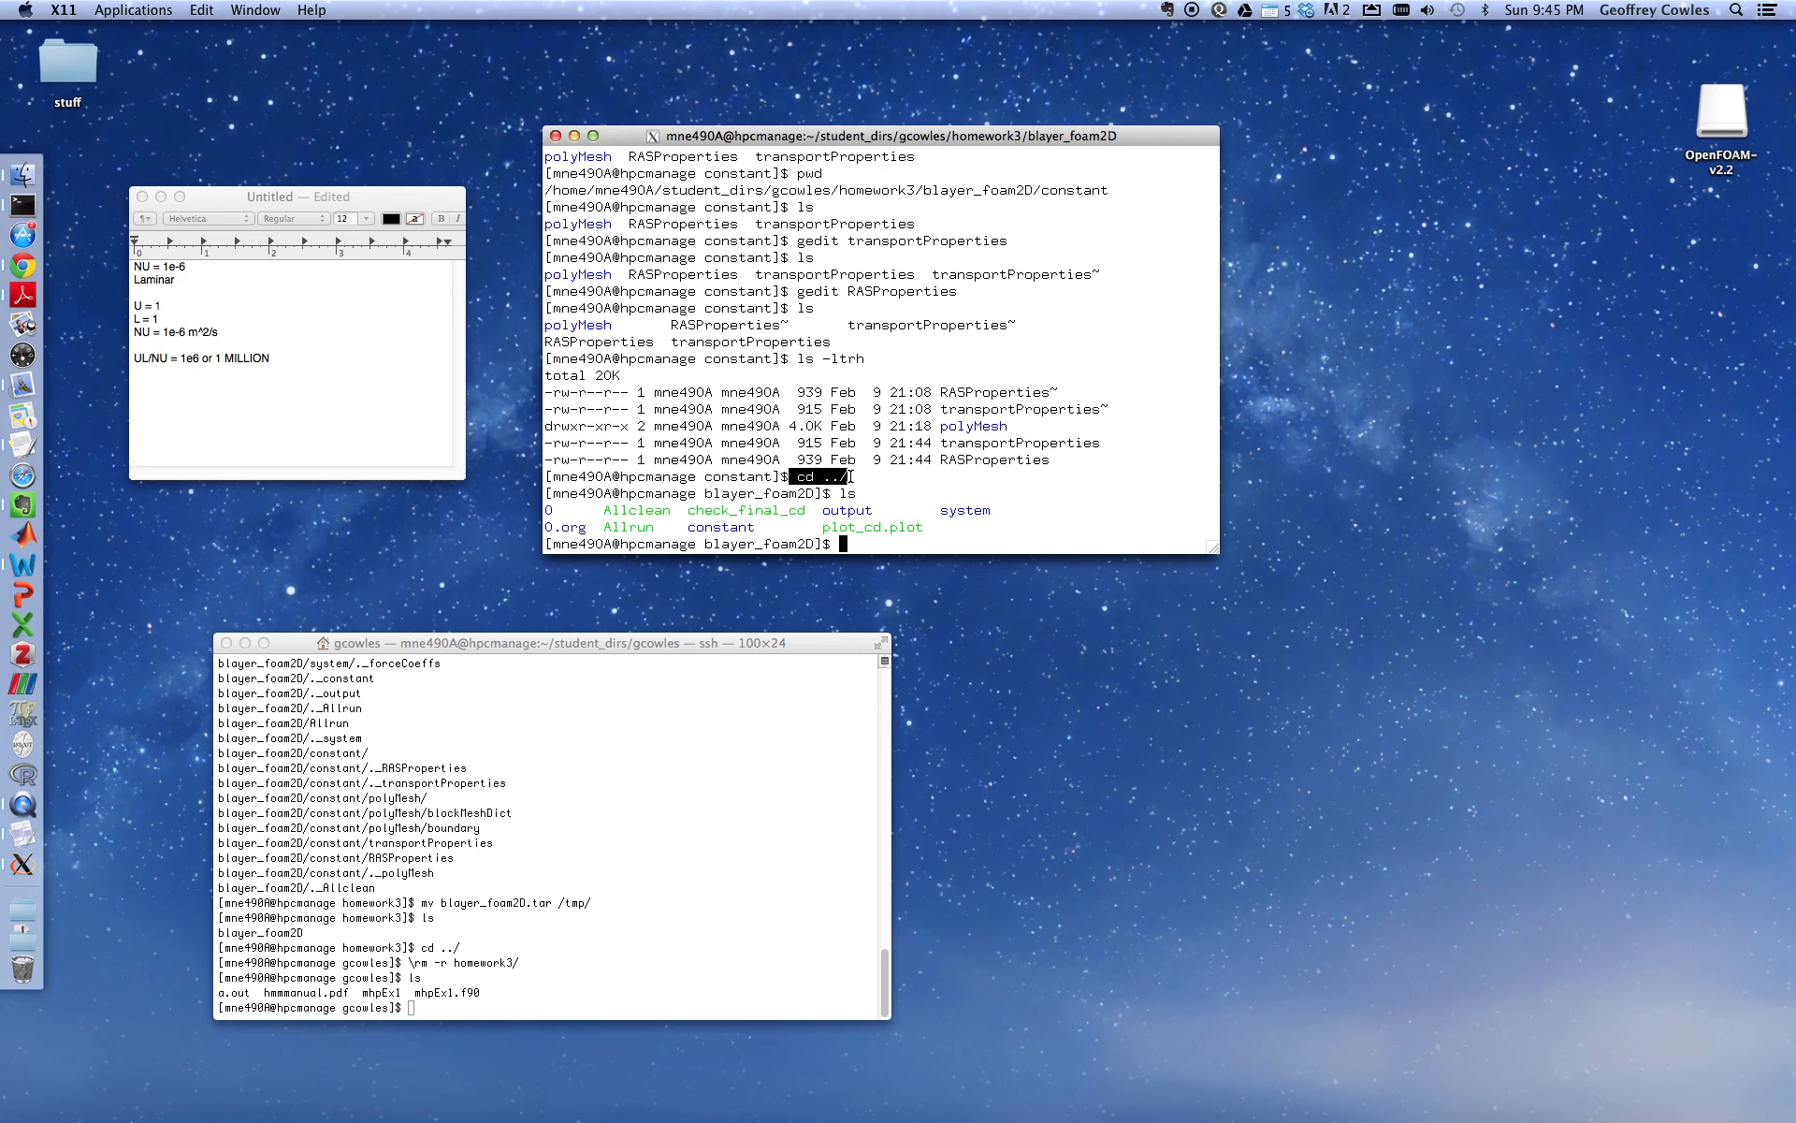
pyautogui.press('Return')
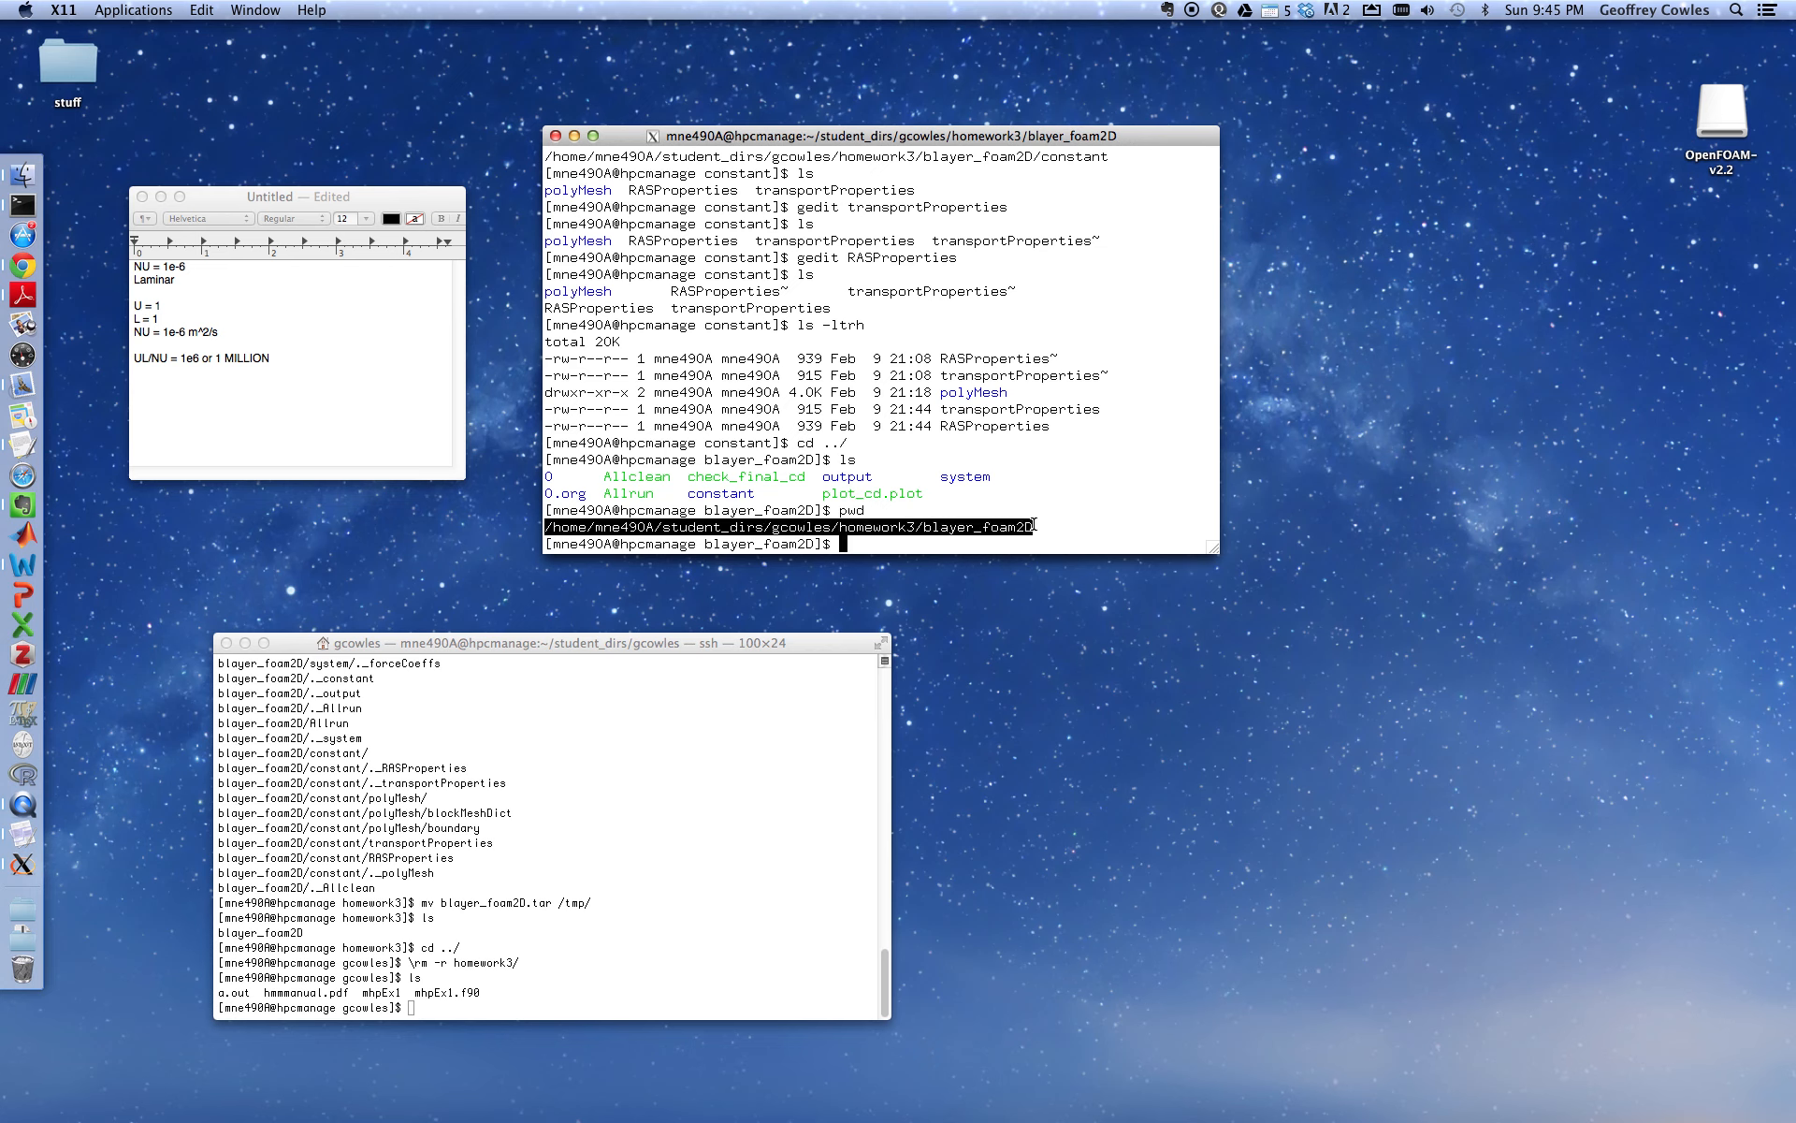
pyautogui.write('ls')
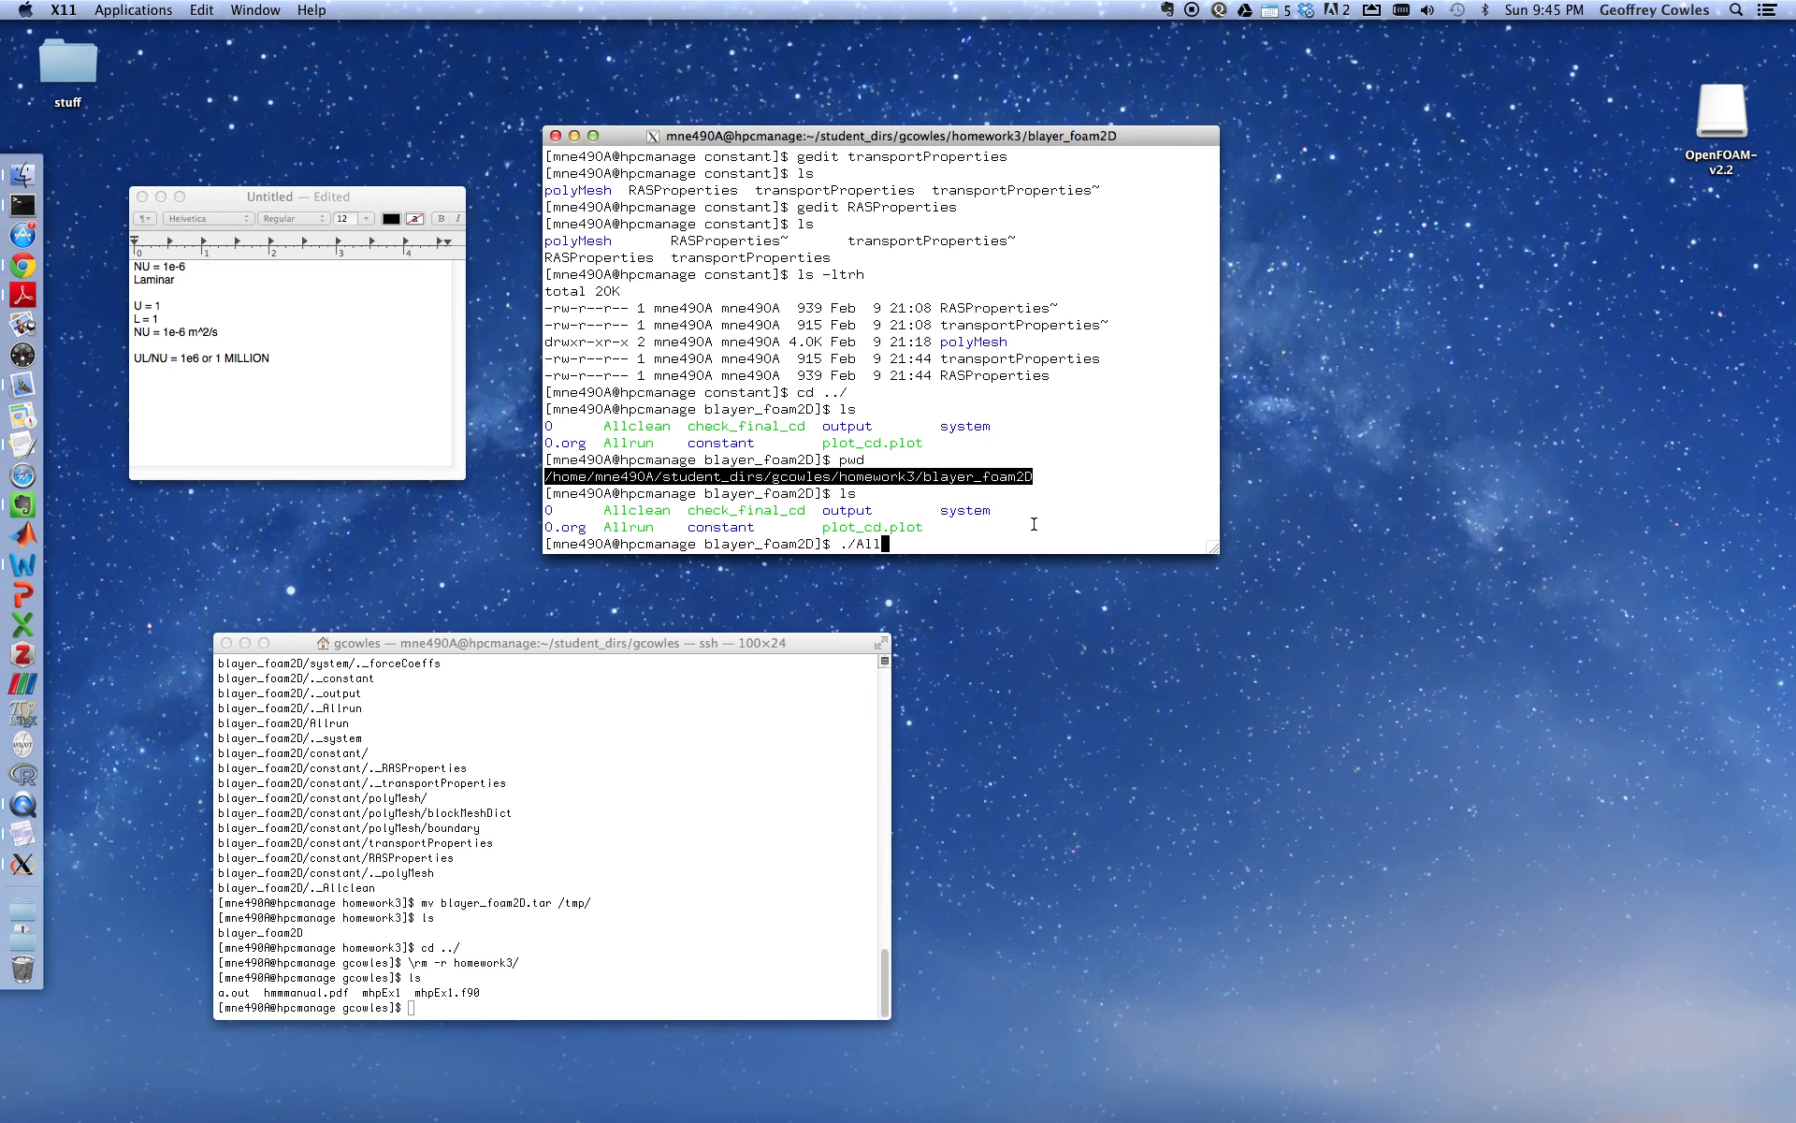
pyautogui.write('clean')
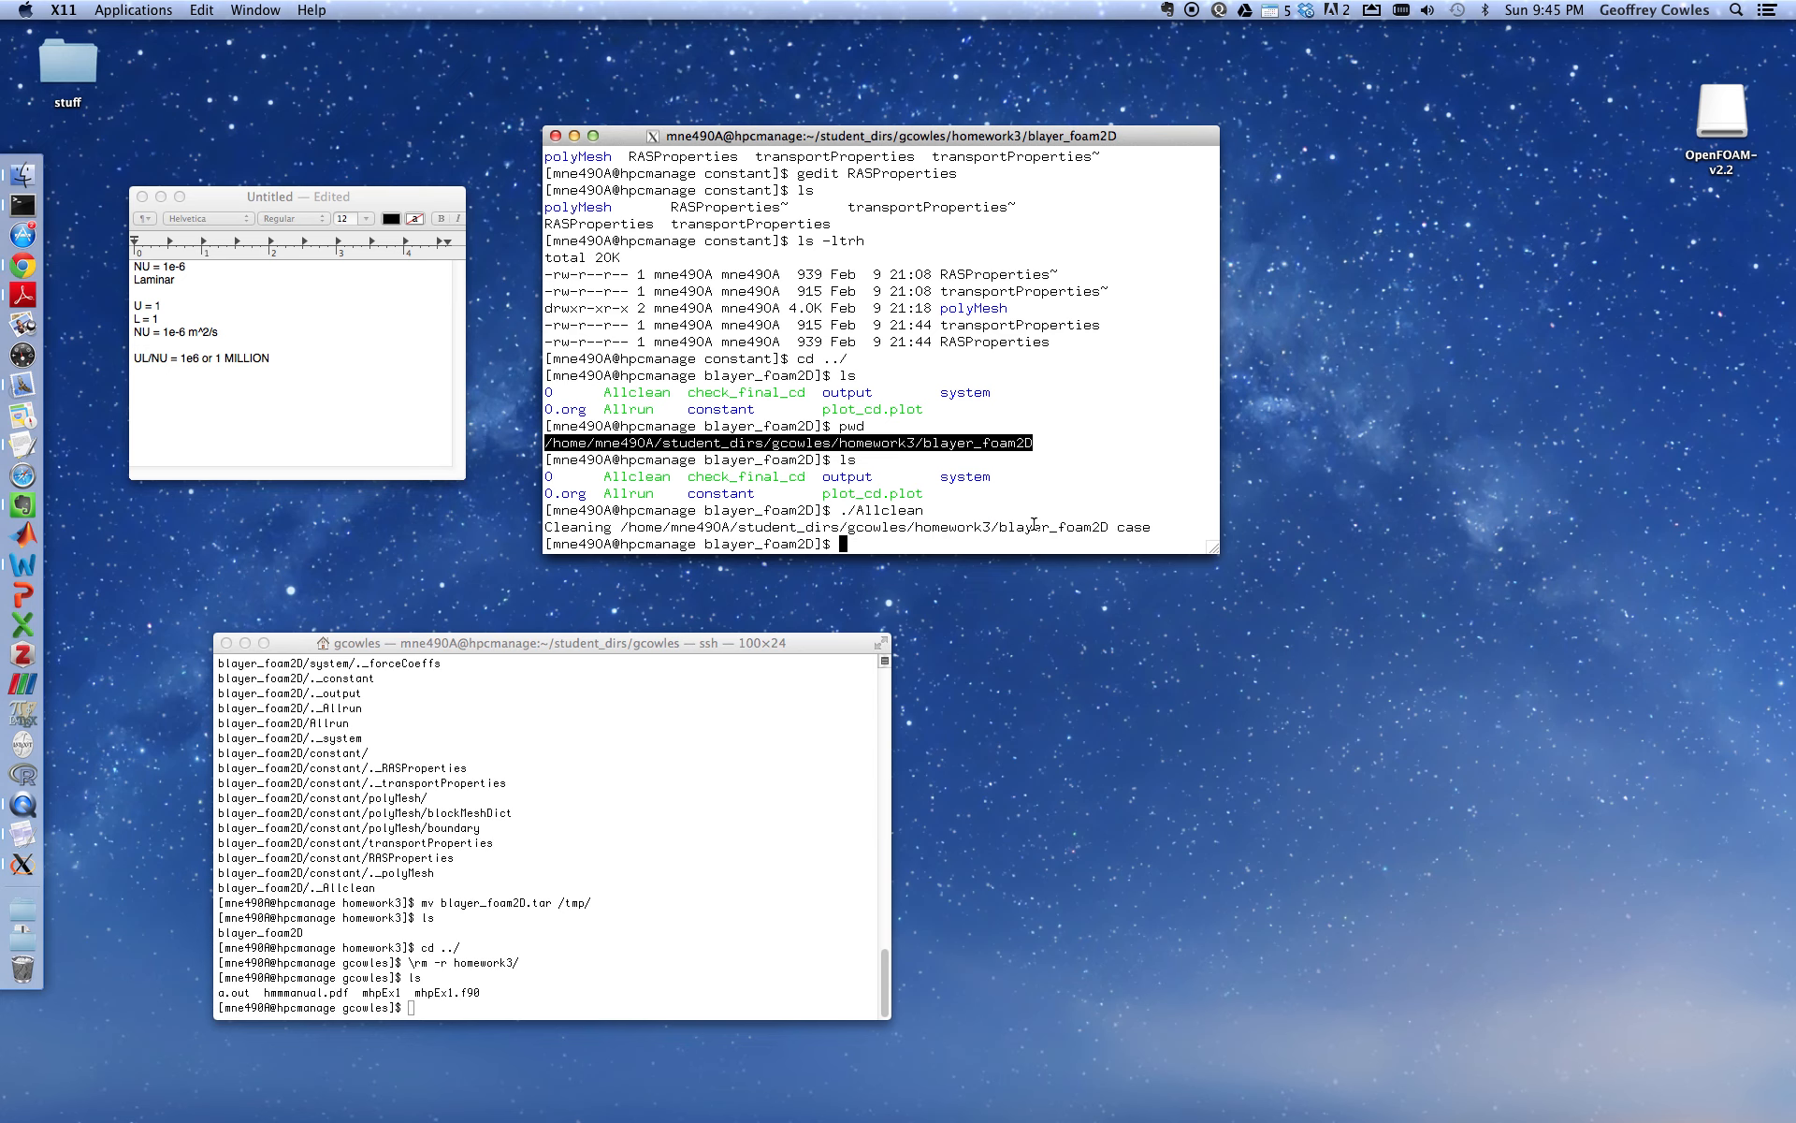
# Run ./Allrun and wait for blockMesh, simpleFoam and foamToVTK to finish
pyautogui.write('./A')
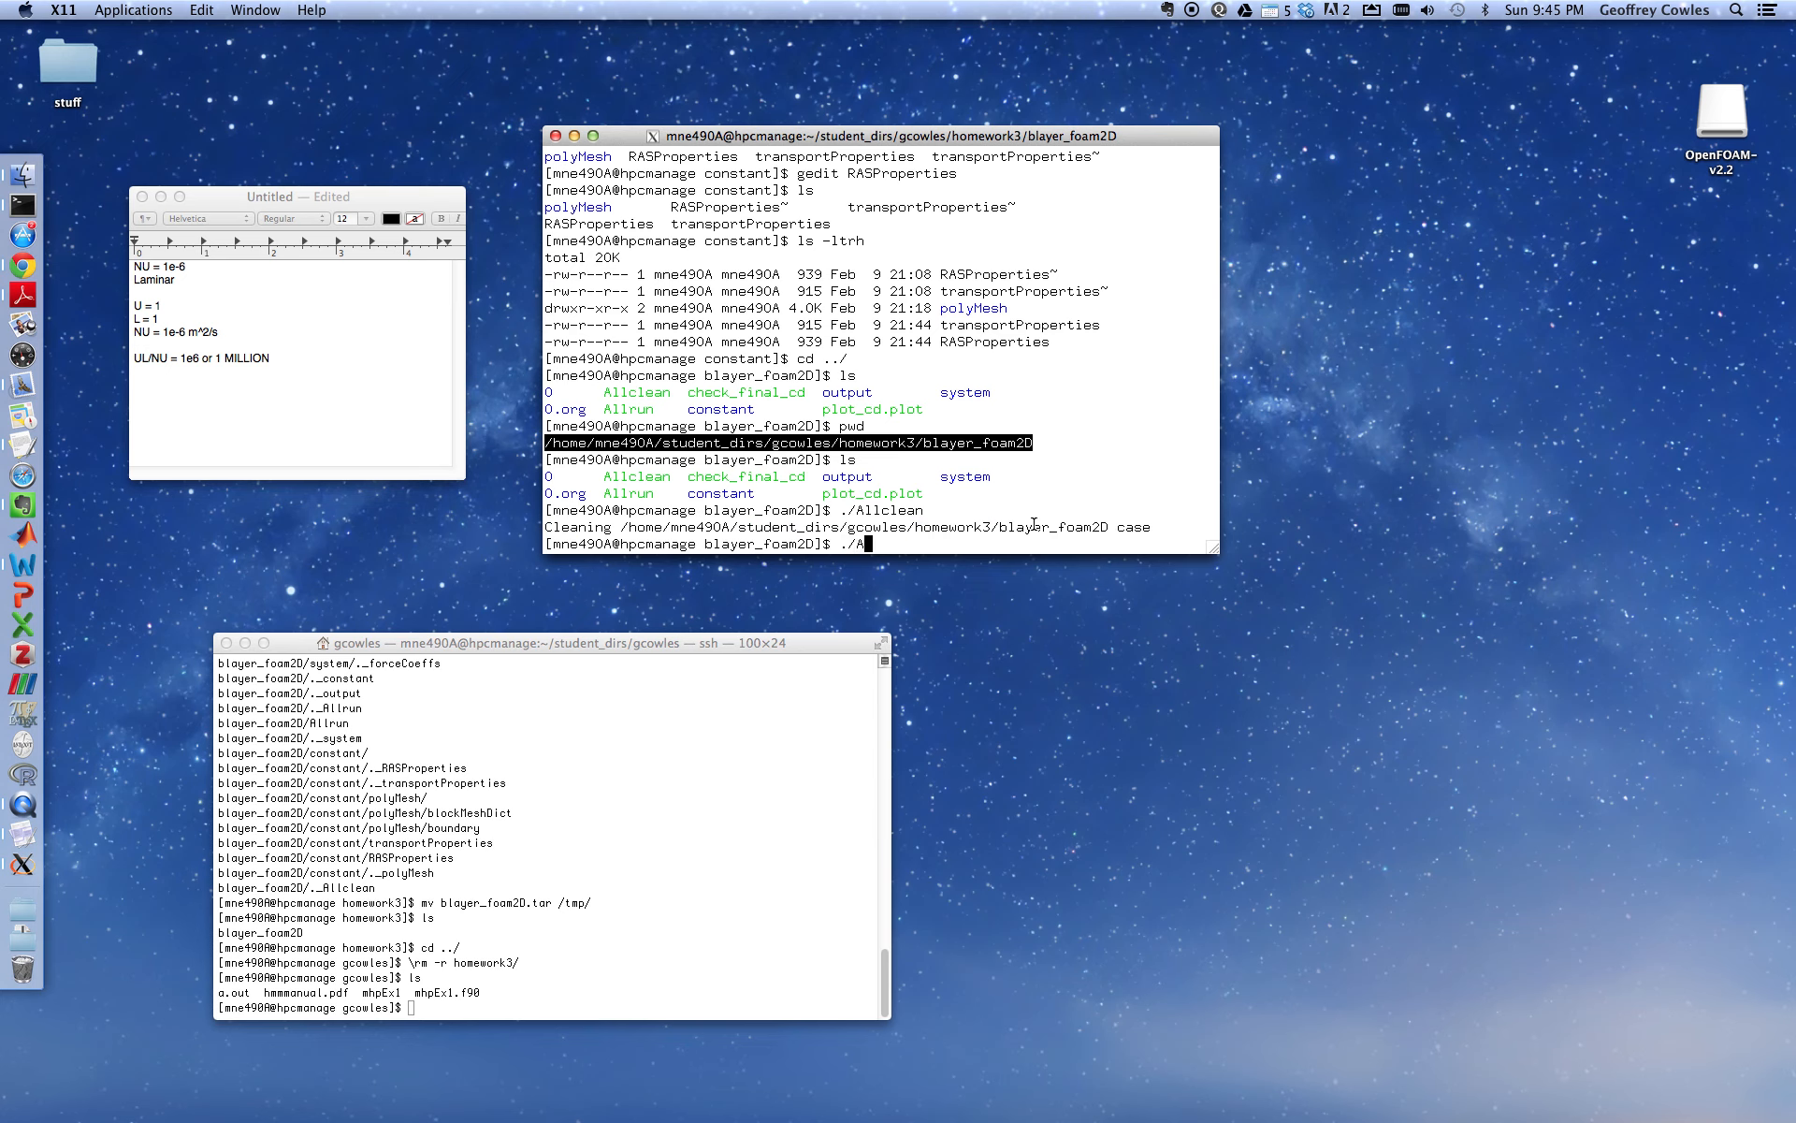
pyautogui.write('llrun')
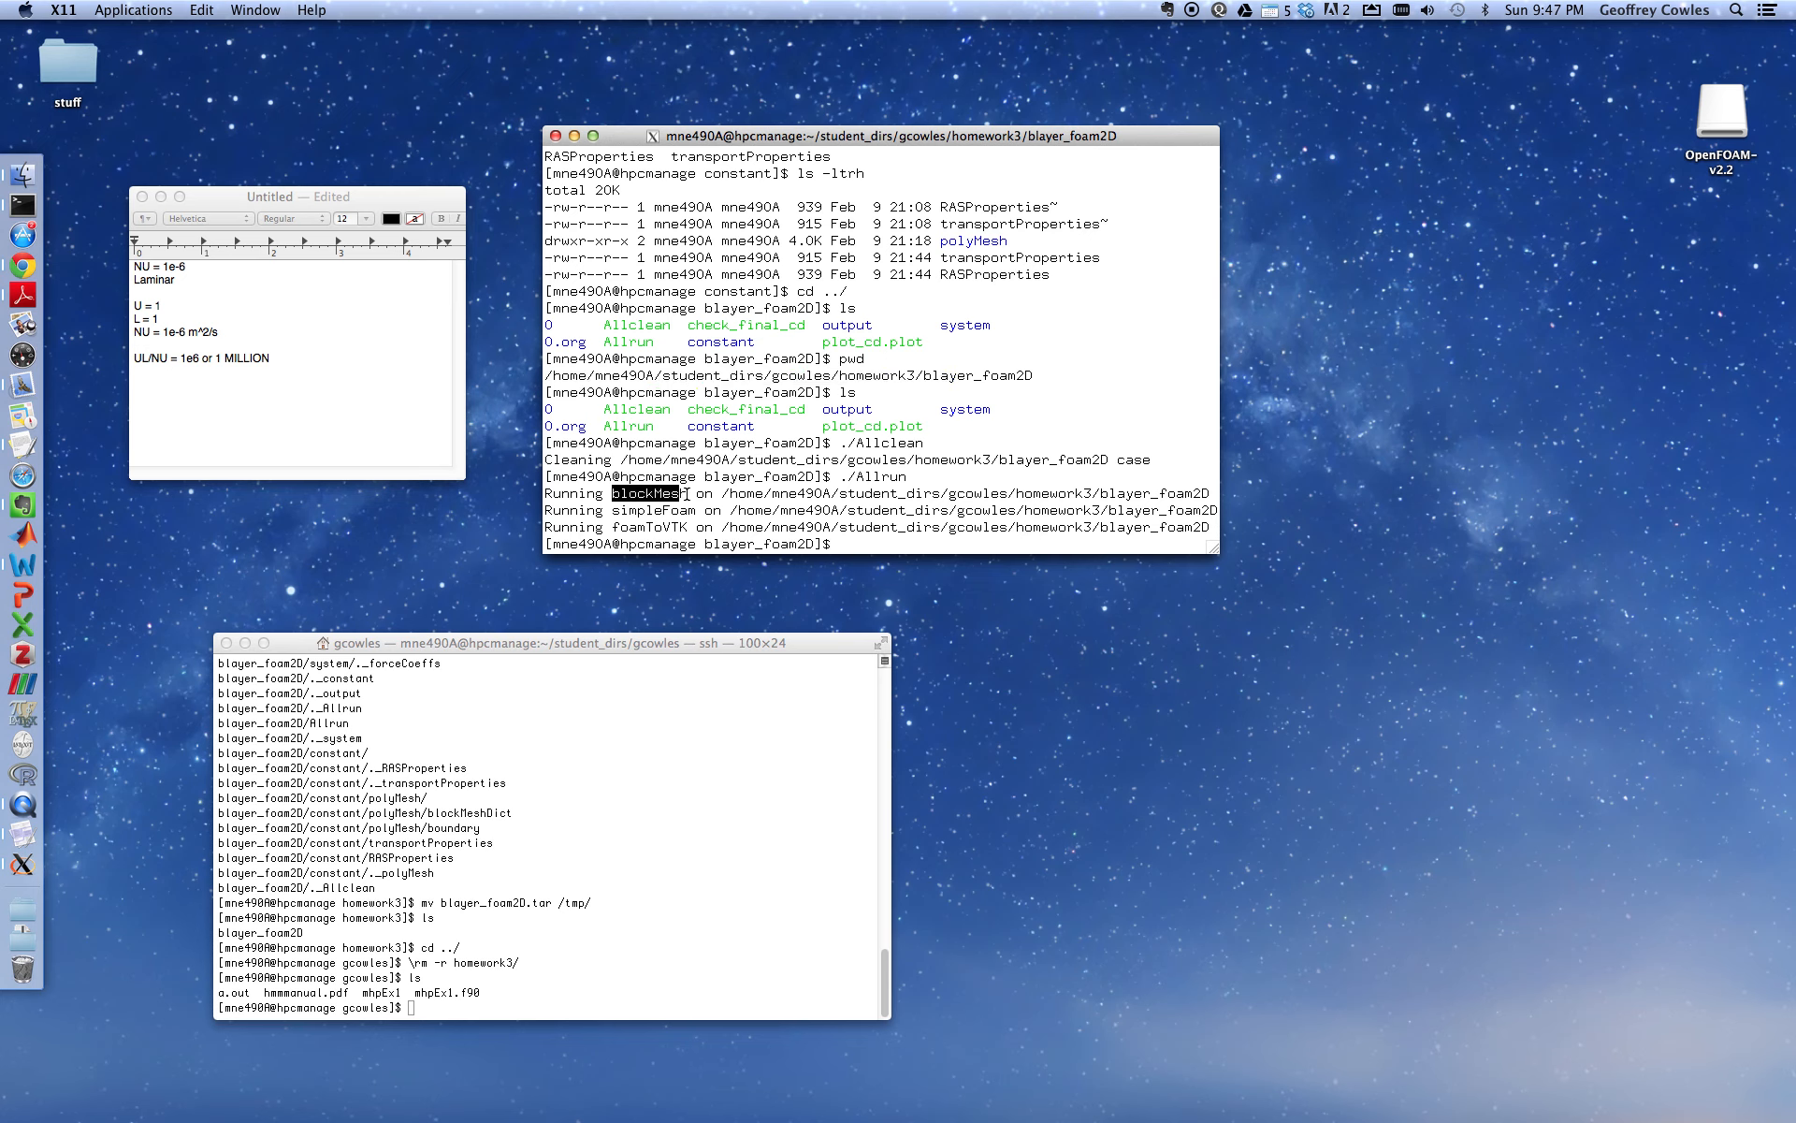
pyautogui.doubleClick(648, 510)
pyautogui.write('ls')
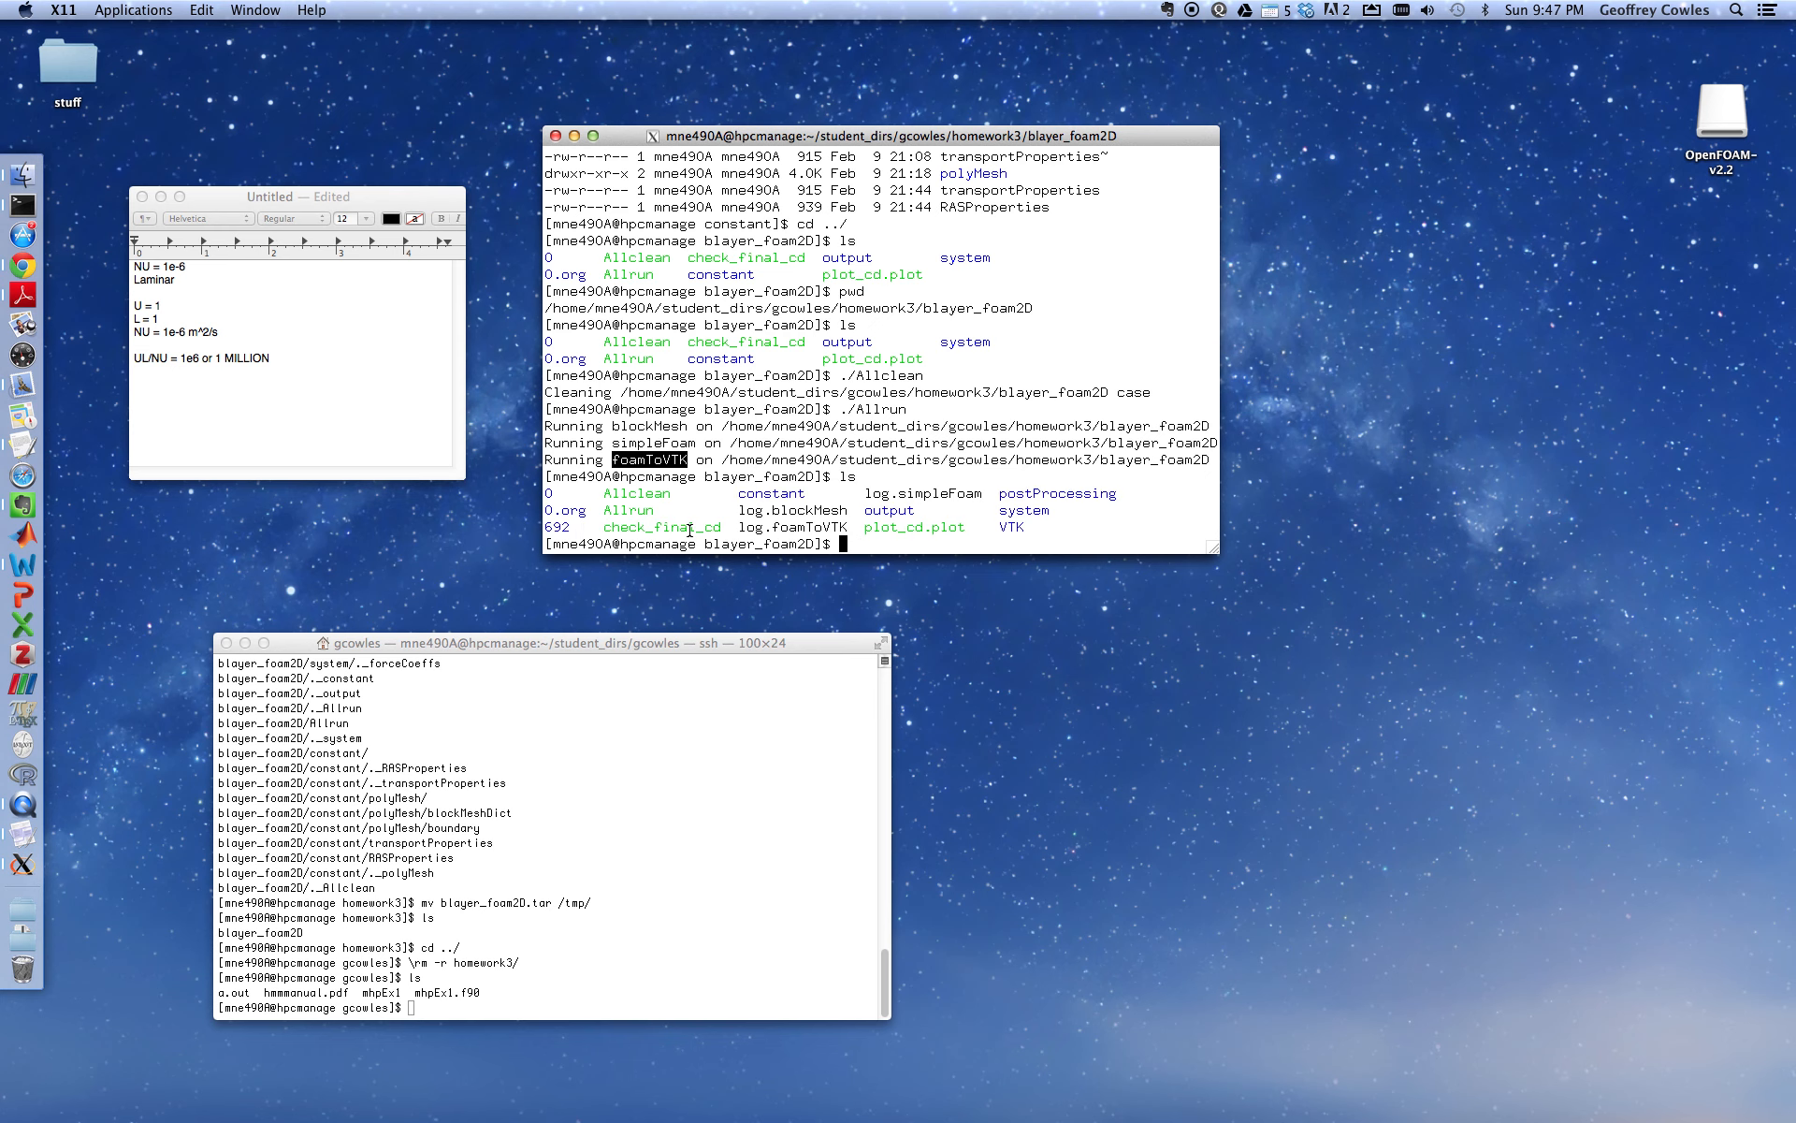
pyautogui.moveTo(865, 494)
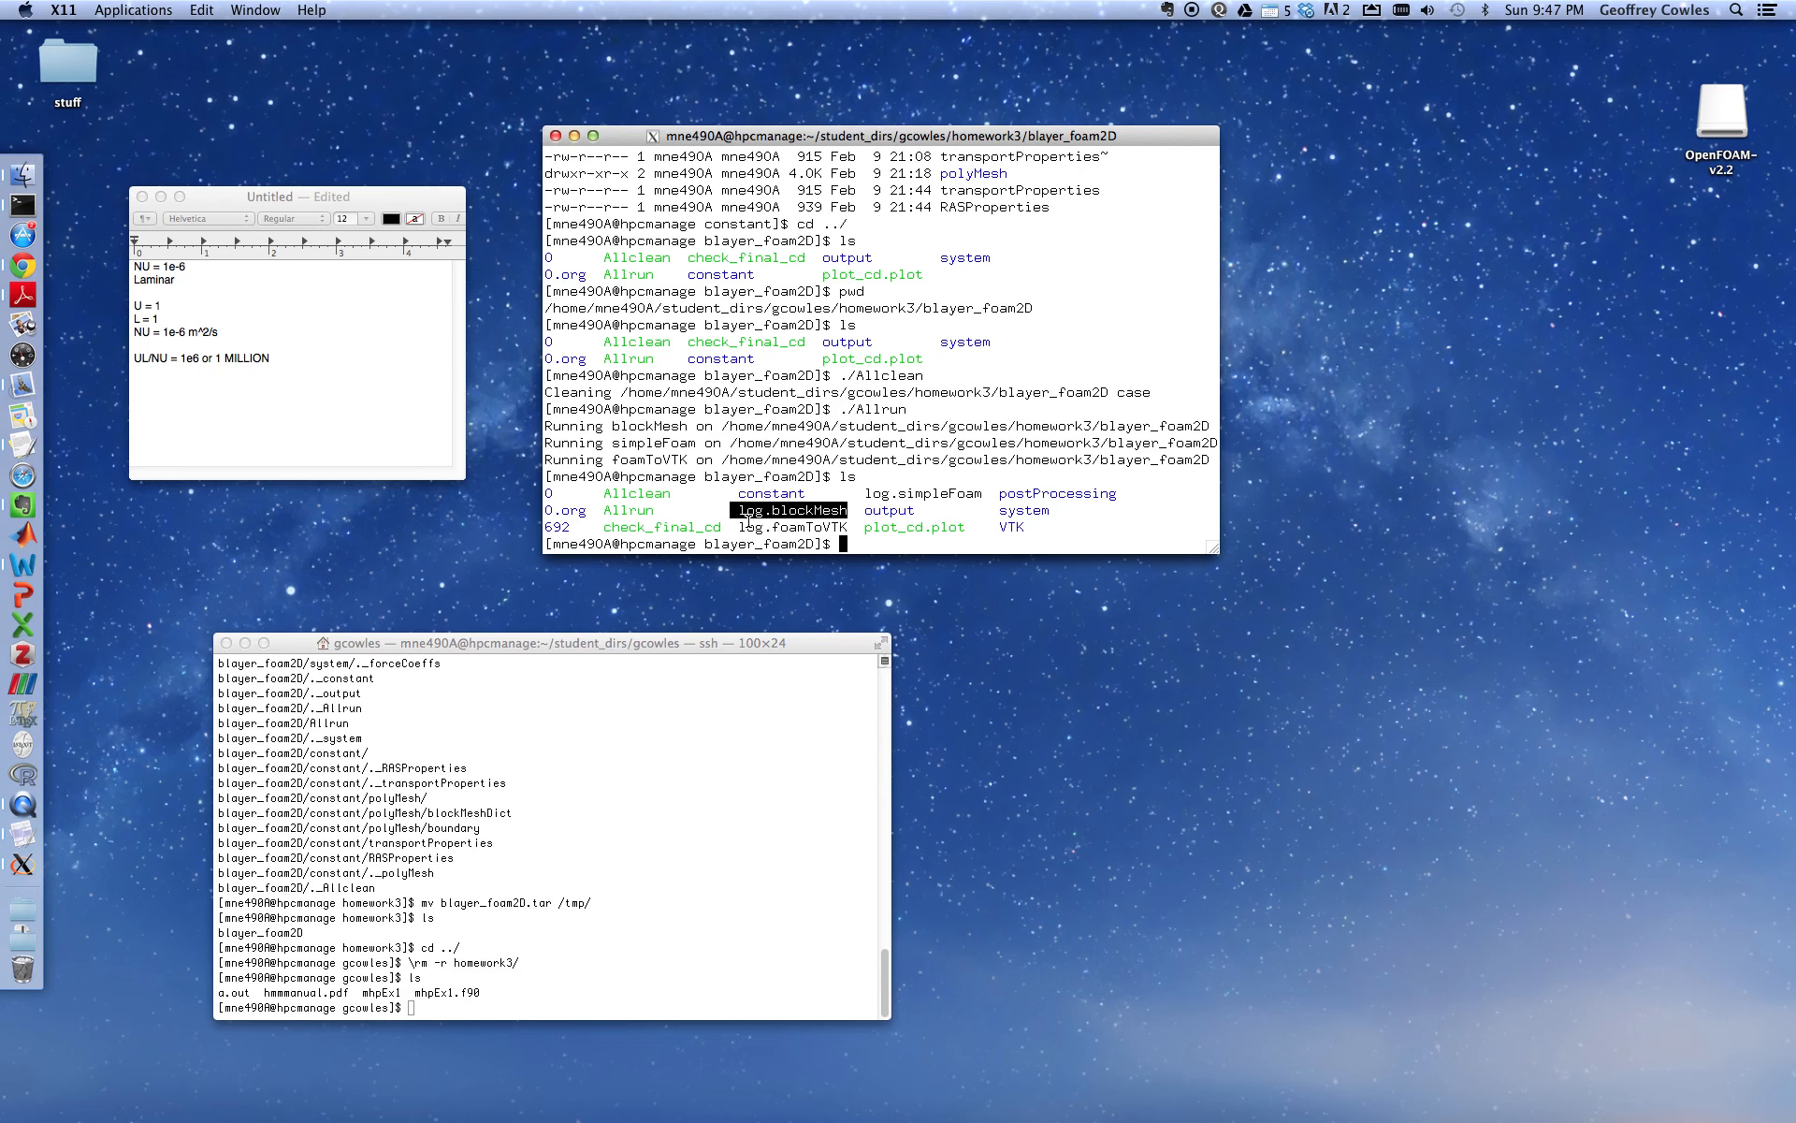
# Change into the postProcessing/forceCoeffs/0 results folder
pyautogui.write('./c')
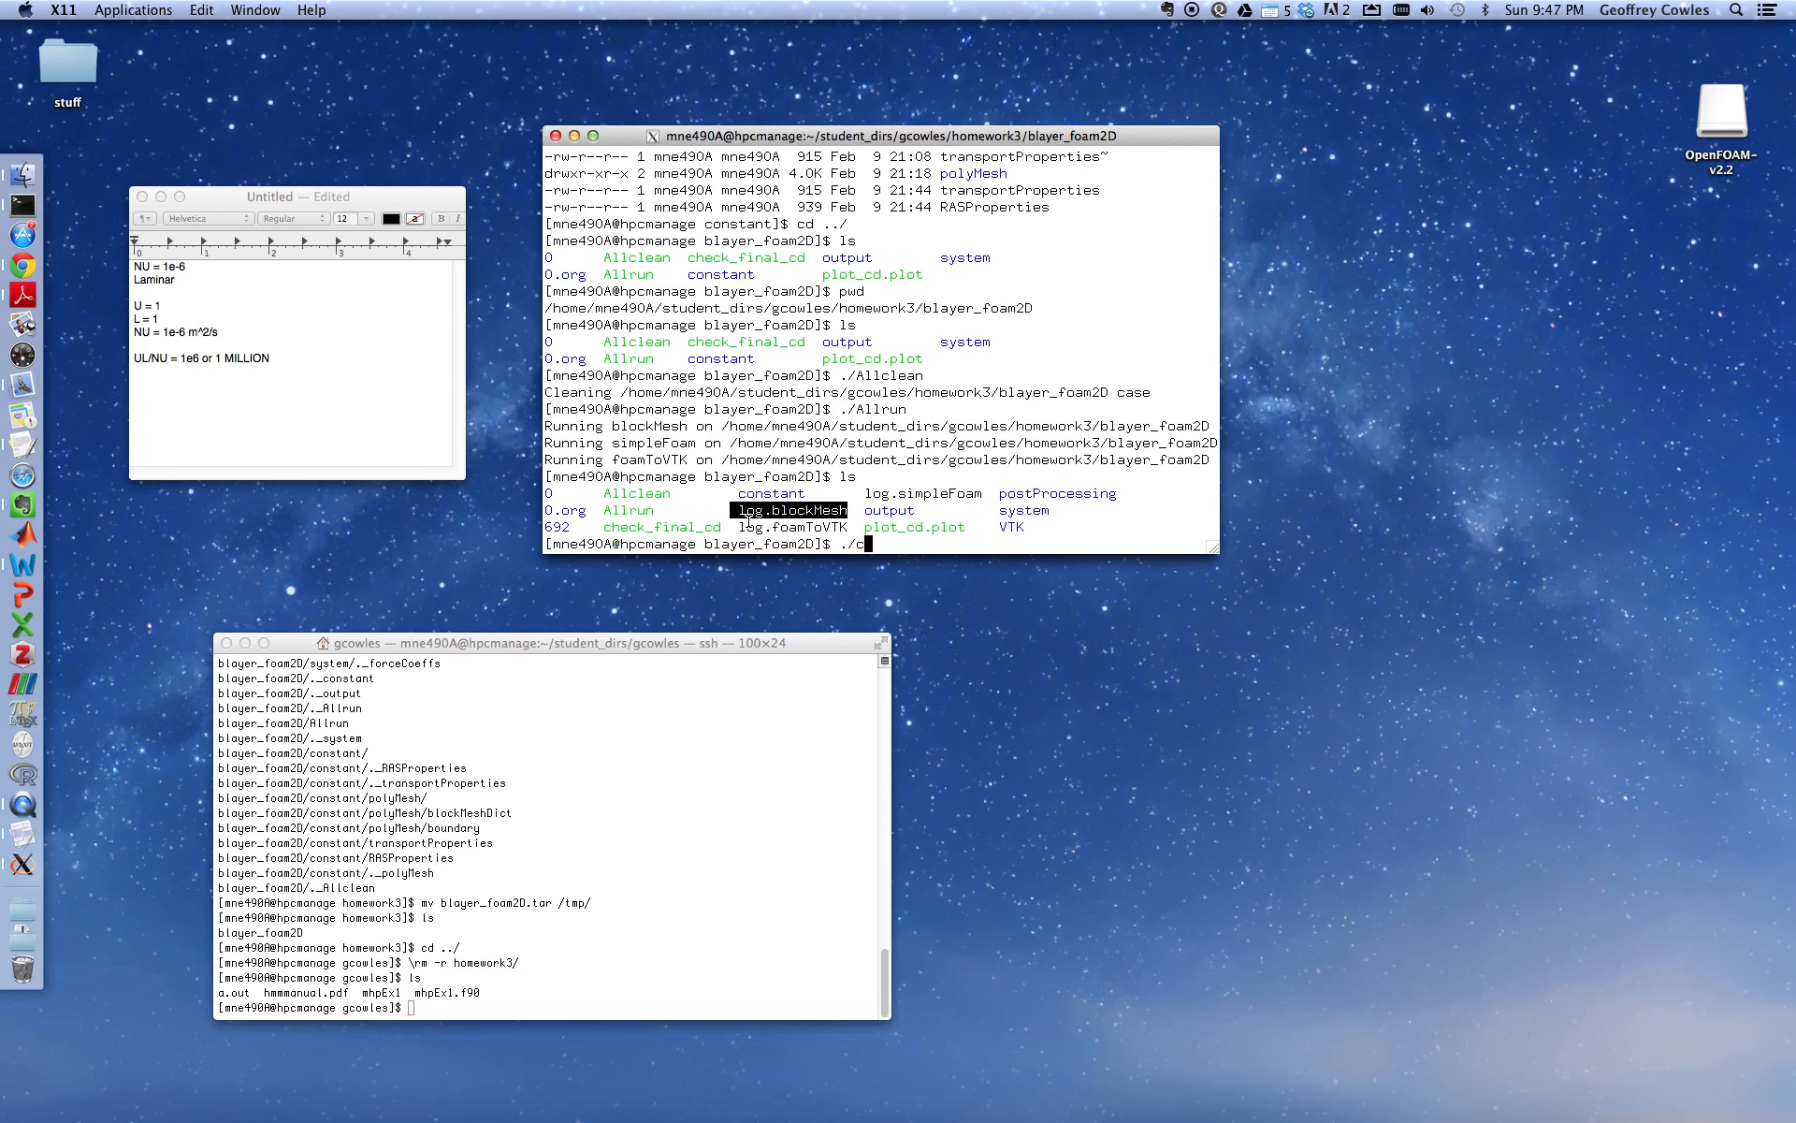
pyautogui.write('h')
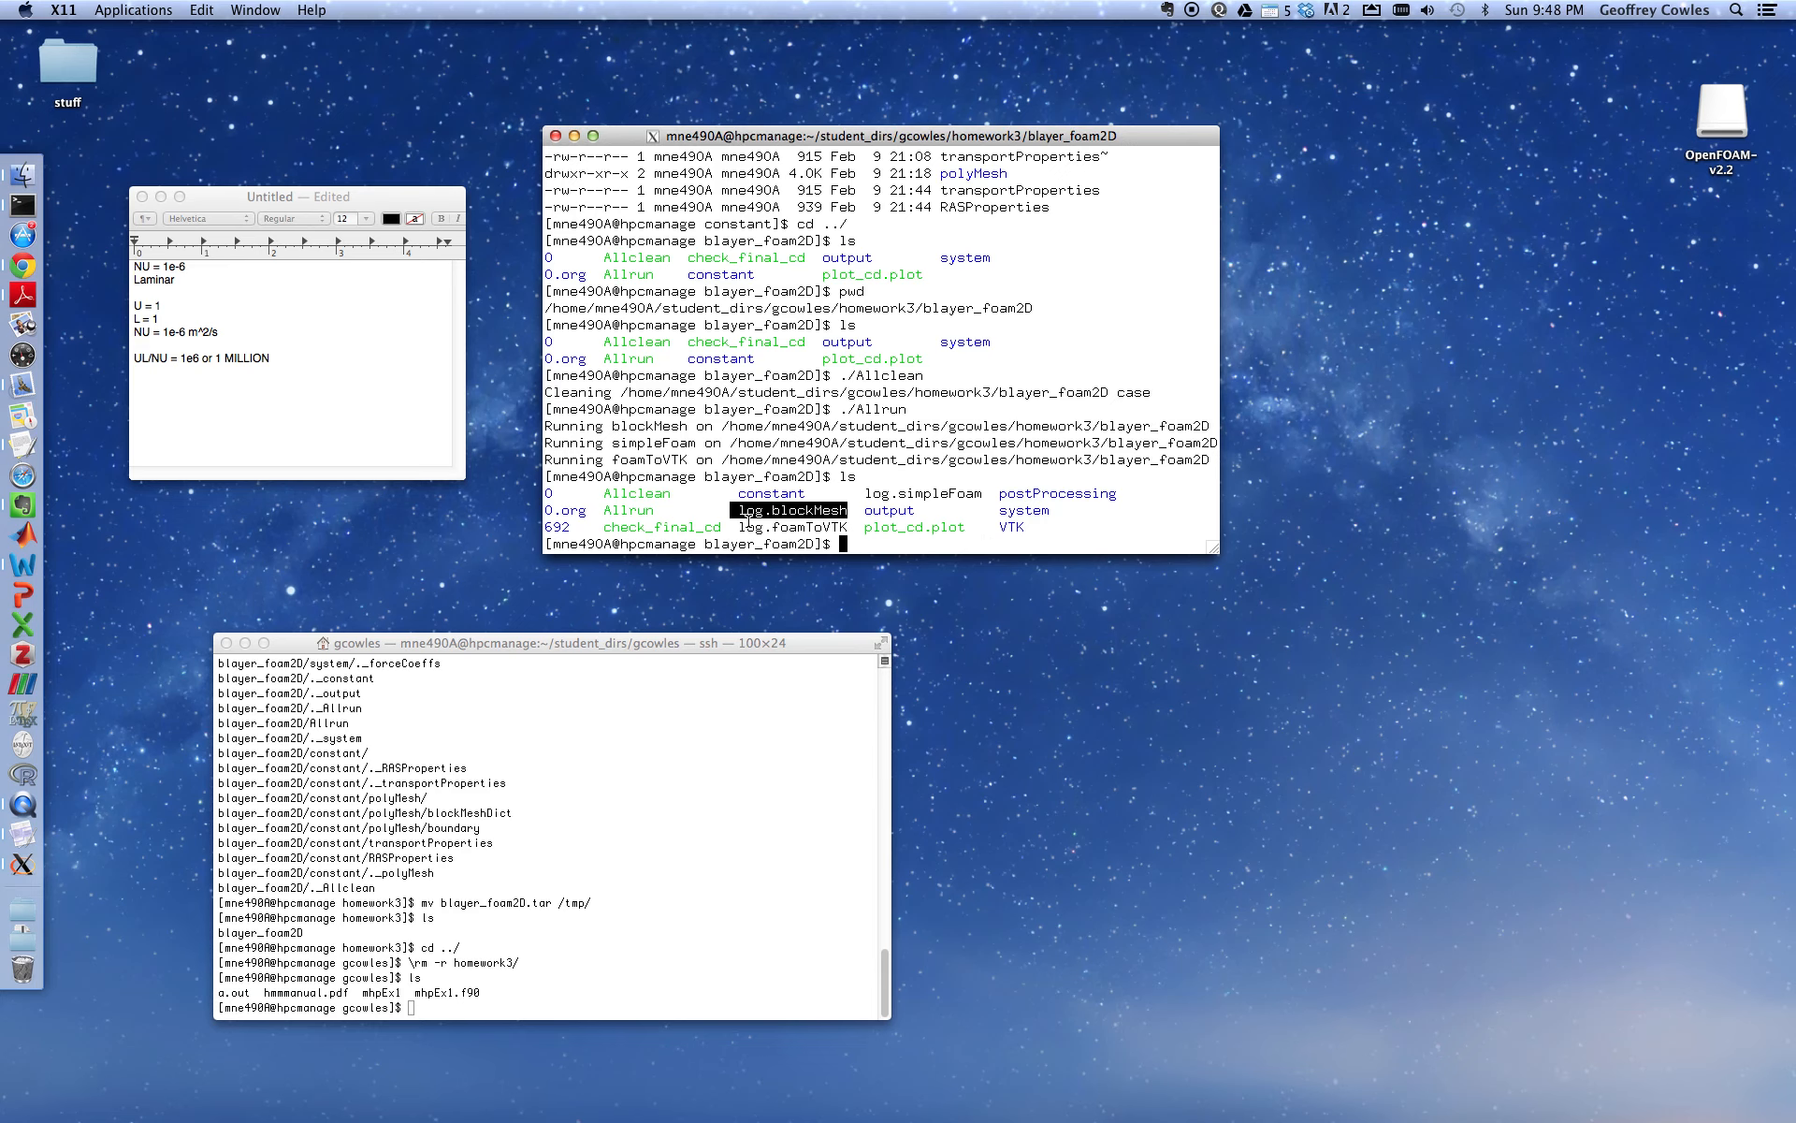
pyautogui.write('g')
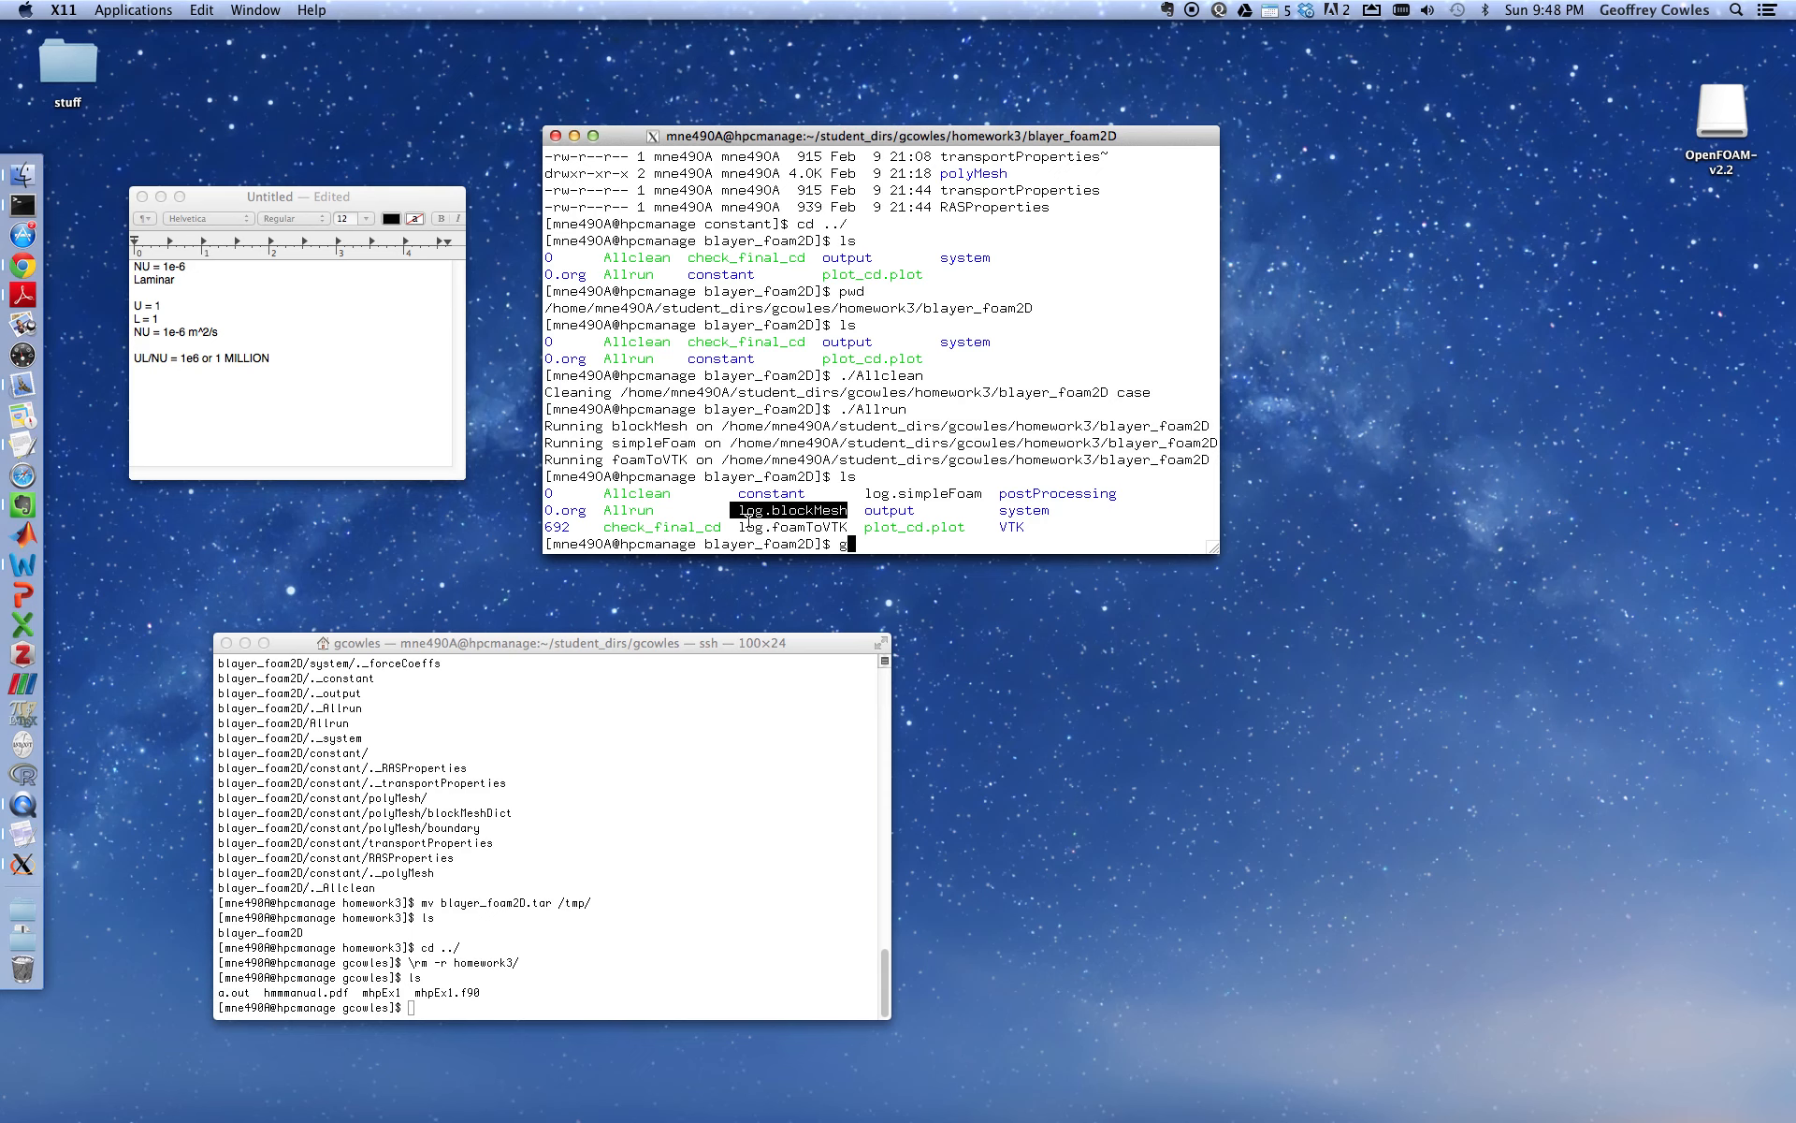
pyautogui.press('Backspace')
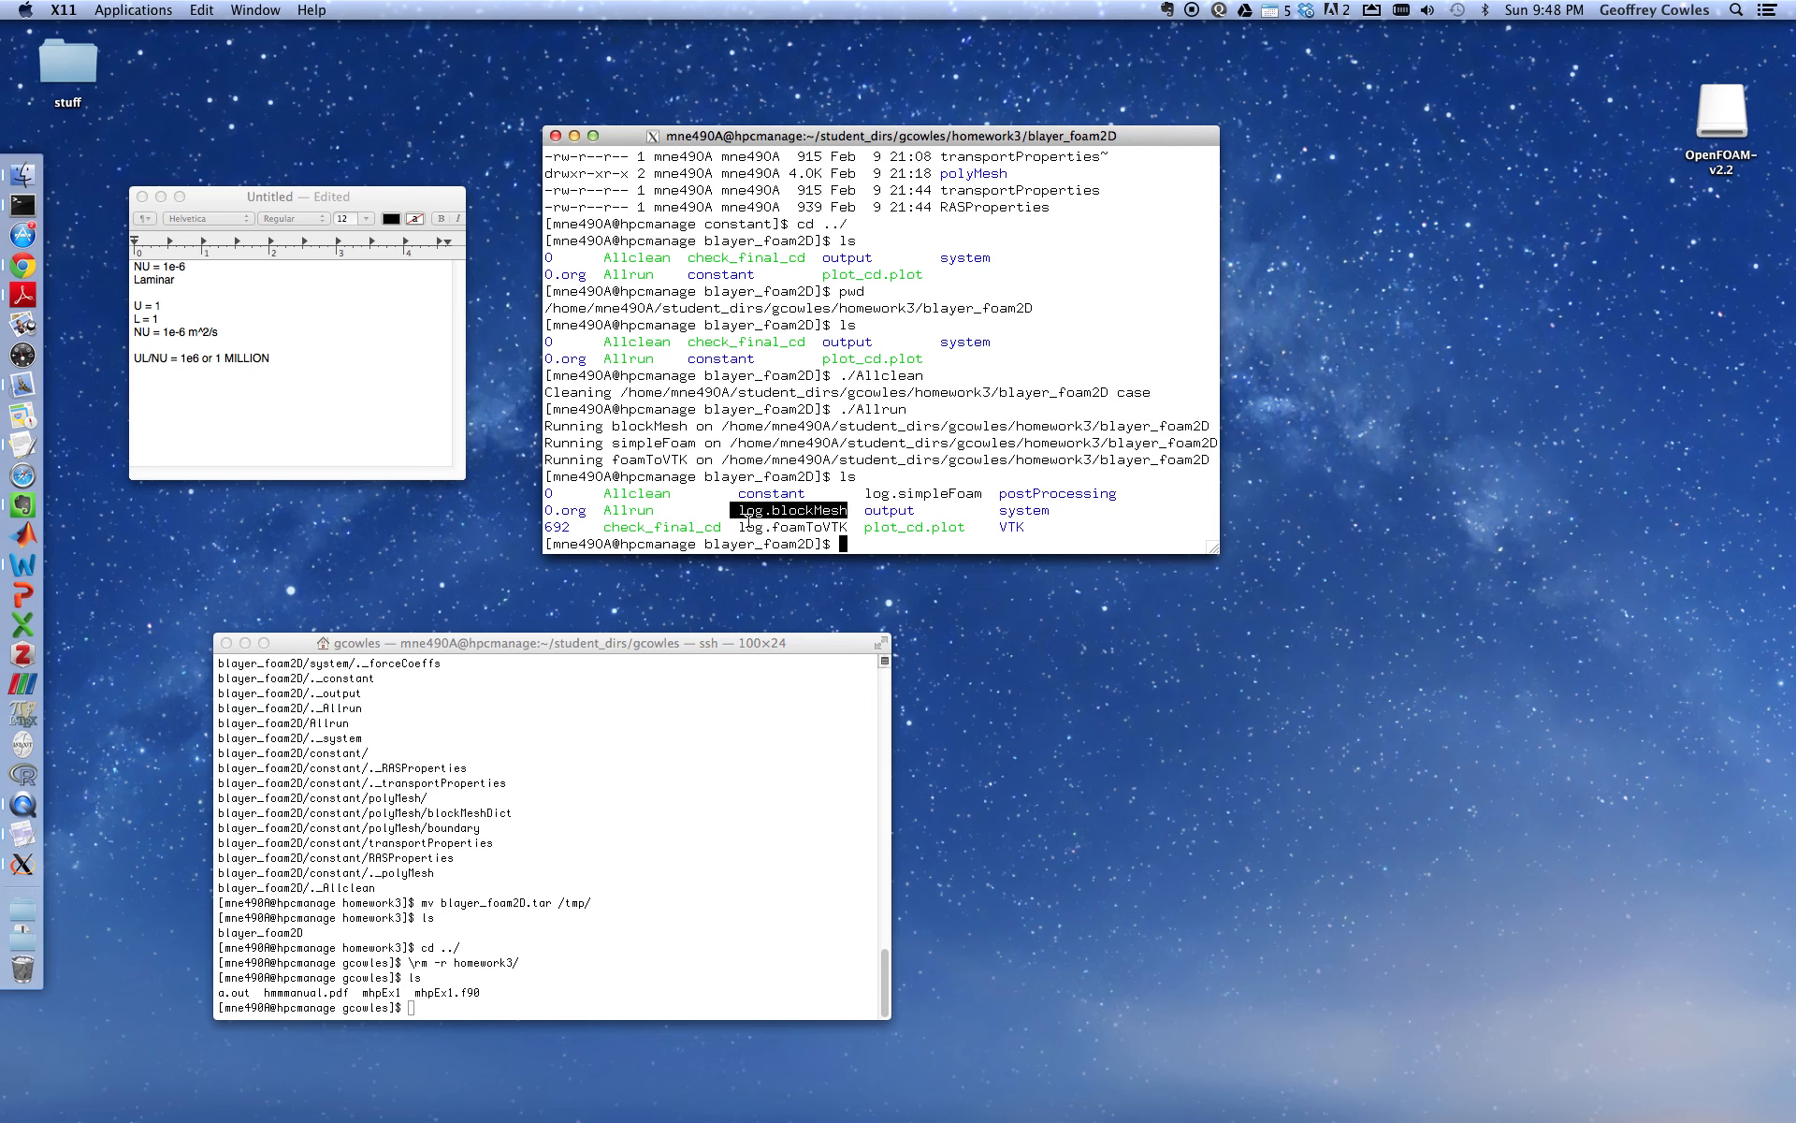
pyautogui.doubleClick(1056, 493)
pyautogui.write('cd')
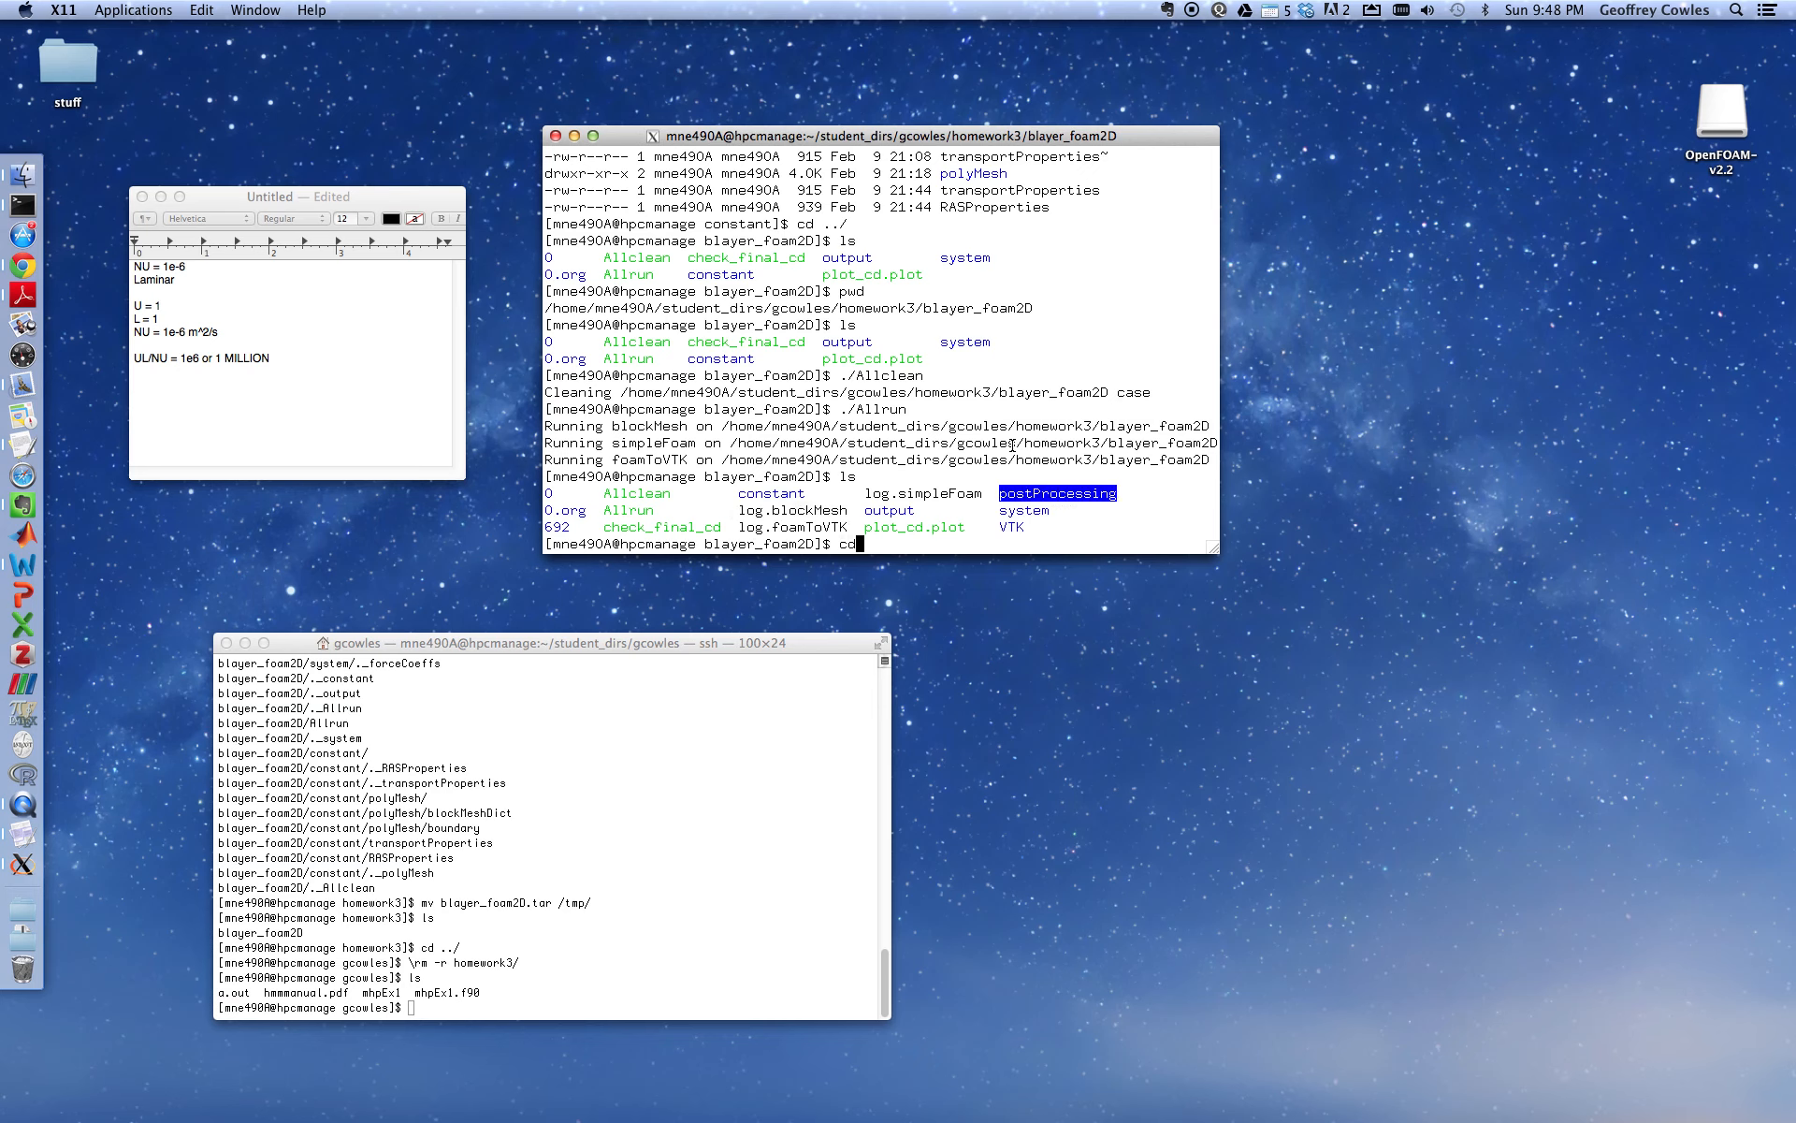
pyautogui.write('postProcessing/forceCoeffs/')
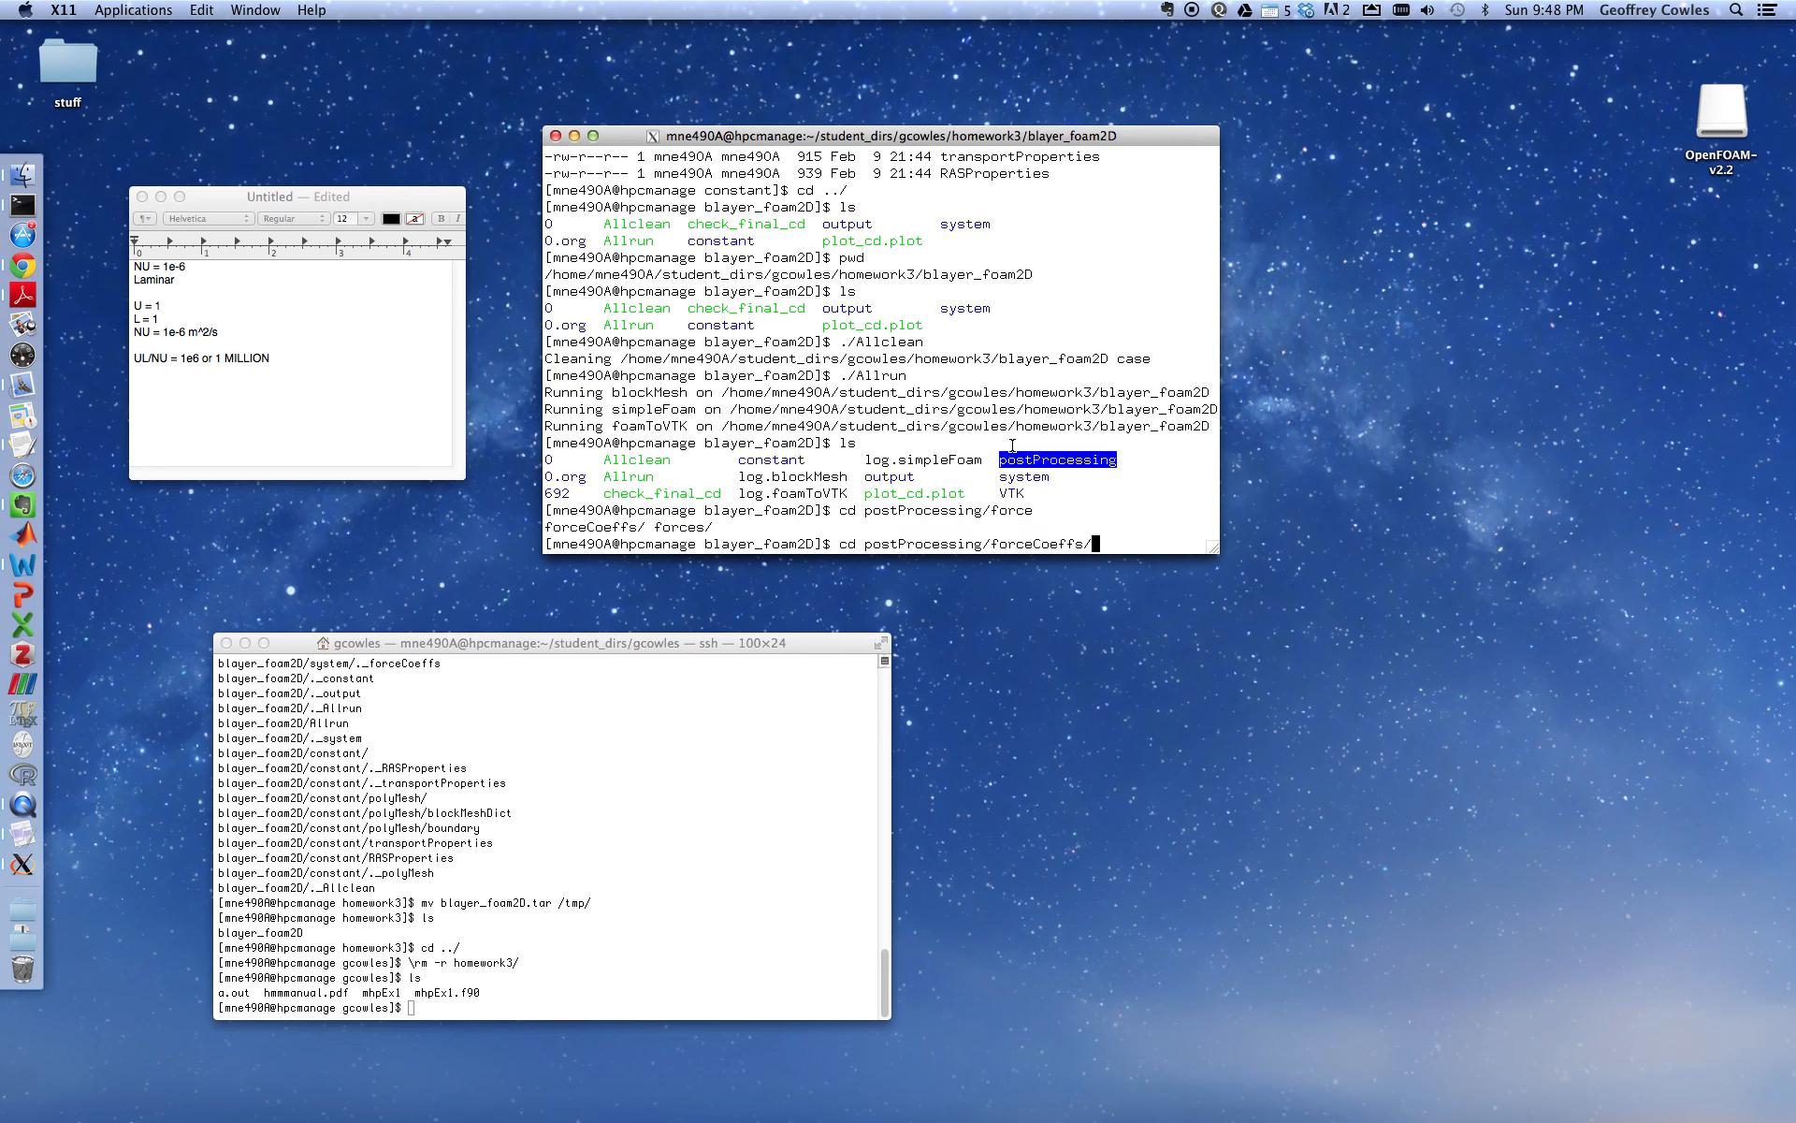
pyautogui.write('0/forceCoeff')
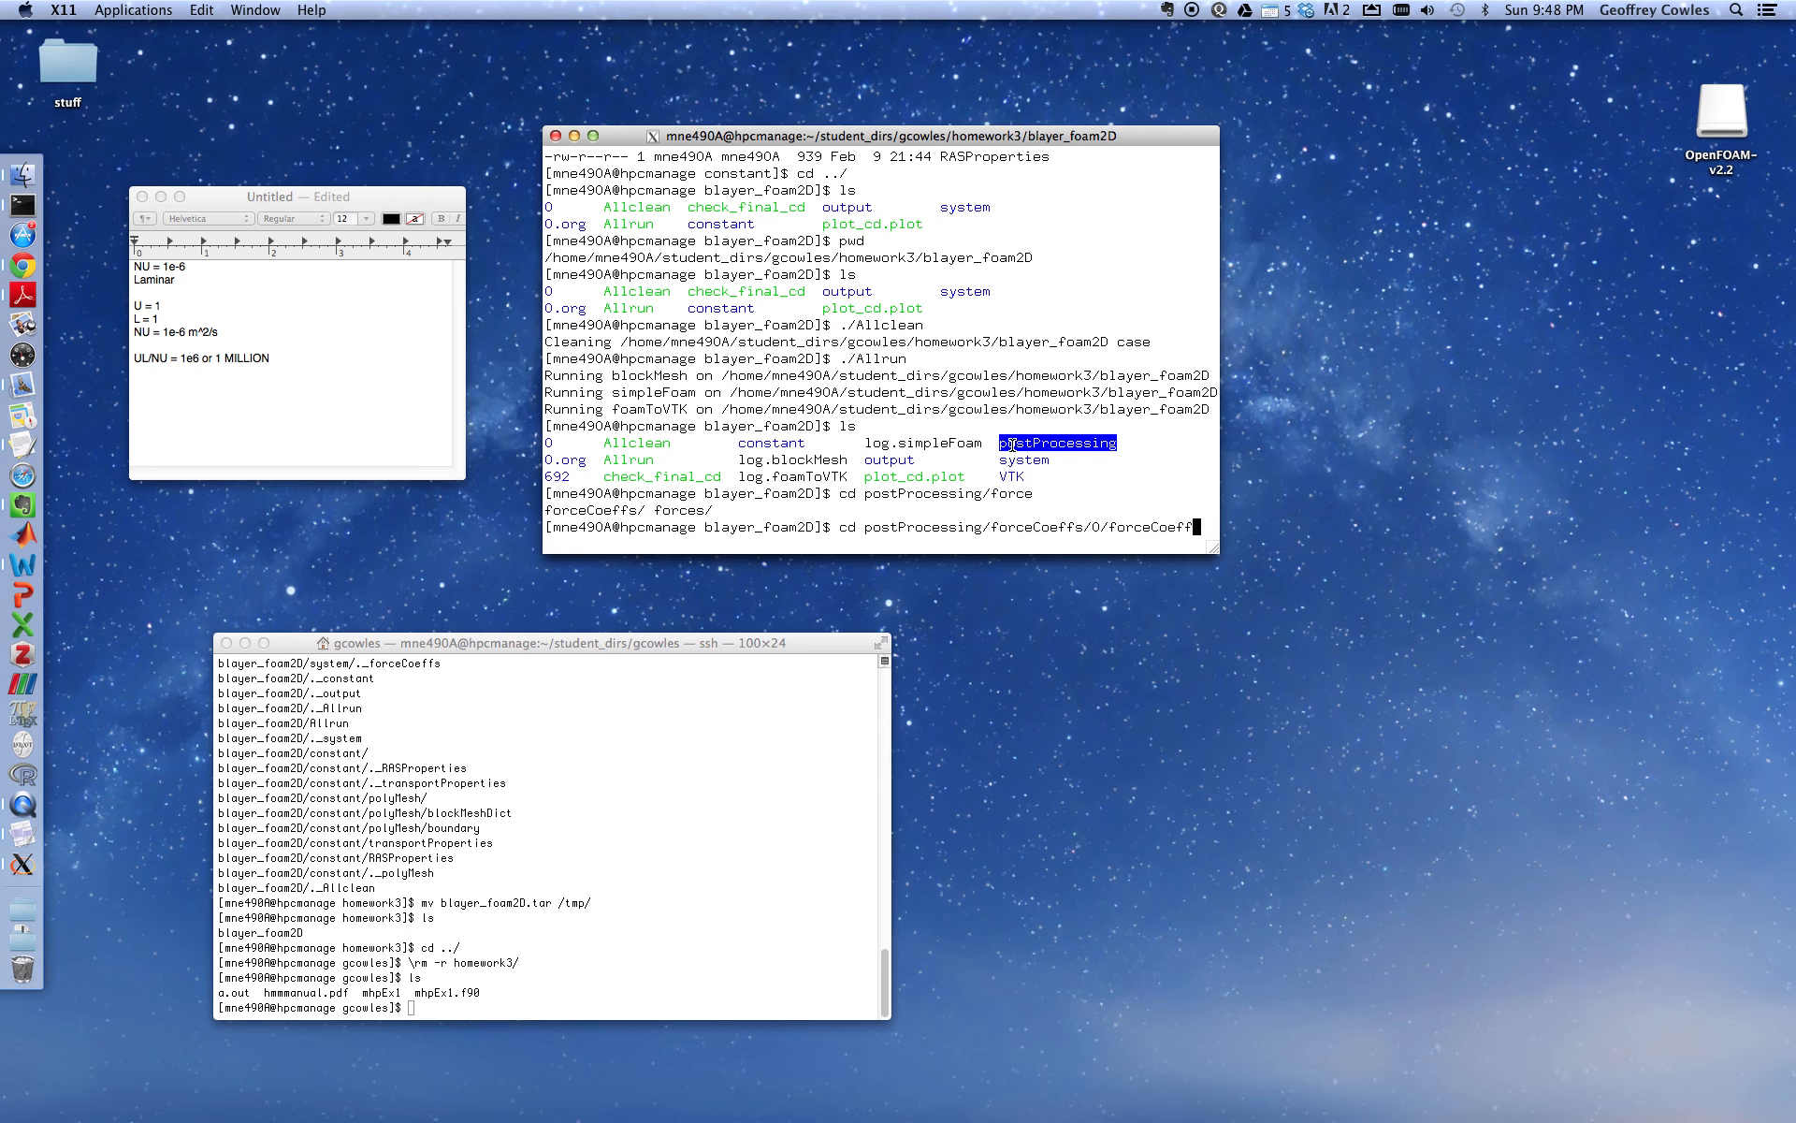
# Run pwd and ls, then enter gedit forceCoeffs.dat
pyautogui.write('pwd')
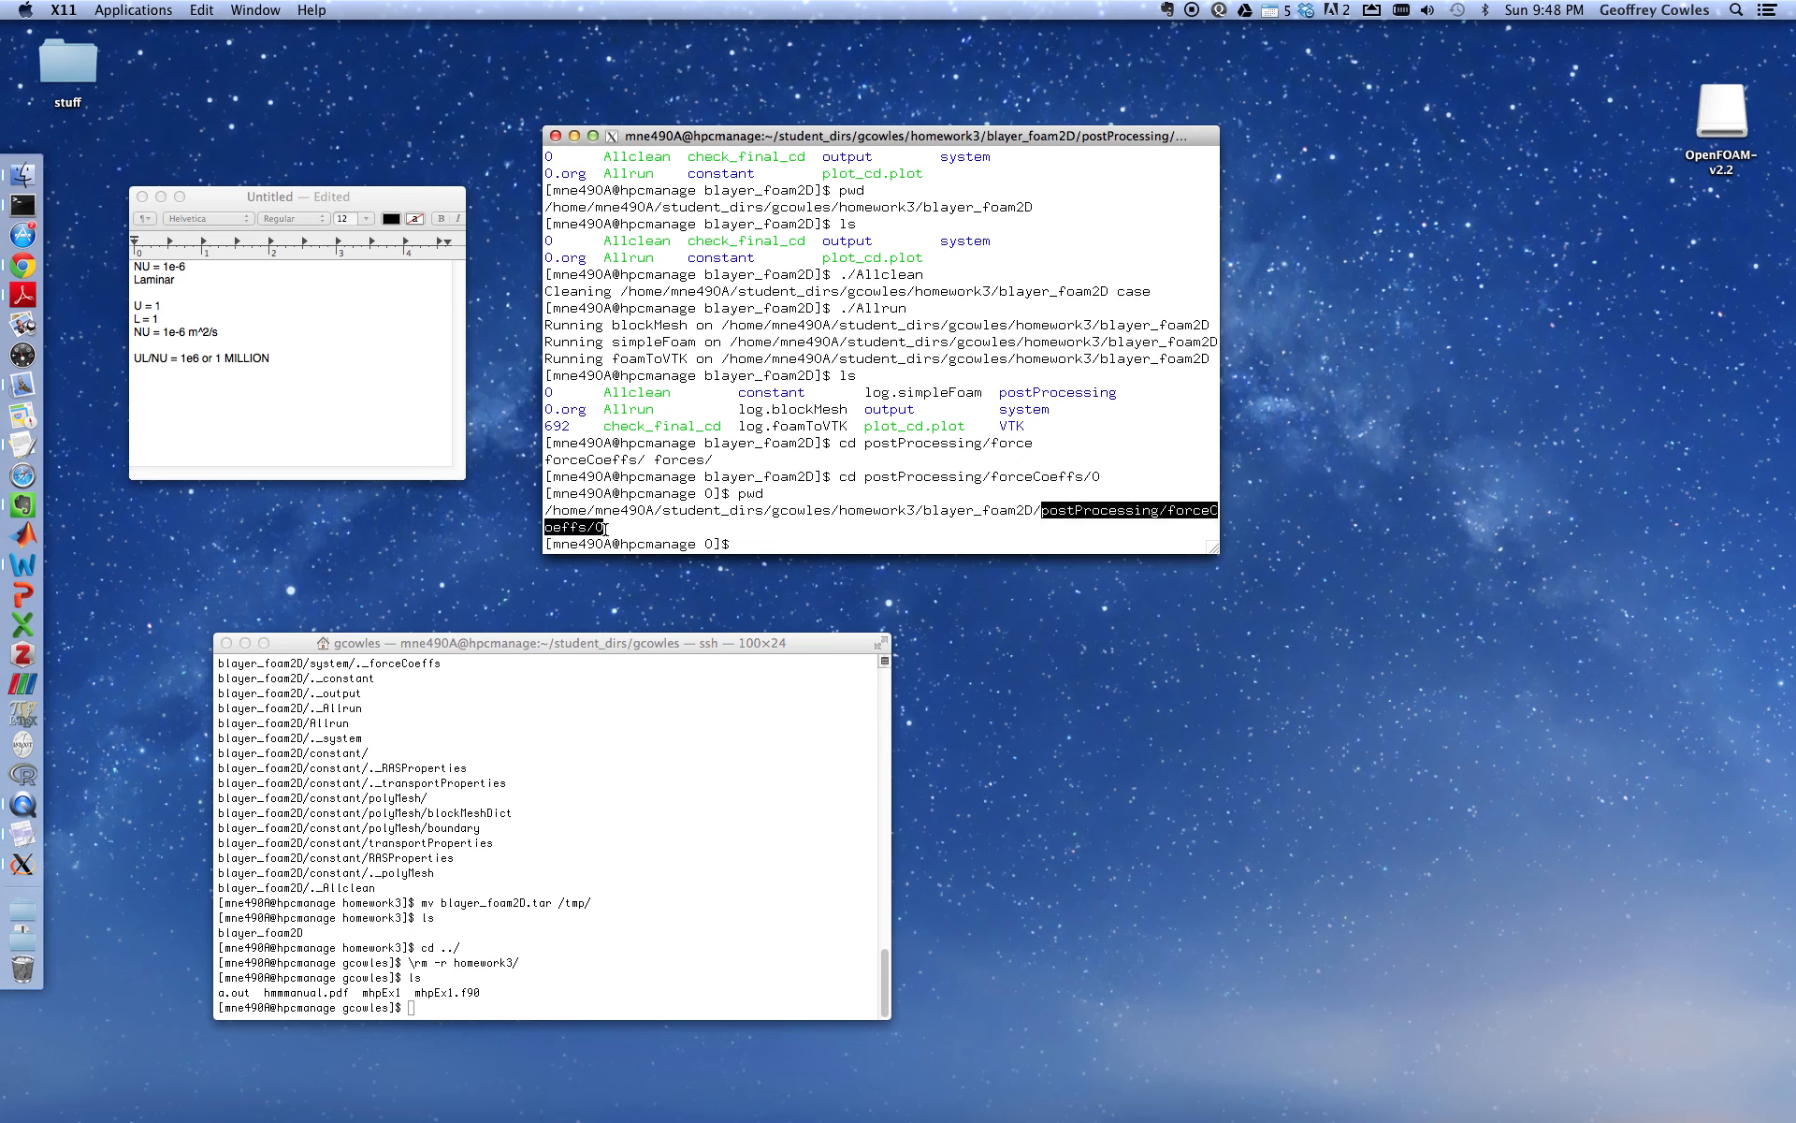
pyautogui.write('ls')
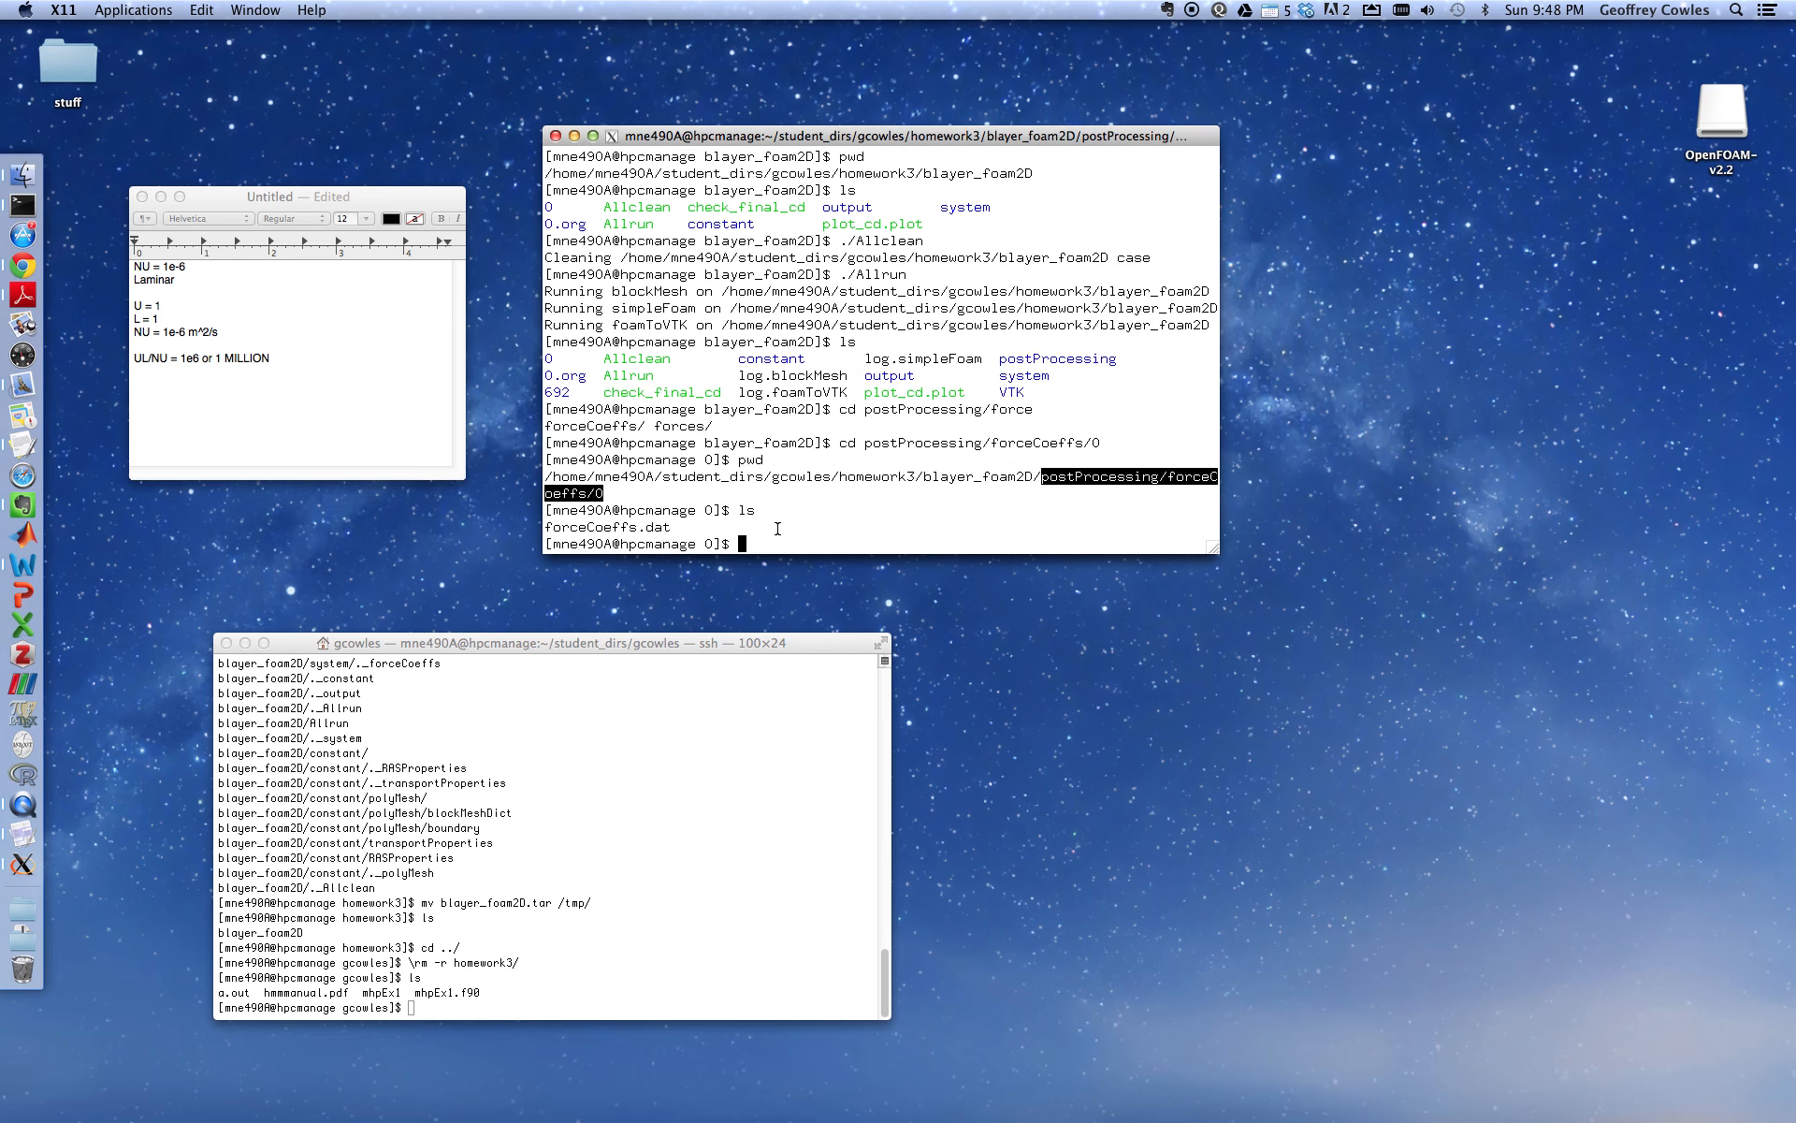
pyautogui.write('gedit')
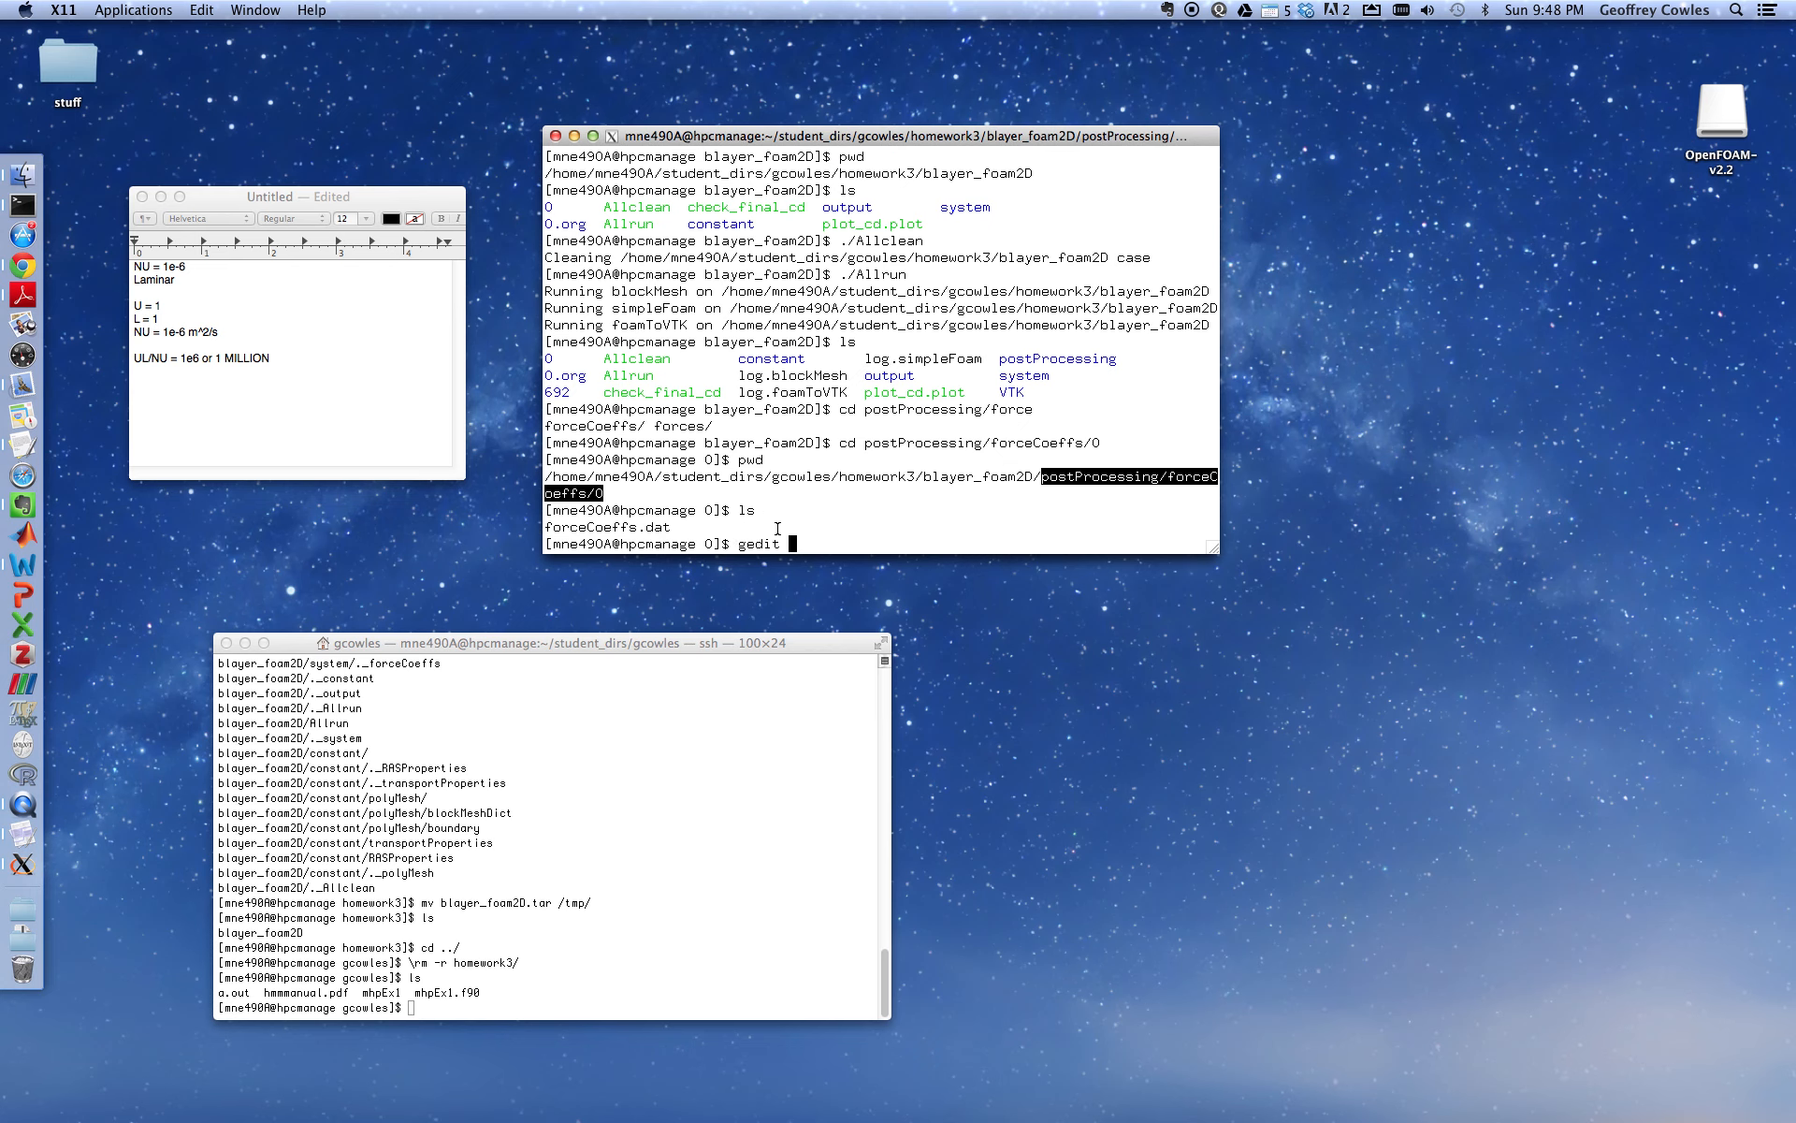
pyautogui.write('forceCoeffs.dat')
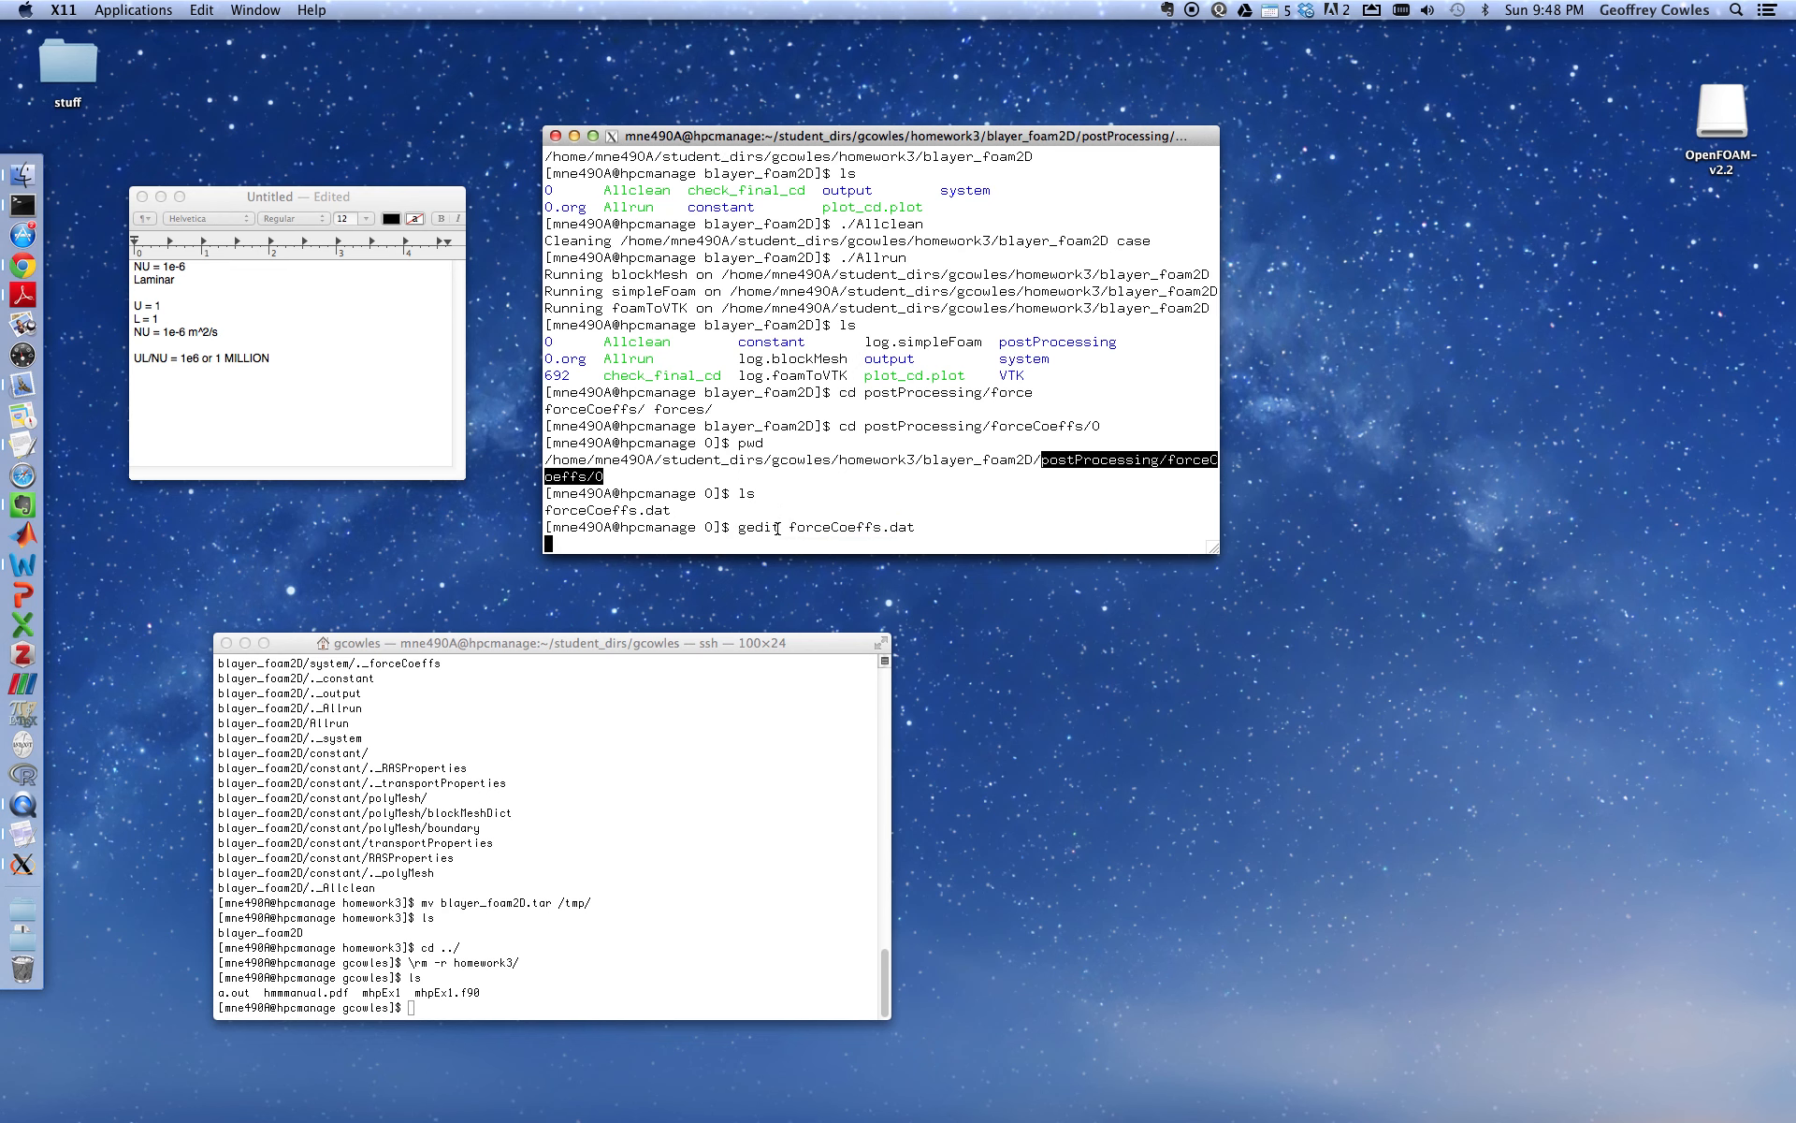
# Open forceCoeffs.dat, select first Cd 0.00786414, and scroll toward later values near 0.00722
pyautogui.press('Return')
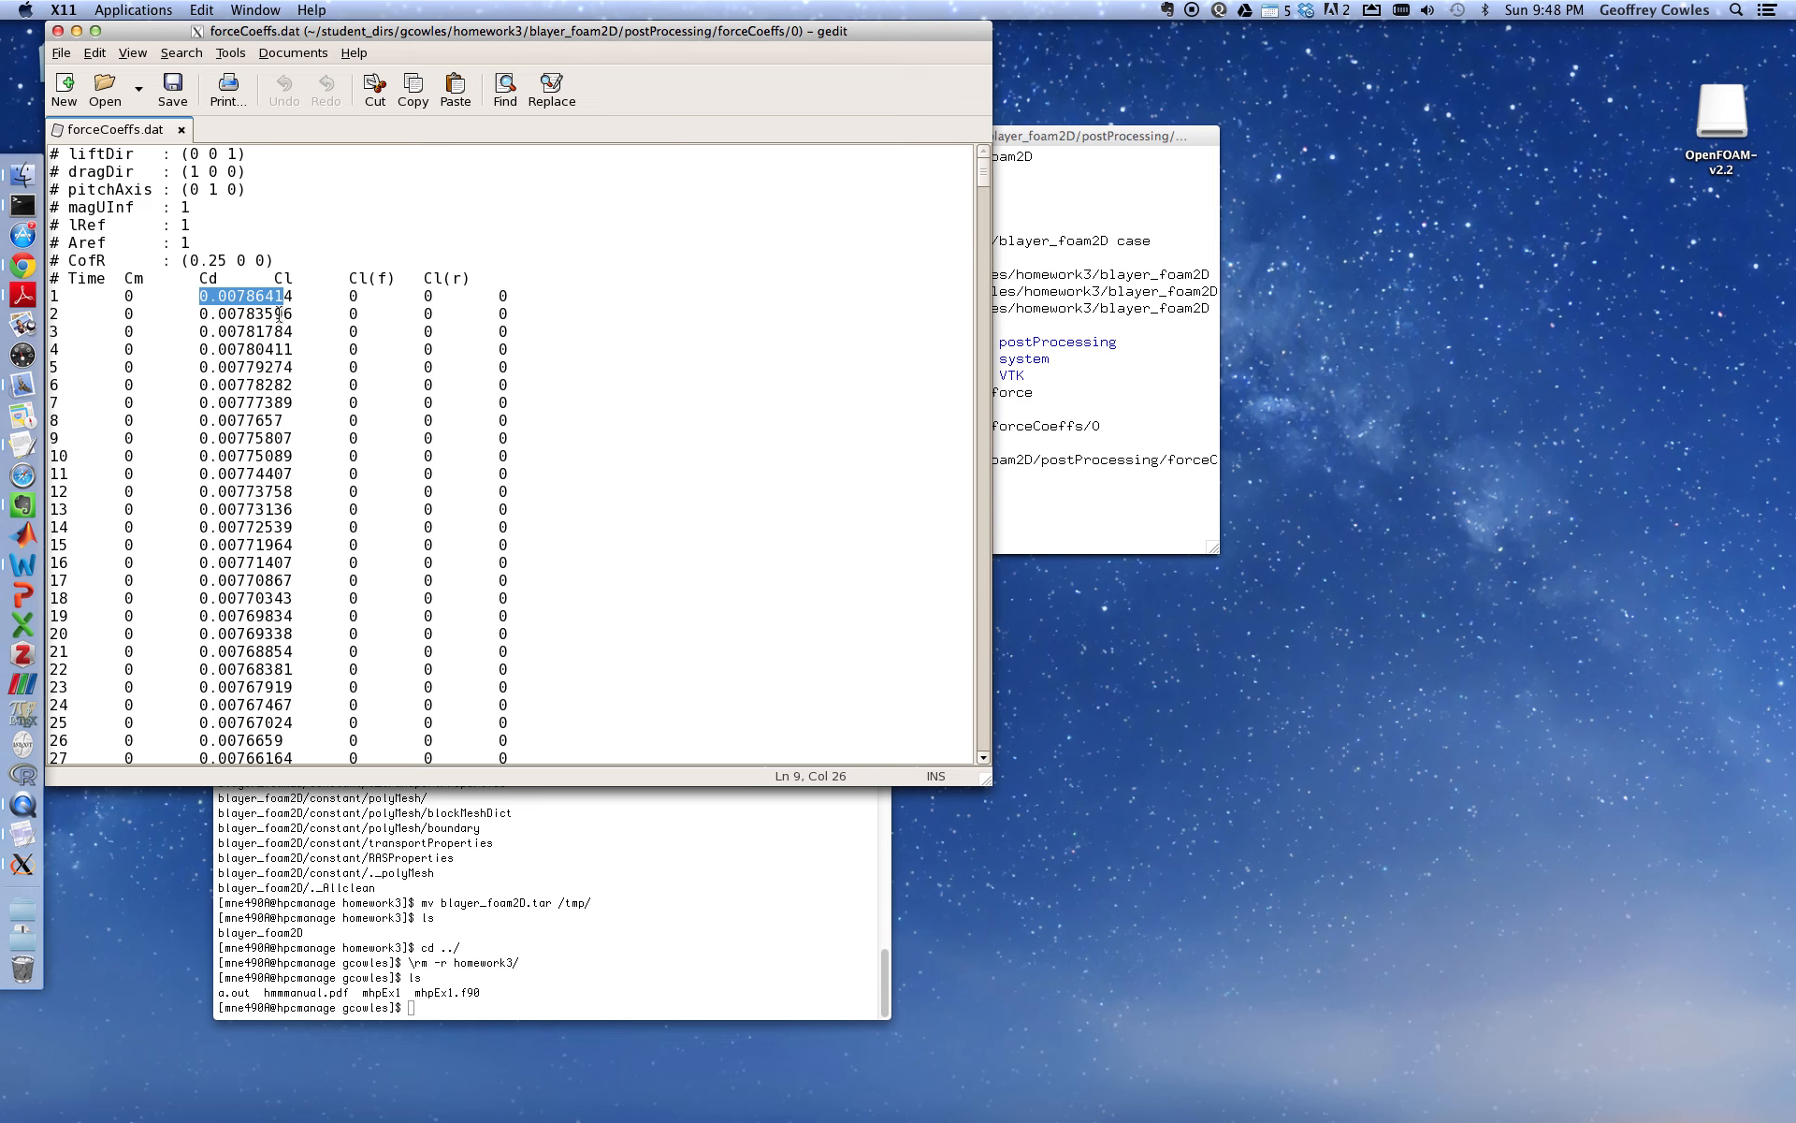
pyautogui.moveTo(984, 175)
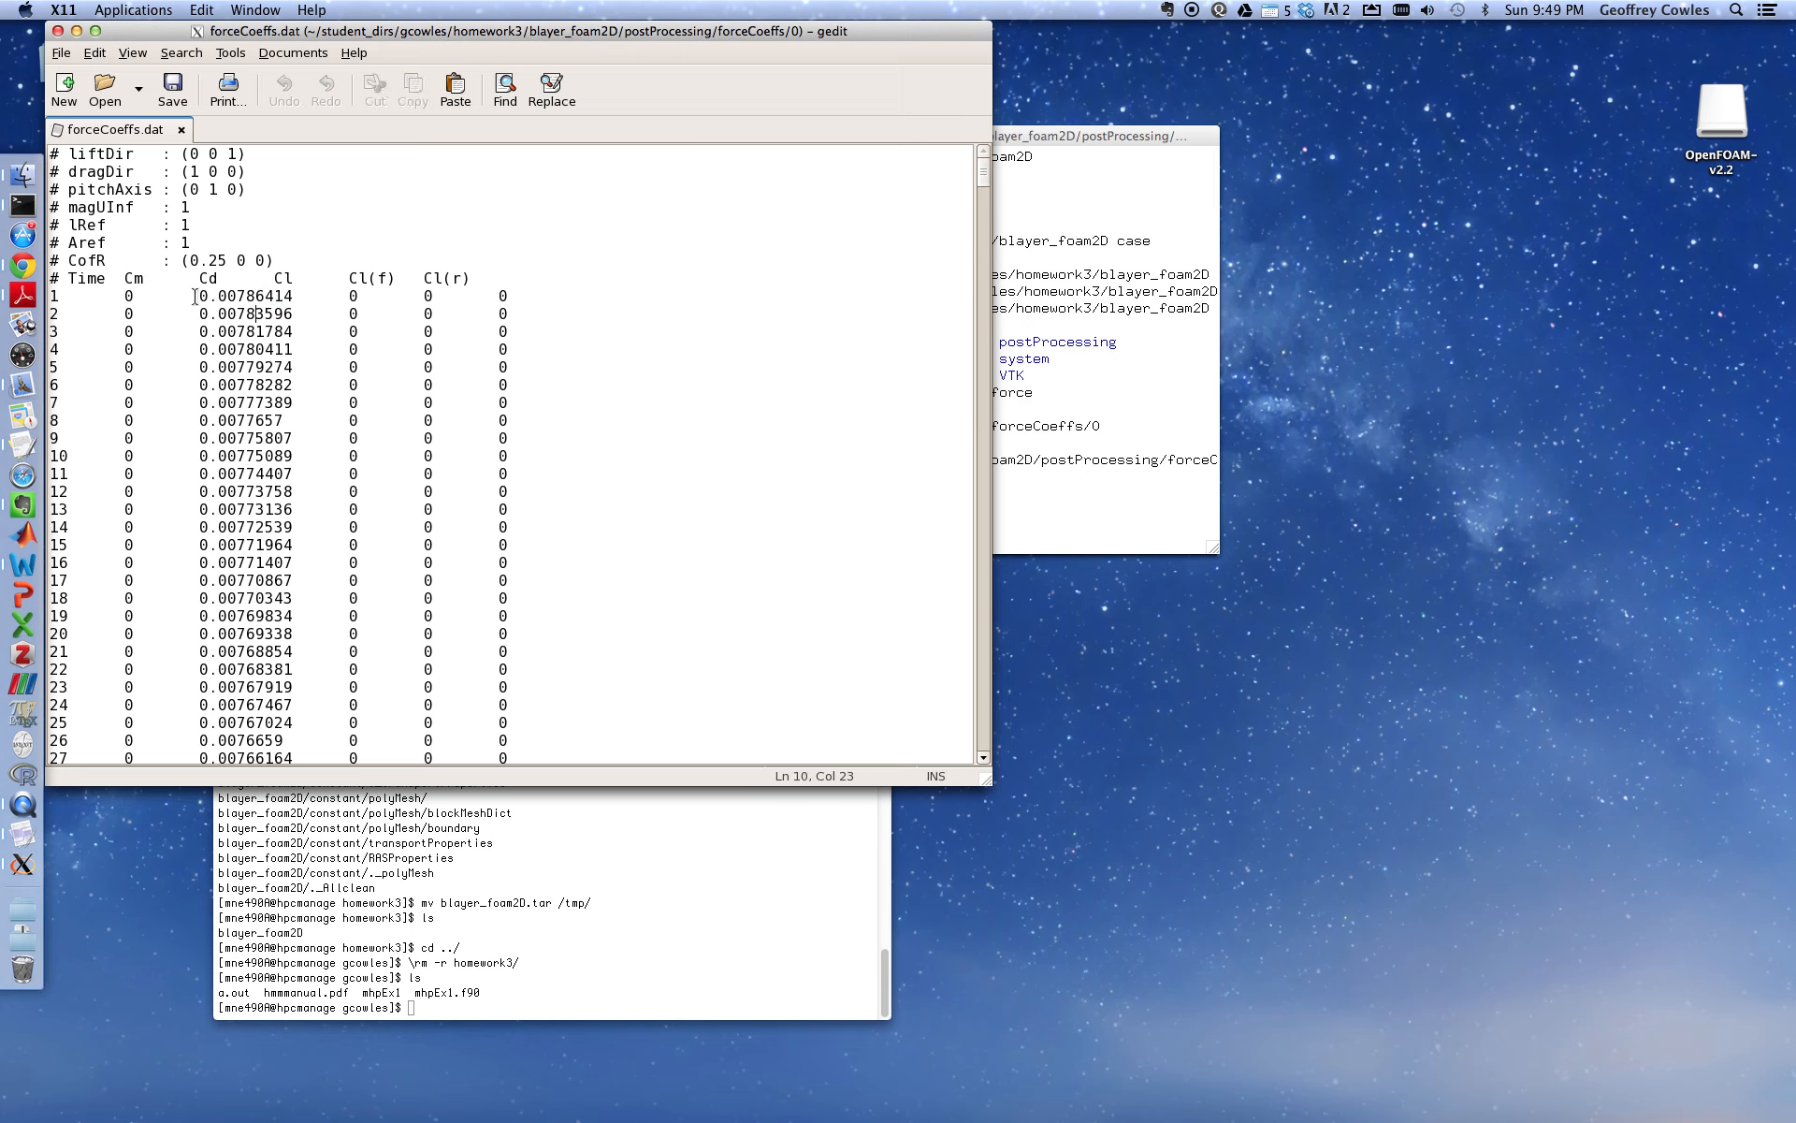
pyautogui.doubleClick(245, 296)
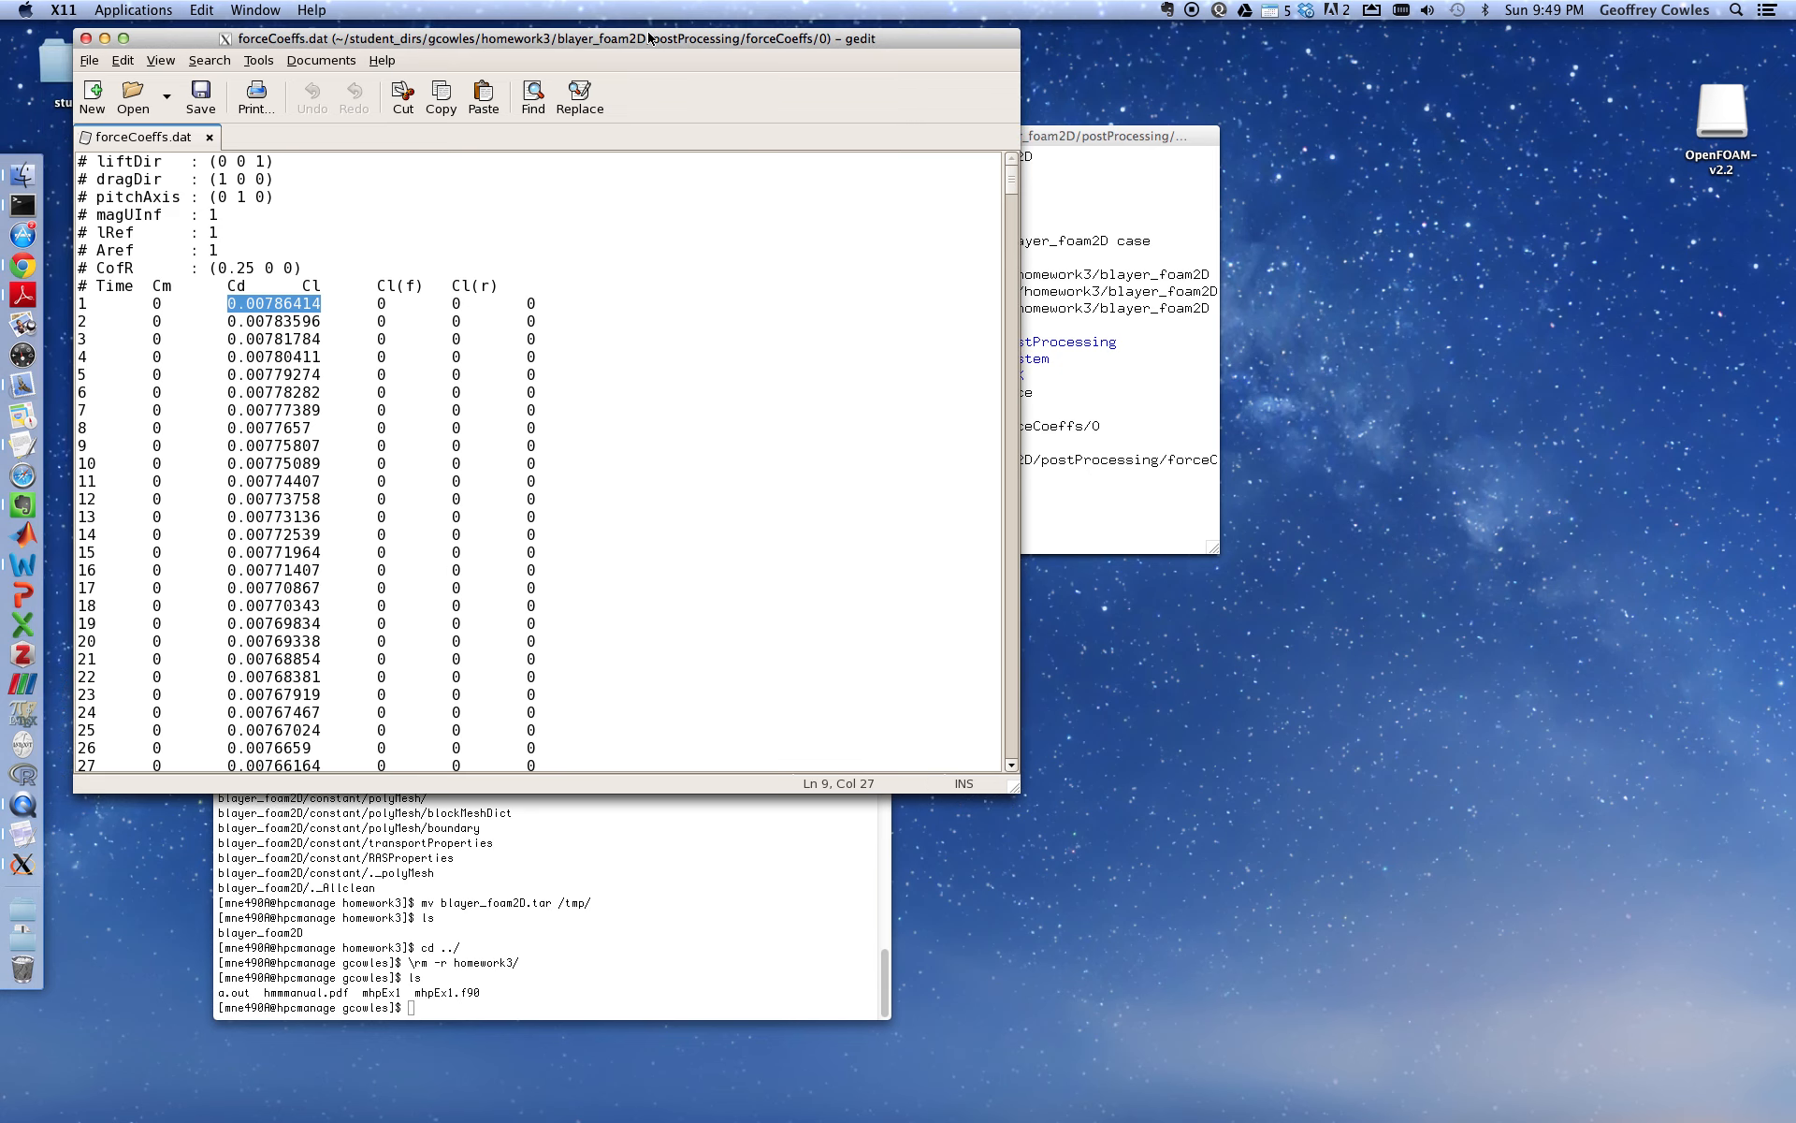
pyautogui.moveTo(738, 146)
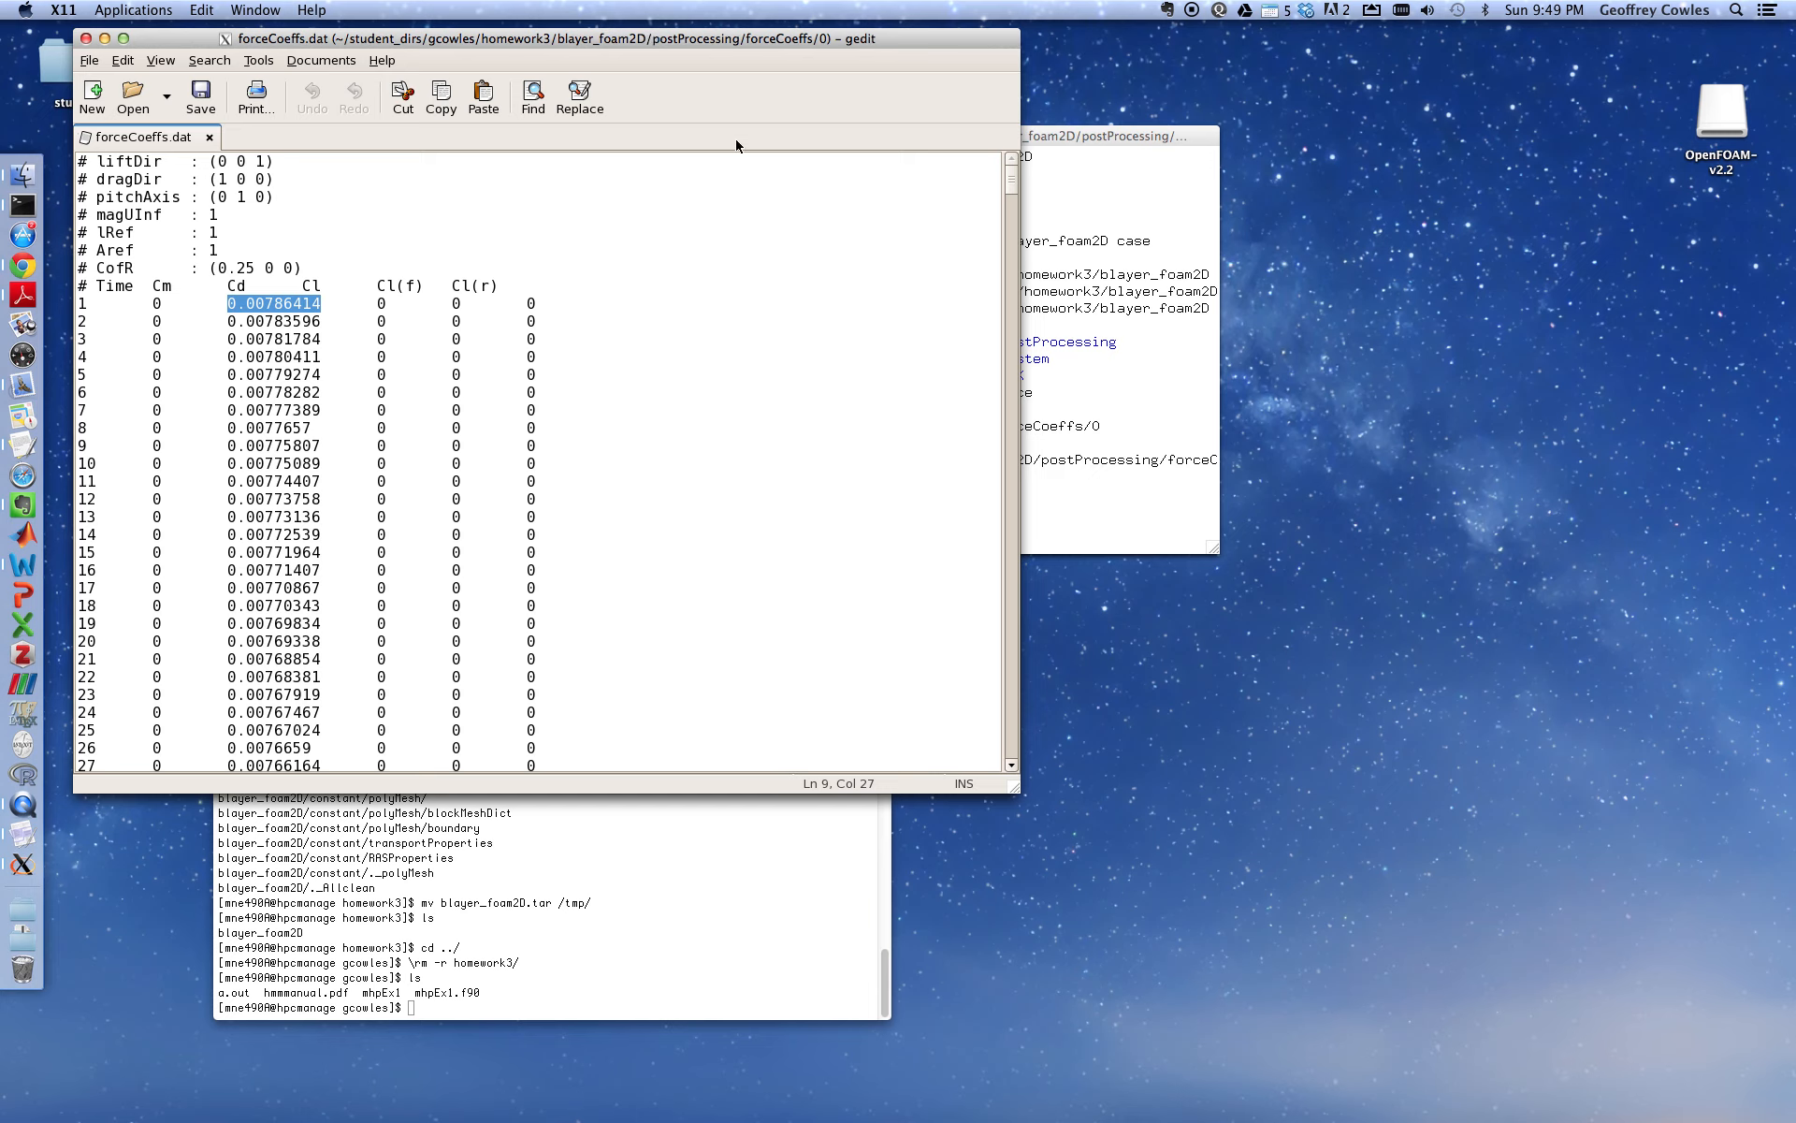
pyautogui.moveTo(1011, 187)
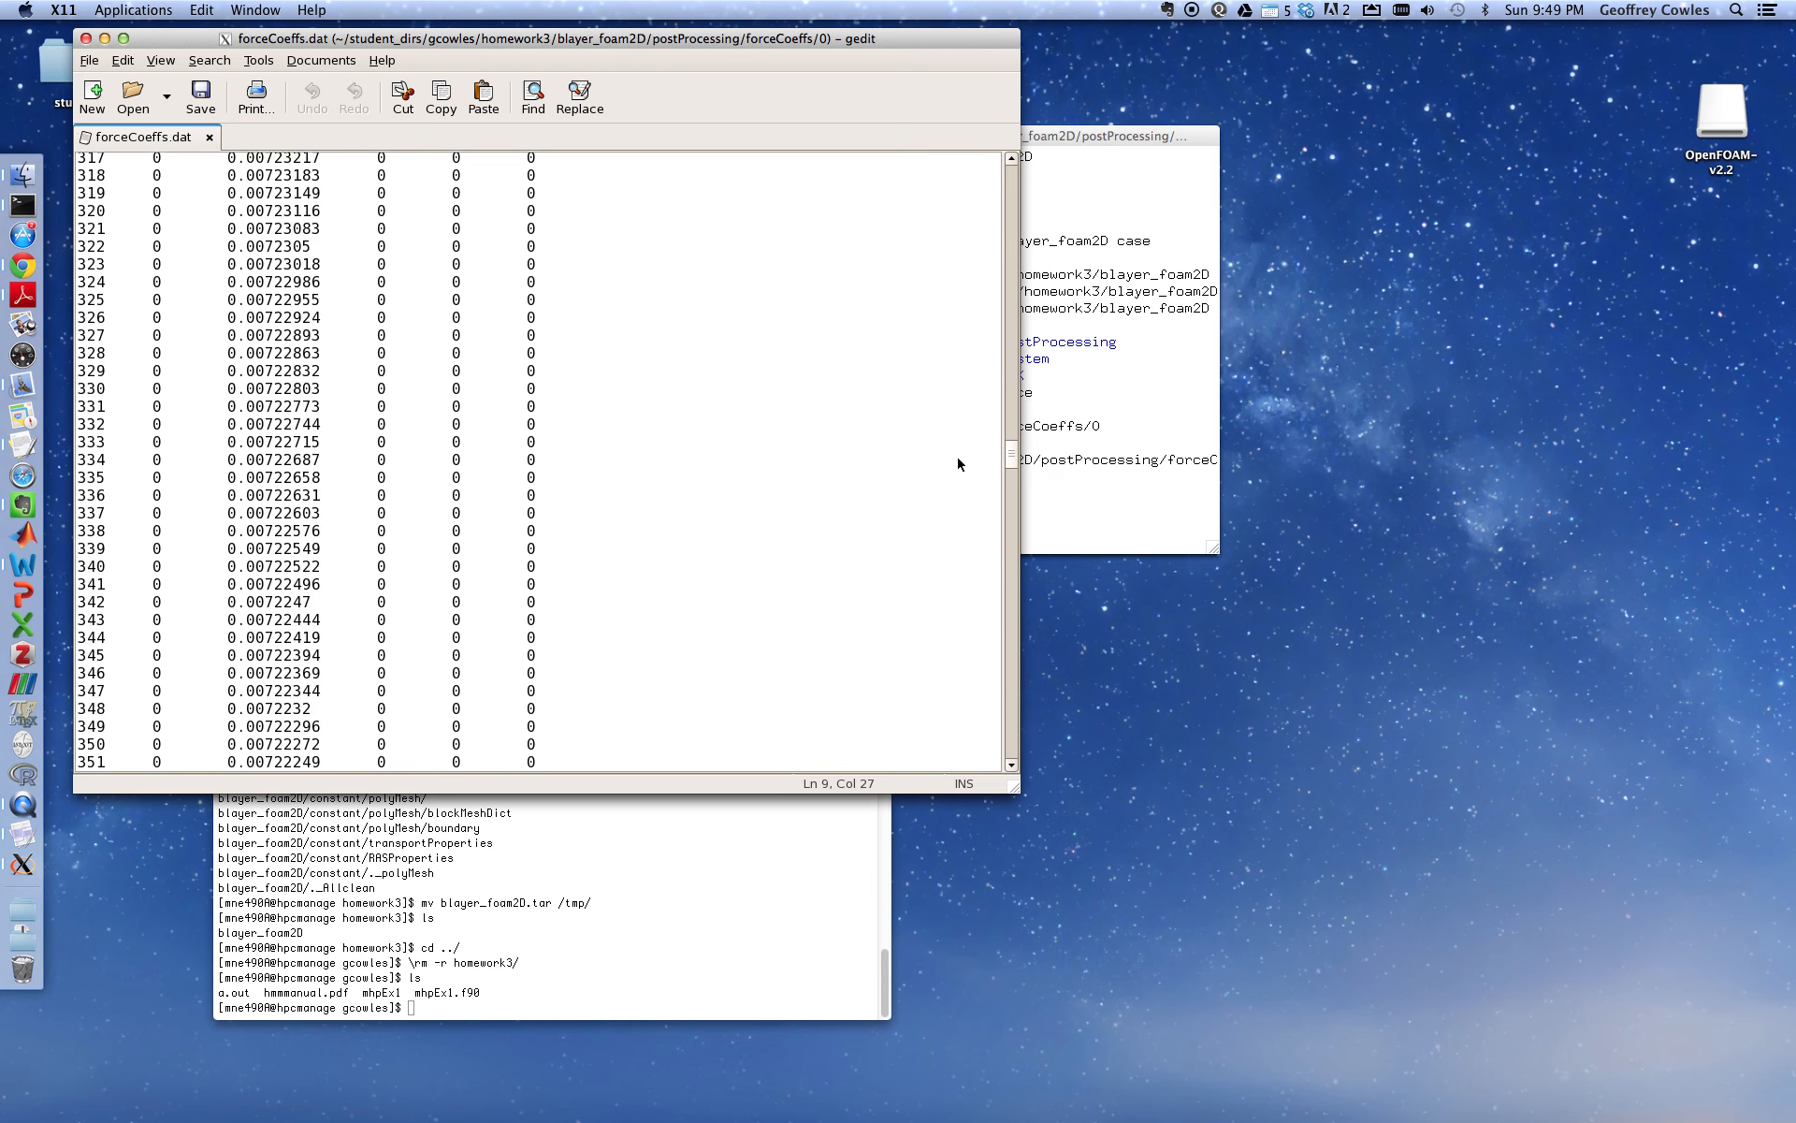
pyautogui.scroll(-3)
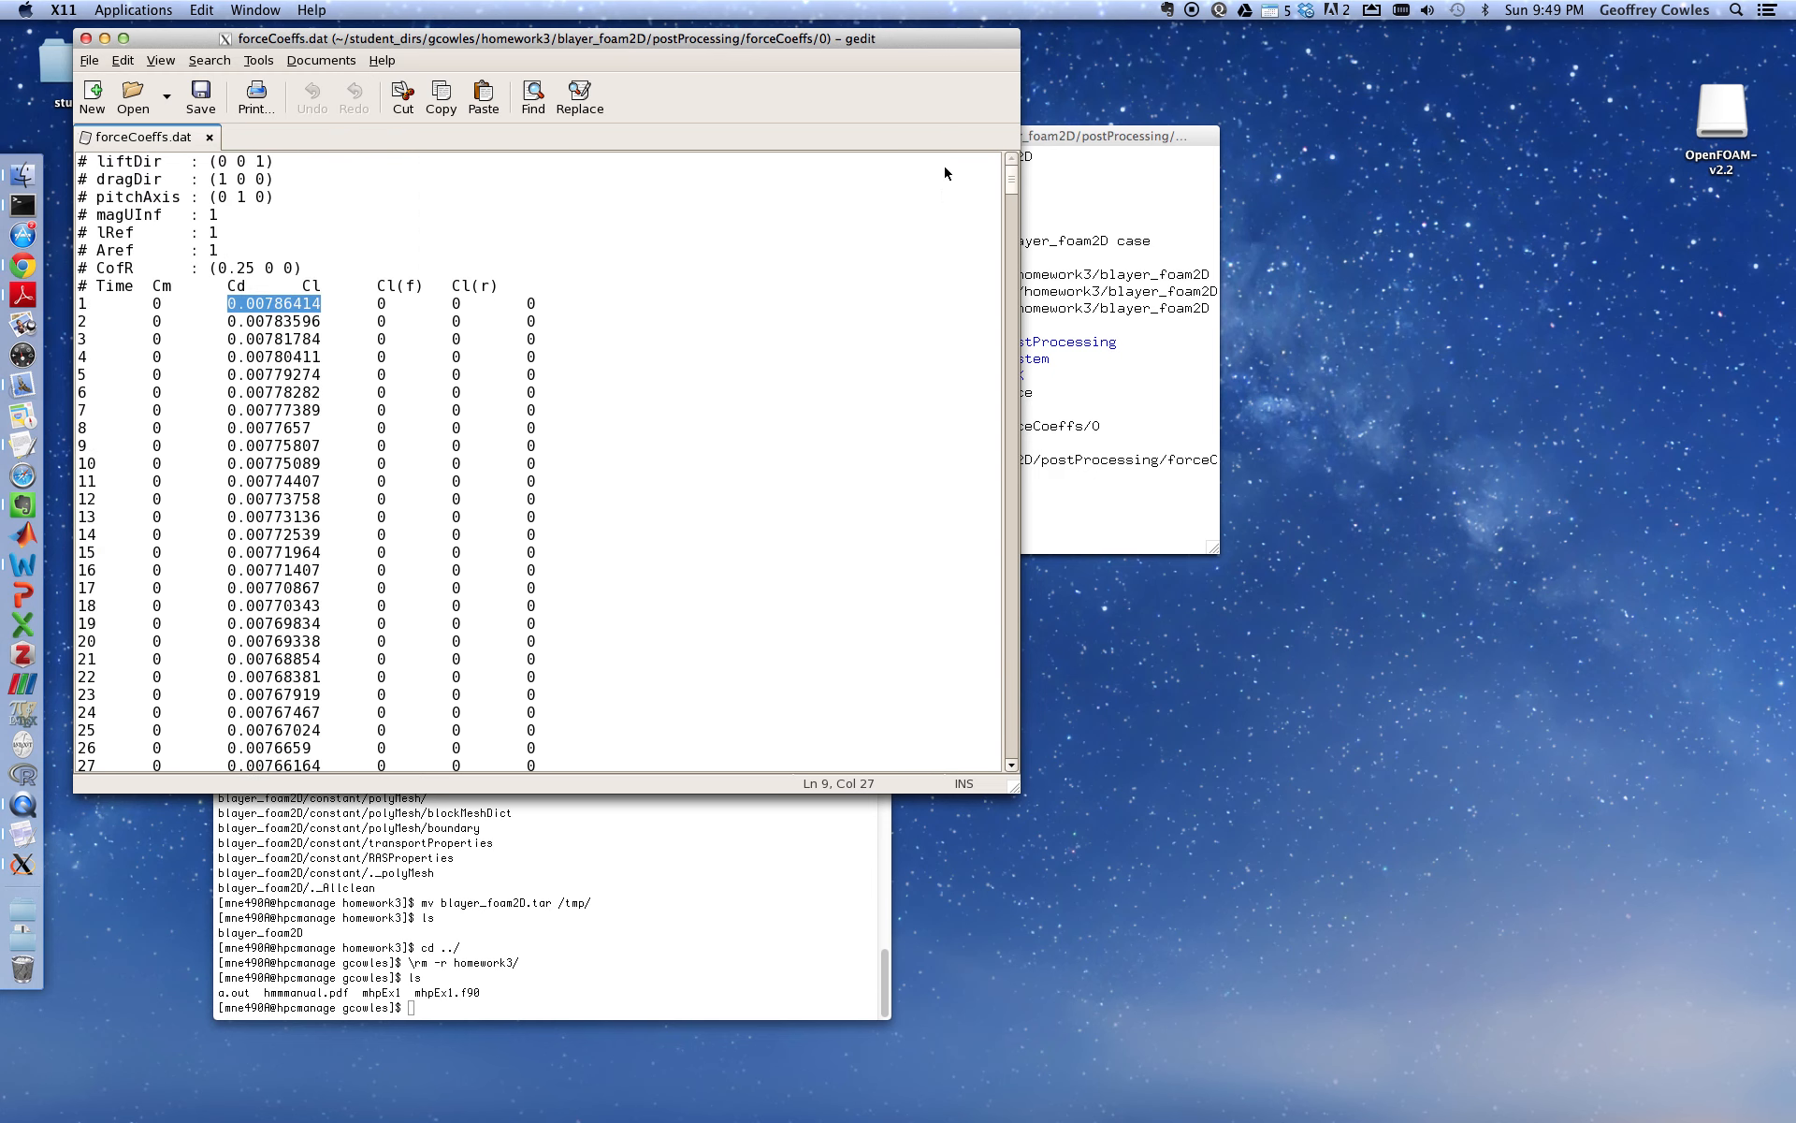
pyautogui.scroll(-3)
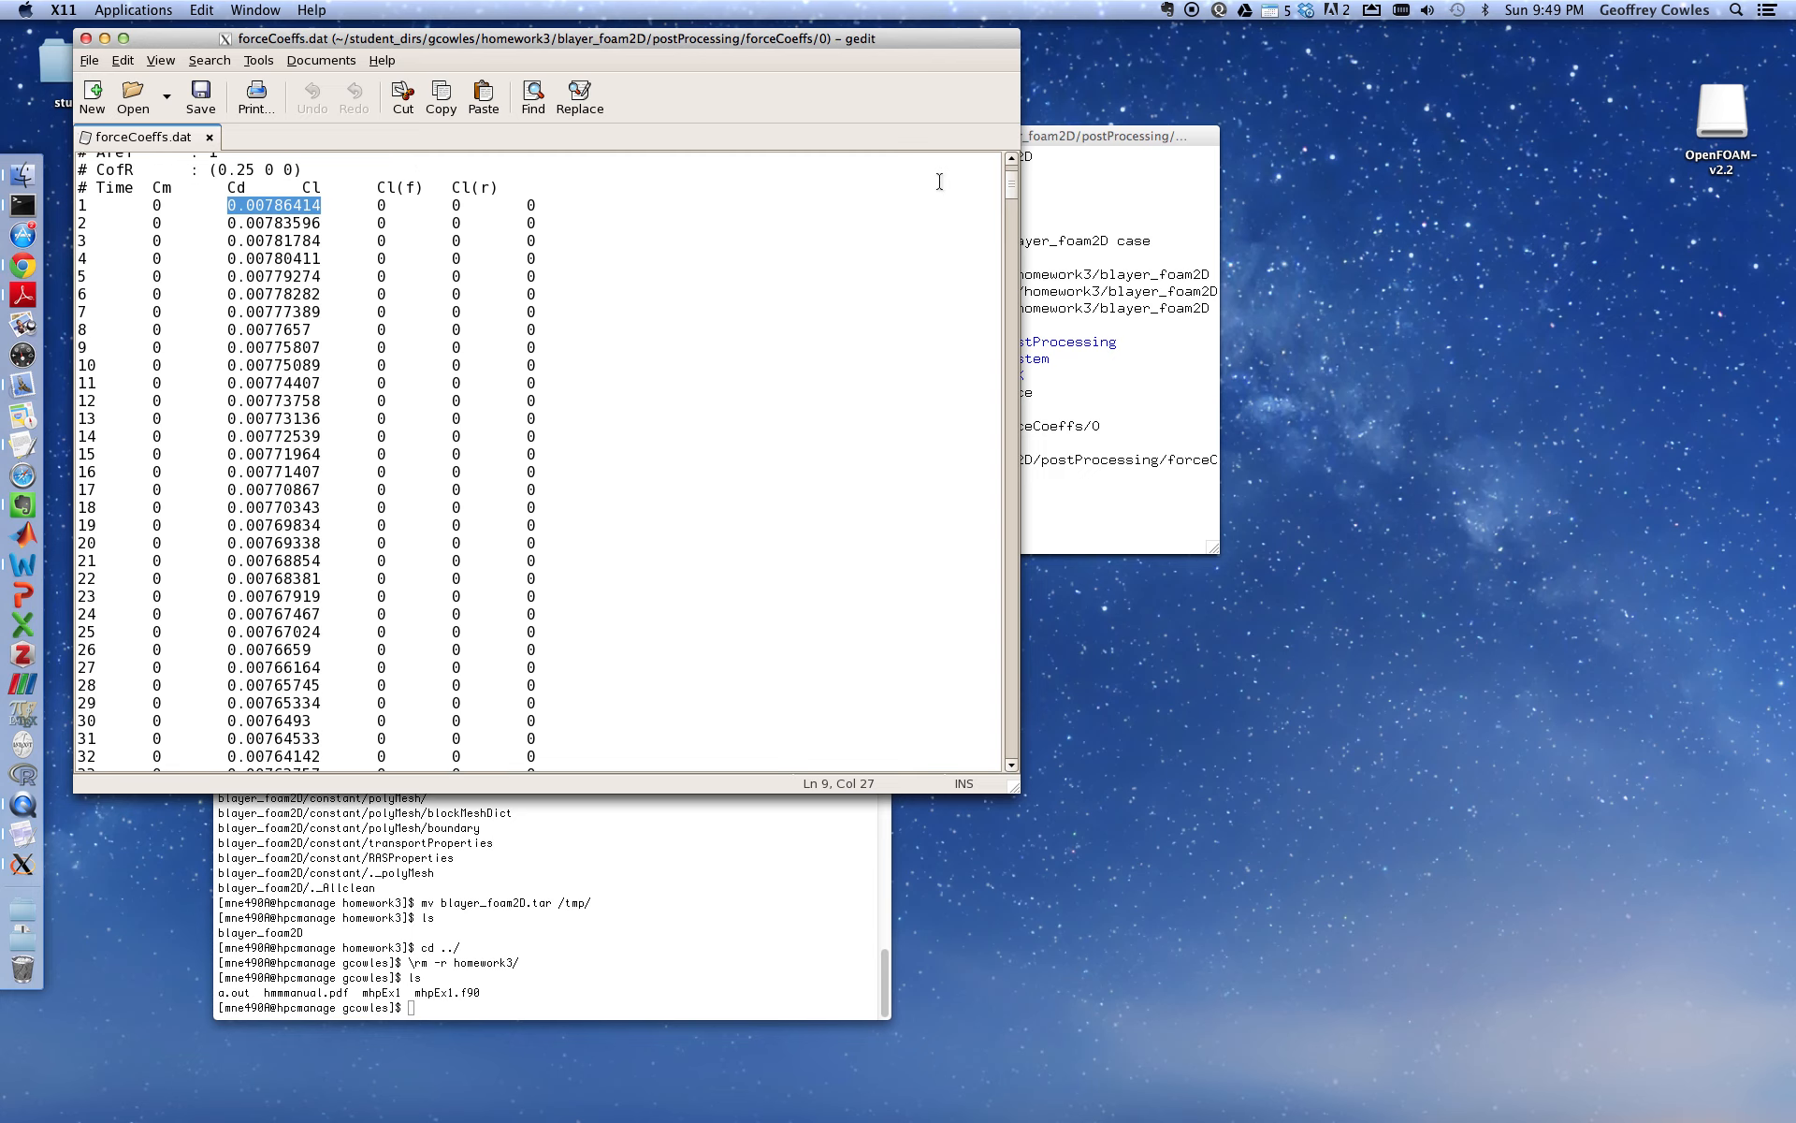
pyautogui.moveTo(718, 227)
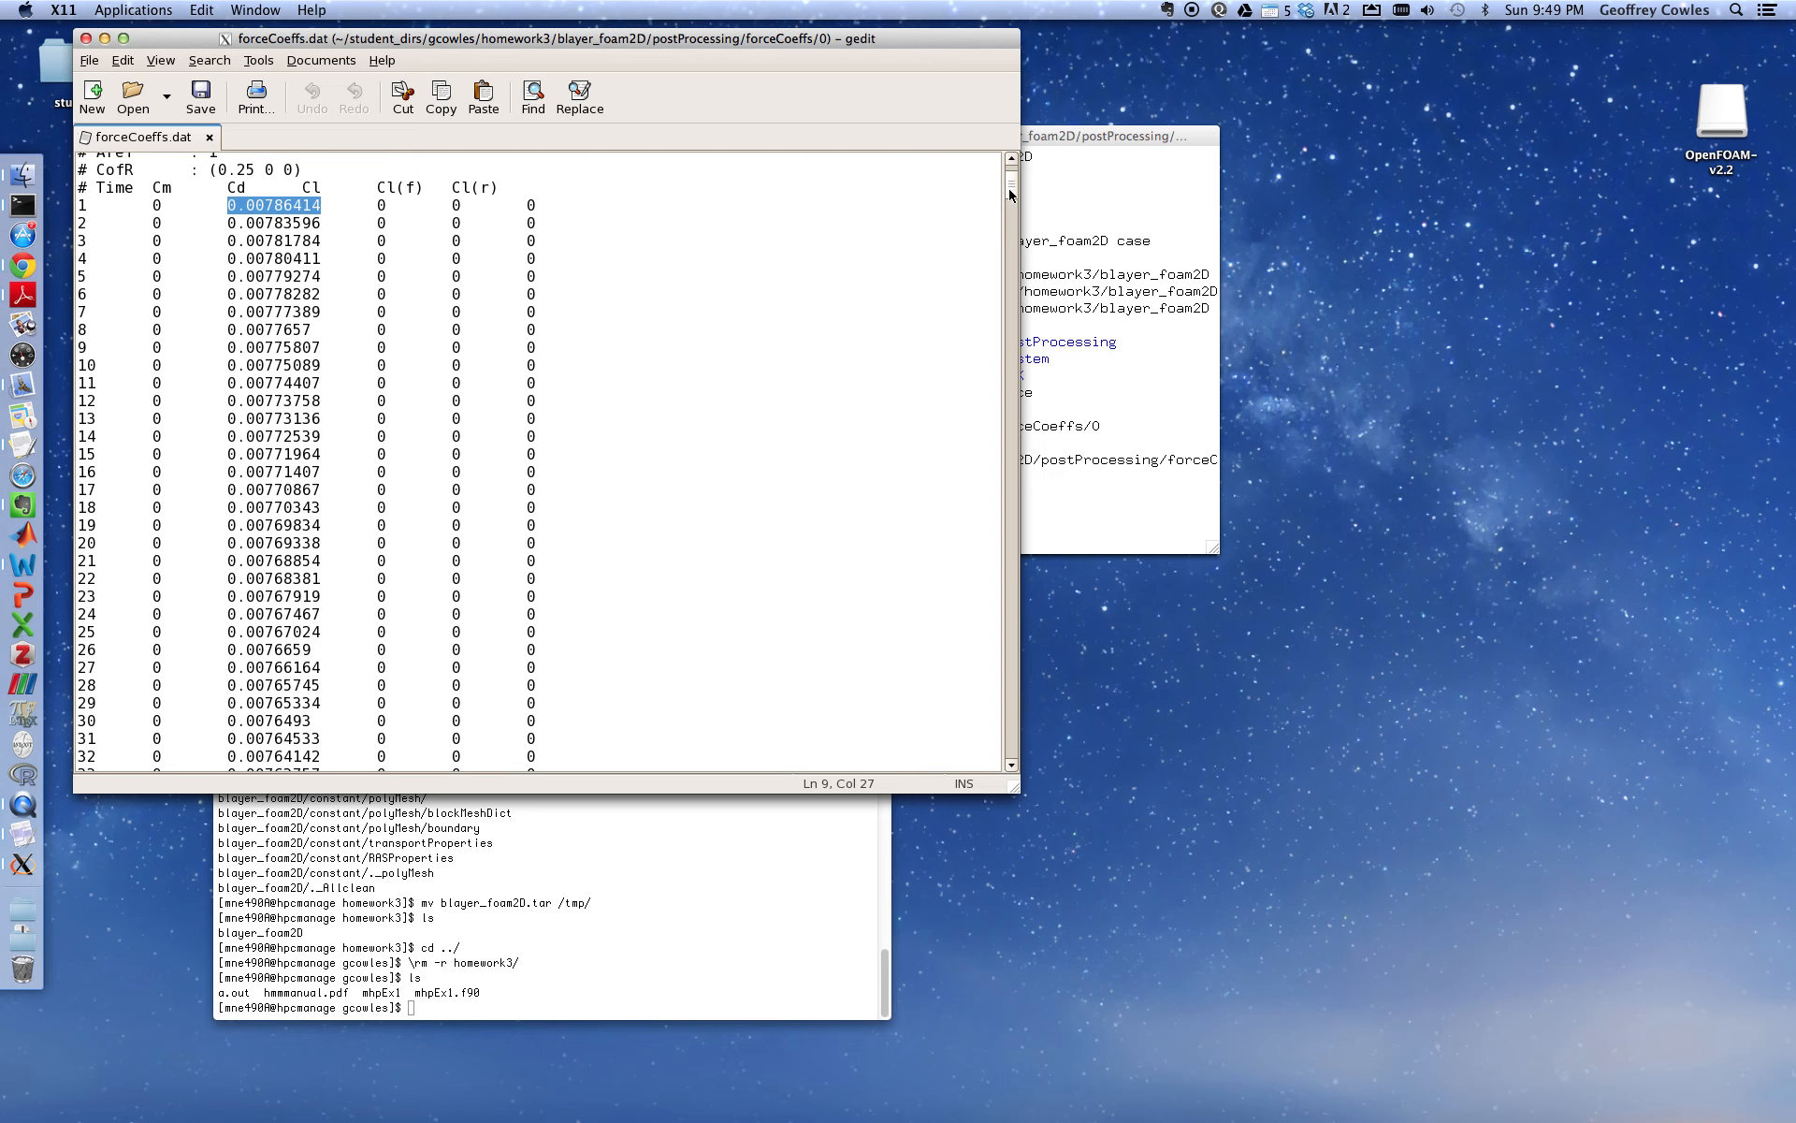
pyautogui.scroll(-3)
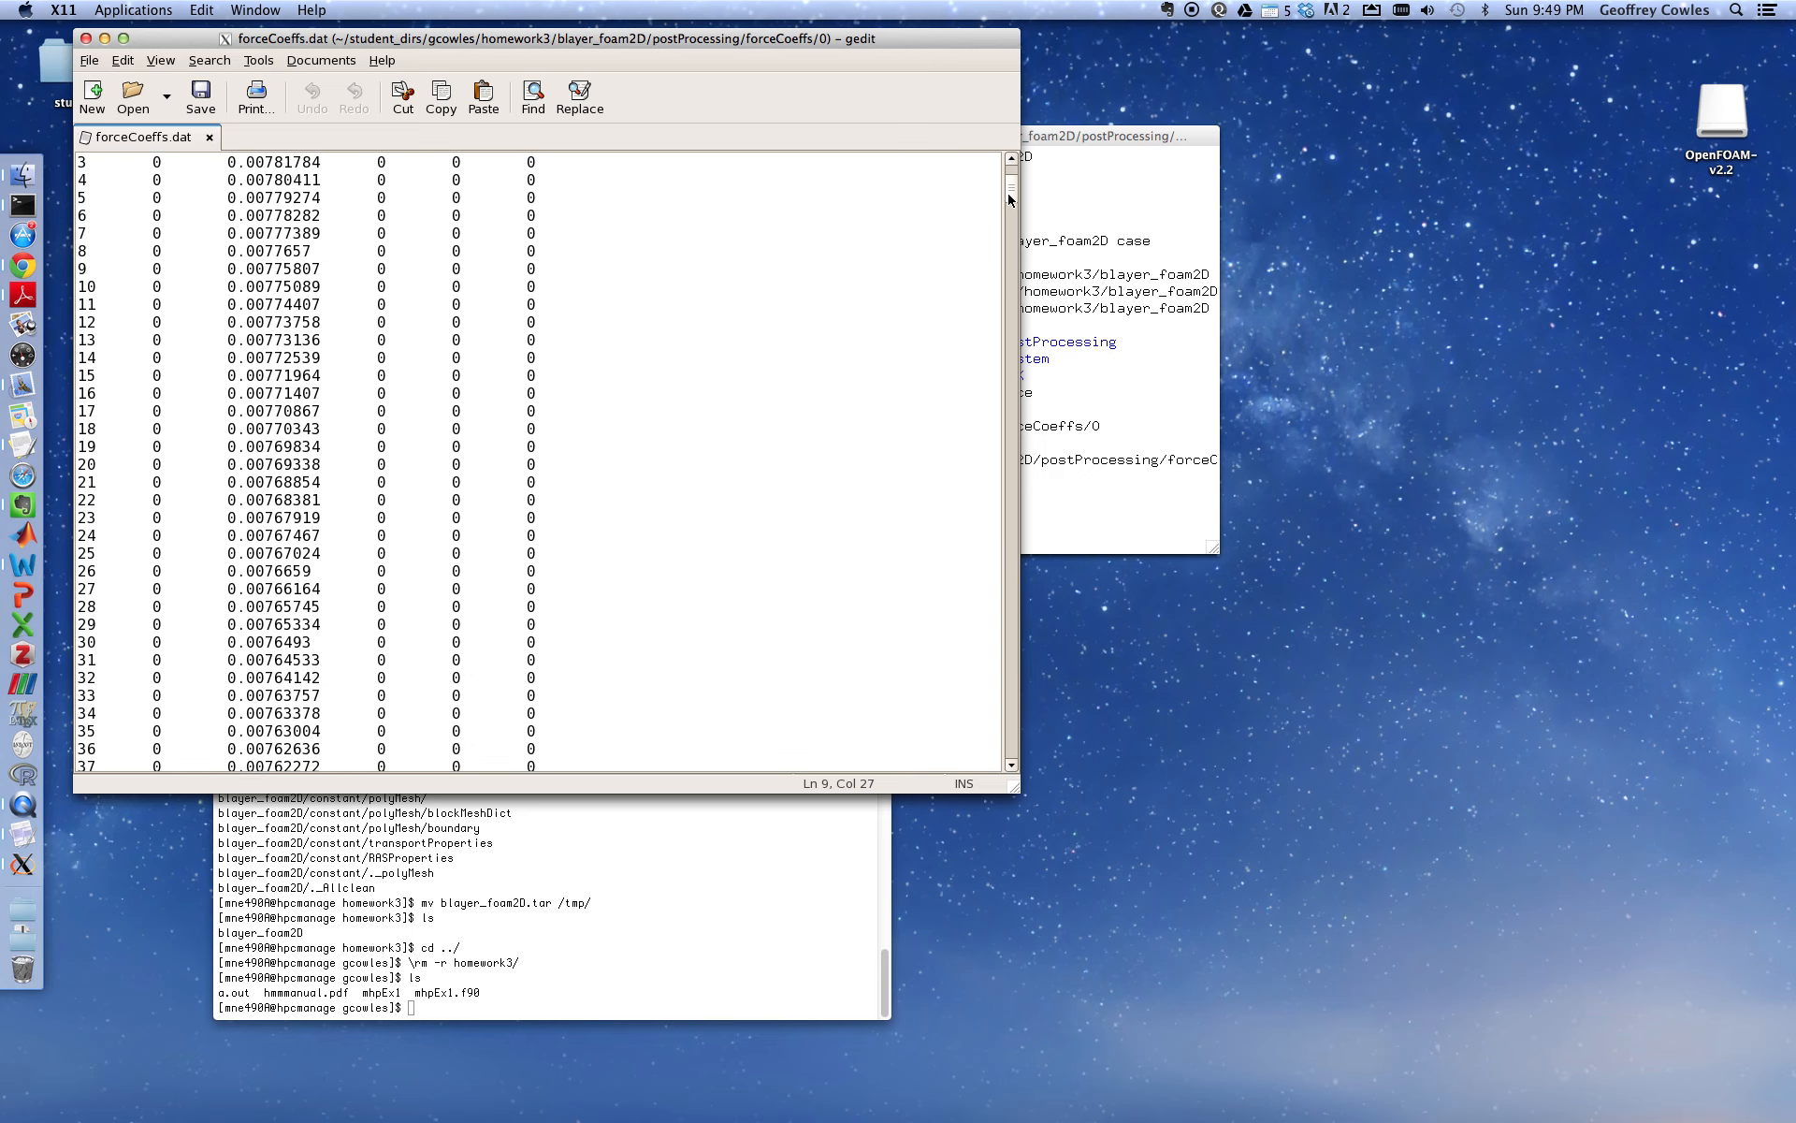
pyautogui.scroll(-3)
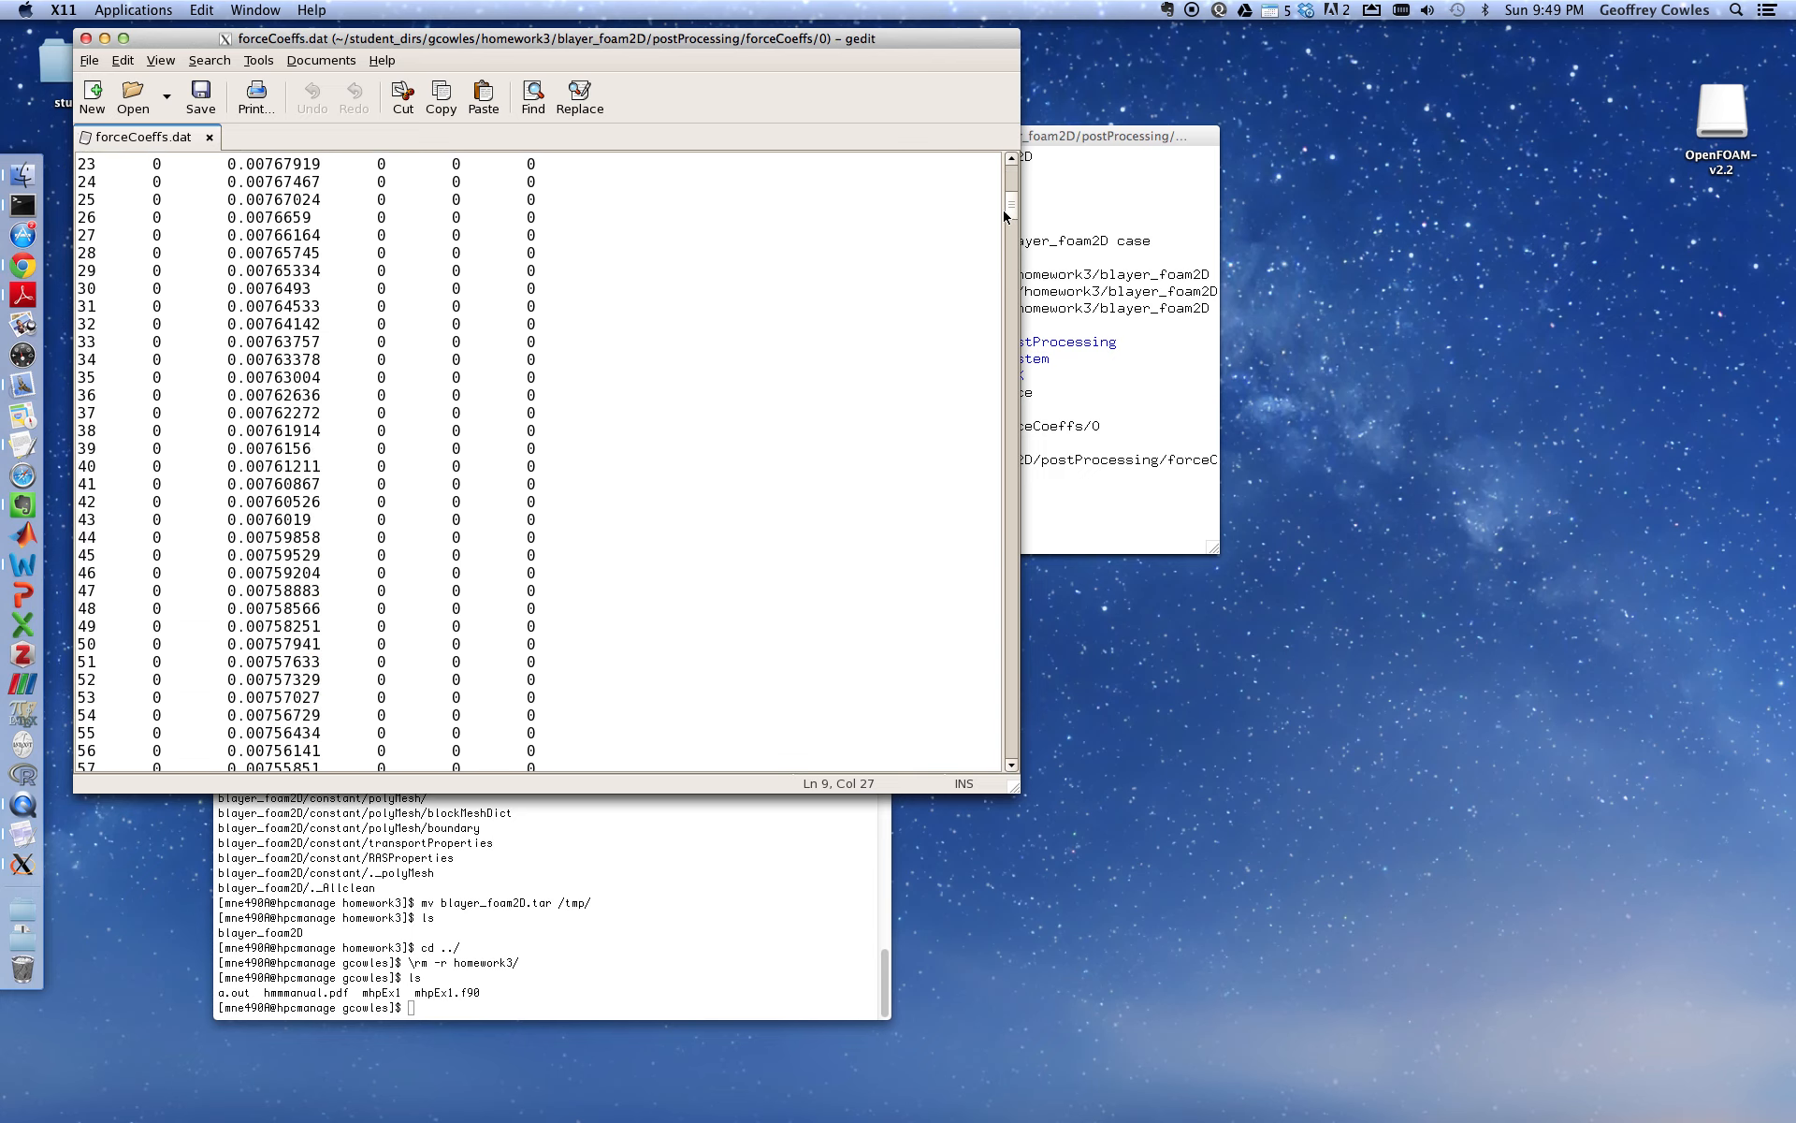
pyautogui.scroll(-3)
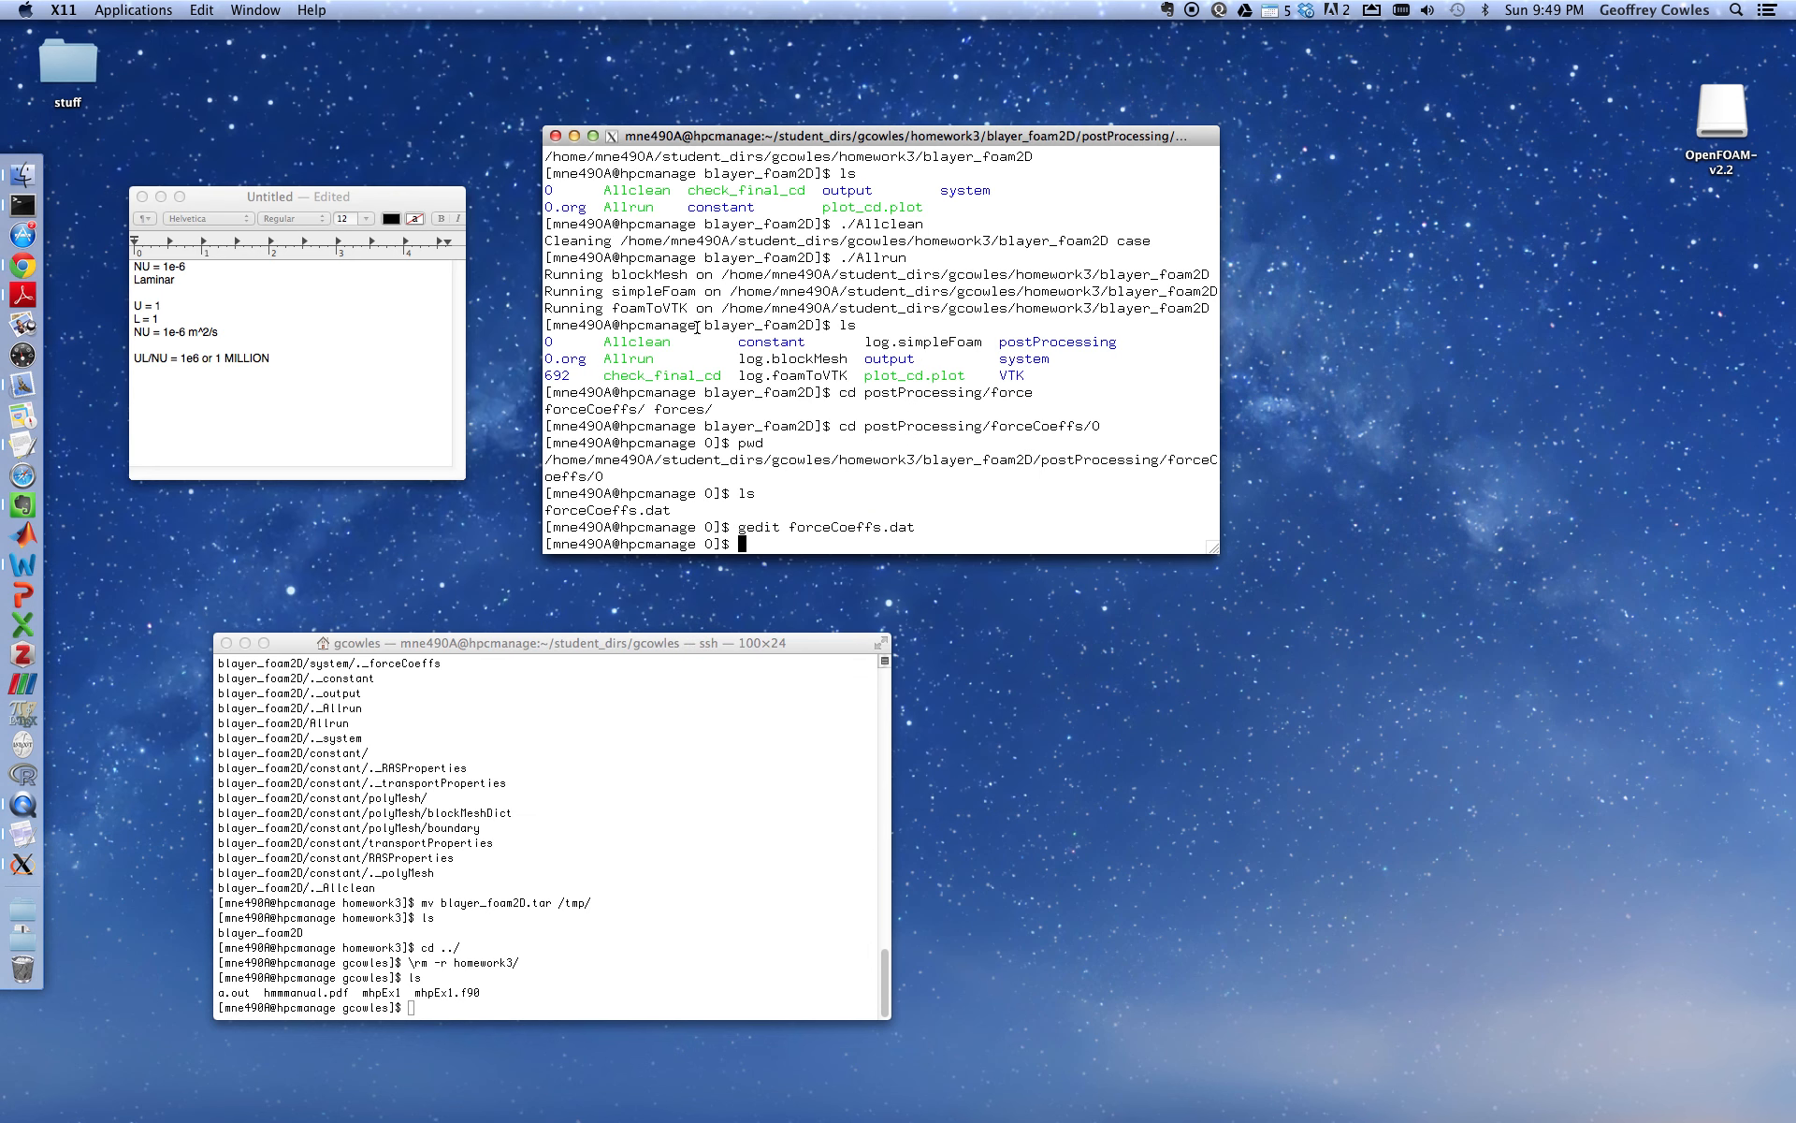
# Return to the case folder, run ./check_final_cd, and select the Cd = 0.00720286 line
pyautogui.write('cd')
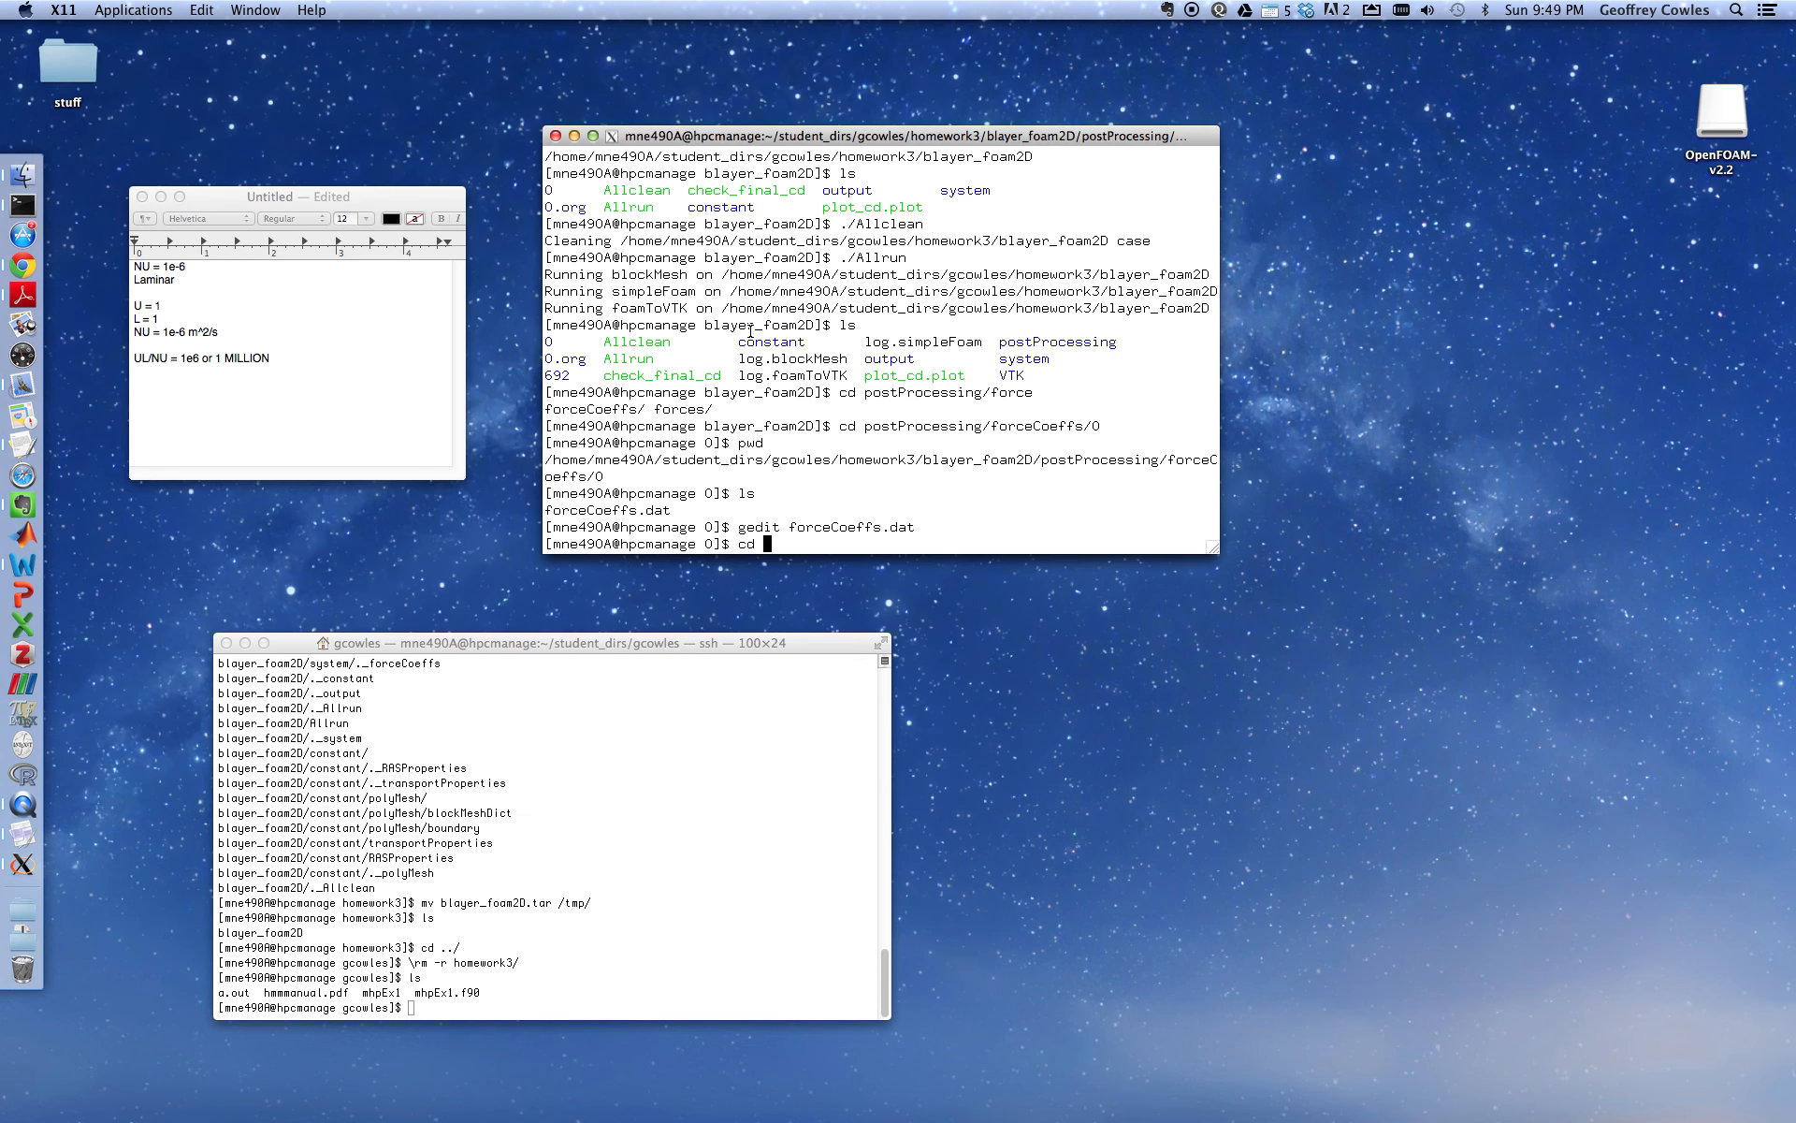
pyautogui.write('../../../')
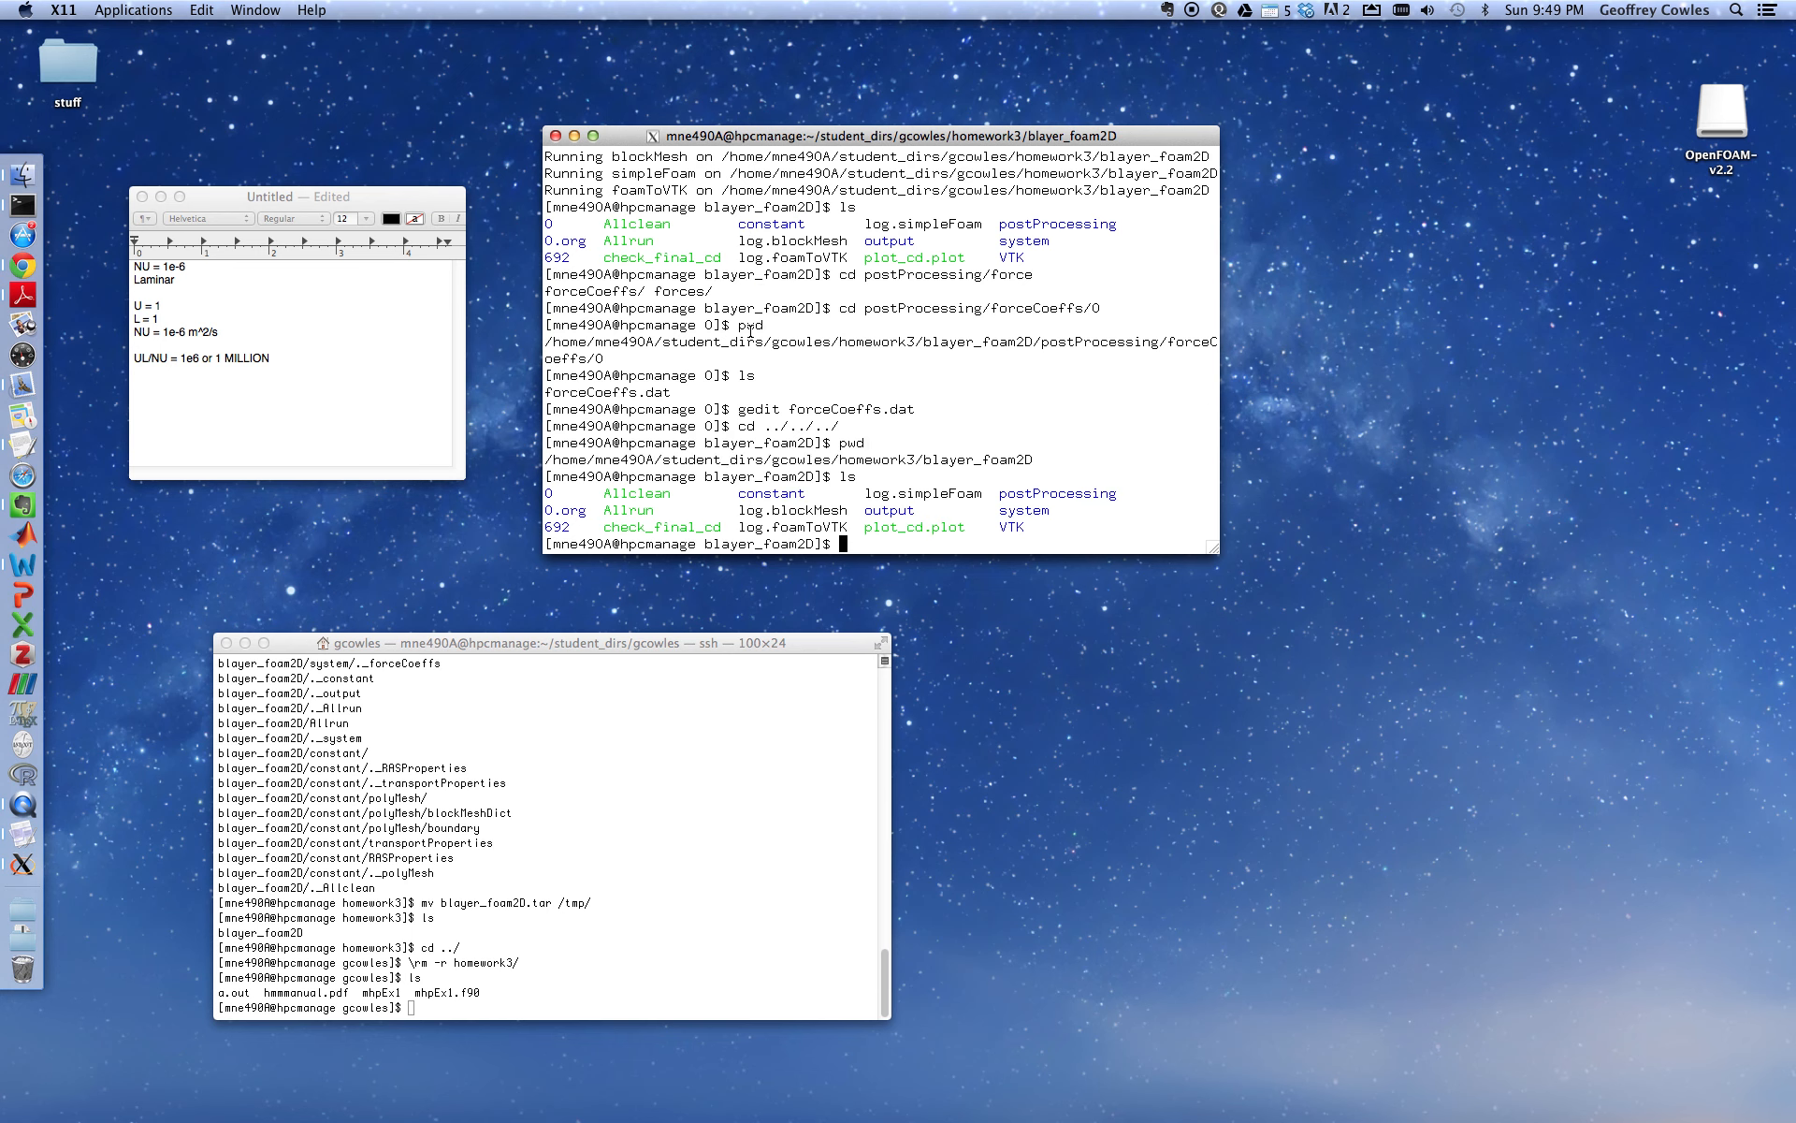
pyautogui.write('./check_final_cd')
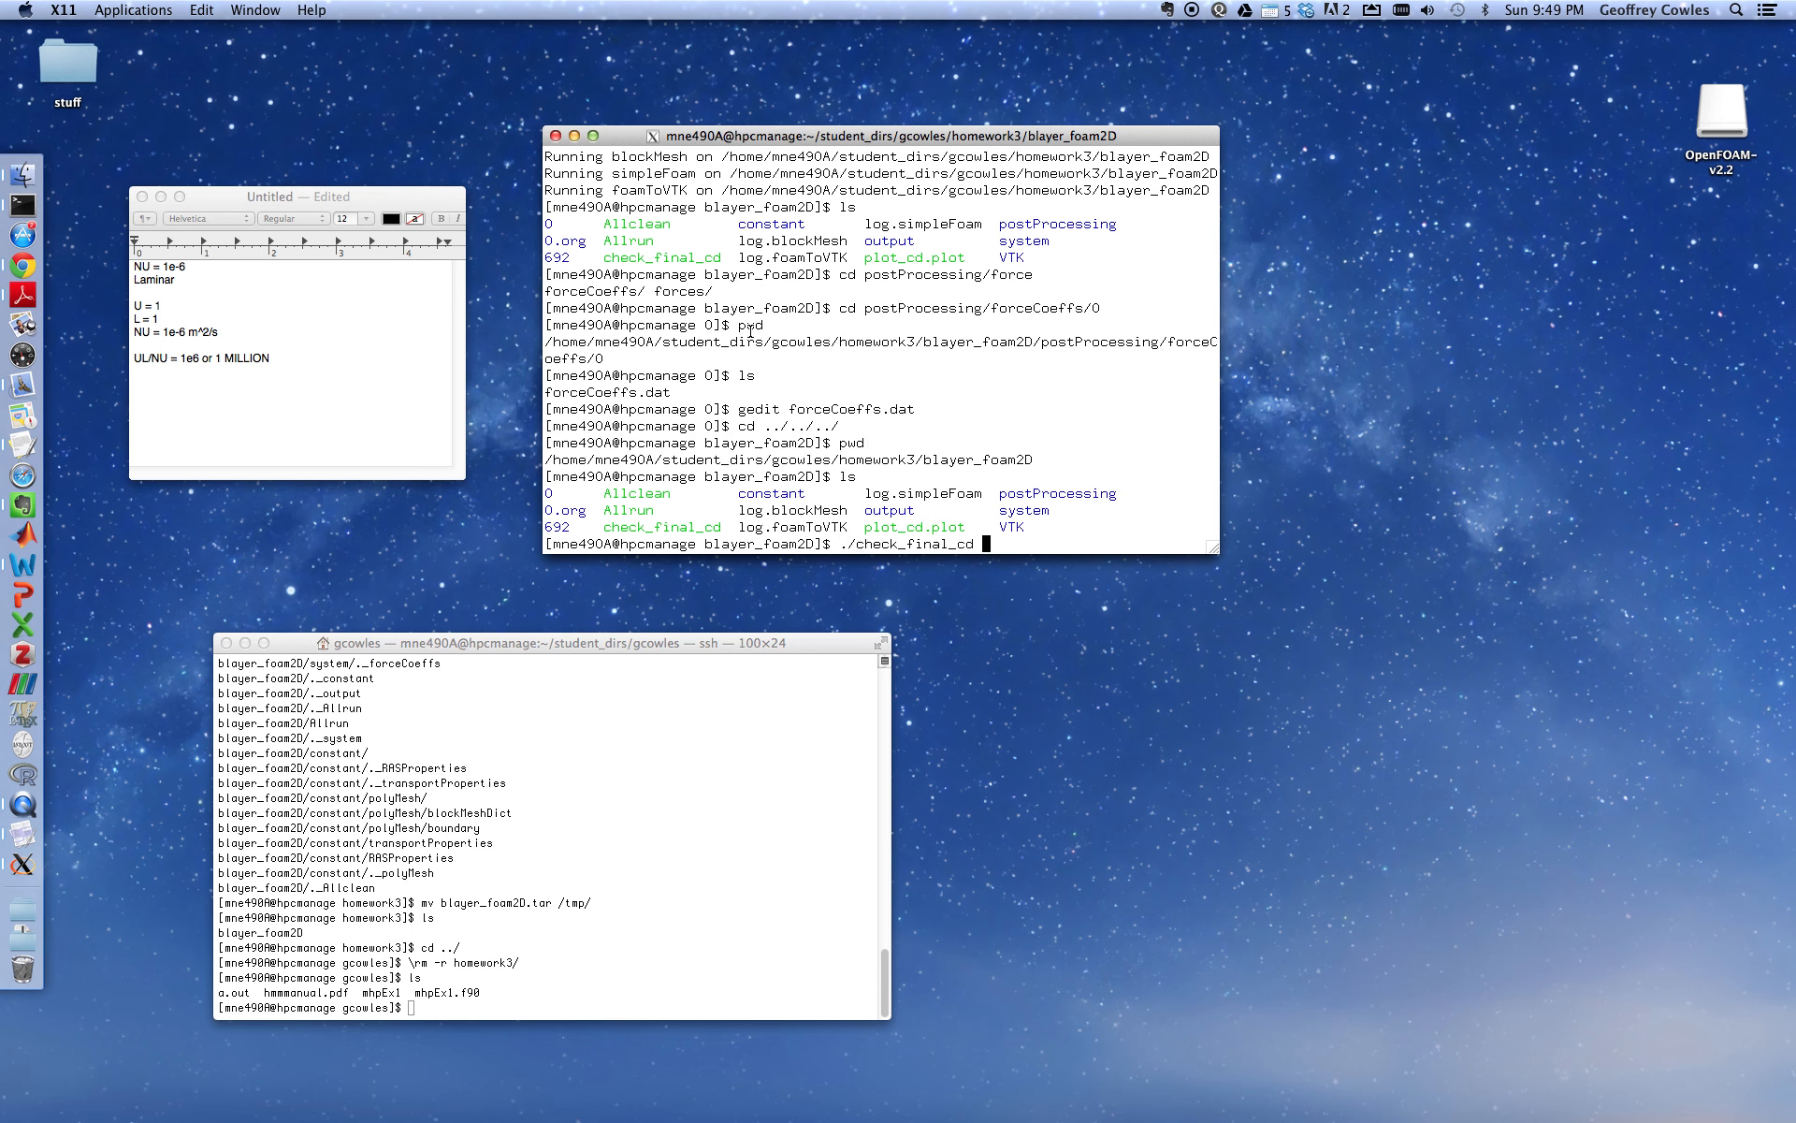
pyautogui.press('Return')
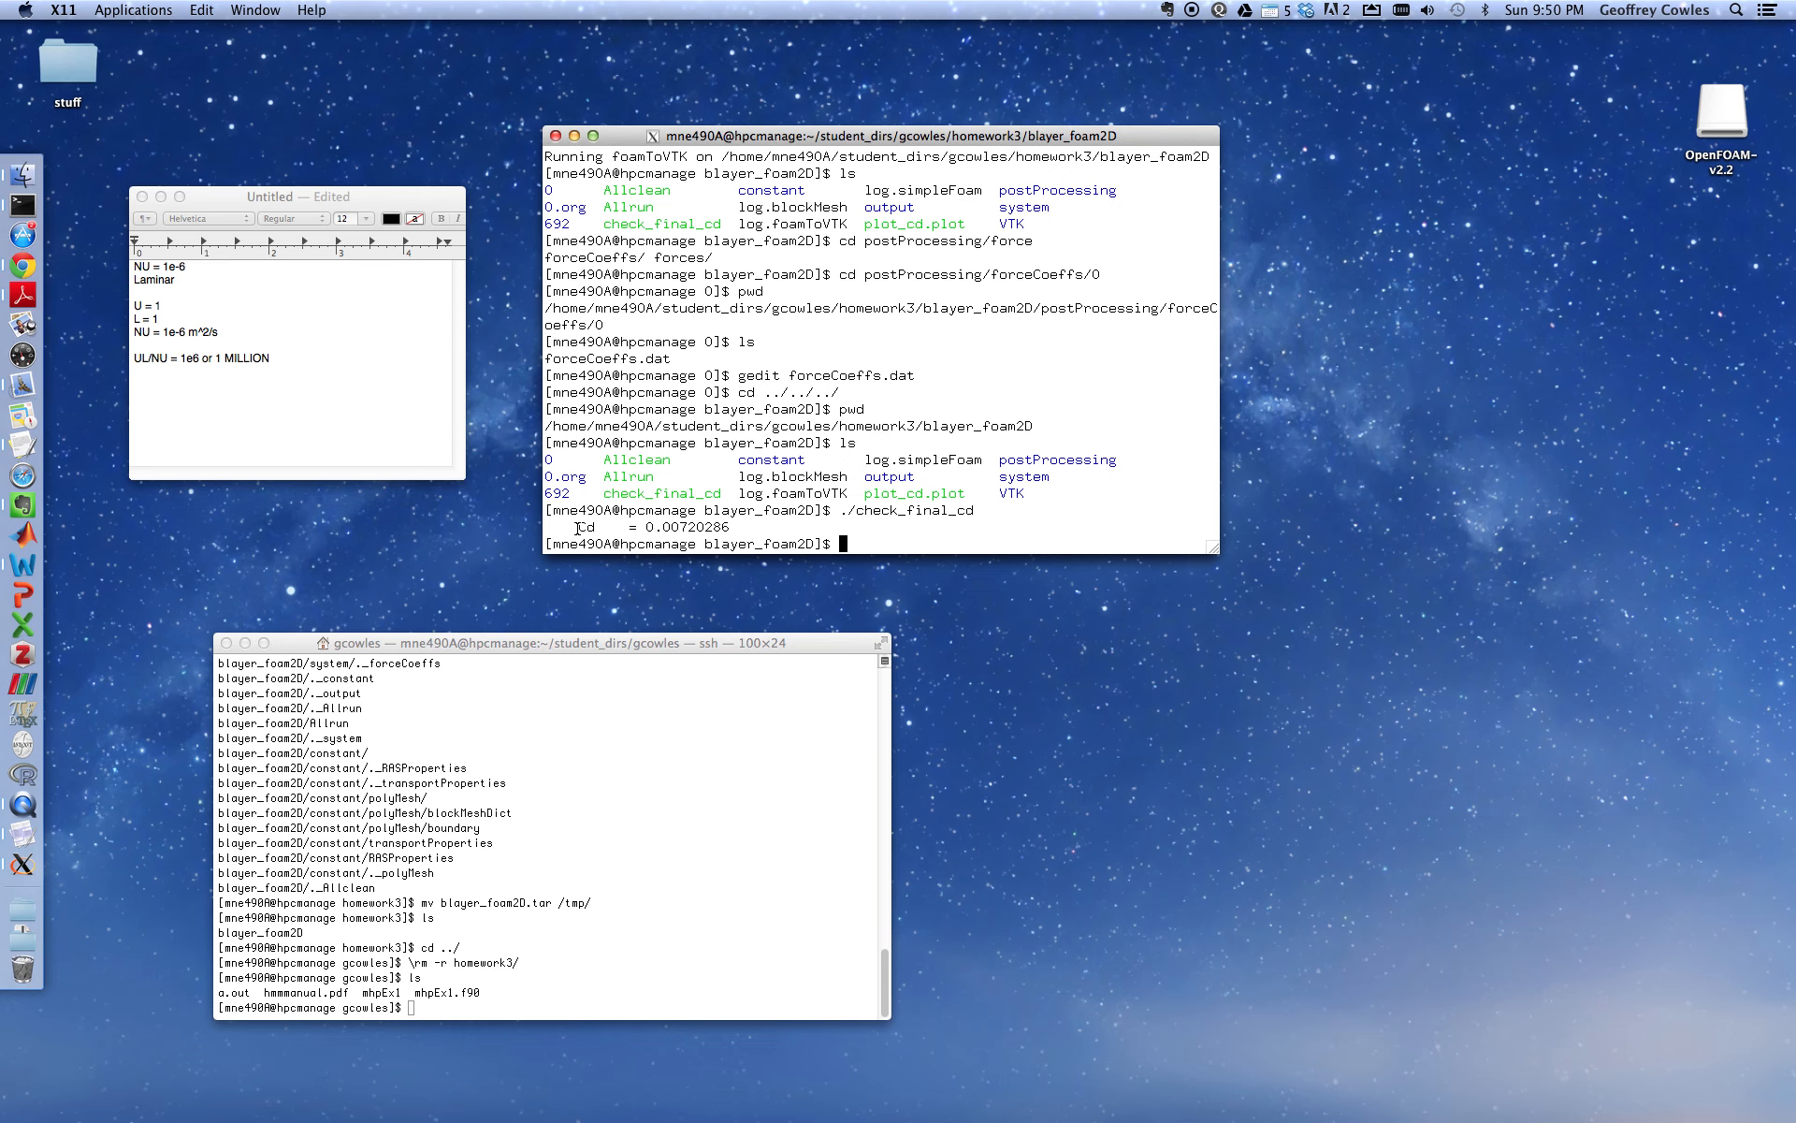
pyautogui.moveTo(577, 525); pyautogui.dragTo(722, 526)
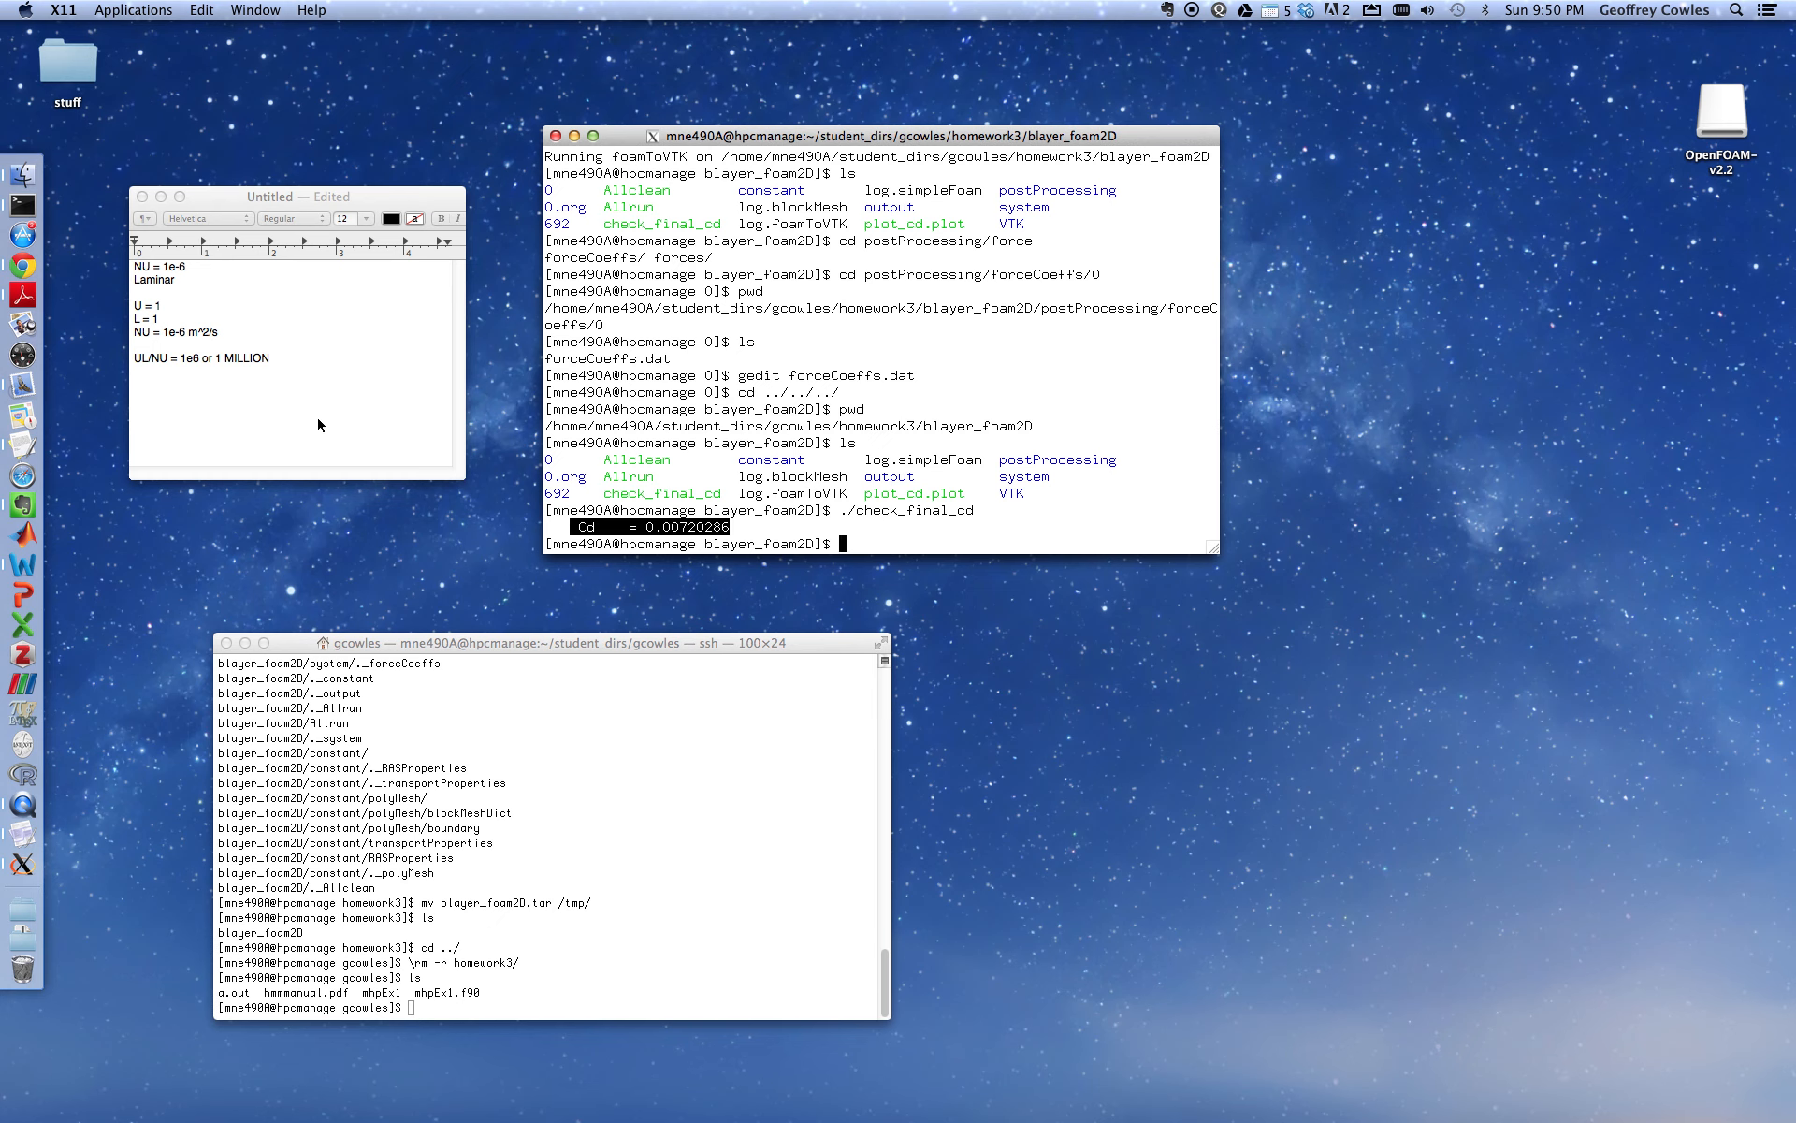
# Type the Cd value 0.00720286 into the TextEdit notes and cancel the Save As dialog
pyautogui.click(295, 344)
pyautogui.write('.007202')
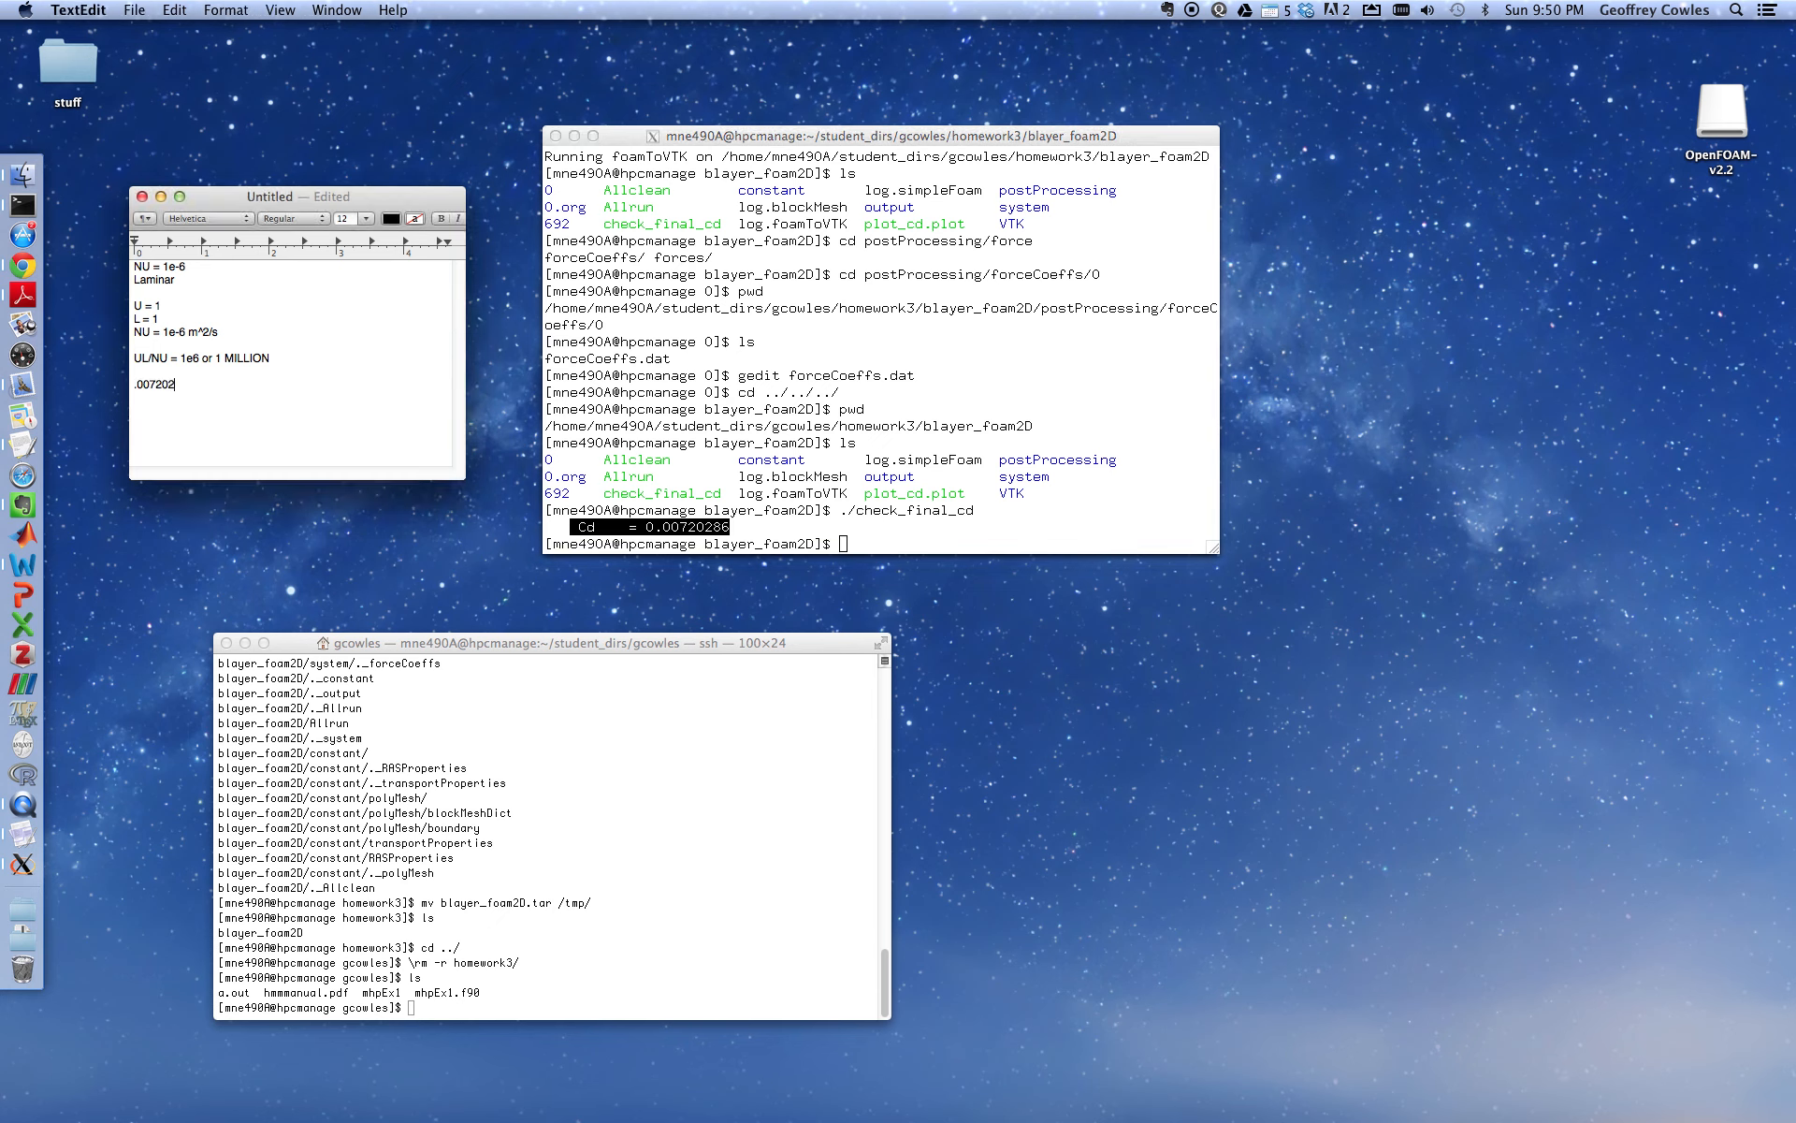
pyautogui.write('86')
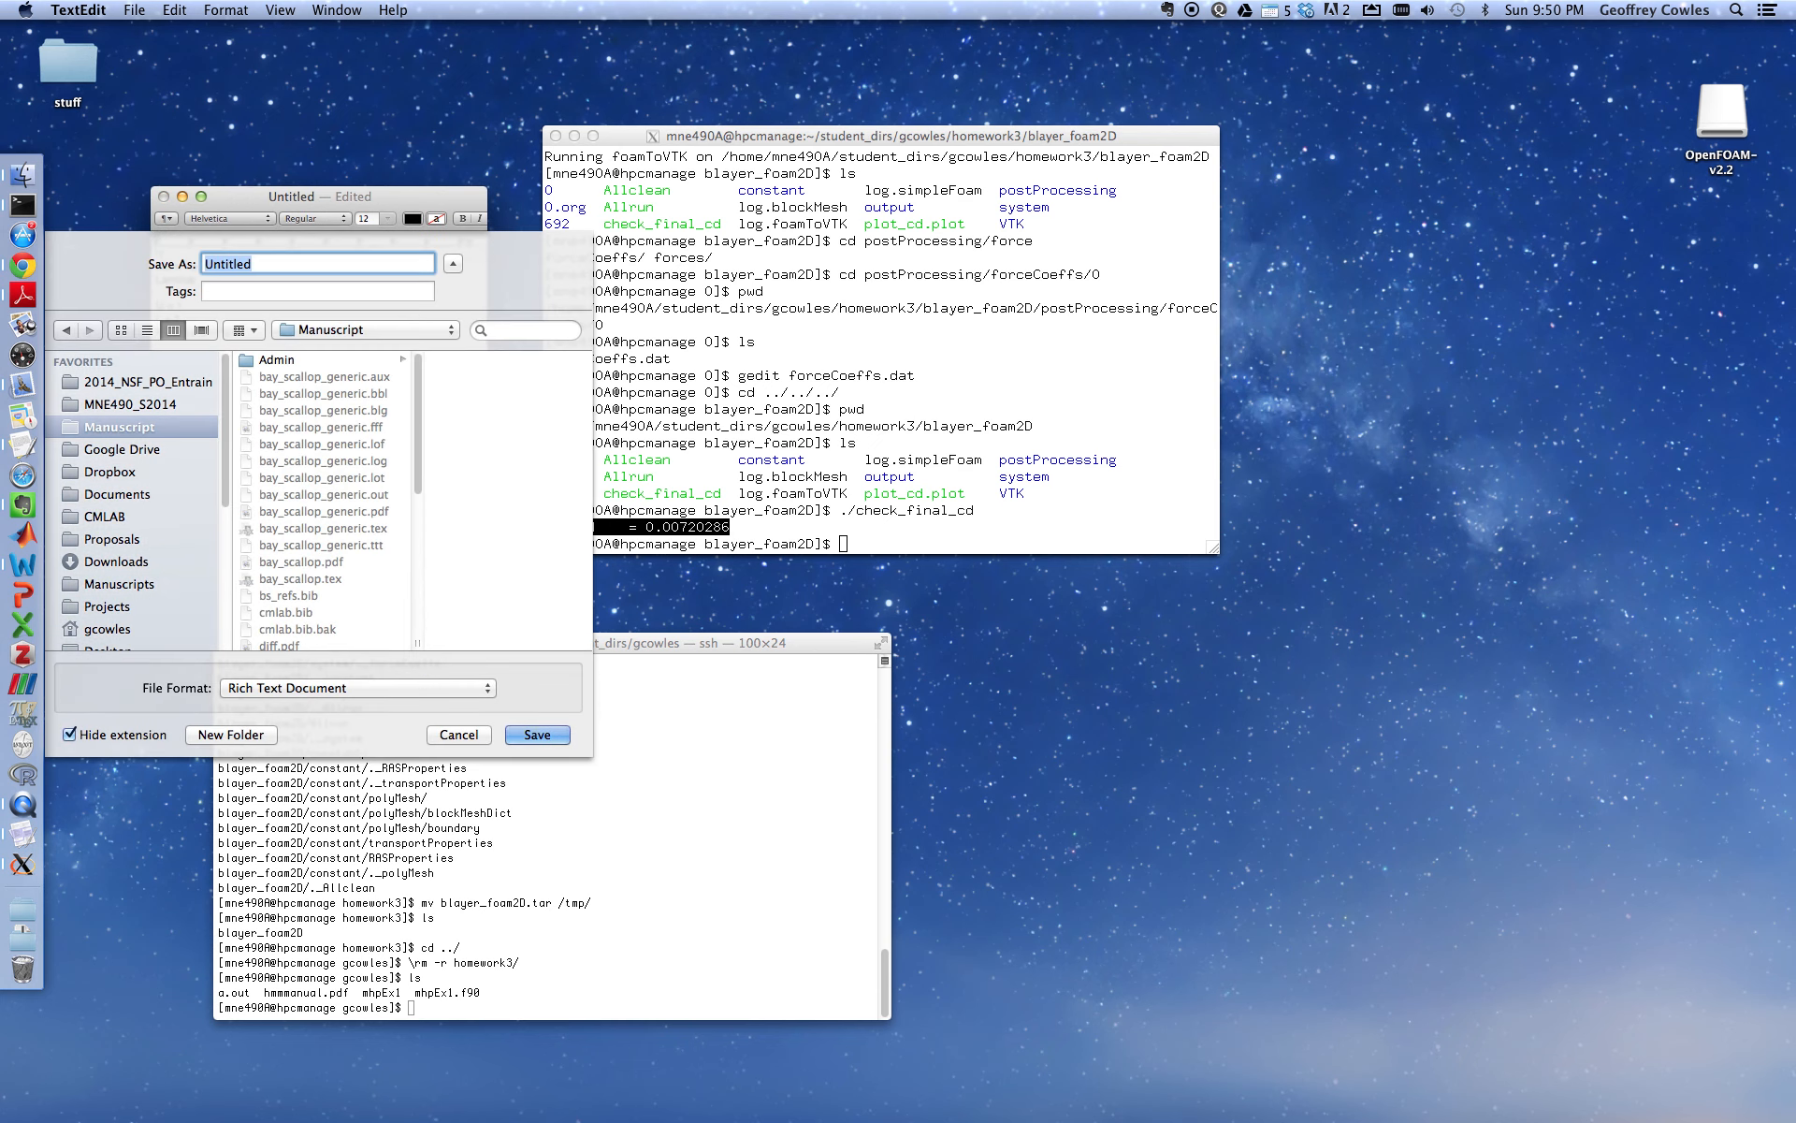
pyautogui.click(458, 734)
pyautogui.write('ls')
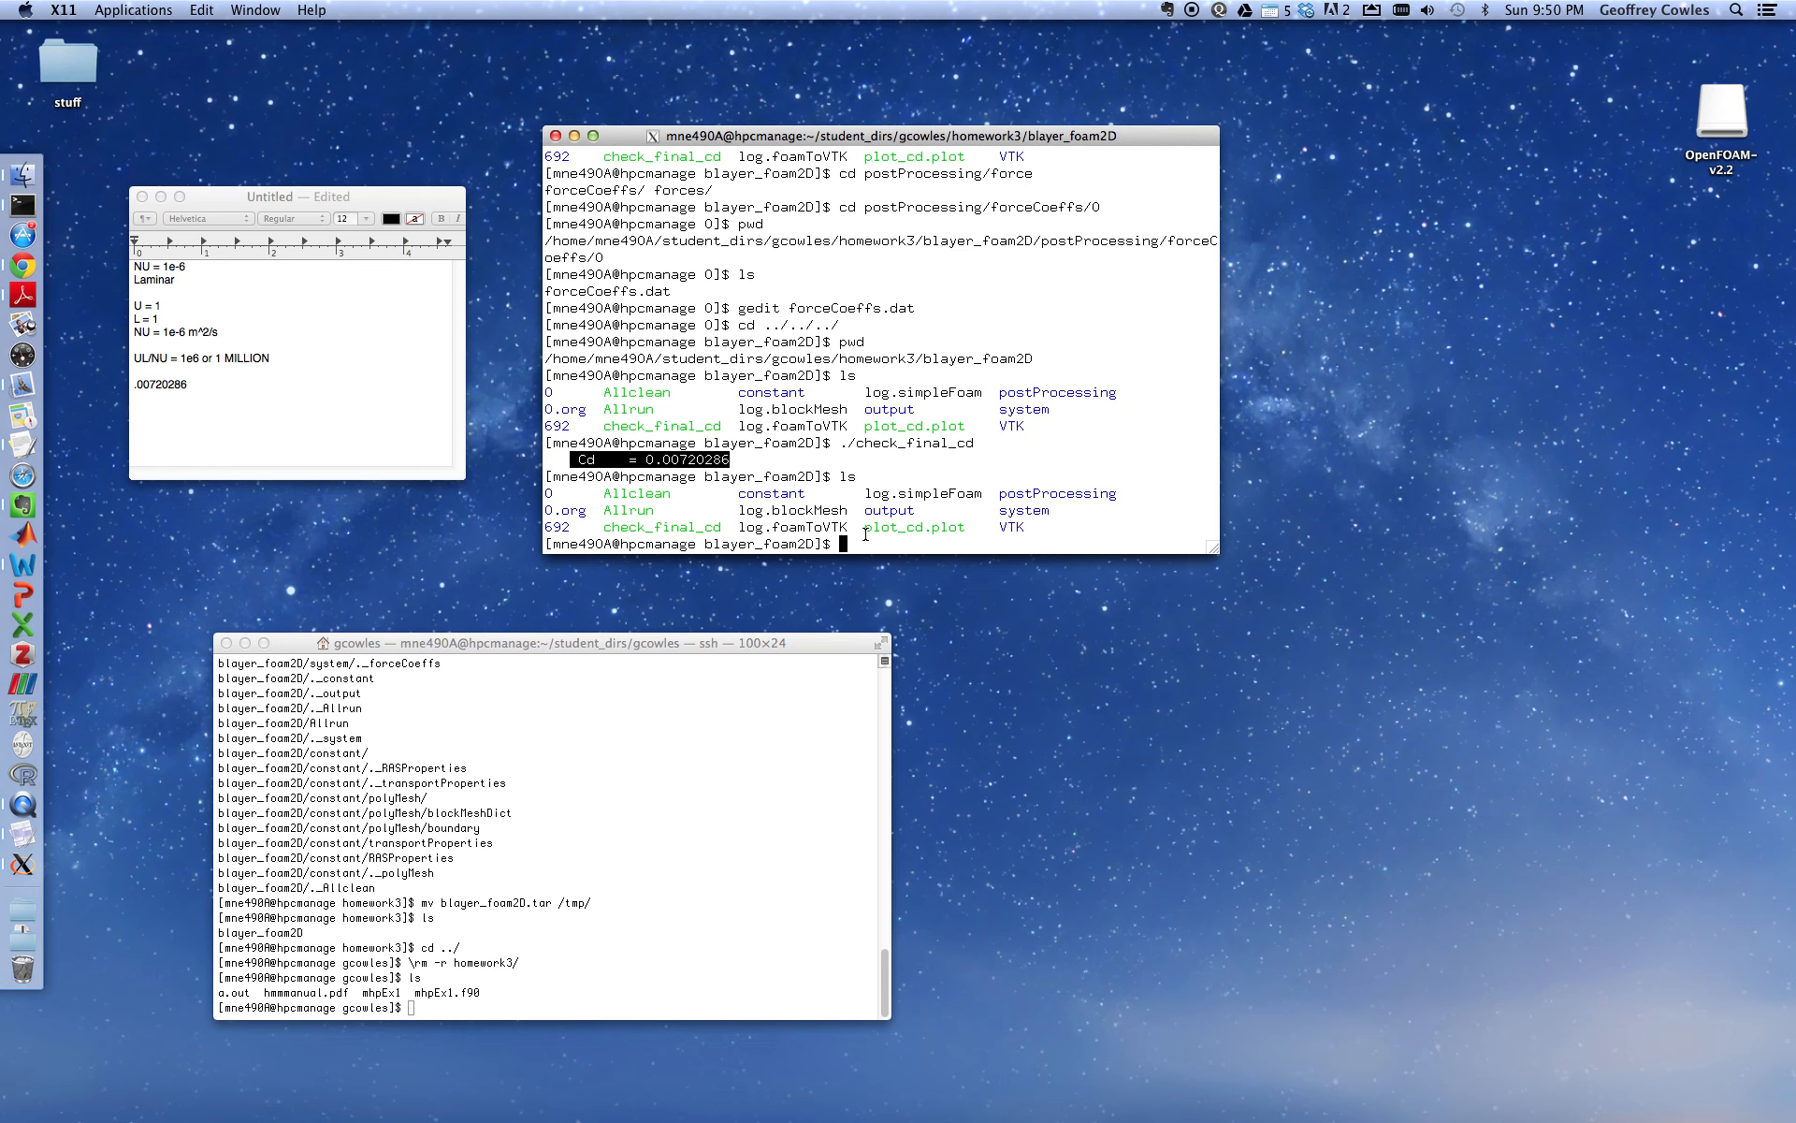
# Run plot_cd.plot, list files with ls -ltrh, and select the new drag_history.png
pyautogui.write('./plot_cd.plot')
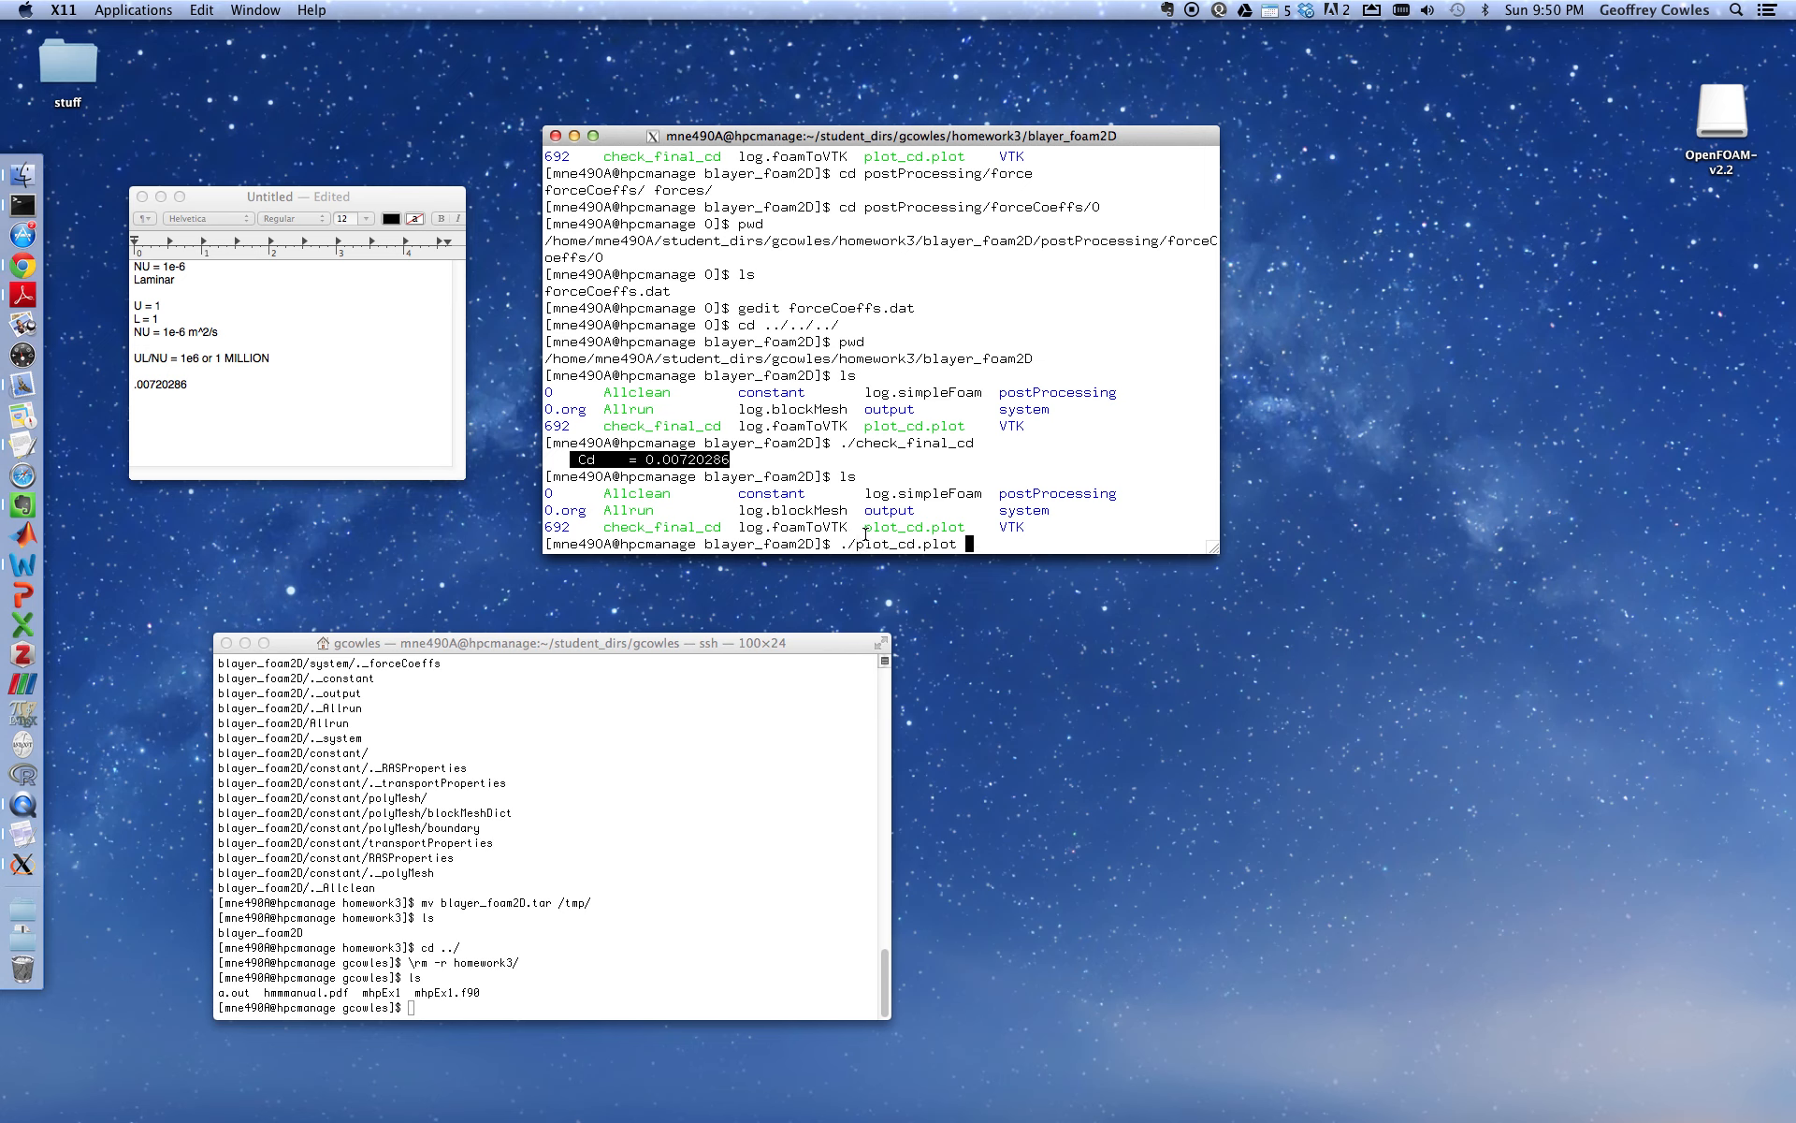
pyautogui.press('Return')
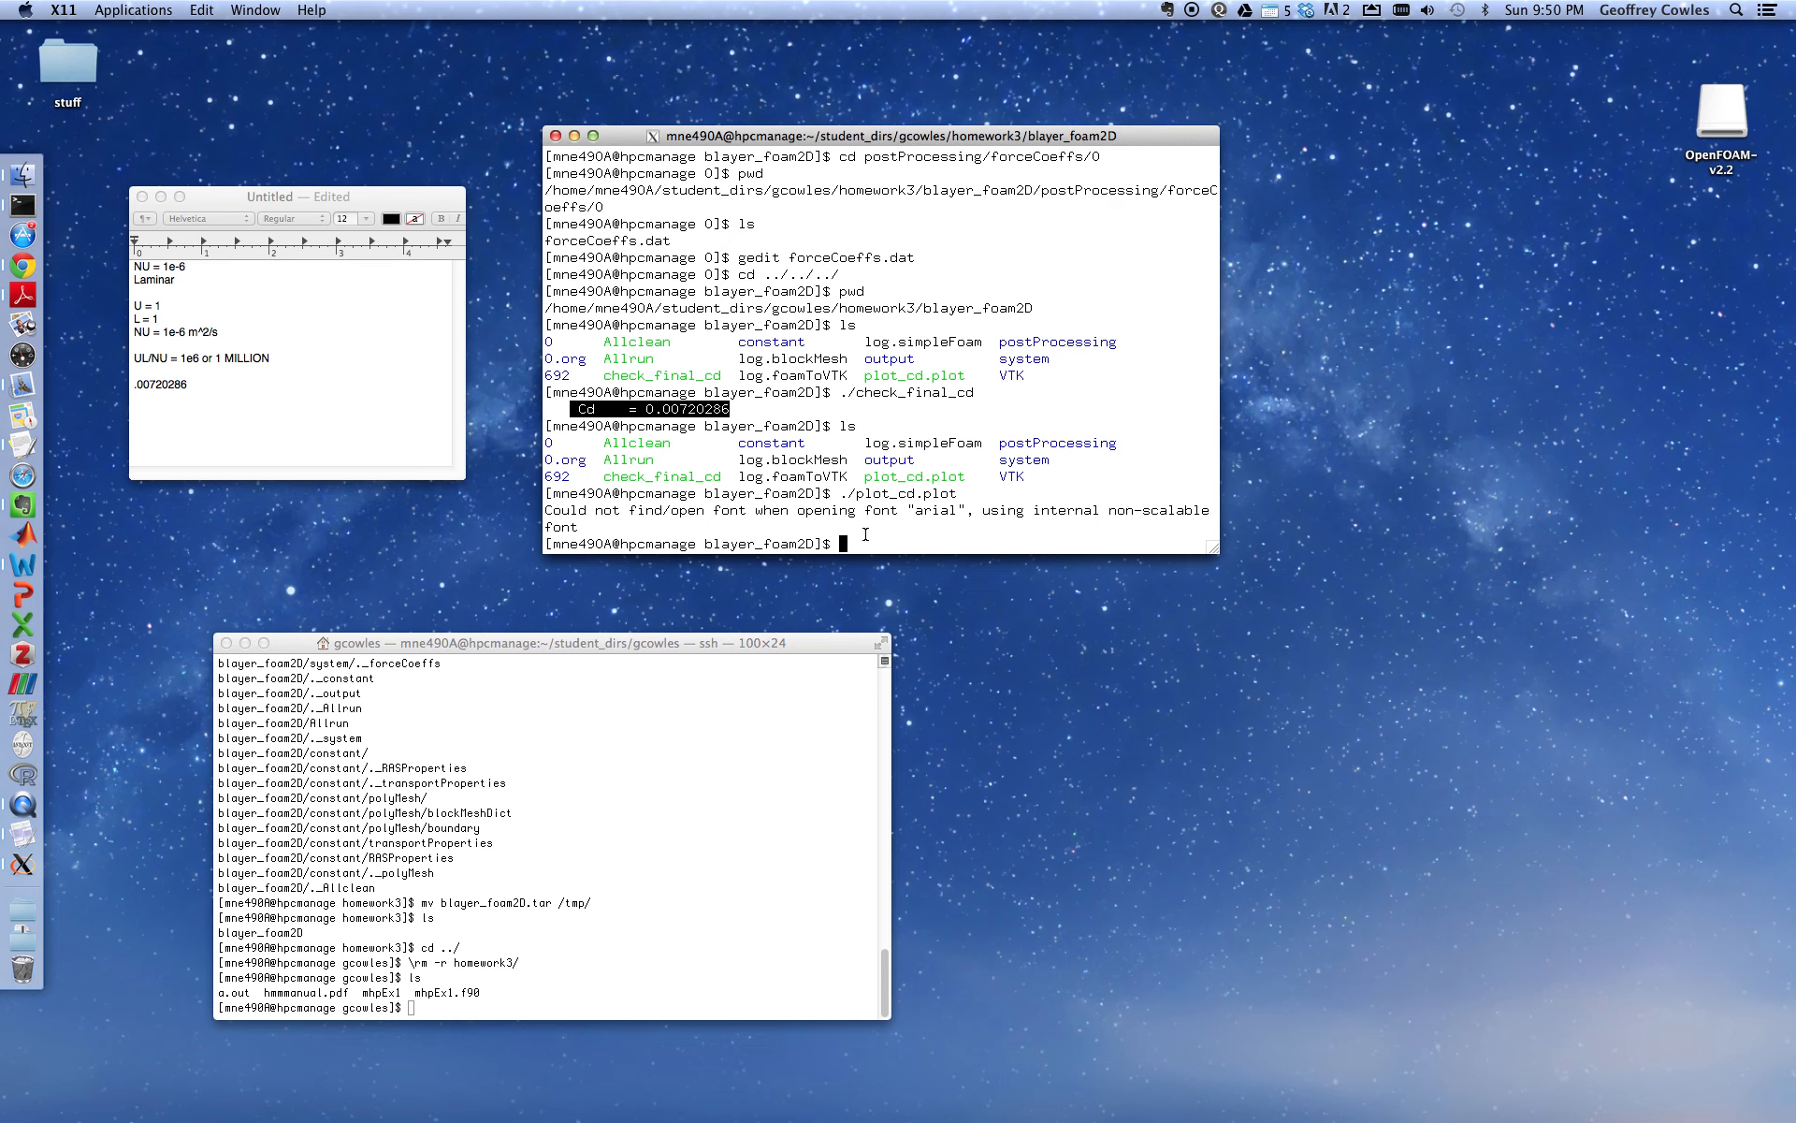
pyautogui.moveTo(816, 449)
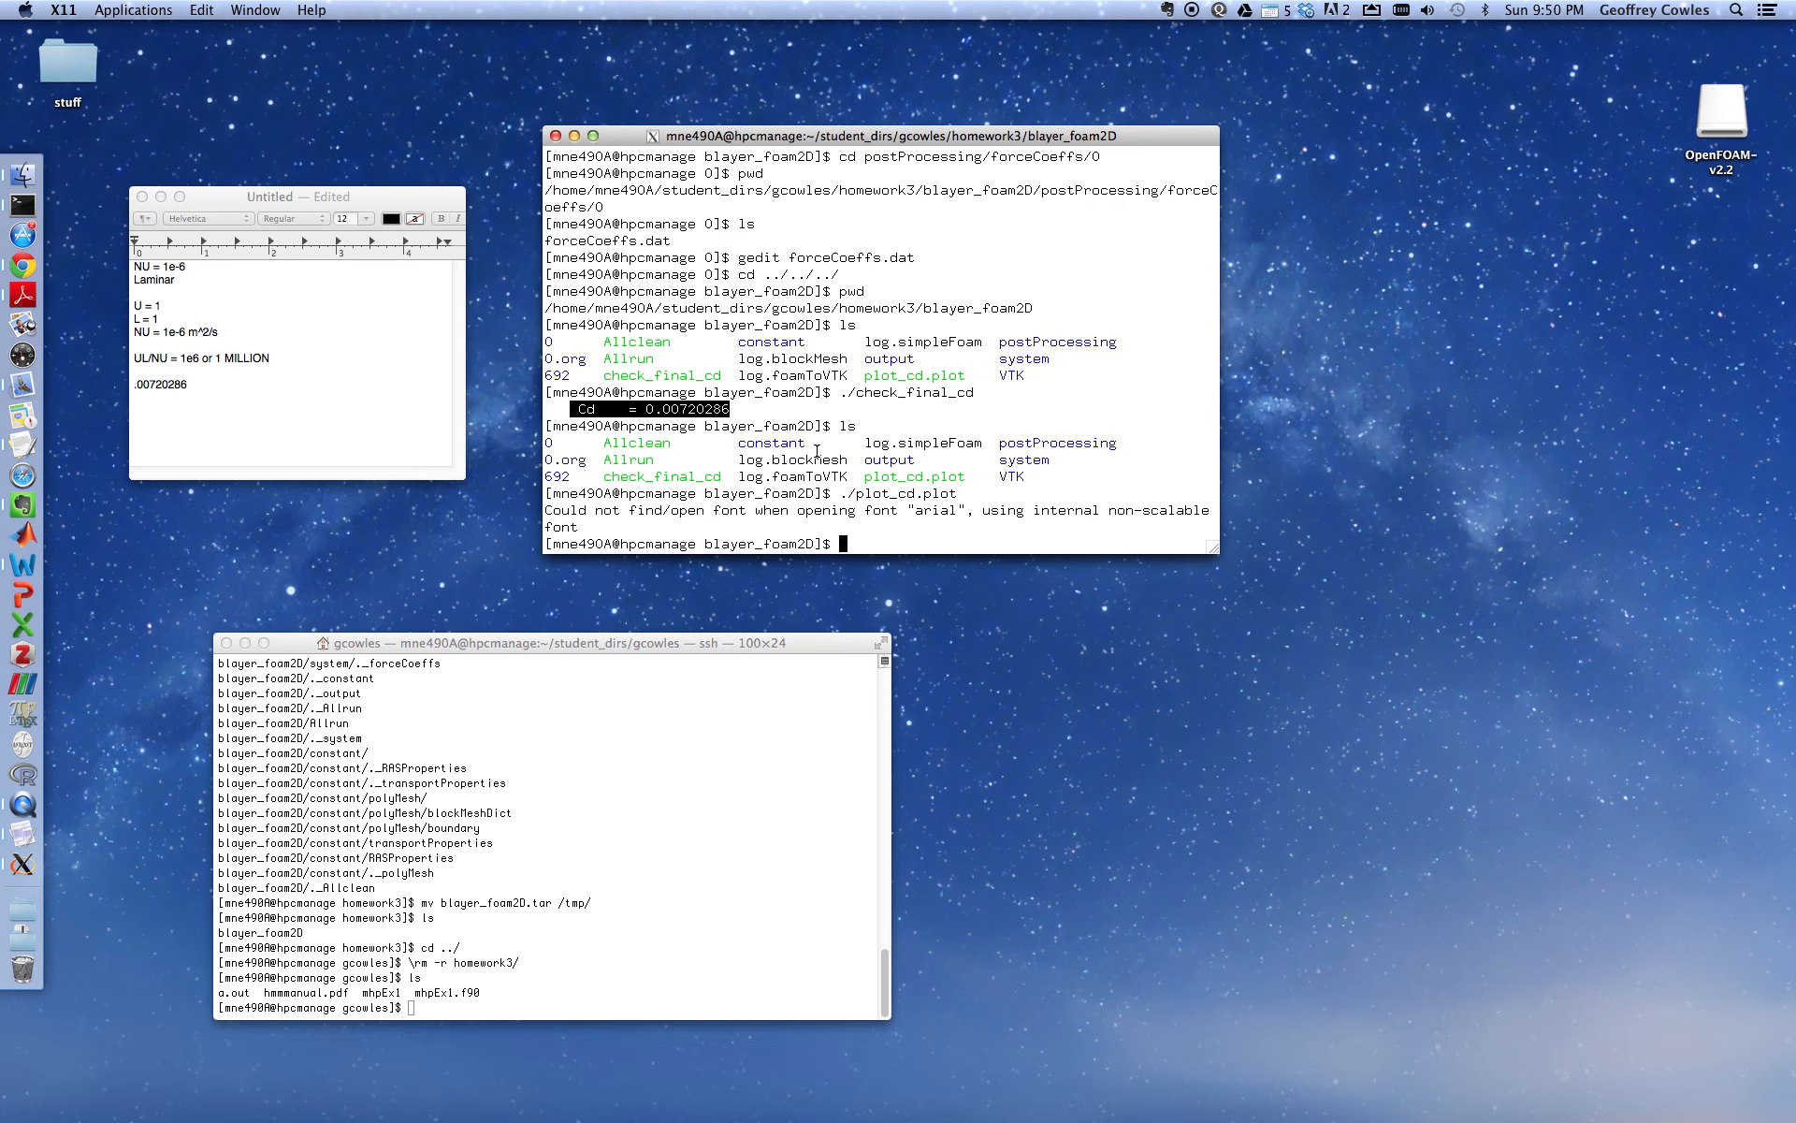
pyautogui.write('ls -l')
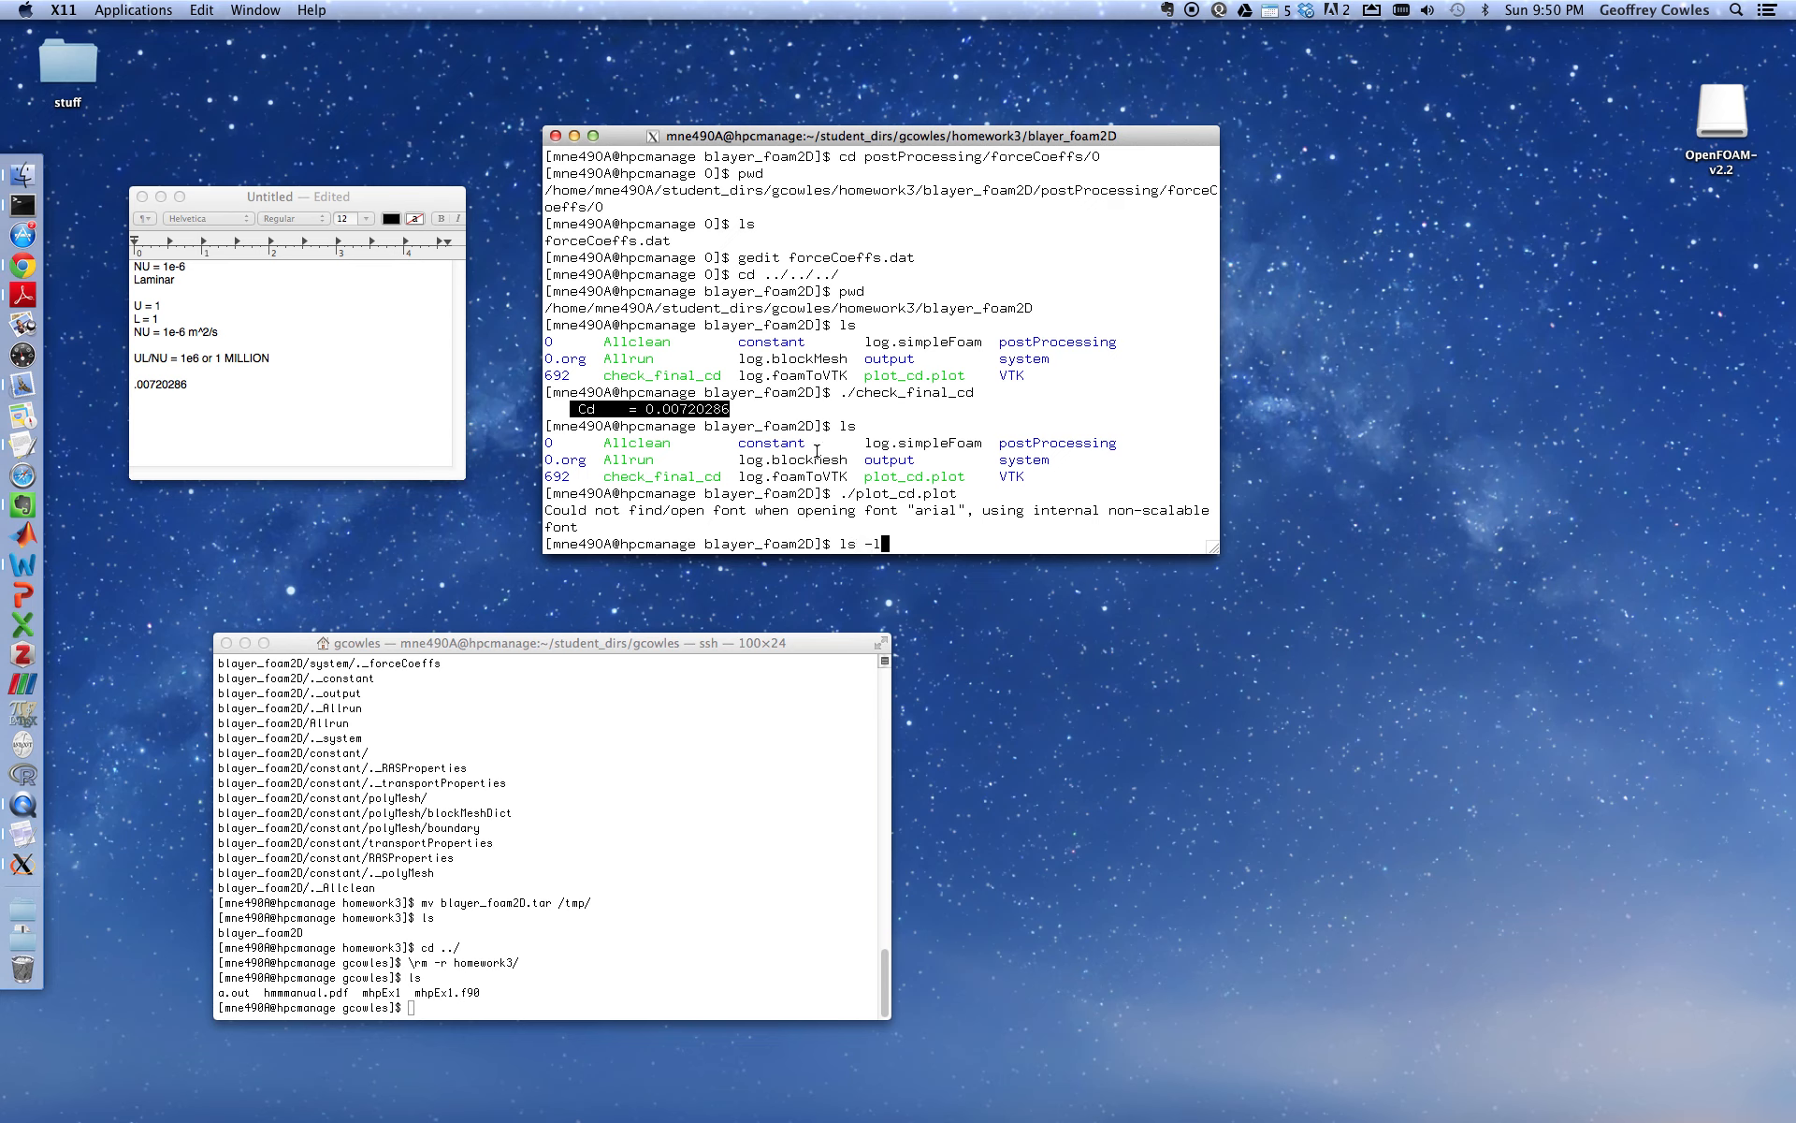
pyautogui.write('trh')
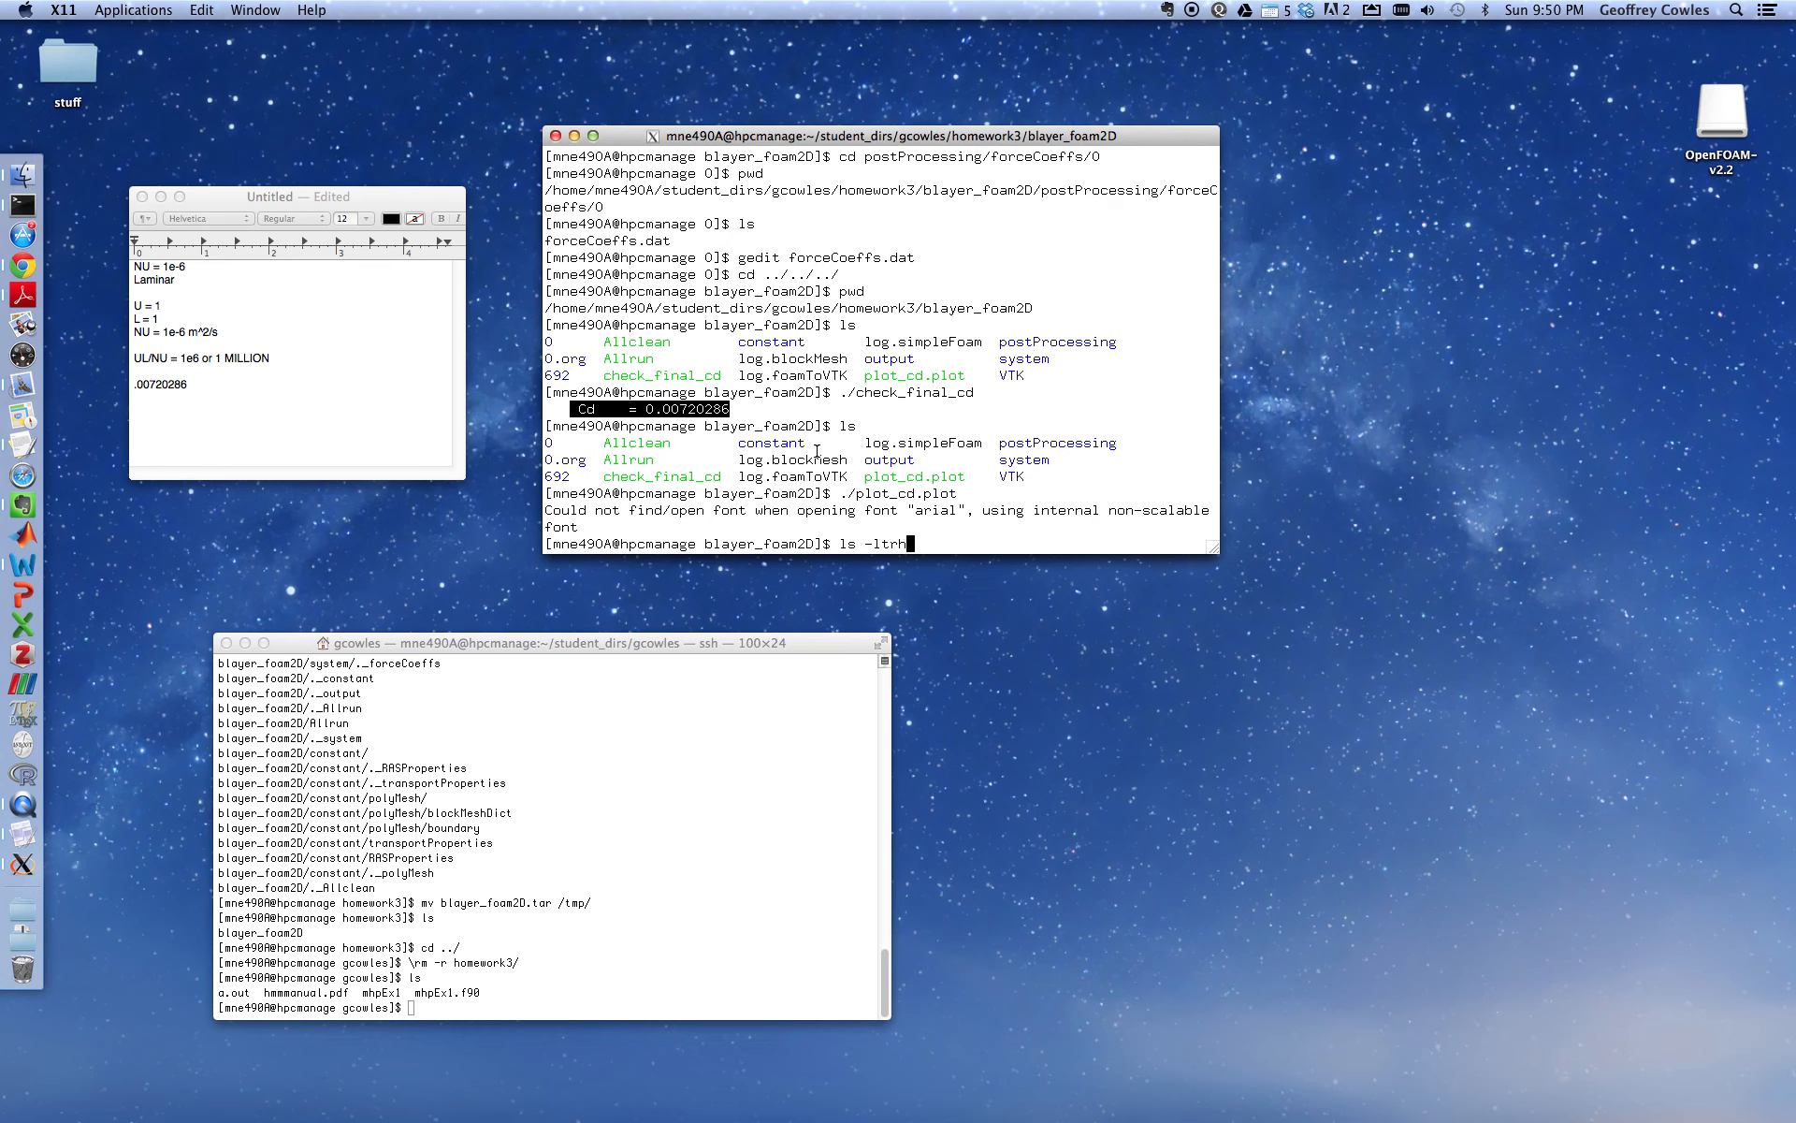
pyautogui.press('BackSpace')
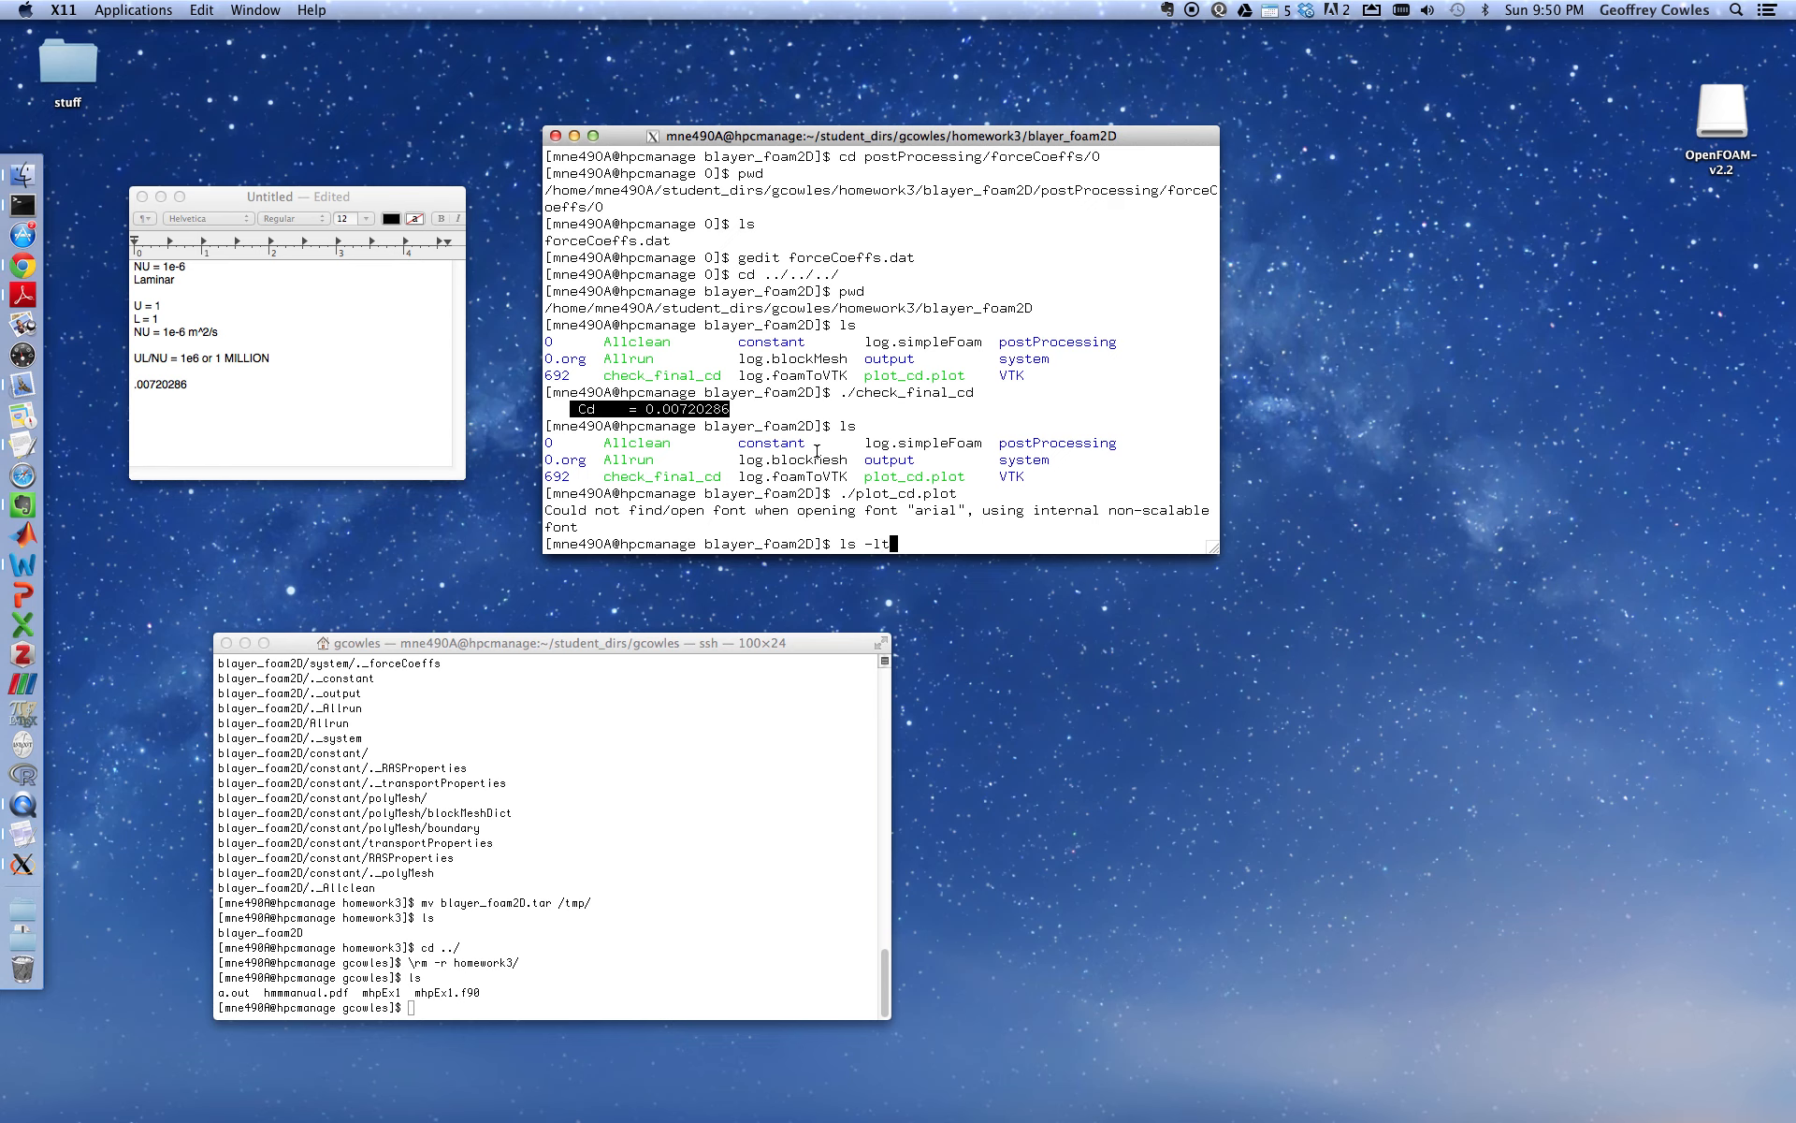
pyautogui.write('rh')
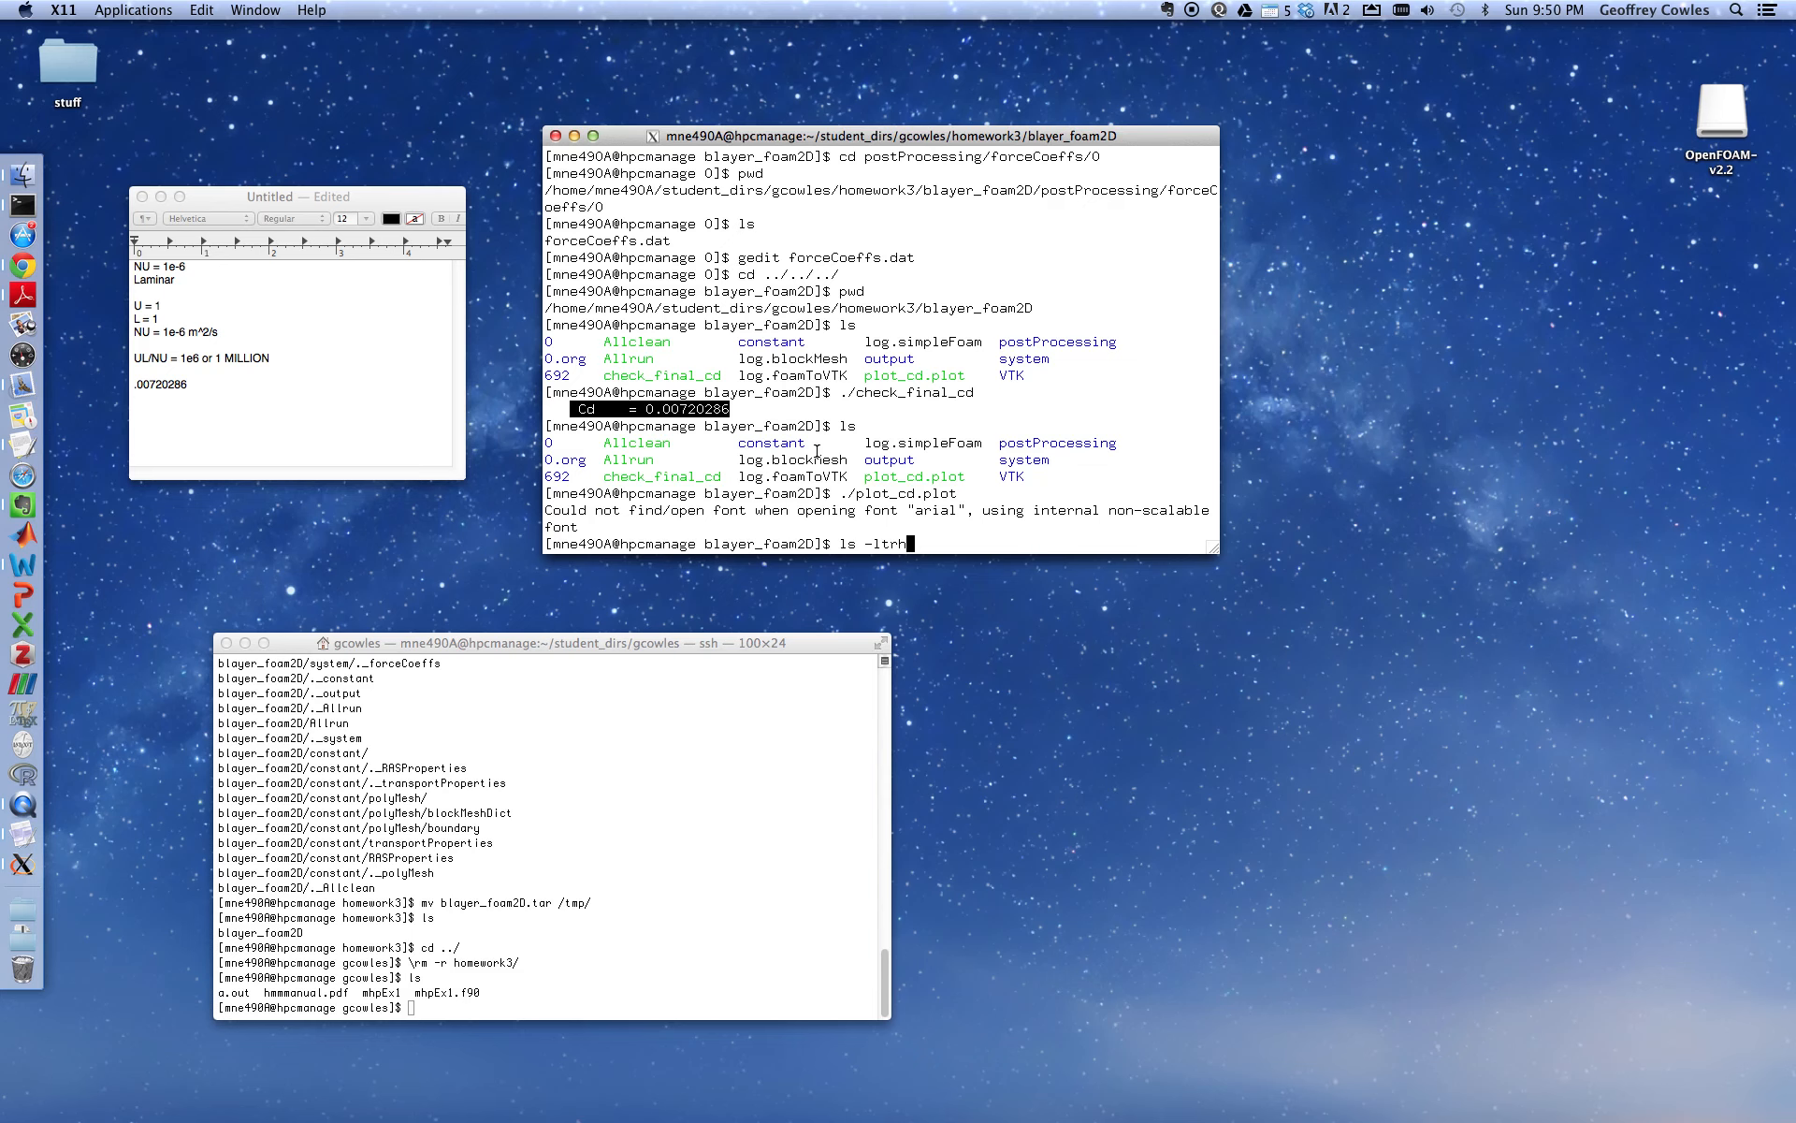
pyautogui.press('Return')
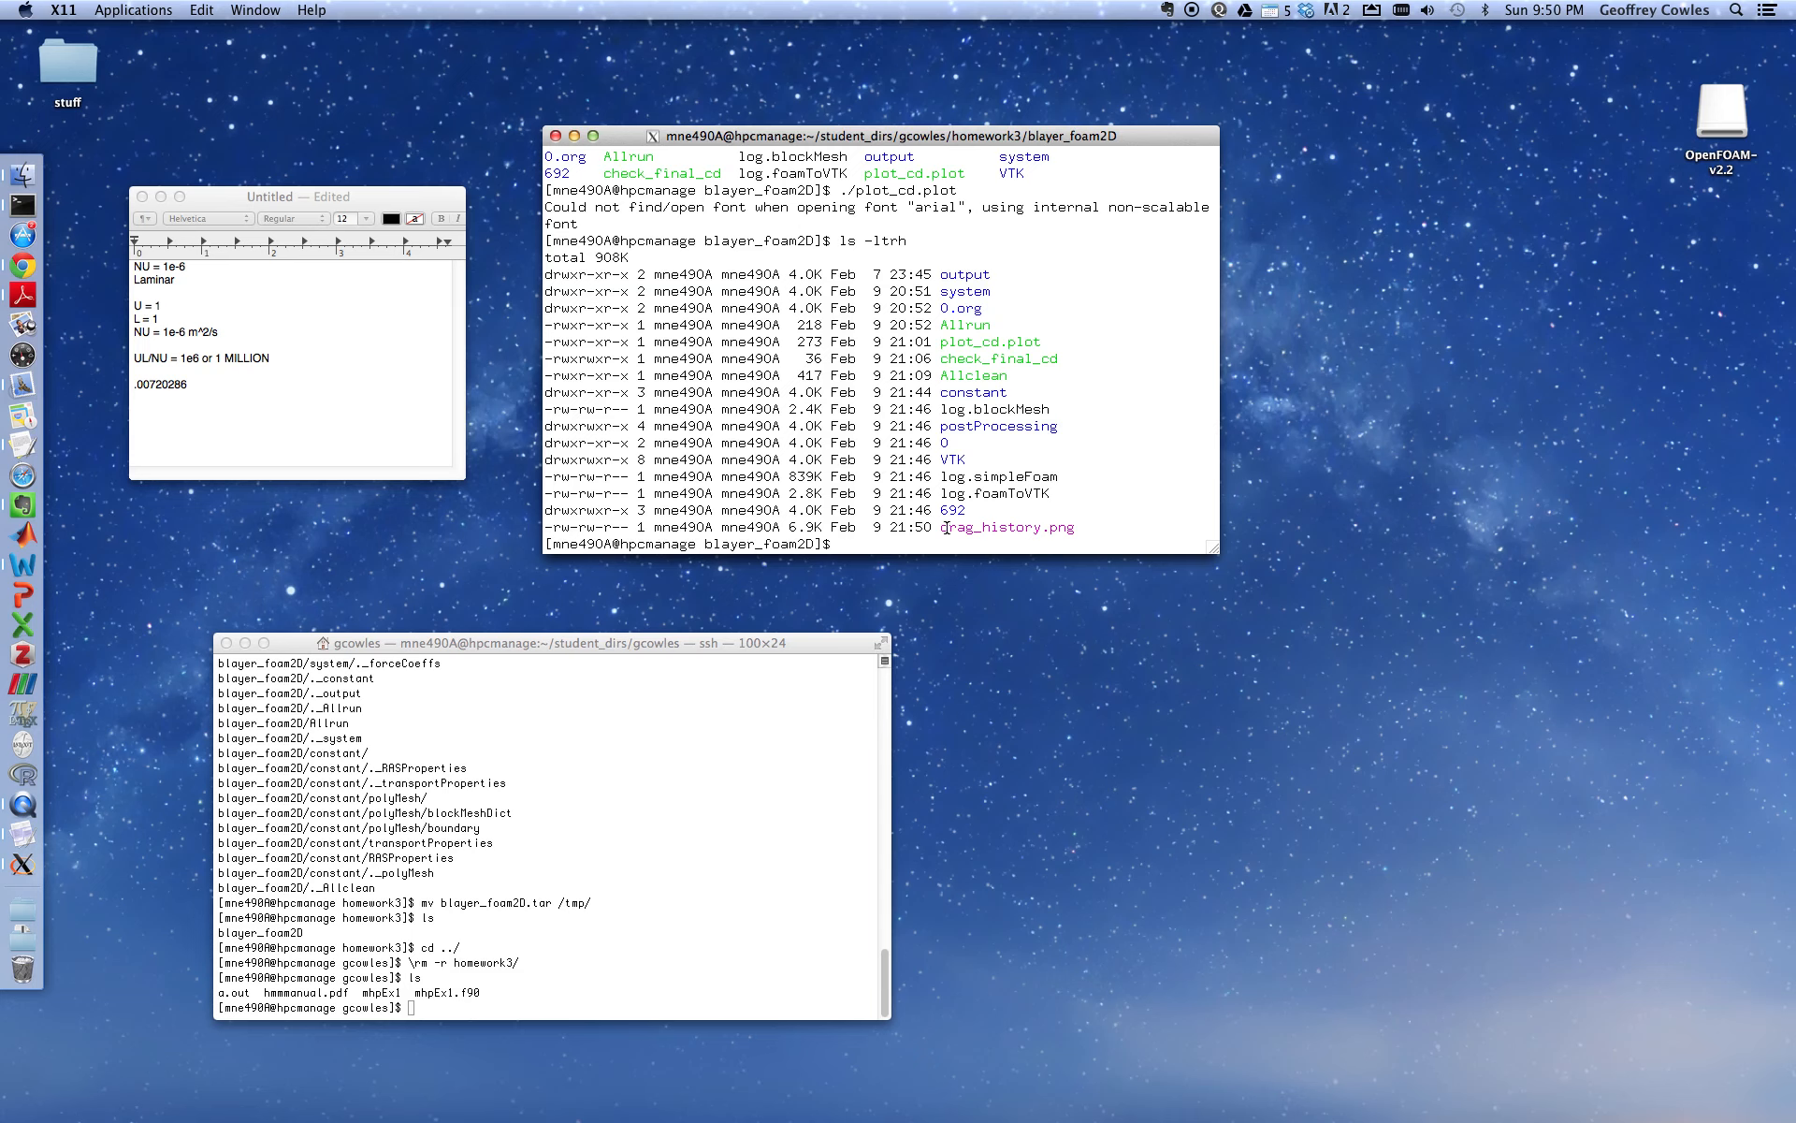
pyautogui.doubleClick(1007, 526)
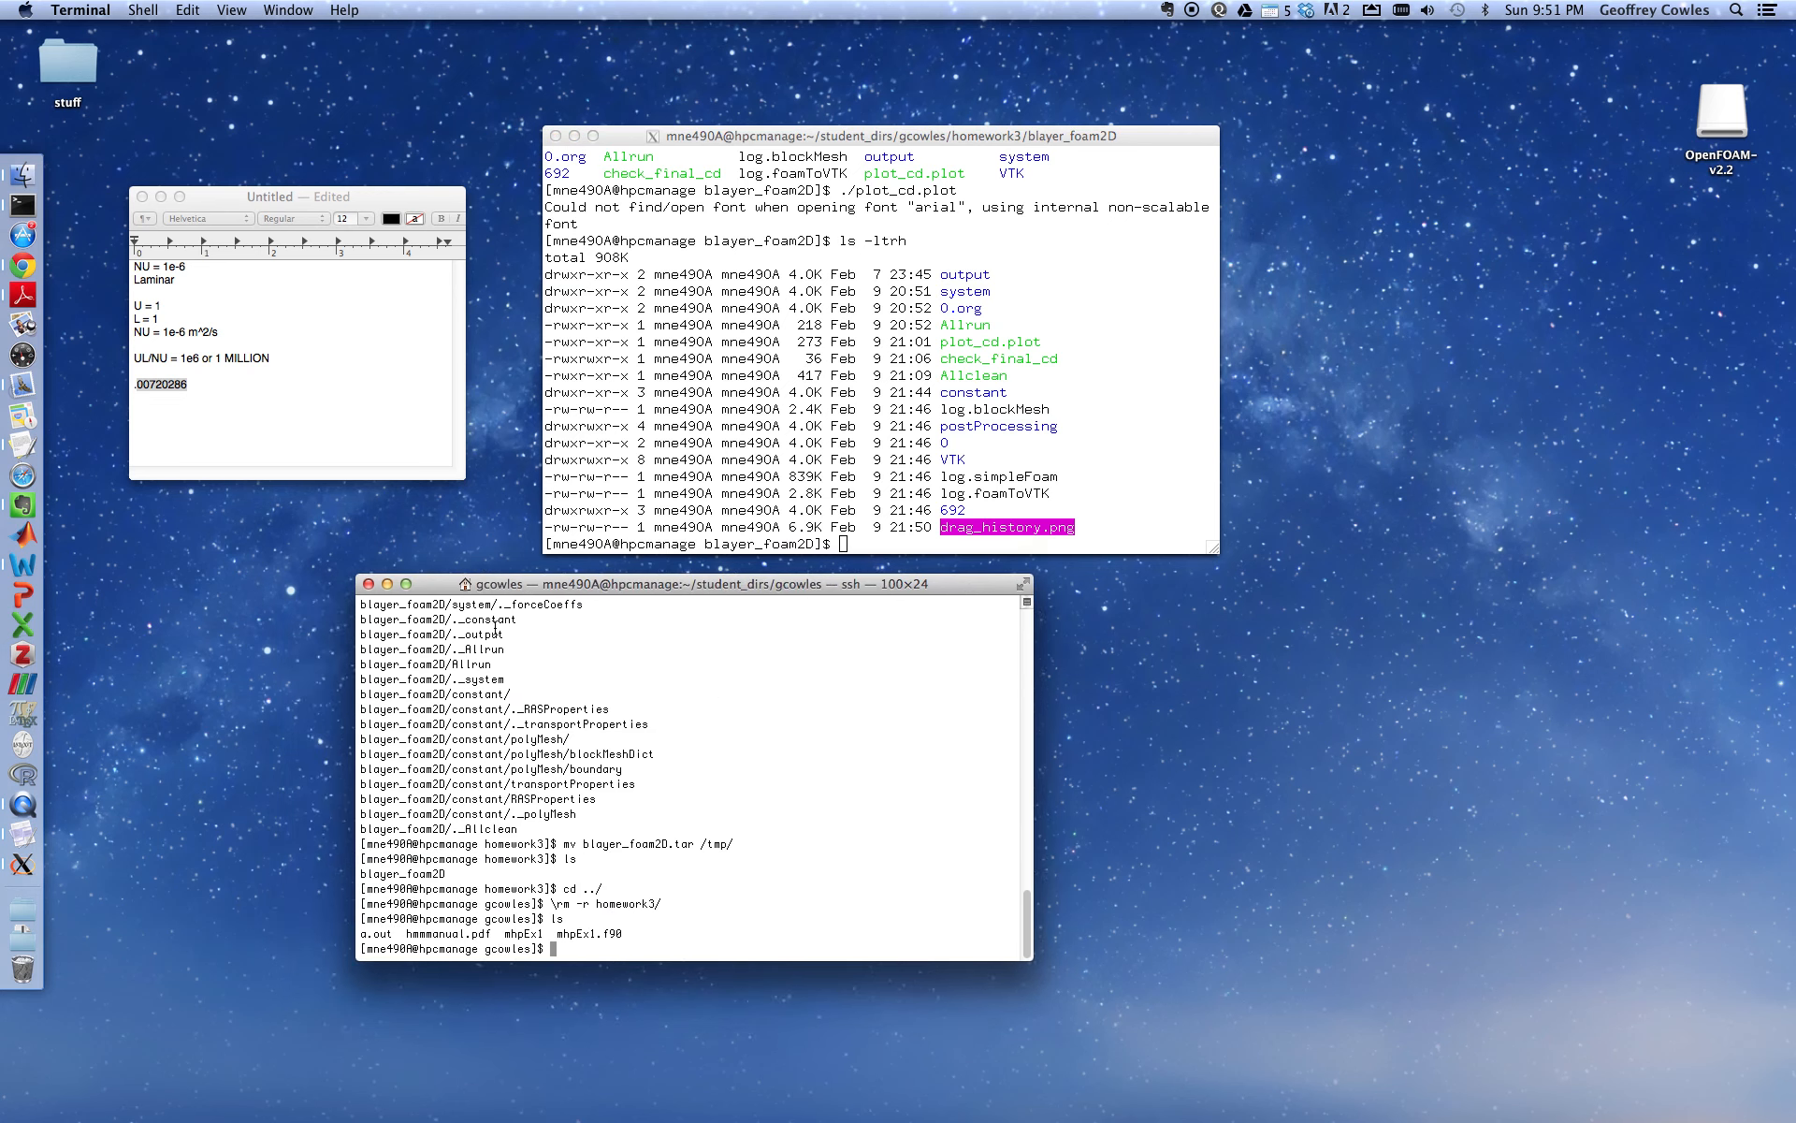
pyautogui.moveTo(796, 306)
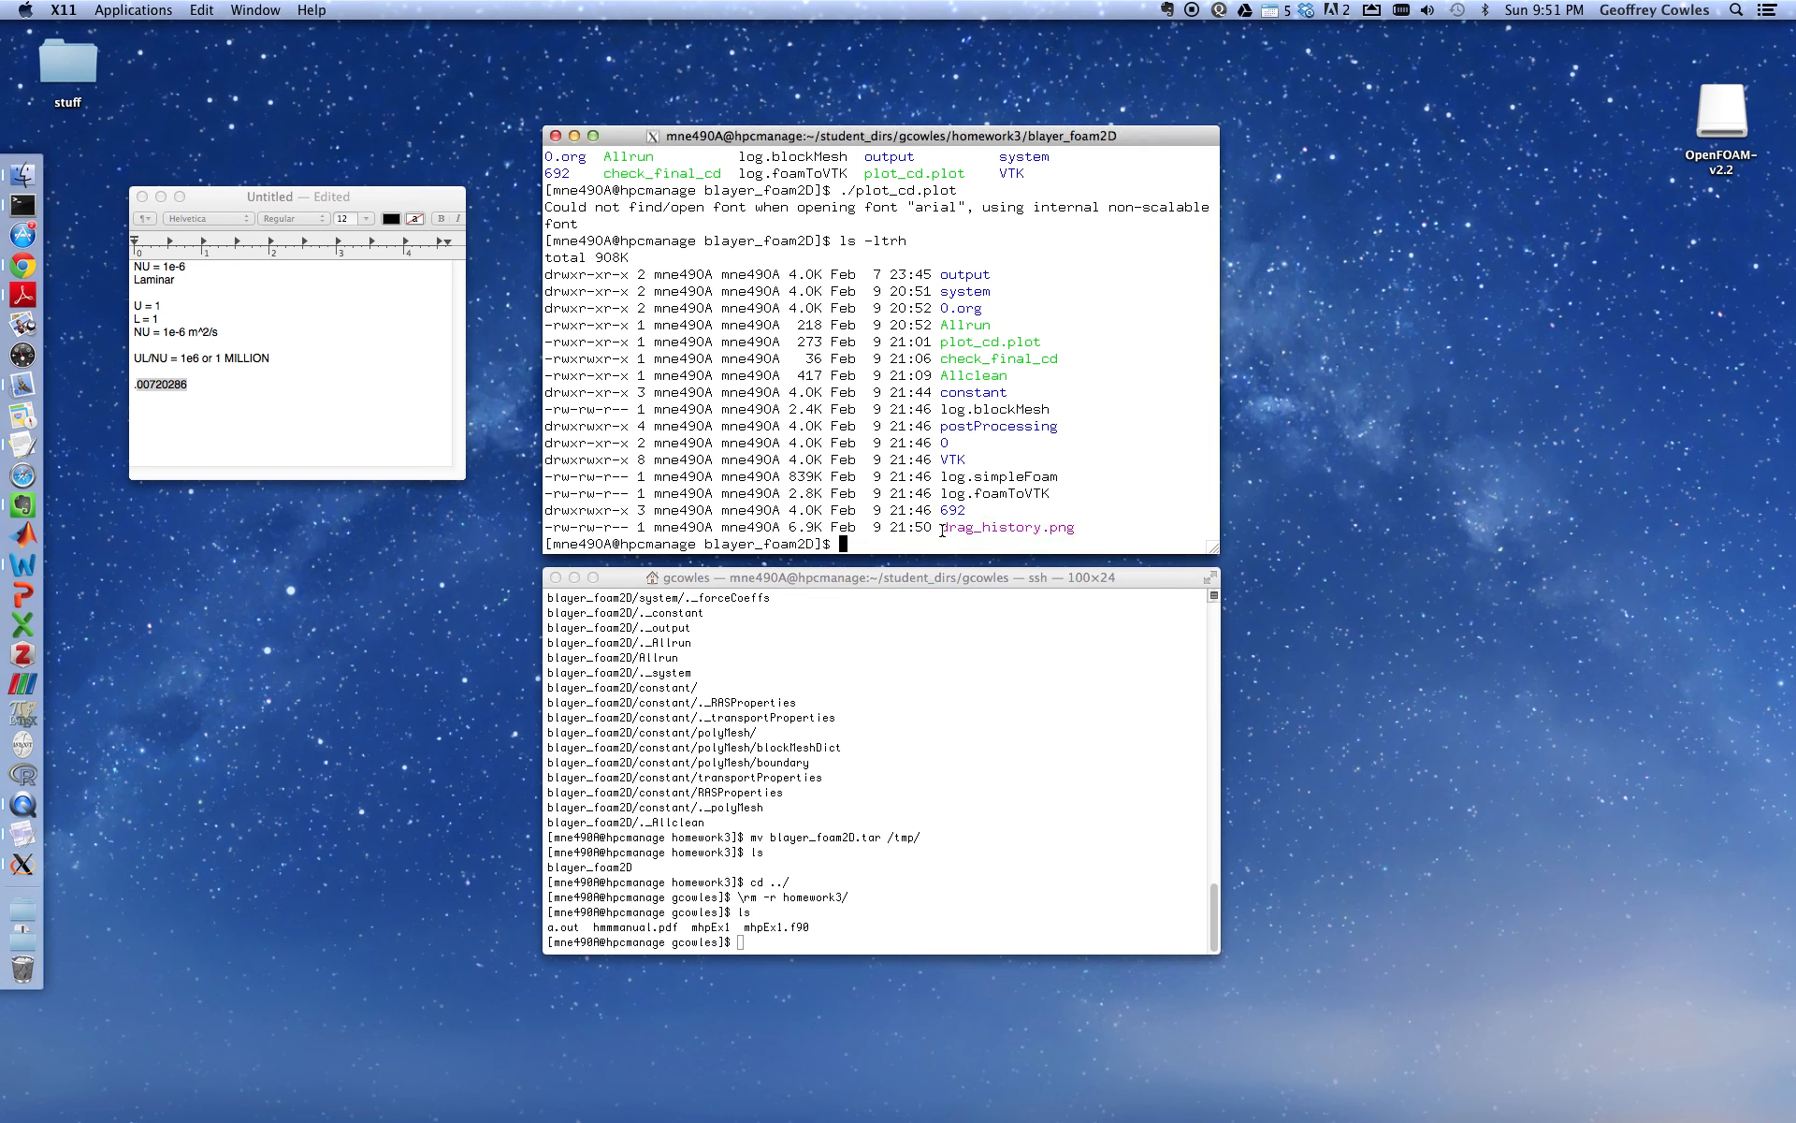
# Select drag_history.png in the xterm listing again
pyautogui.doubleClick(1005, 527)
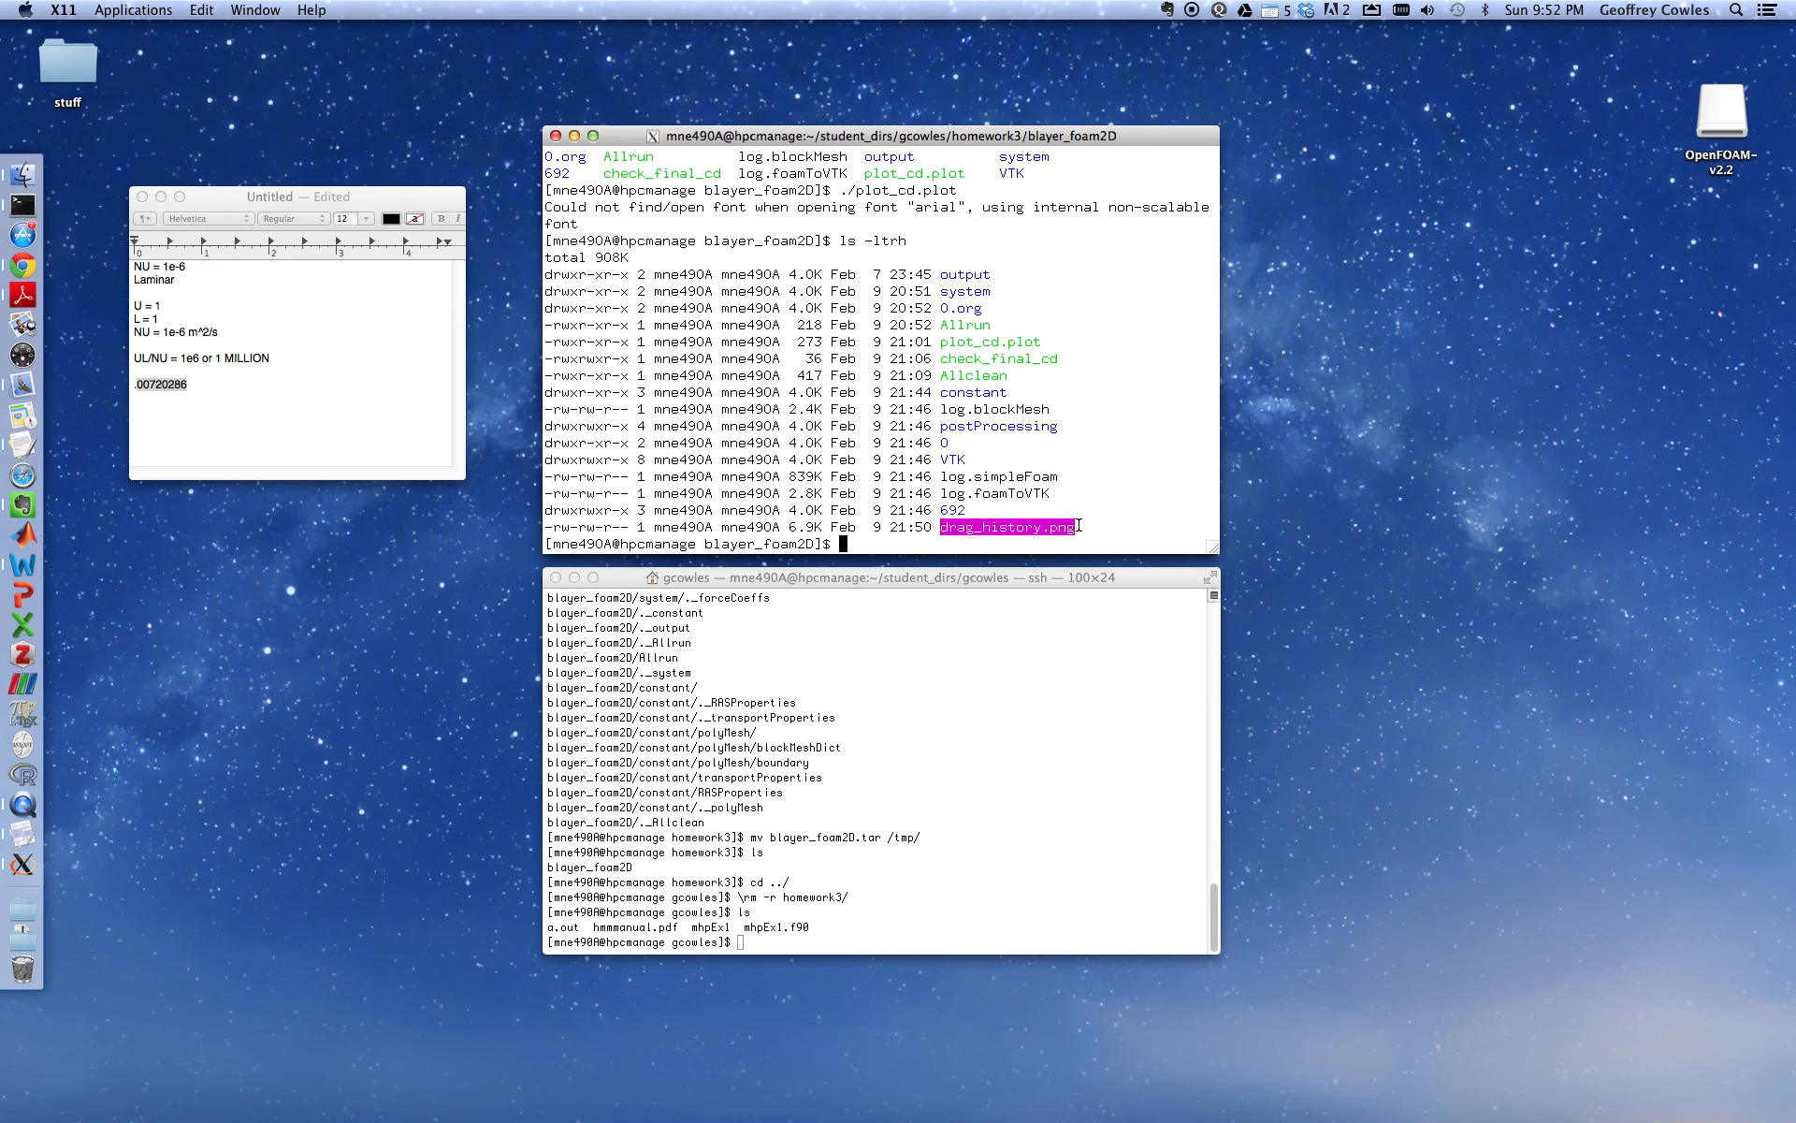
# Enter the VTK folder, list it, and select blayer_foam2D_692.vtk
pyautogui.write('cd VTK/')
pyautogui.write('ls')
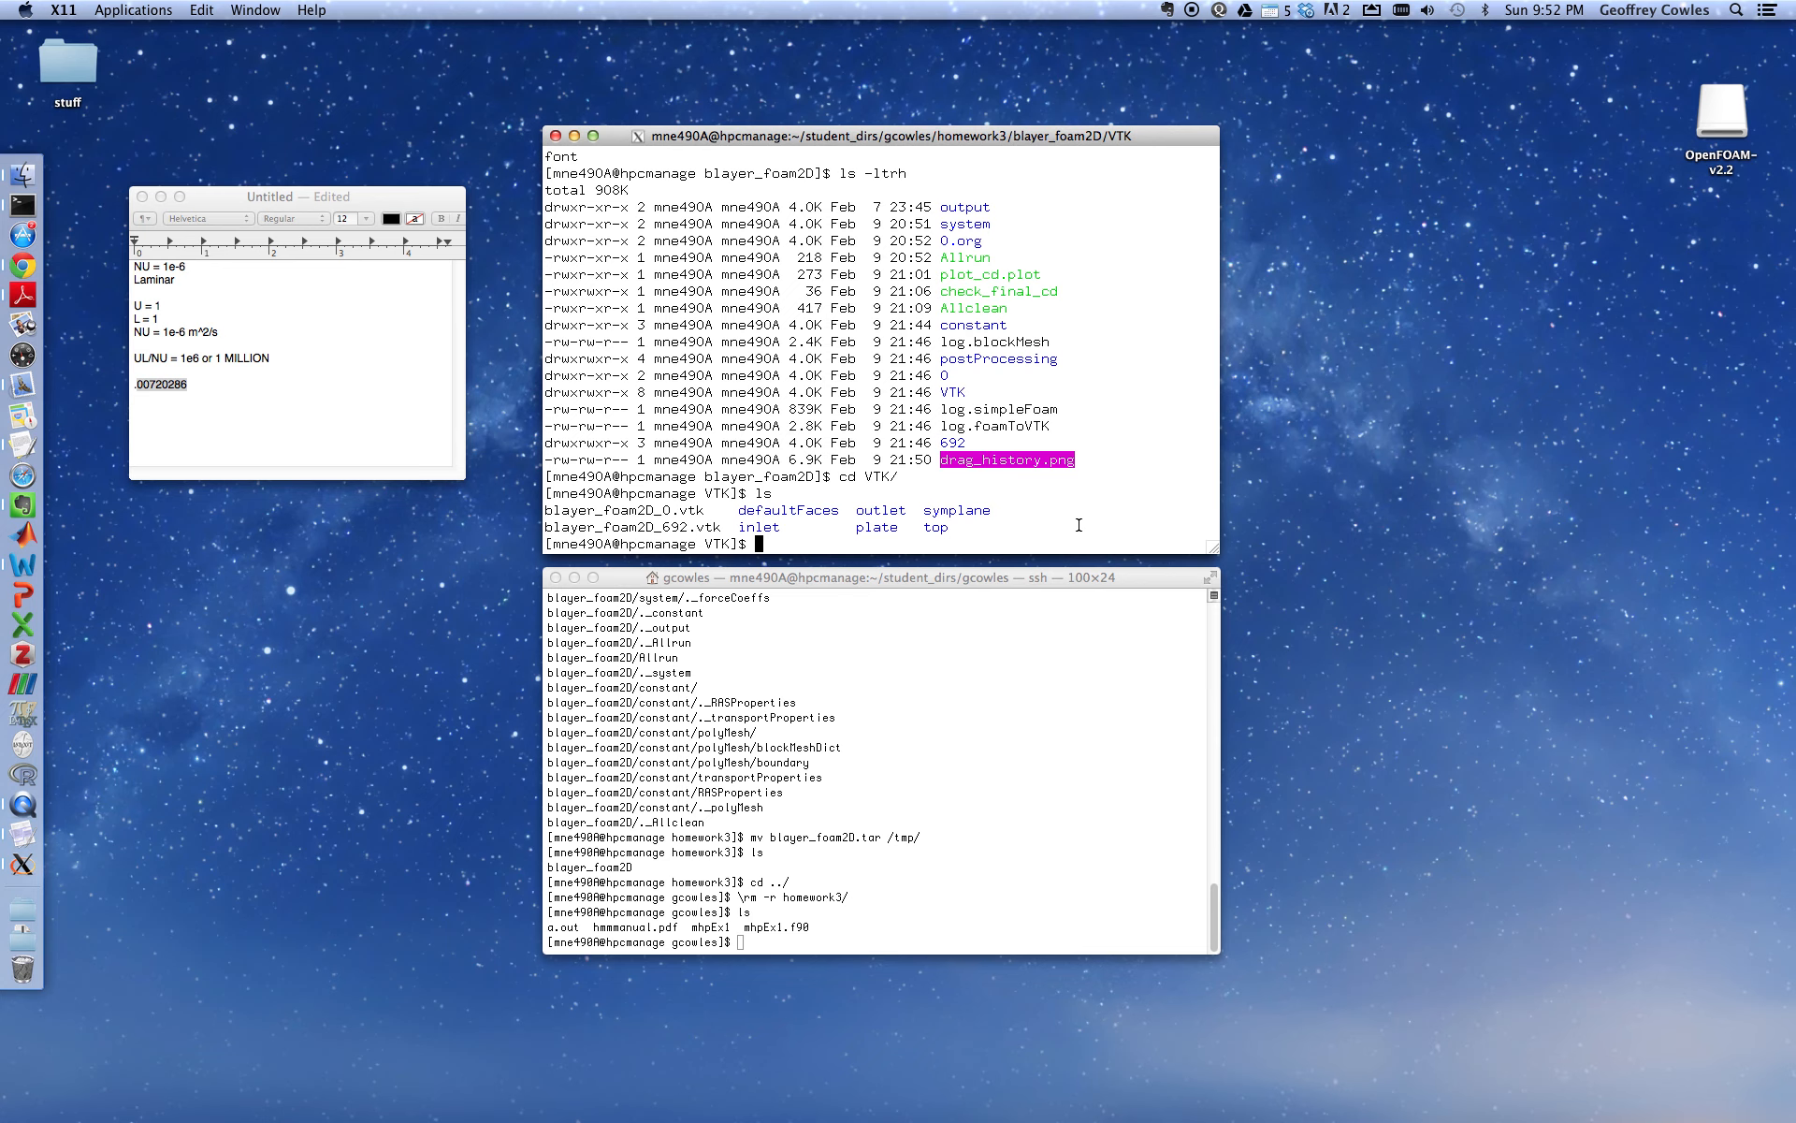
pyautogui.moveTo(551, 527)
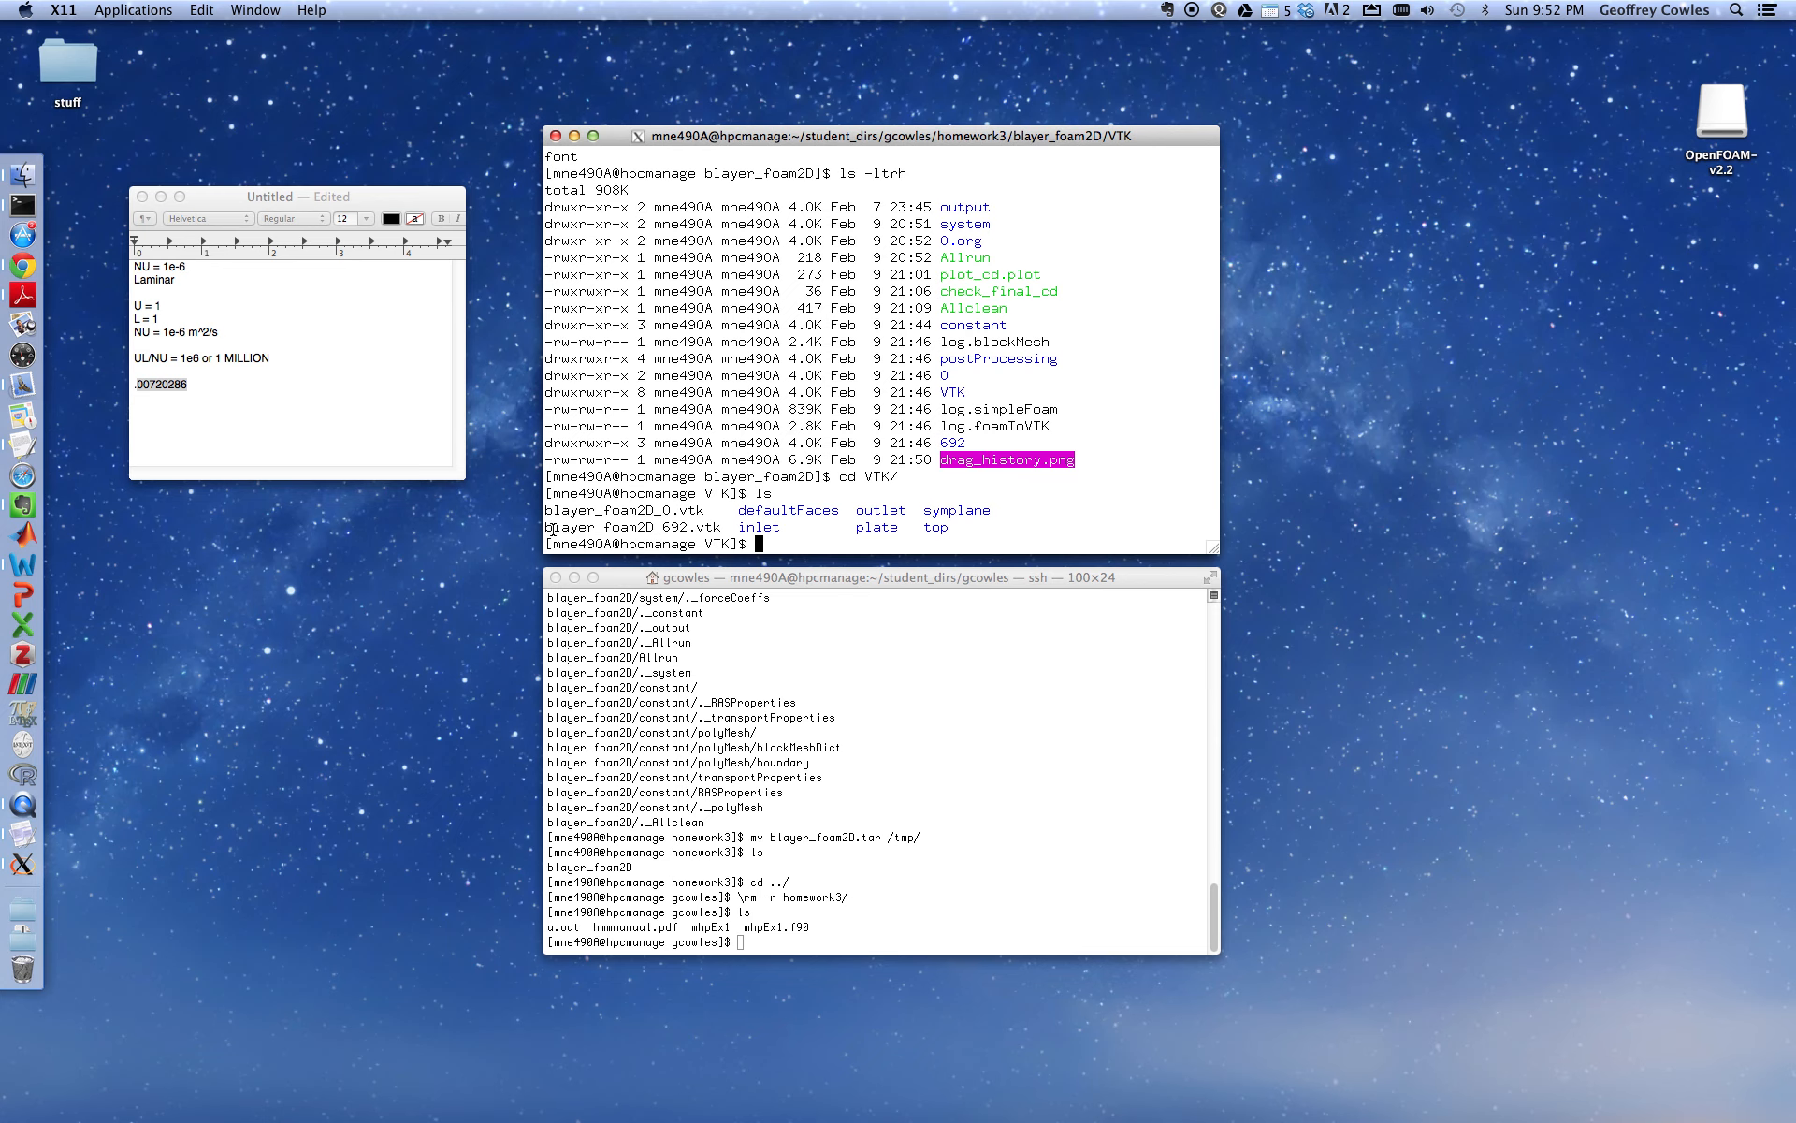
pyautogui.doubleClick(632, 526)
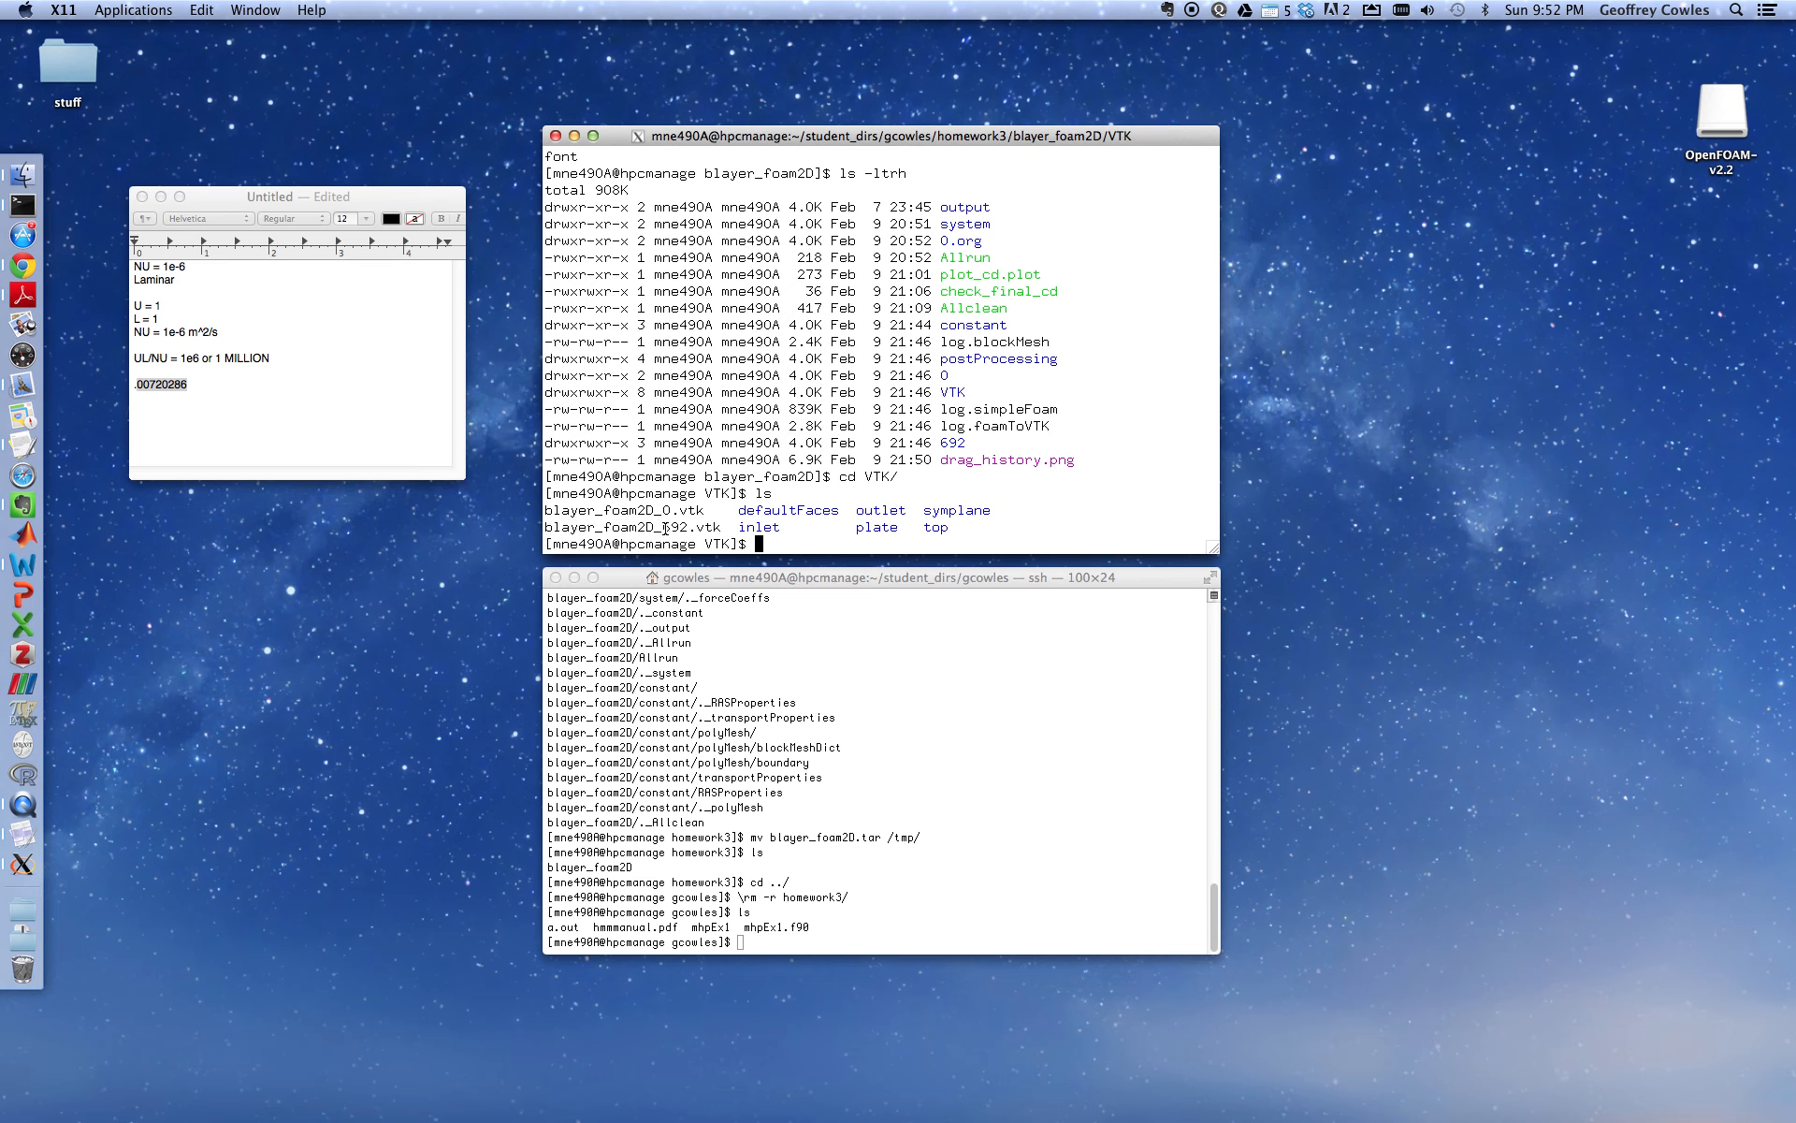
pyautogui.doubleClick(673, 527)
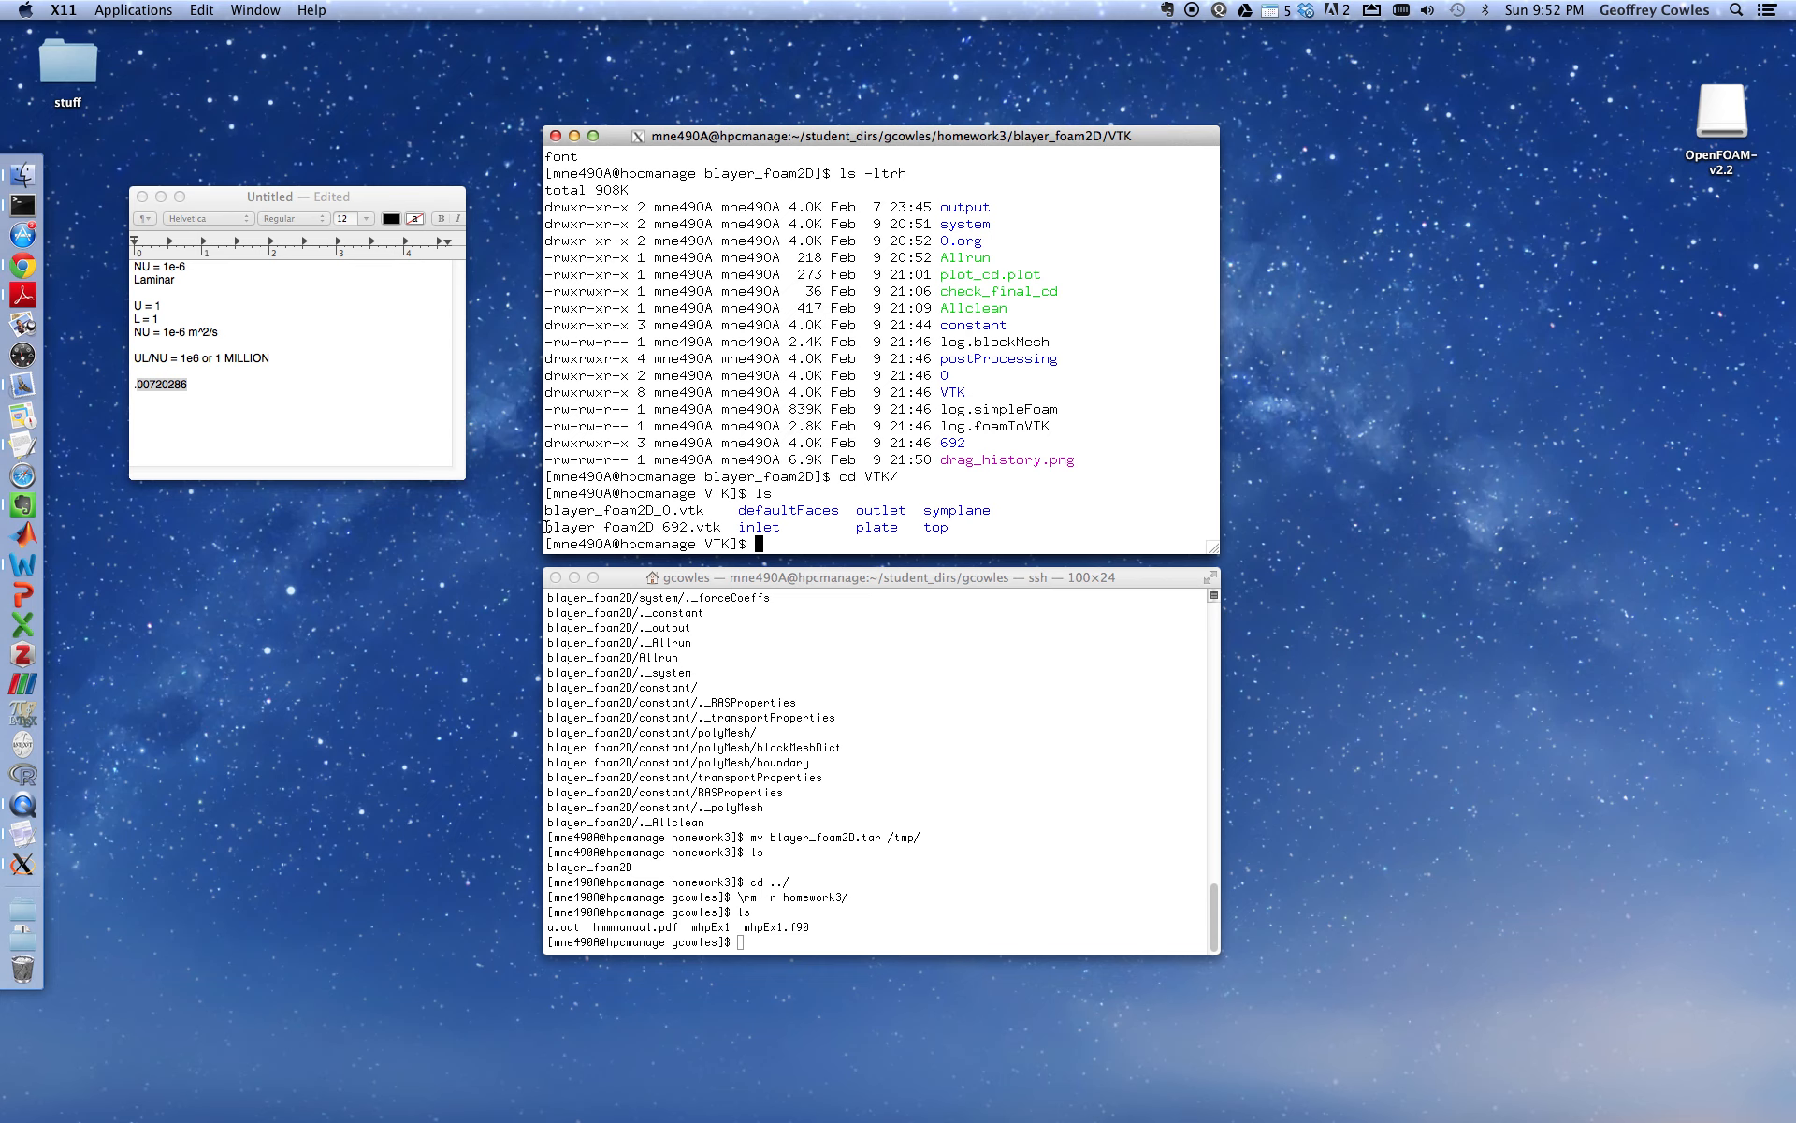
pyautogui.doubleClick(628, 527)
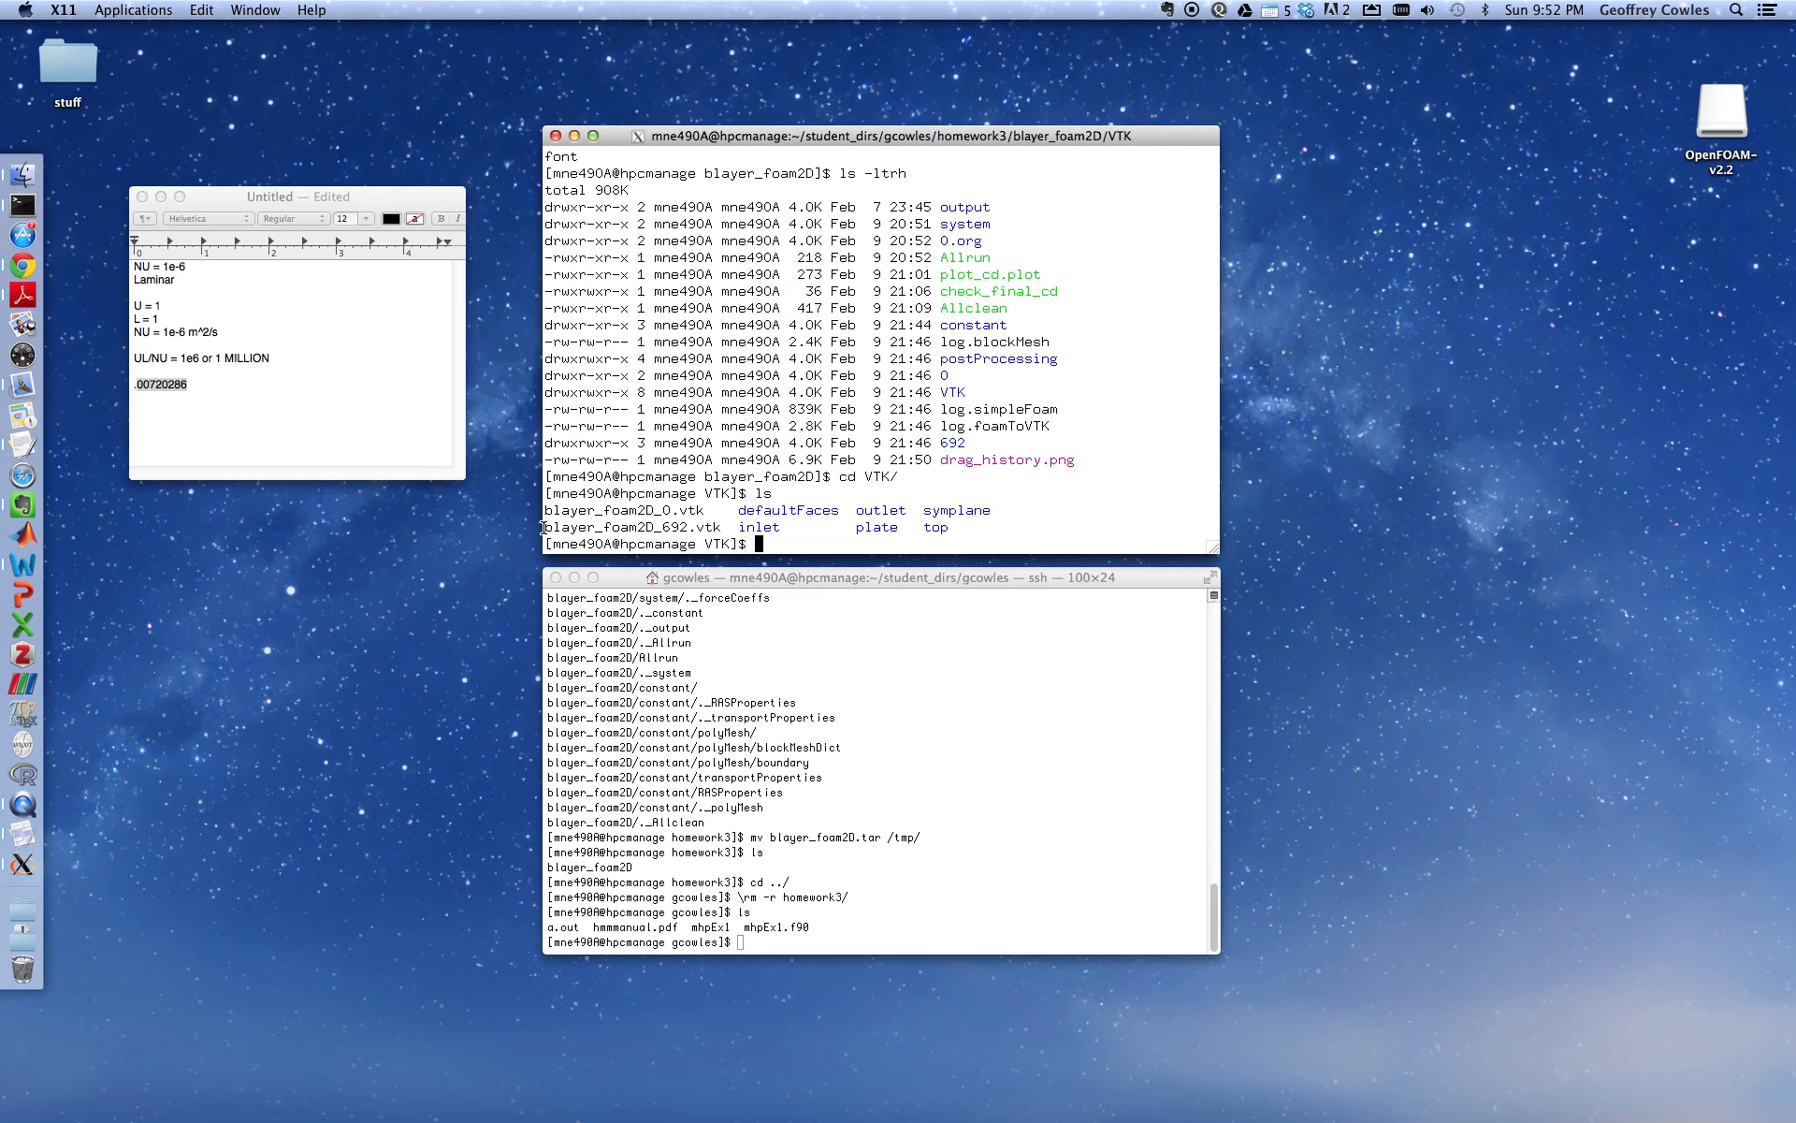
pyautogui.doubleClick(628, 526)
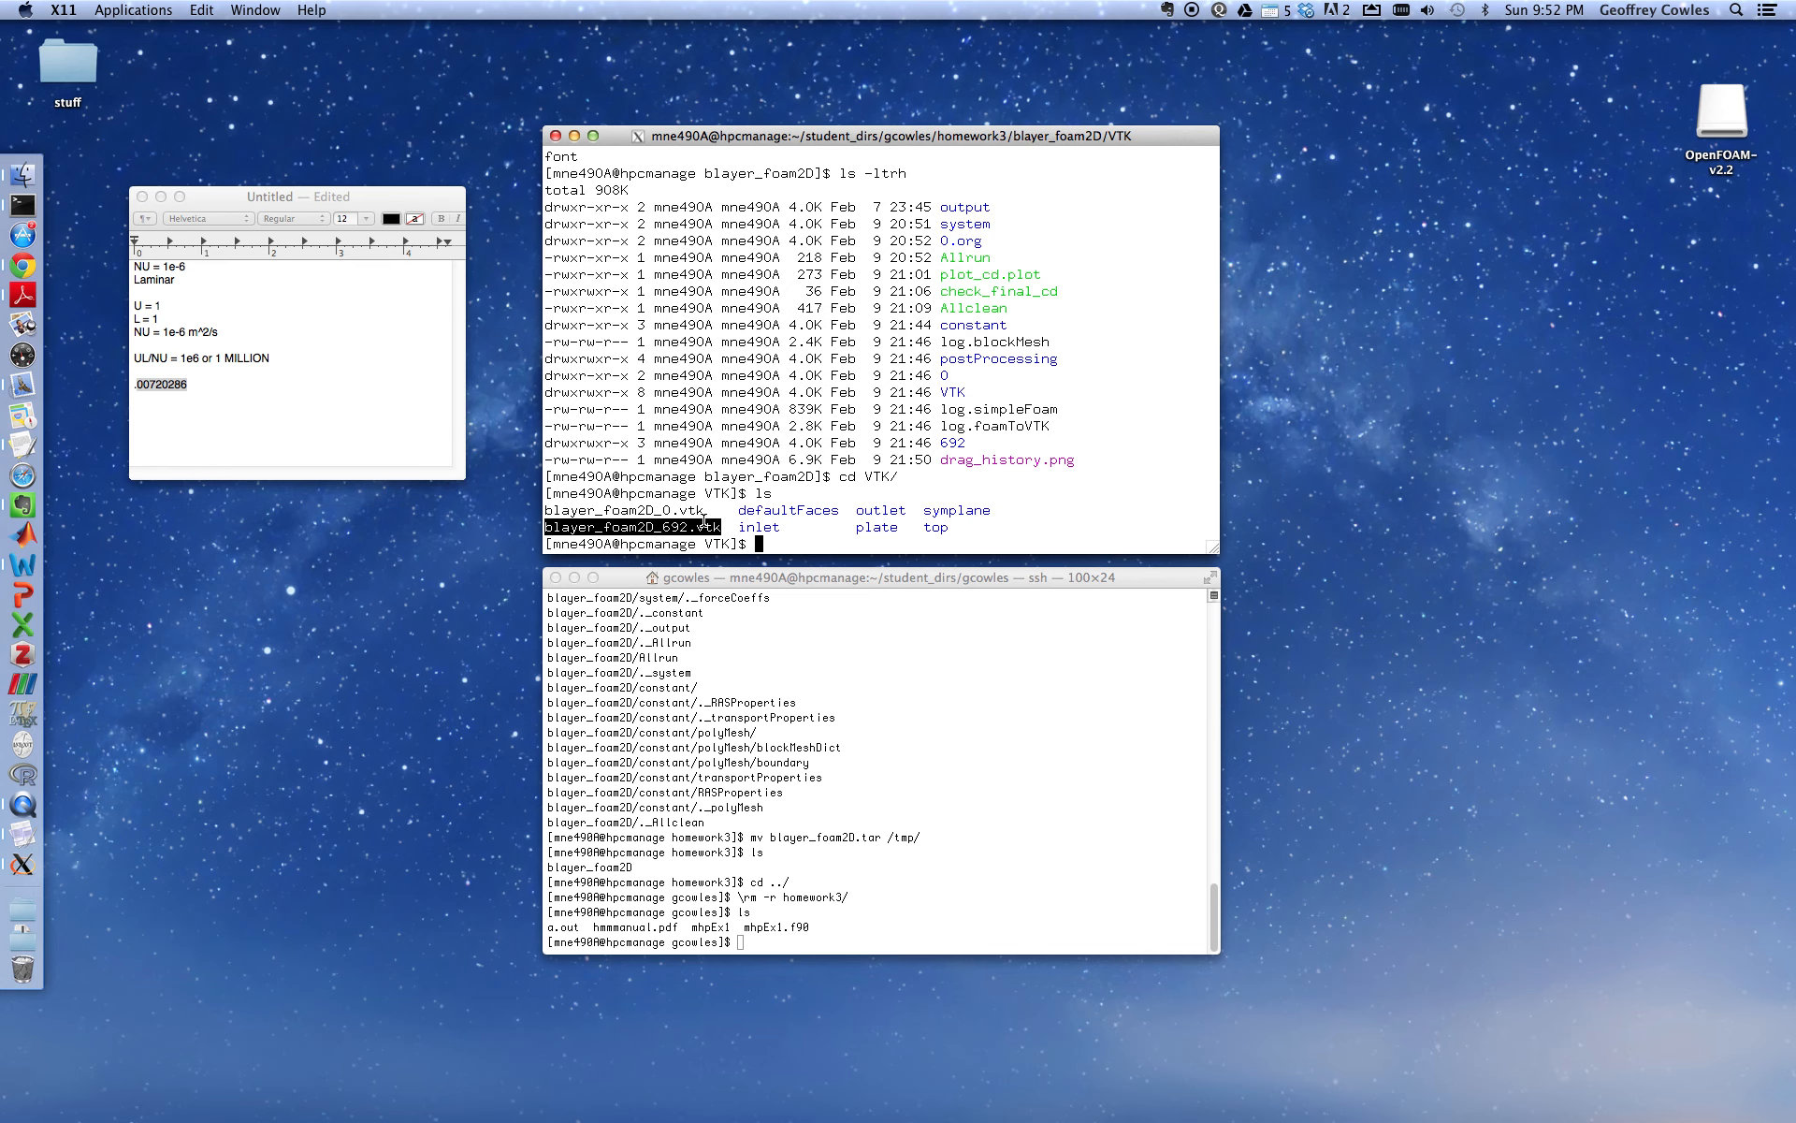
pyautogui.write('ls -ltrh')
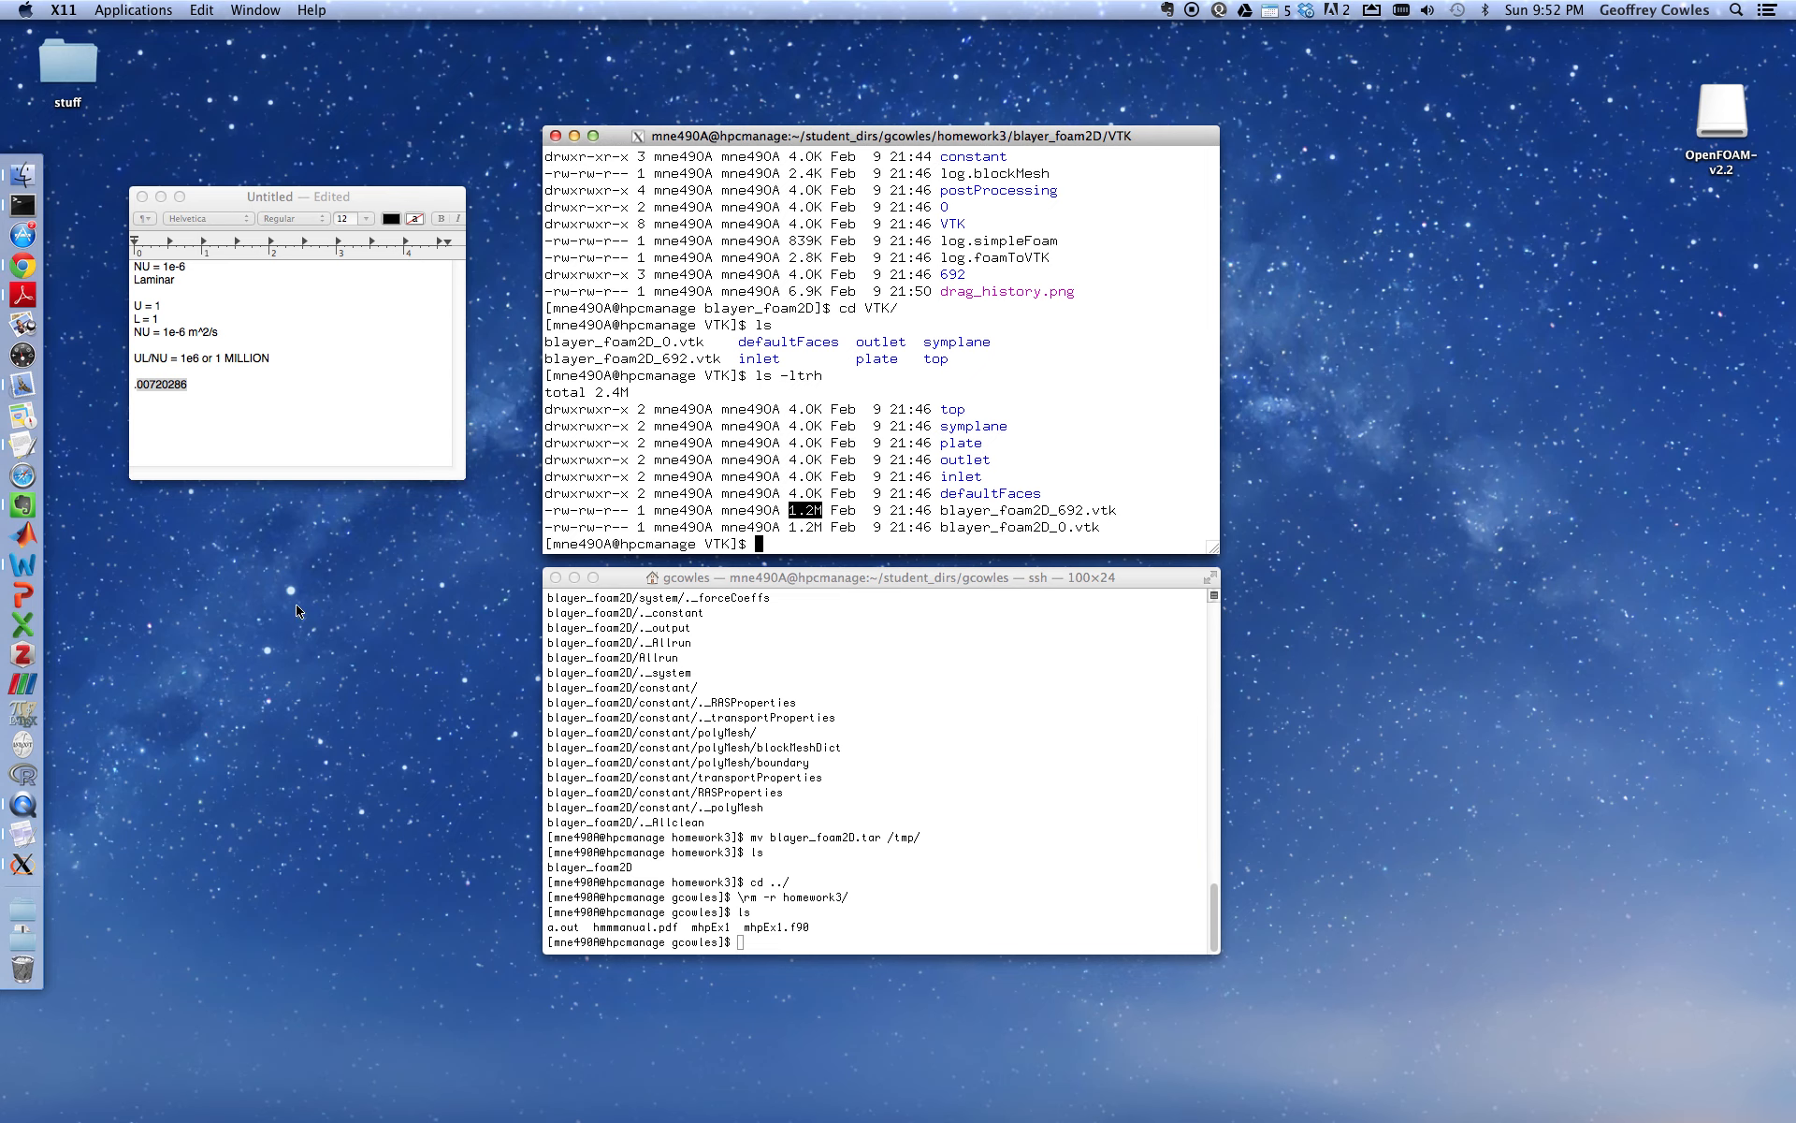
pyautogui.moveTo(297, 639)
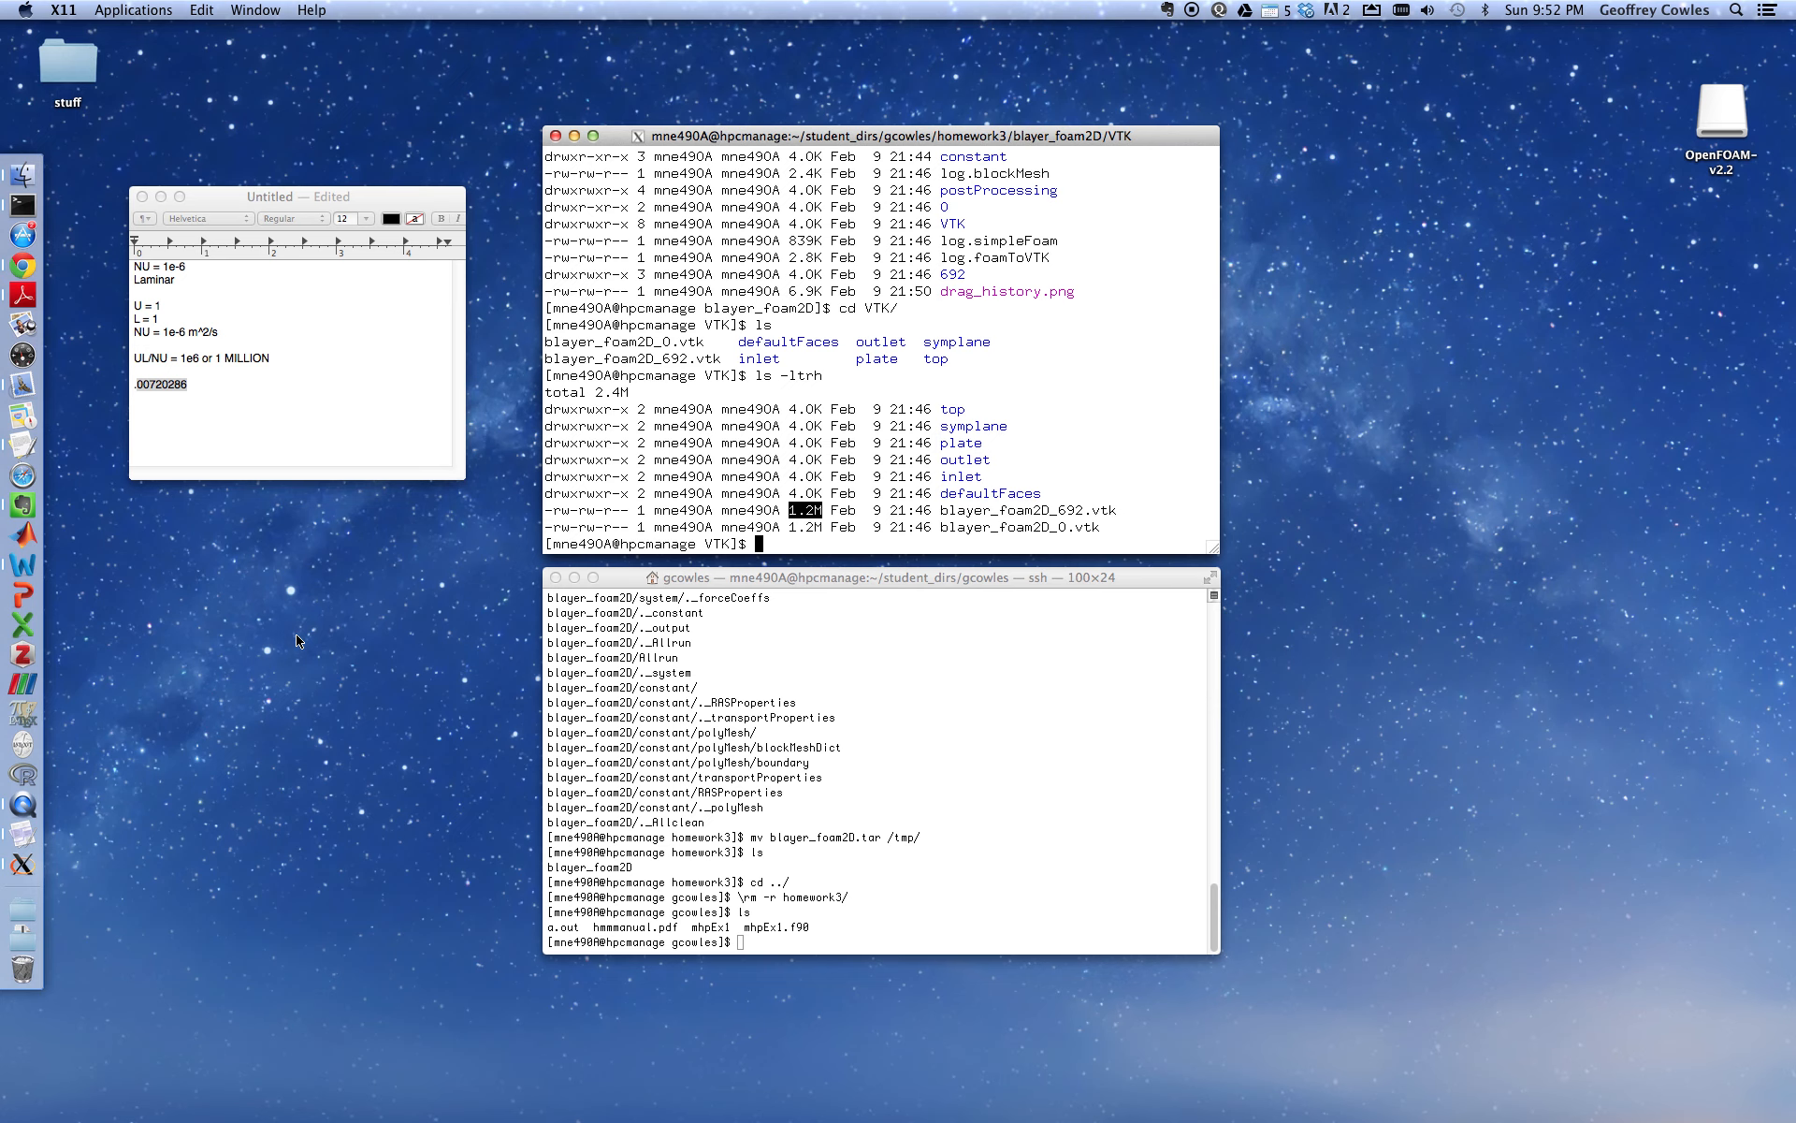
pyautogui.click(21, 774)
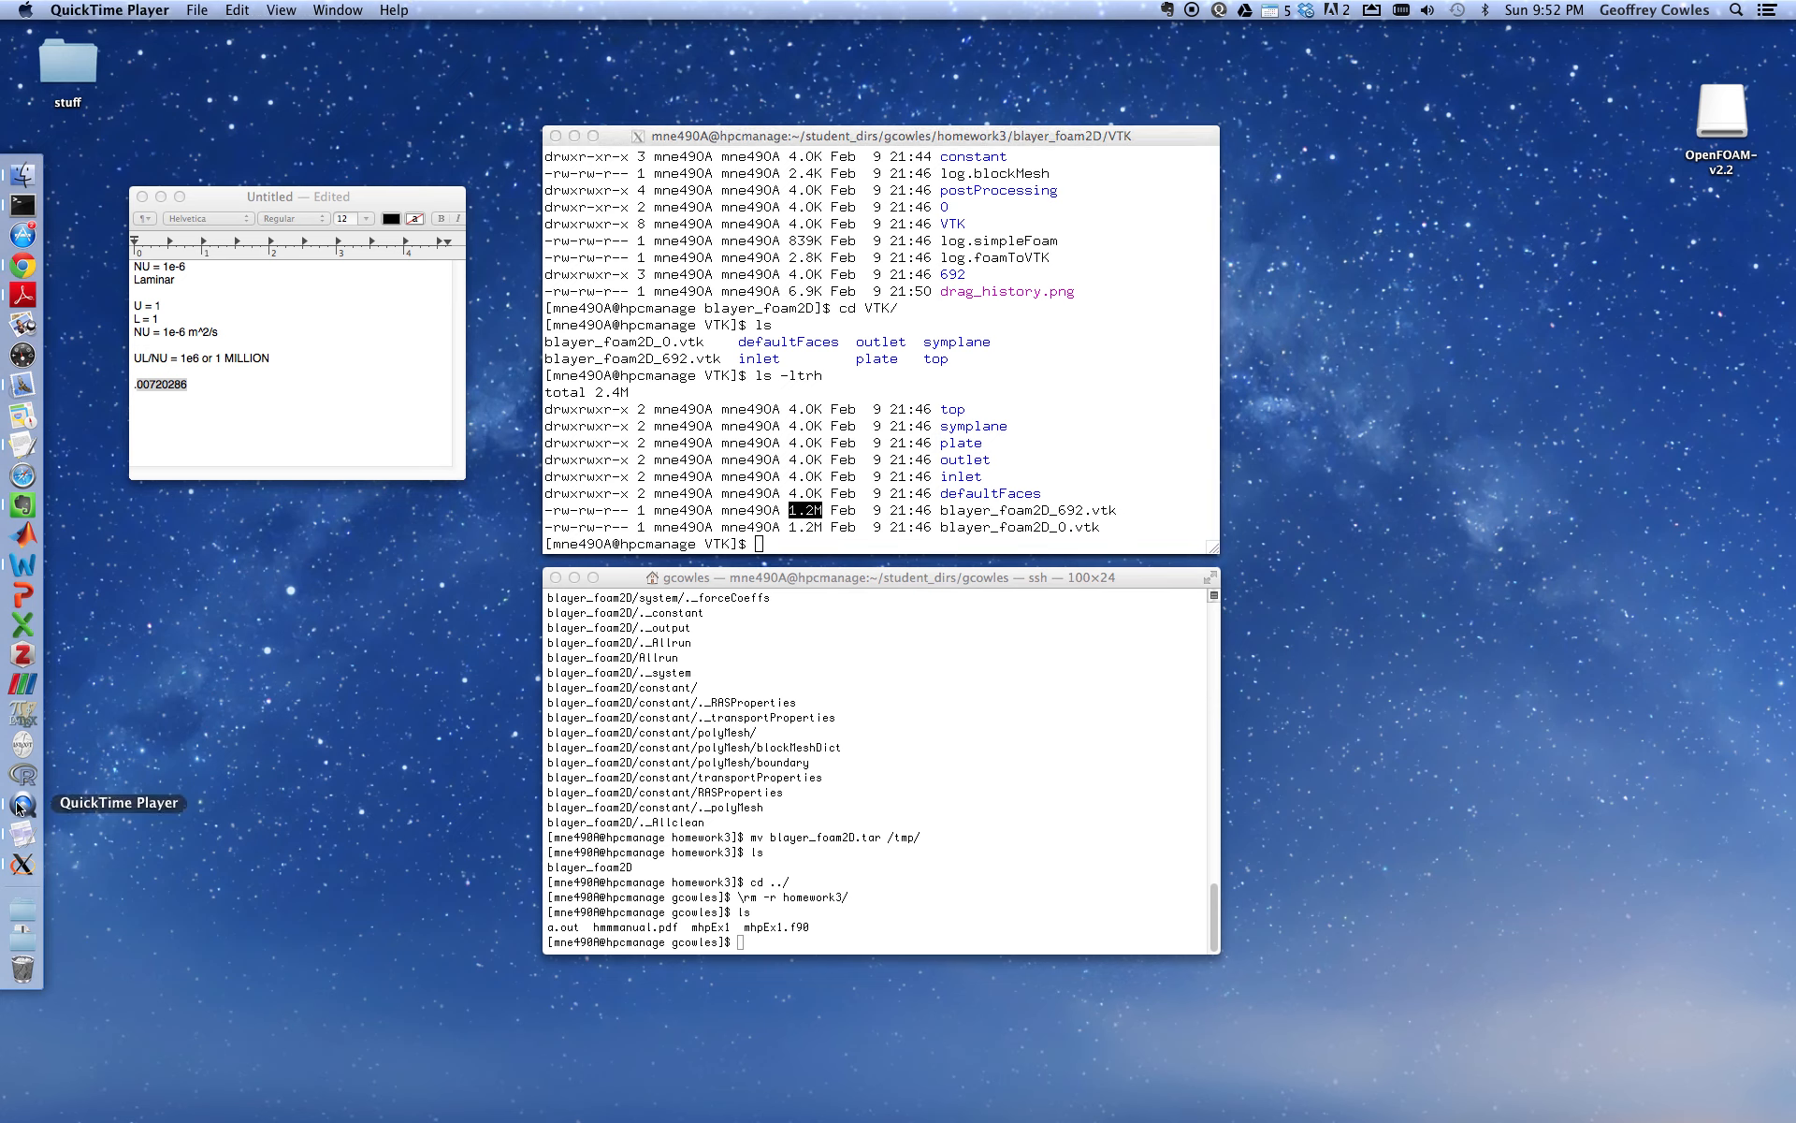